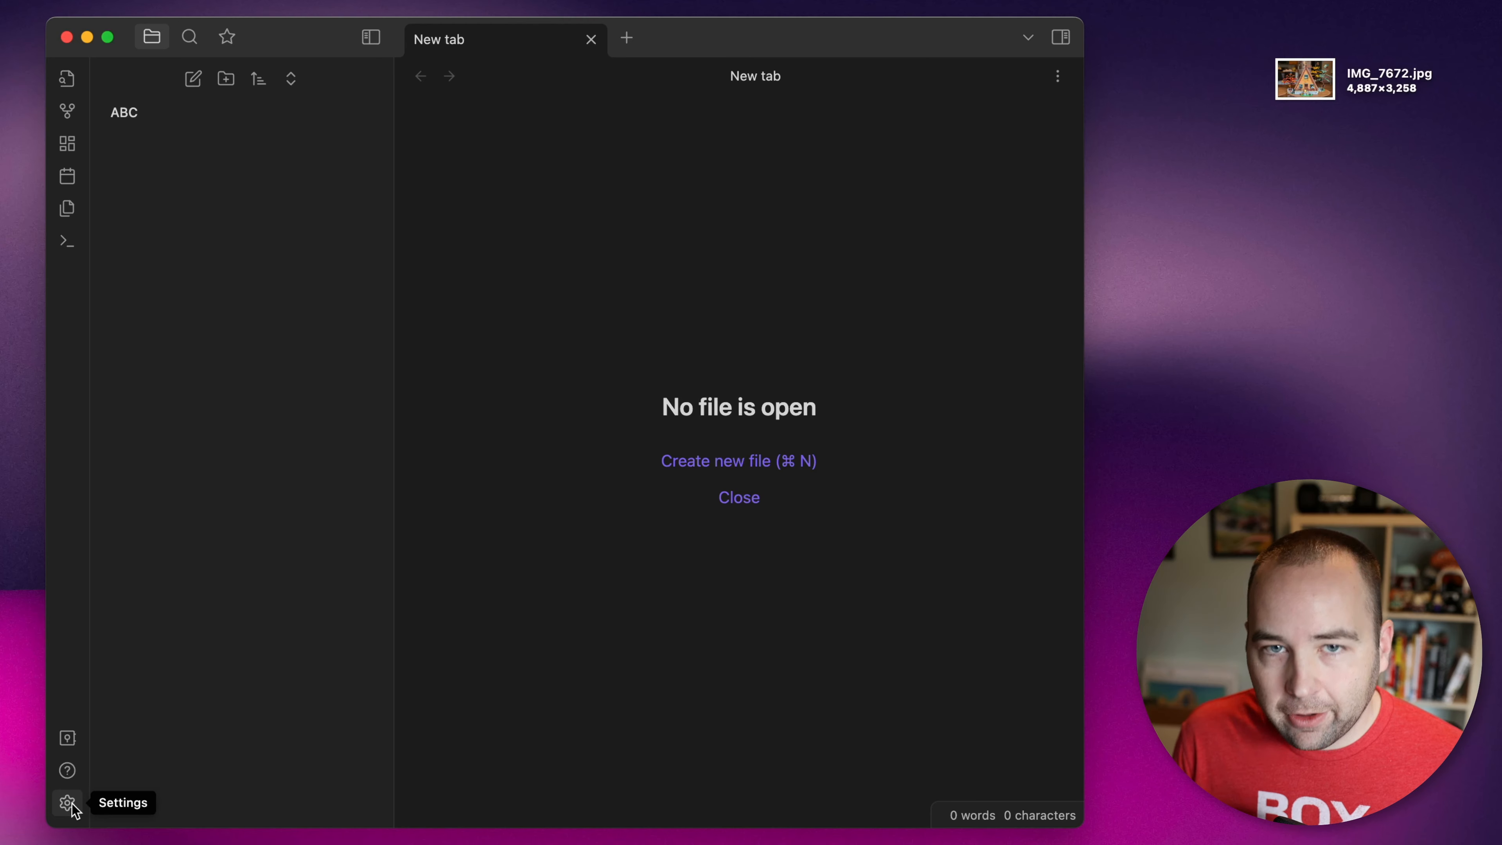
Step: Switch the base colour scheme to Light in the Appearance settings
click(67, 803)
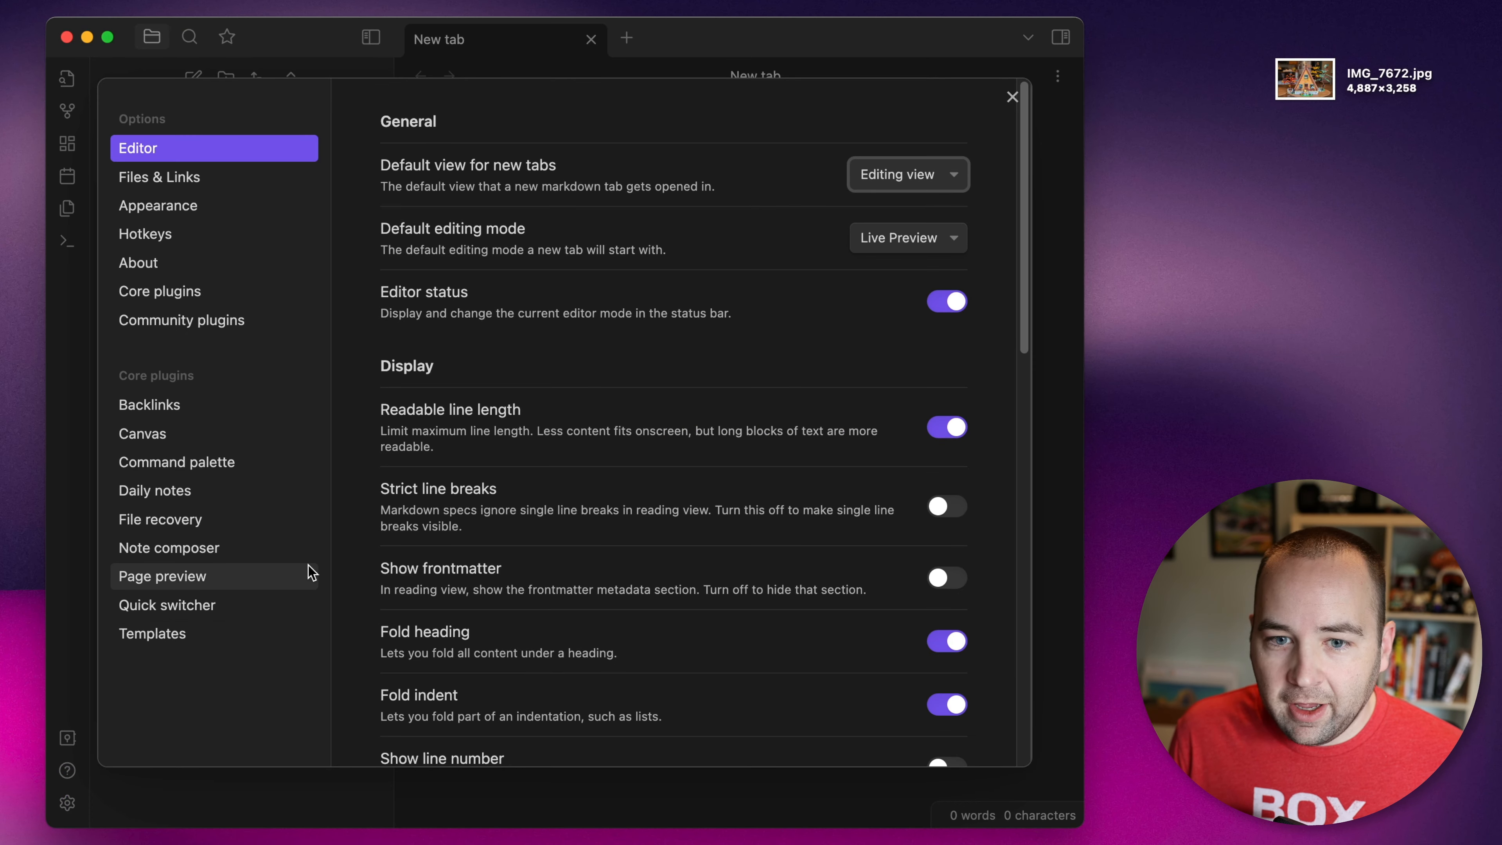
mouse_move(790, 260)
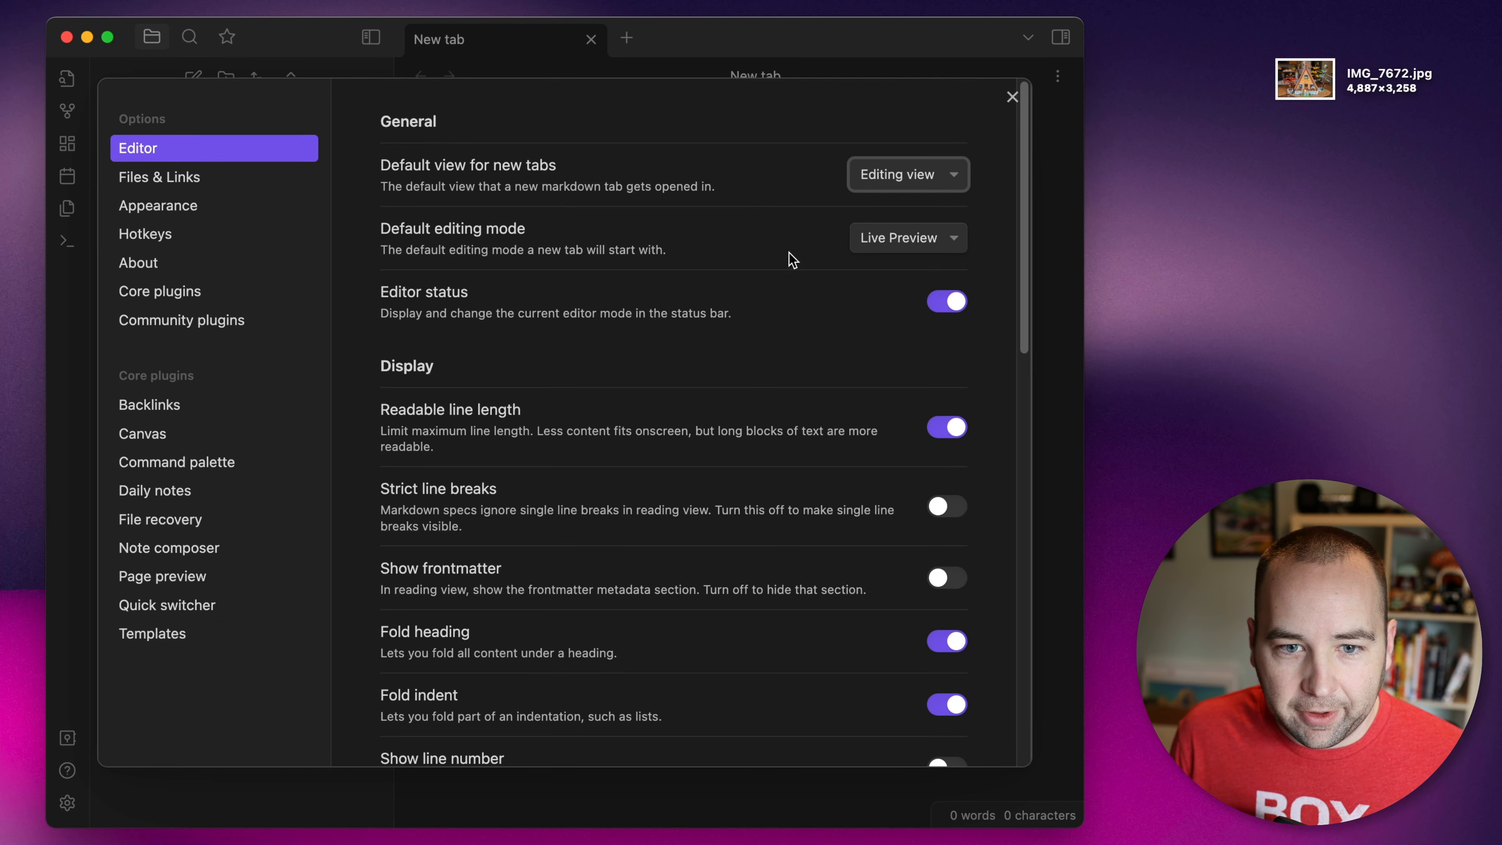
click(158, 204)
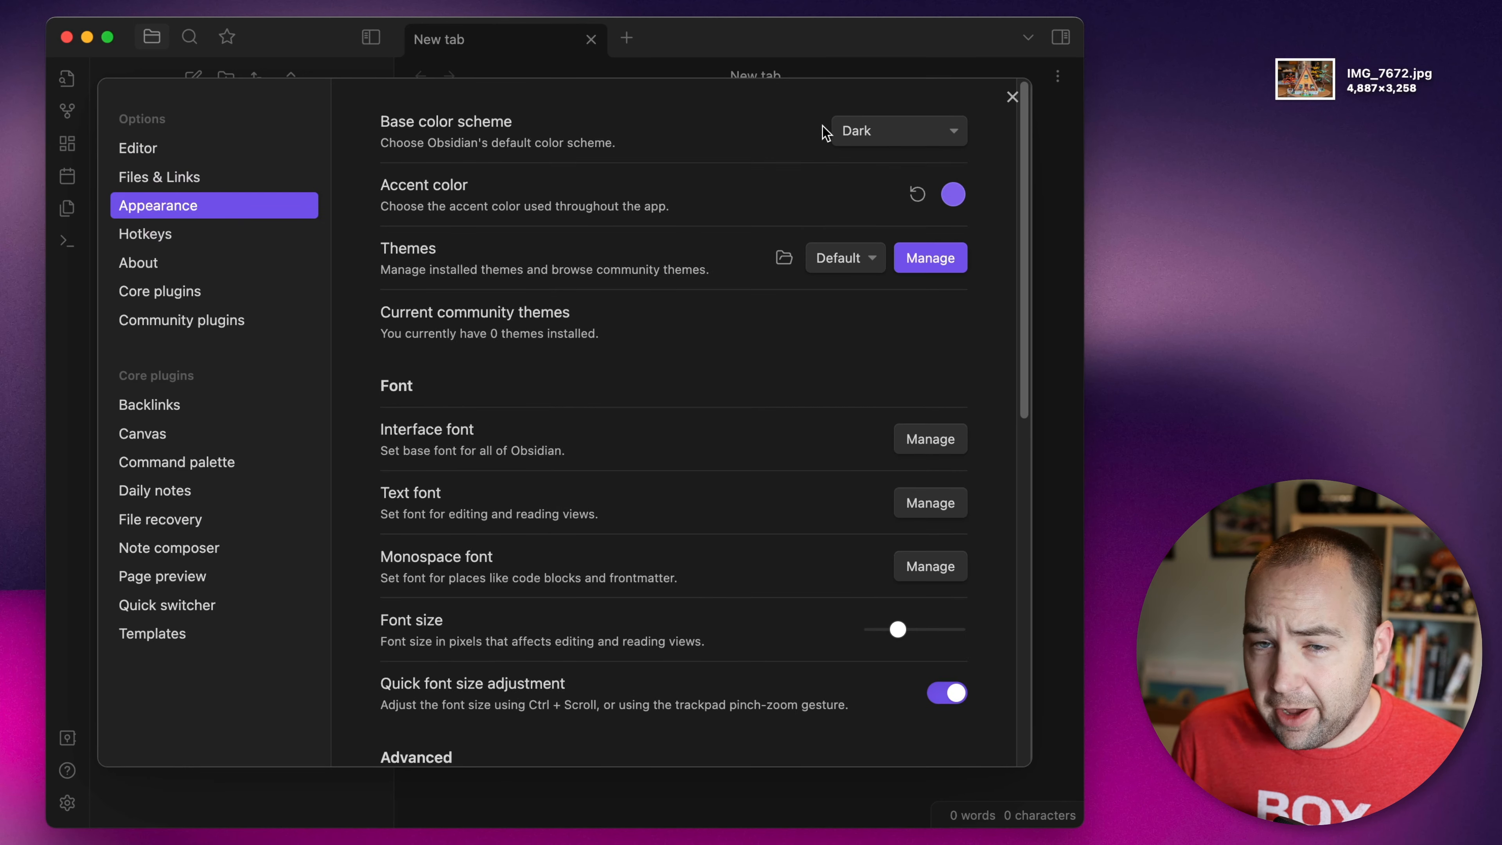
click(897, 131)
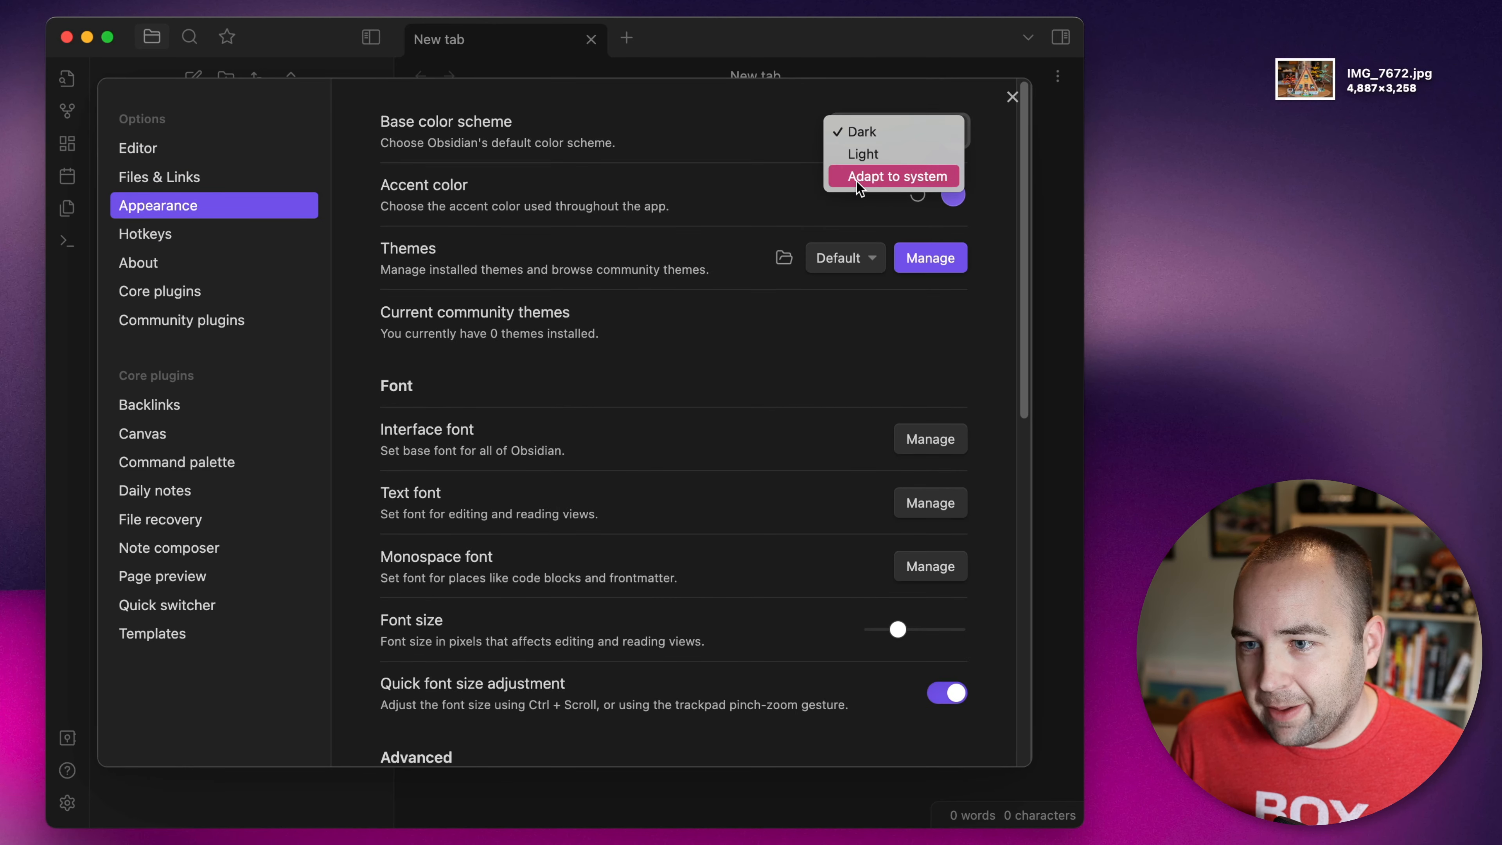
click(862, 154)
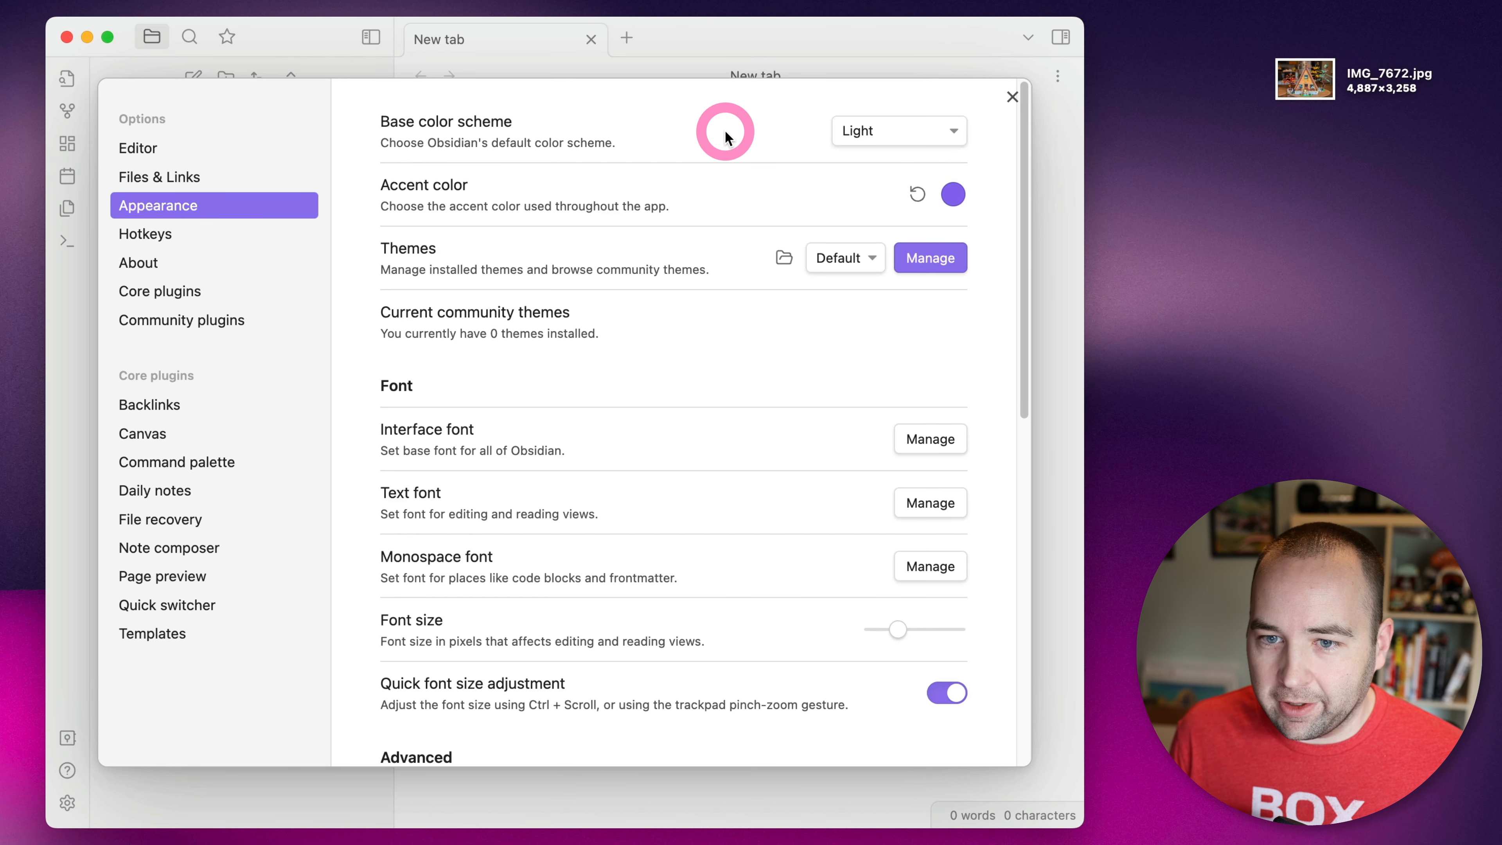
mouse_move(441, 277)
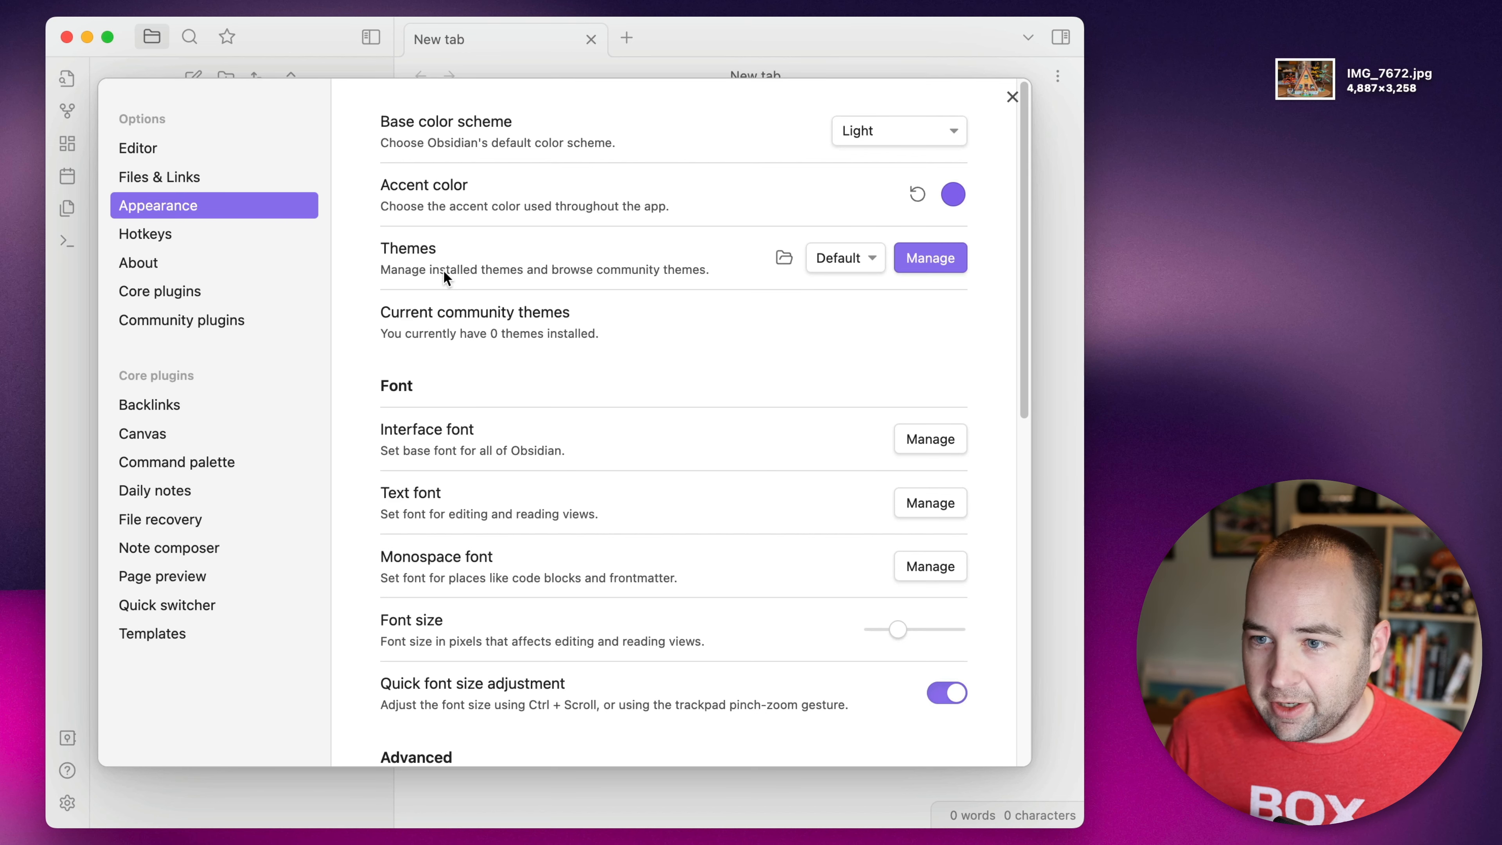
mouse_move(782, 281)
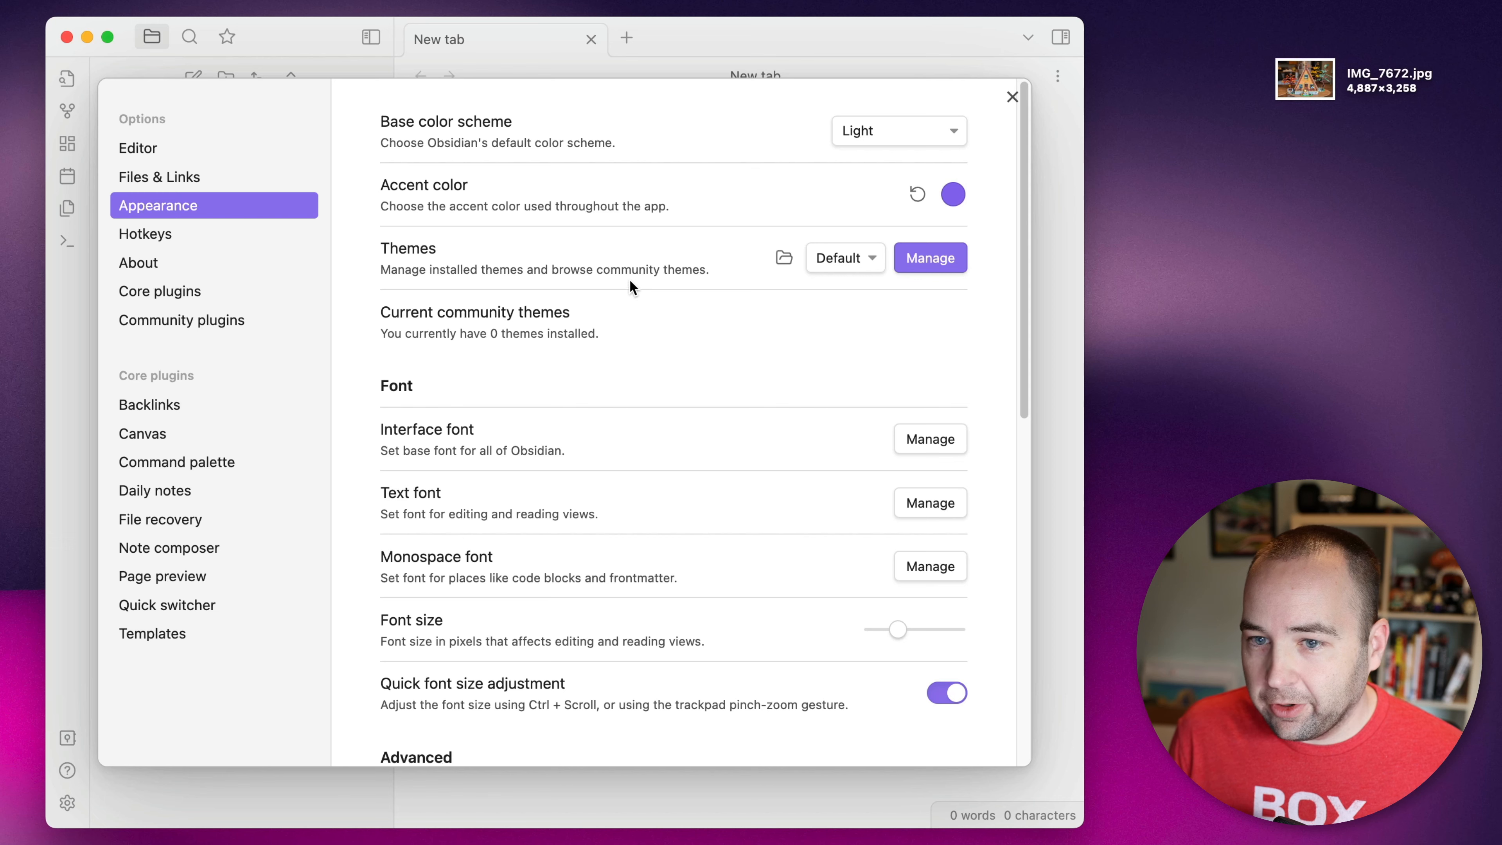
Step: Browse the community themes and review the Minimal theme's details page
click(929, 257)
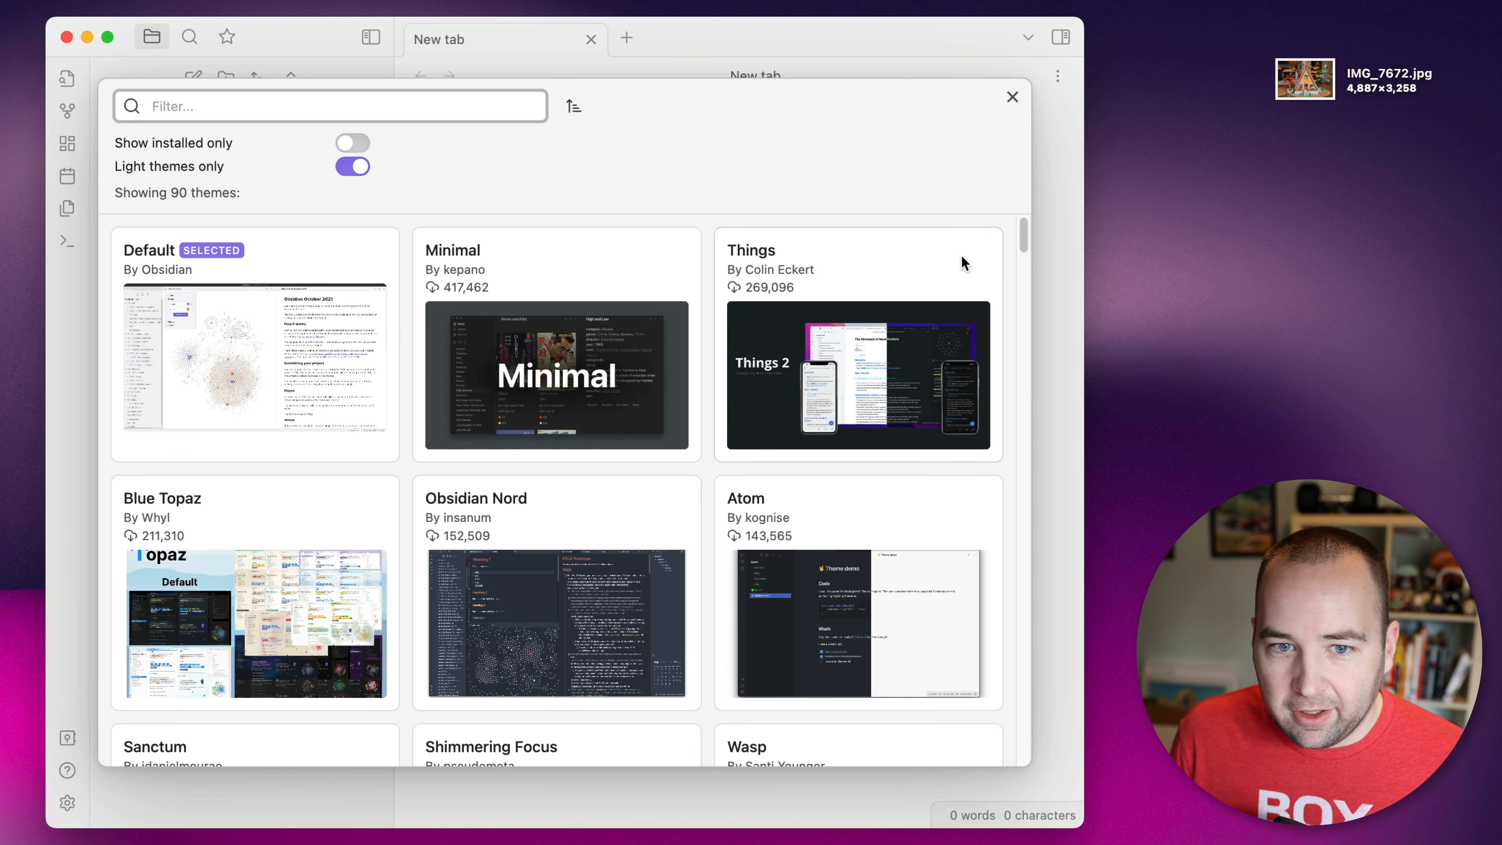
mouse_move(506, 240)
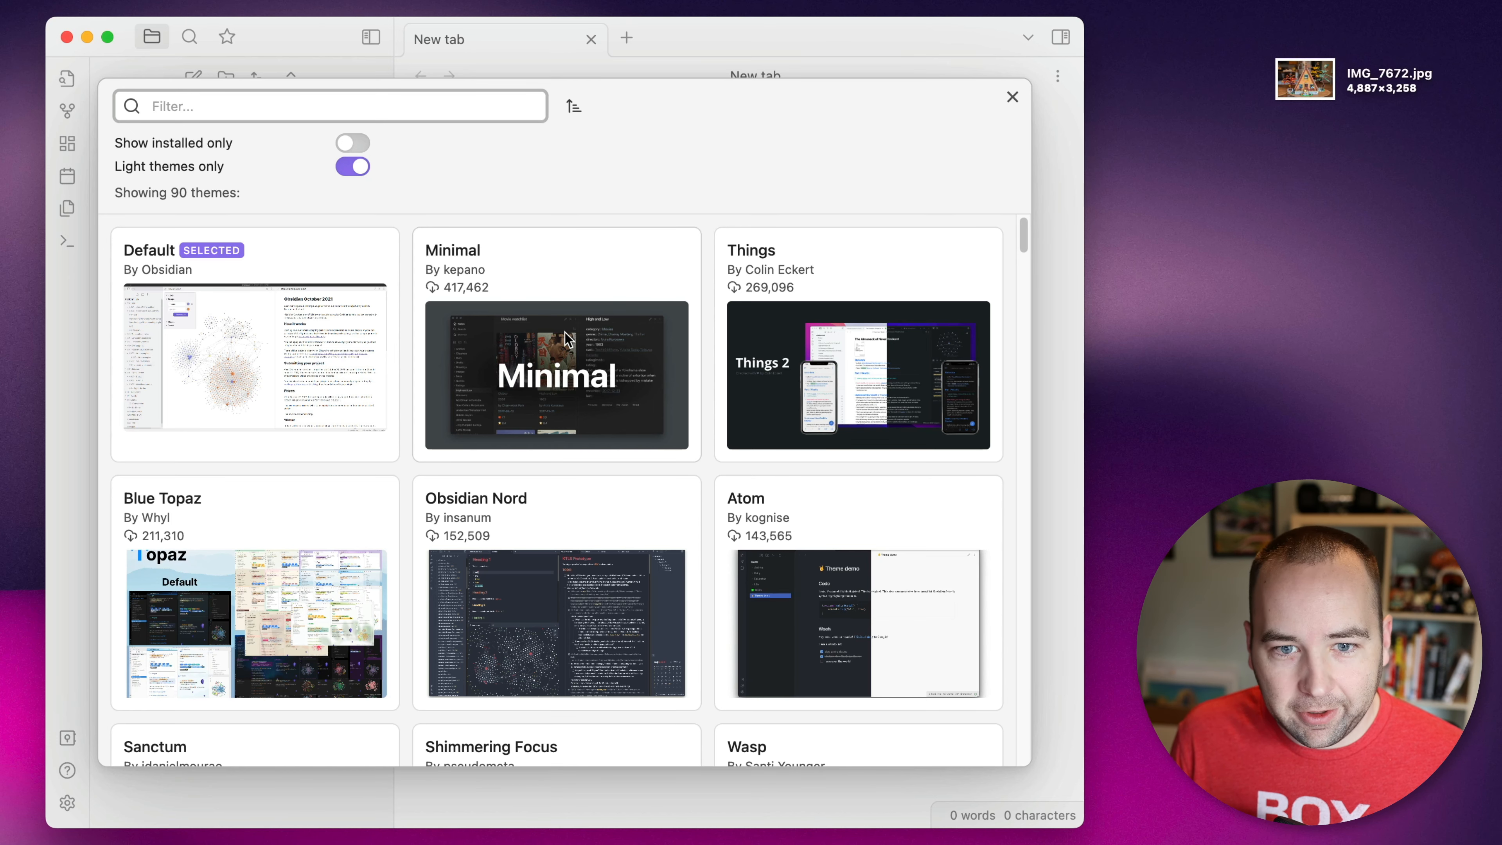
click(556, 374)
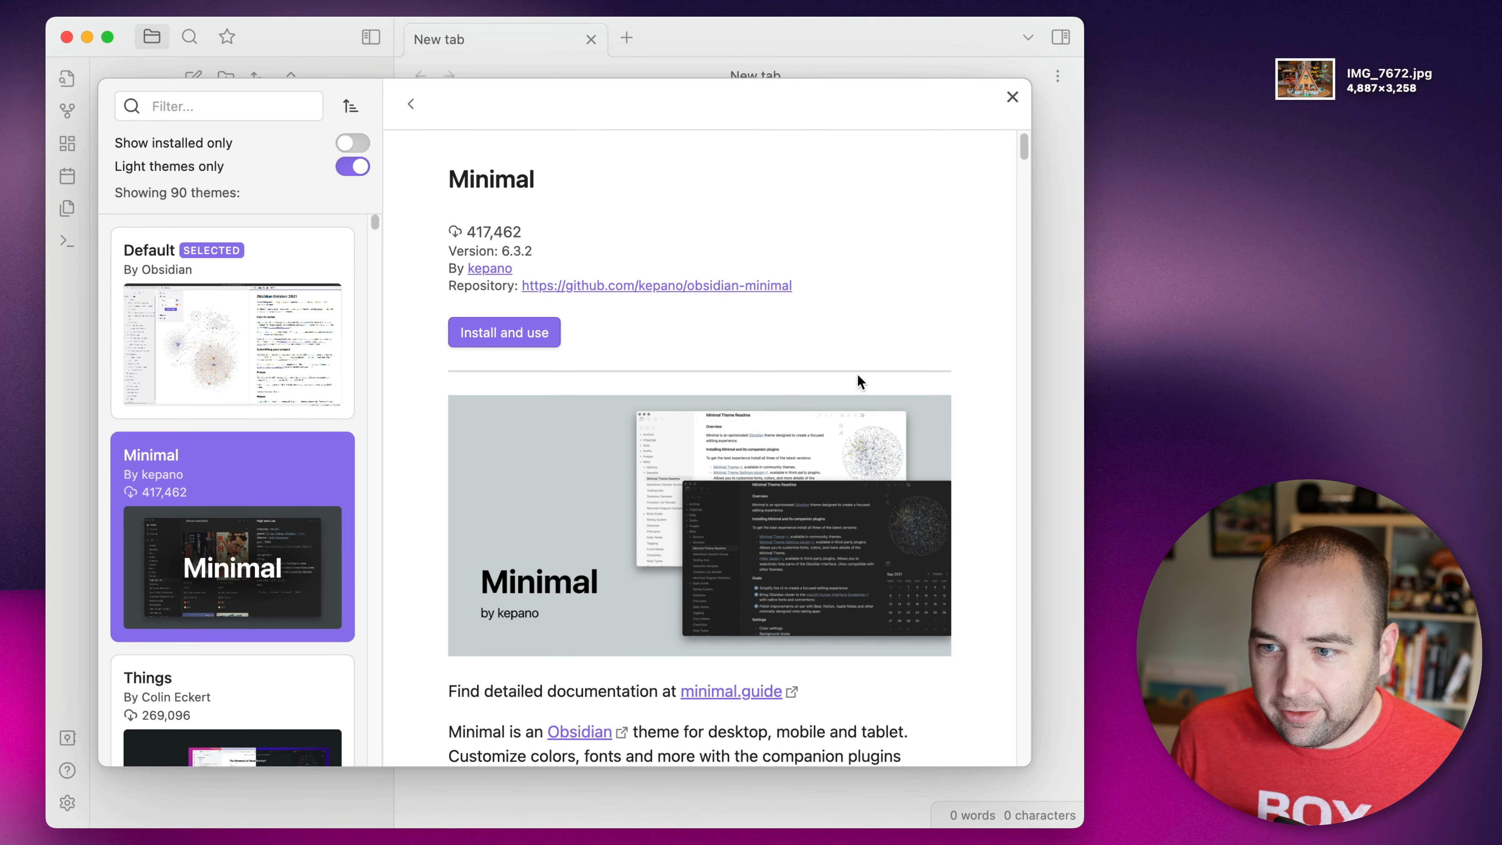
scroll(down, 3)
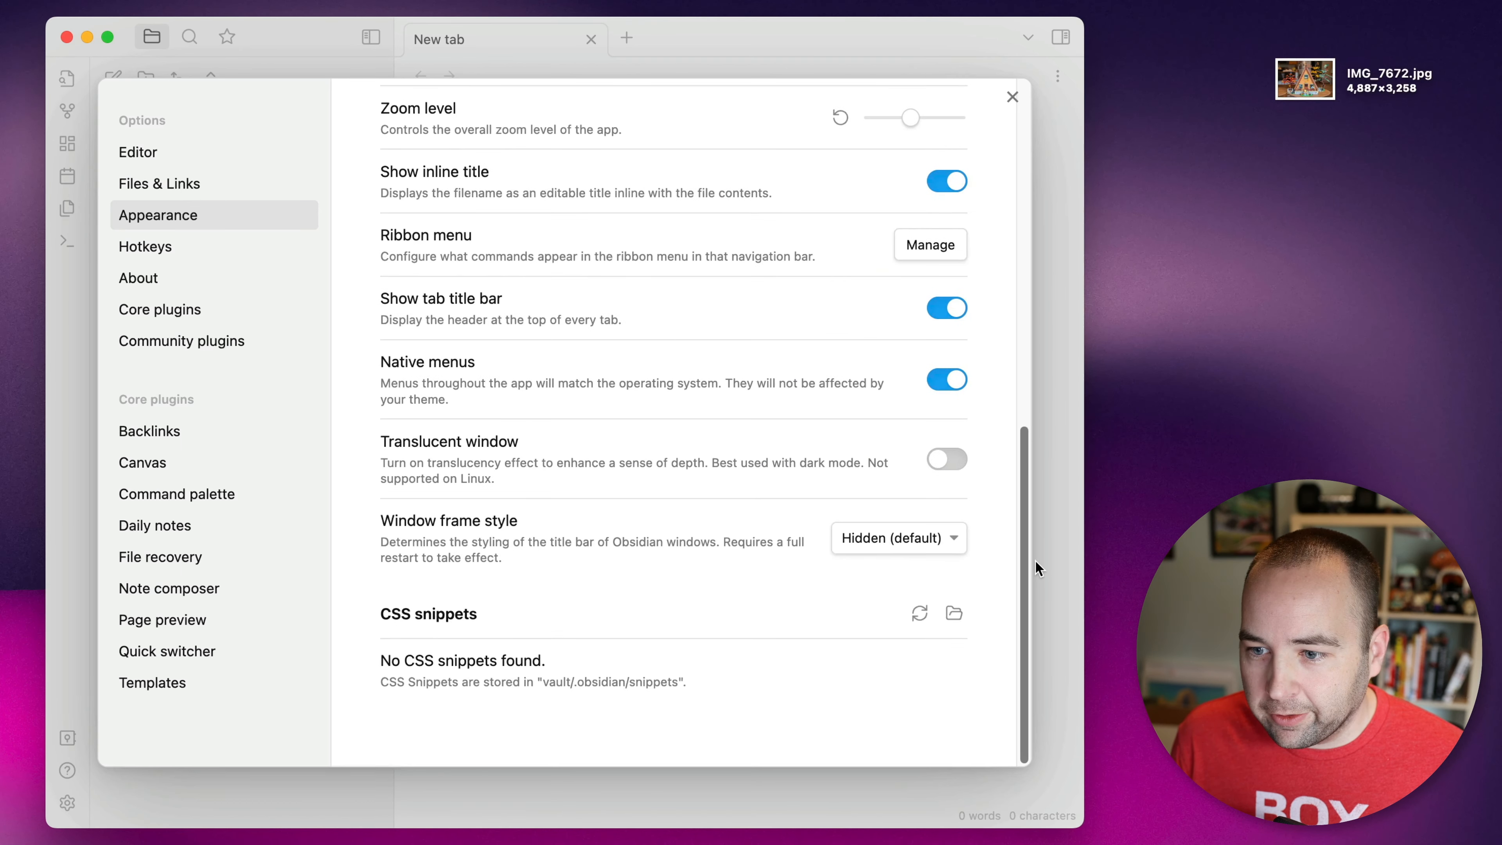
mouse_move(347, 536)
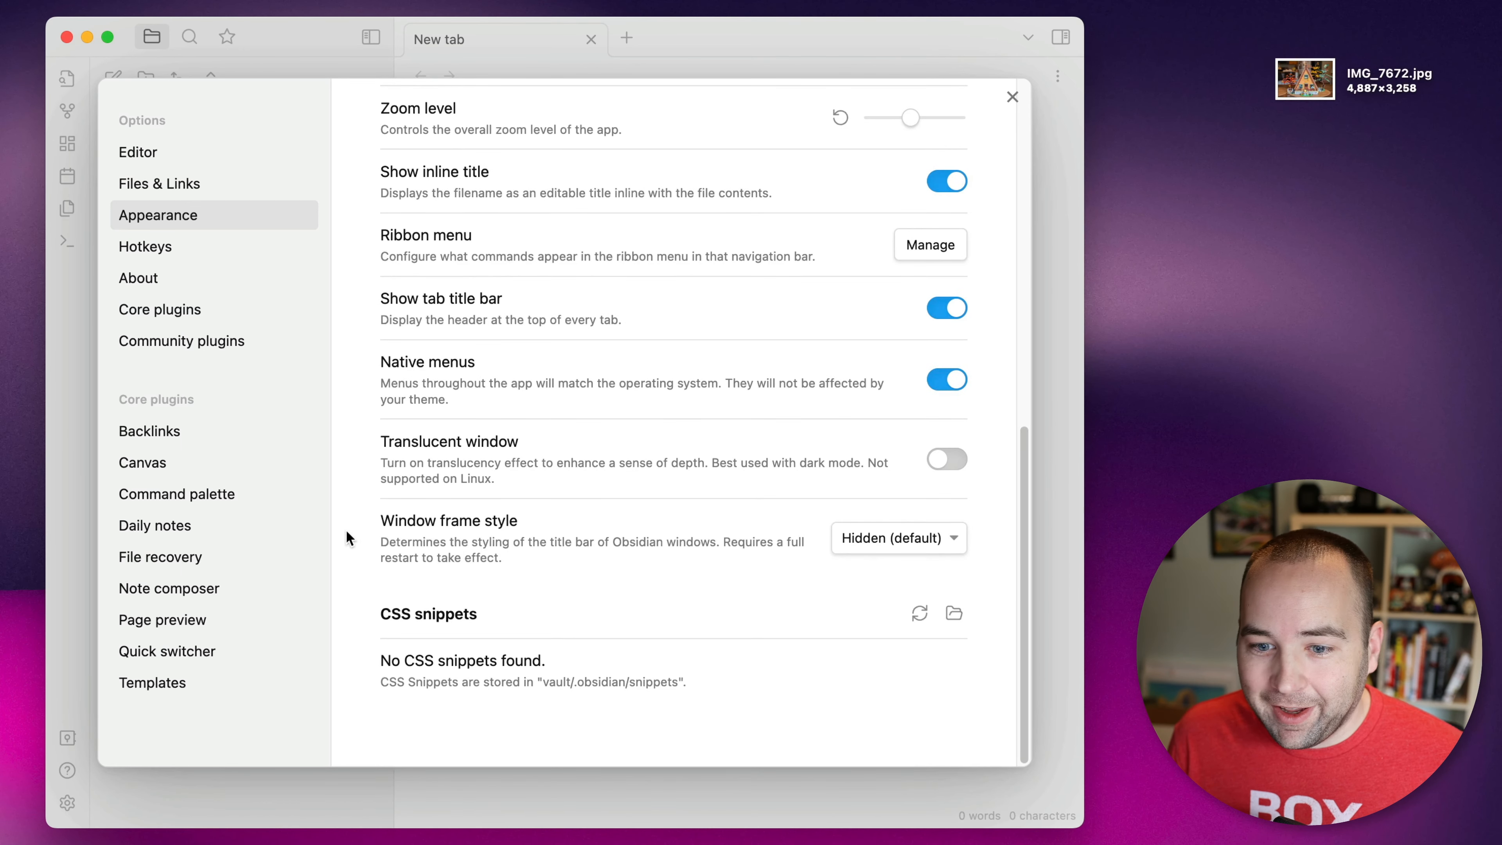
click(896, 537)
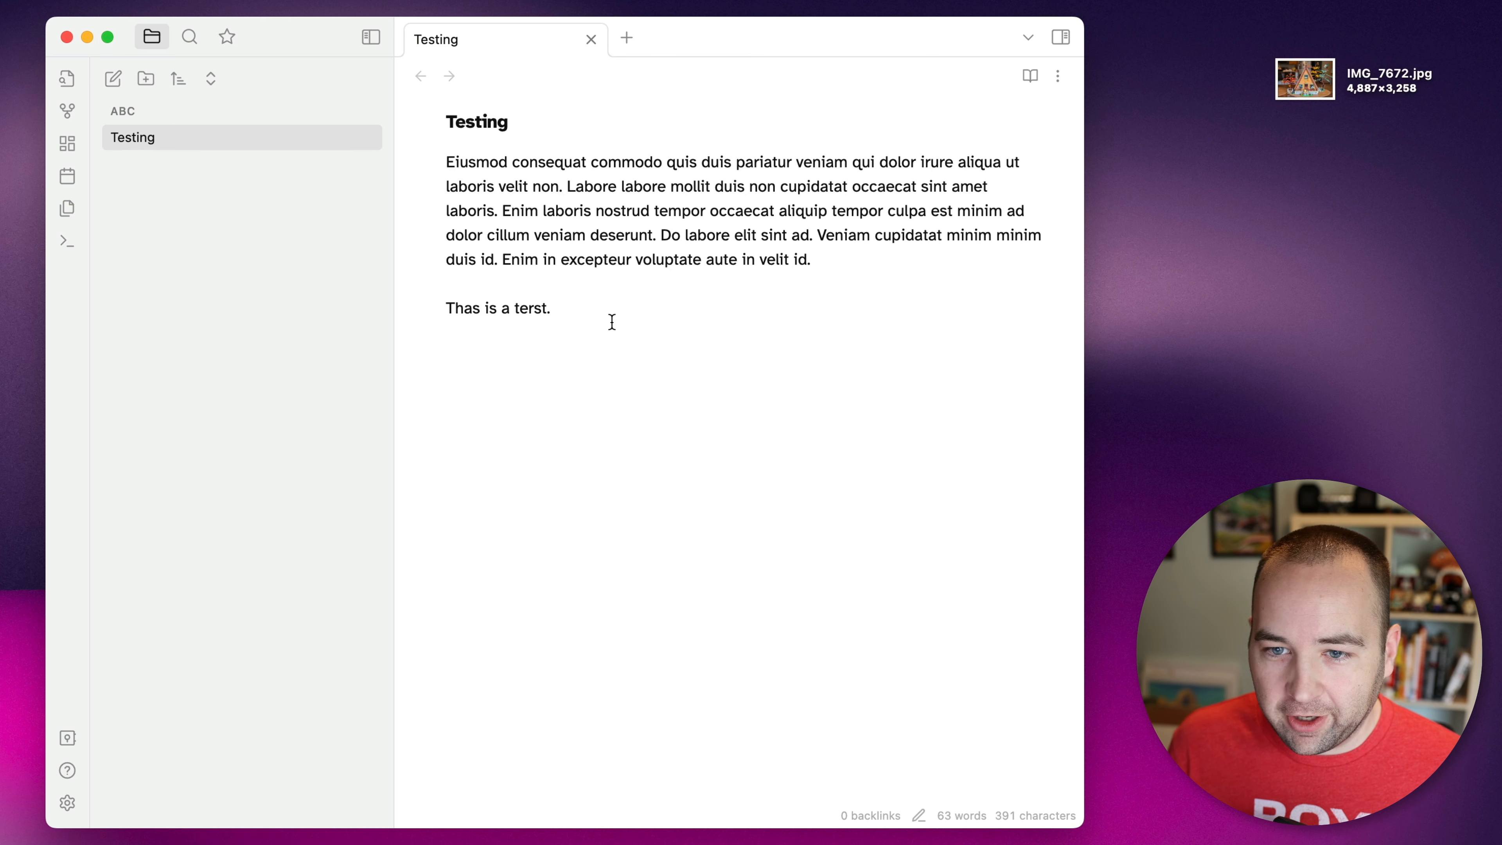
mouse_move(543, 374)
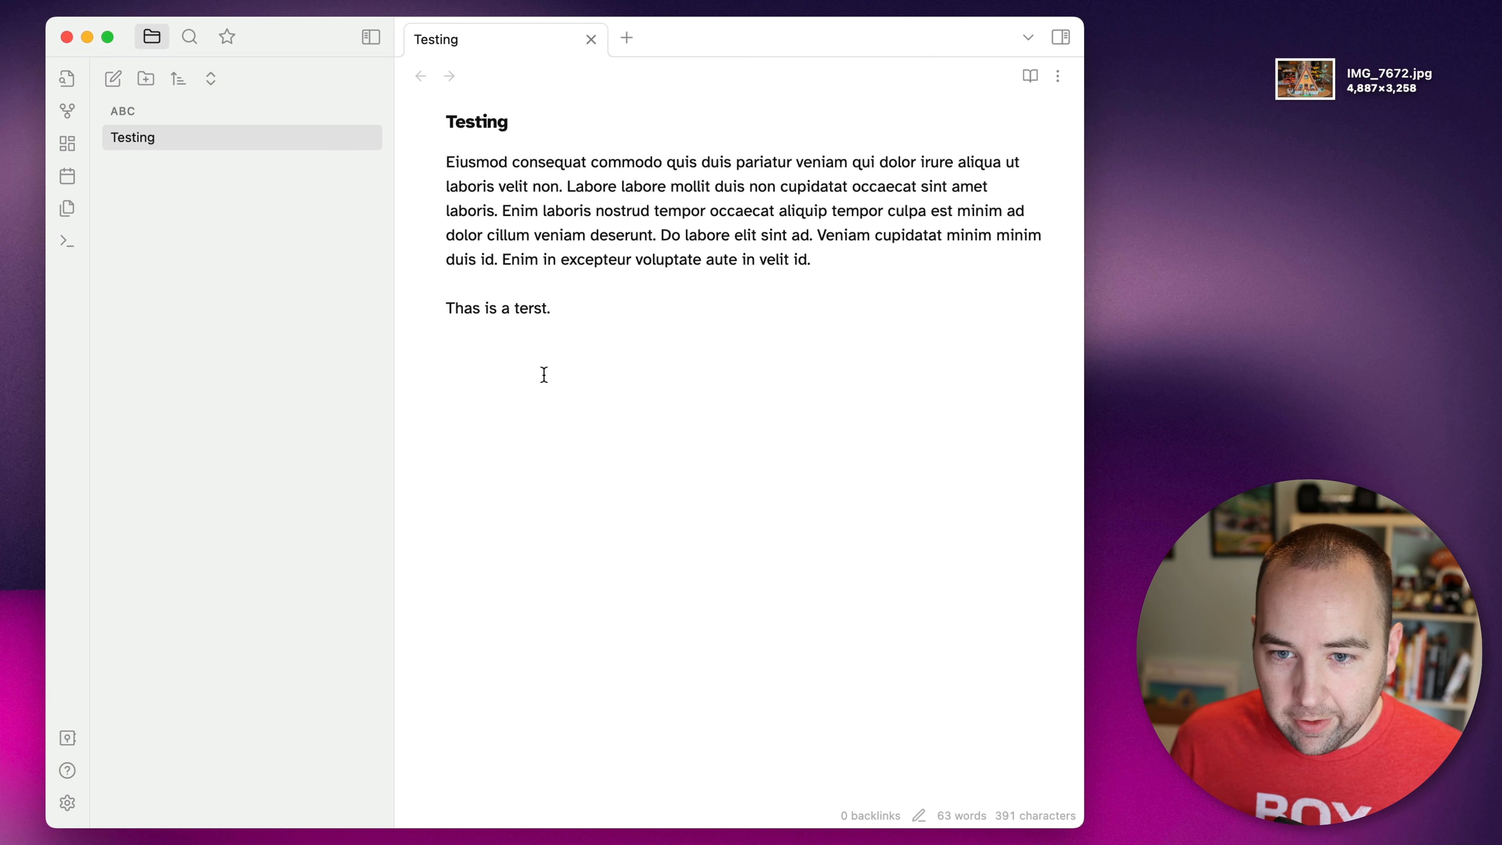
Step: Turn on spellcheck under Editor behaviour (Cmd+,) and close the settings
key(cmd+,)
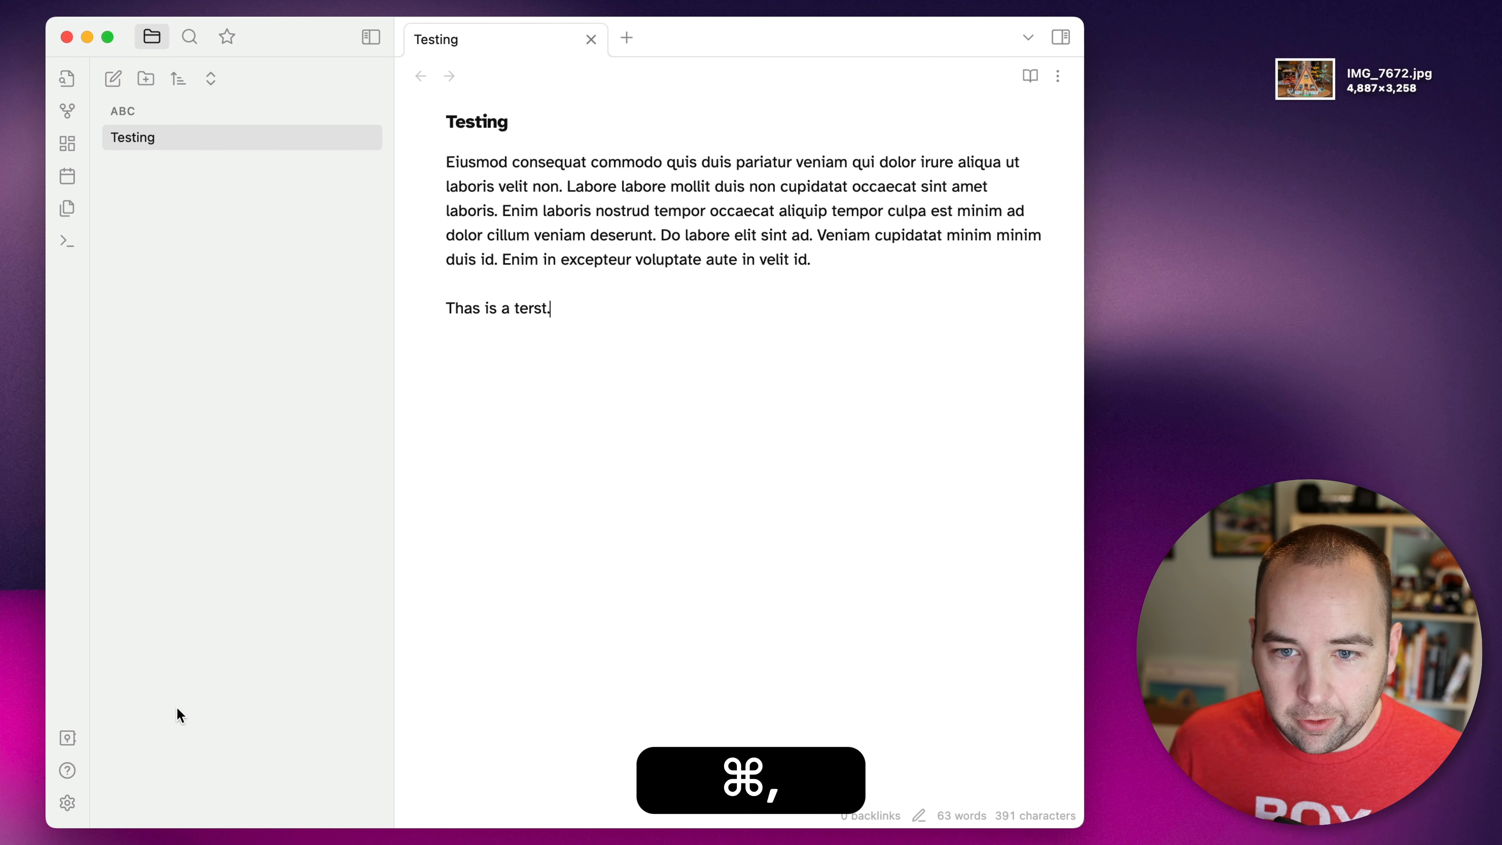
key(cmd+,)
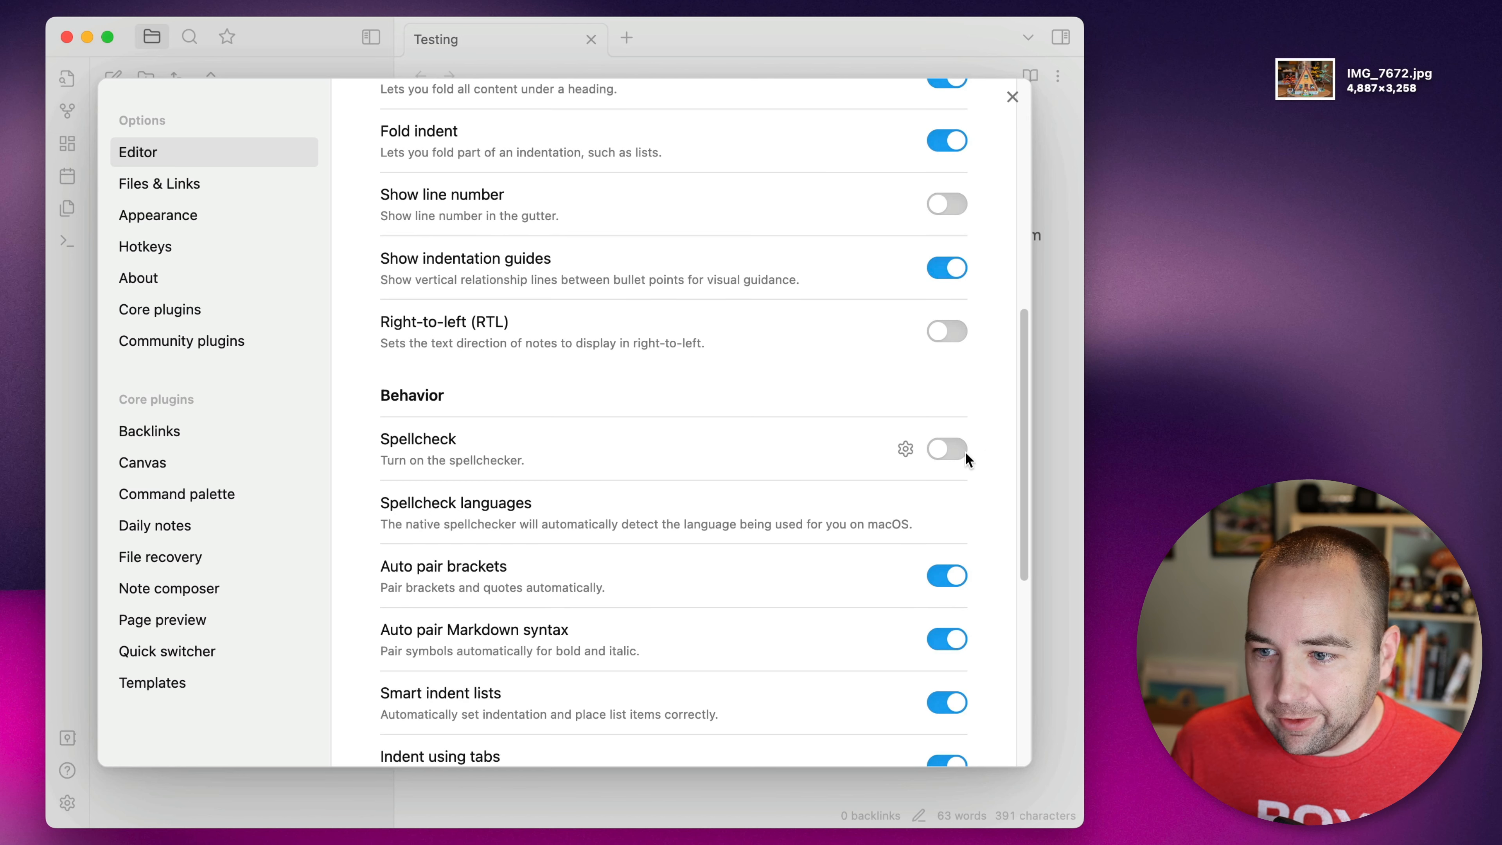
click(946, 448)
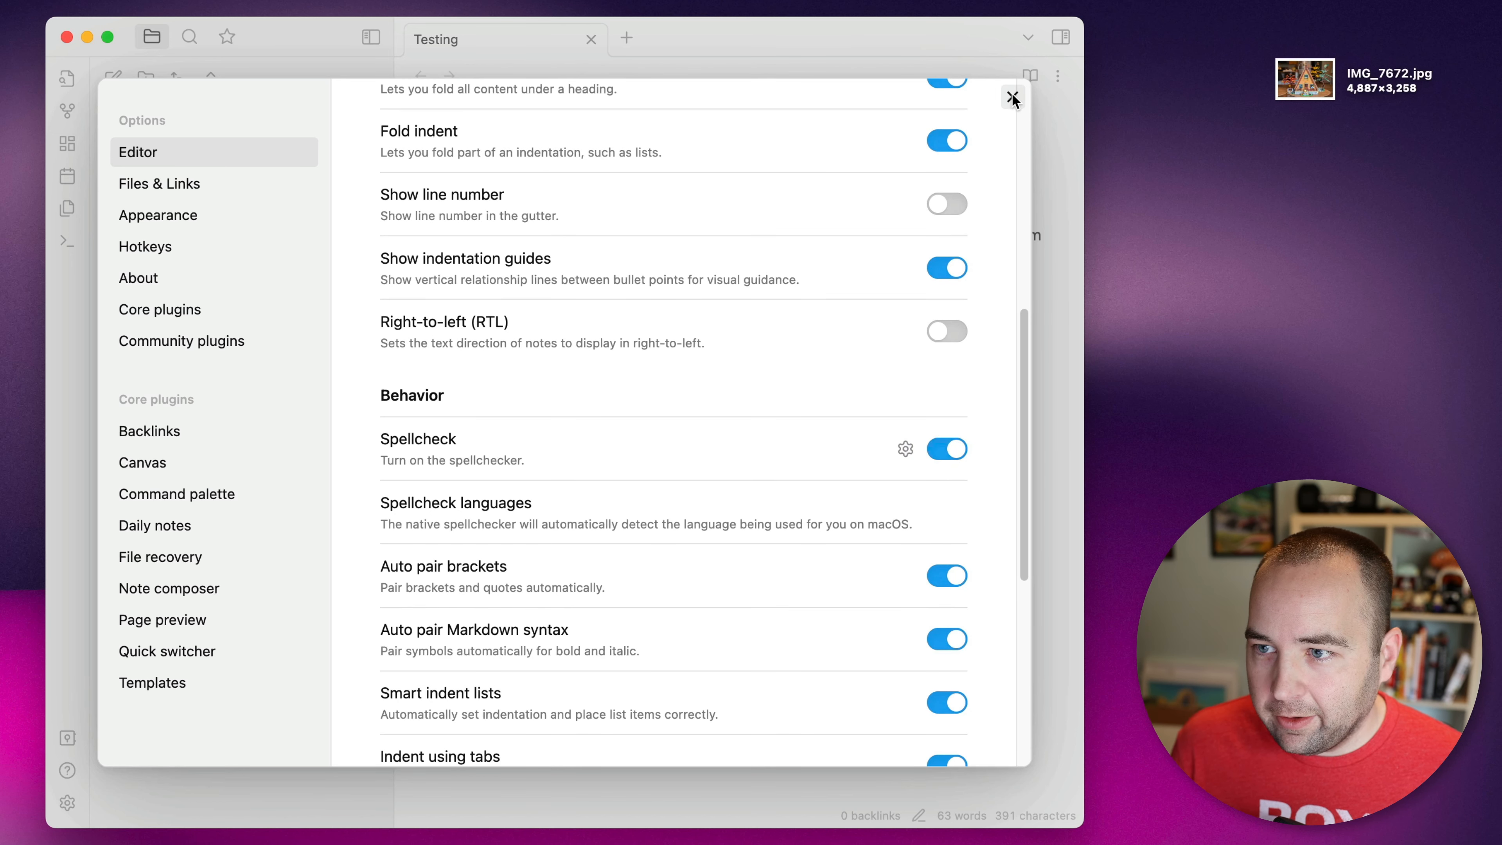
click(1012, 98)
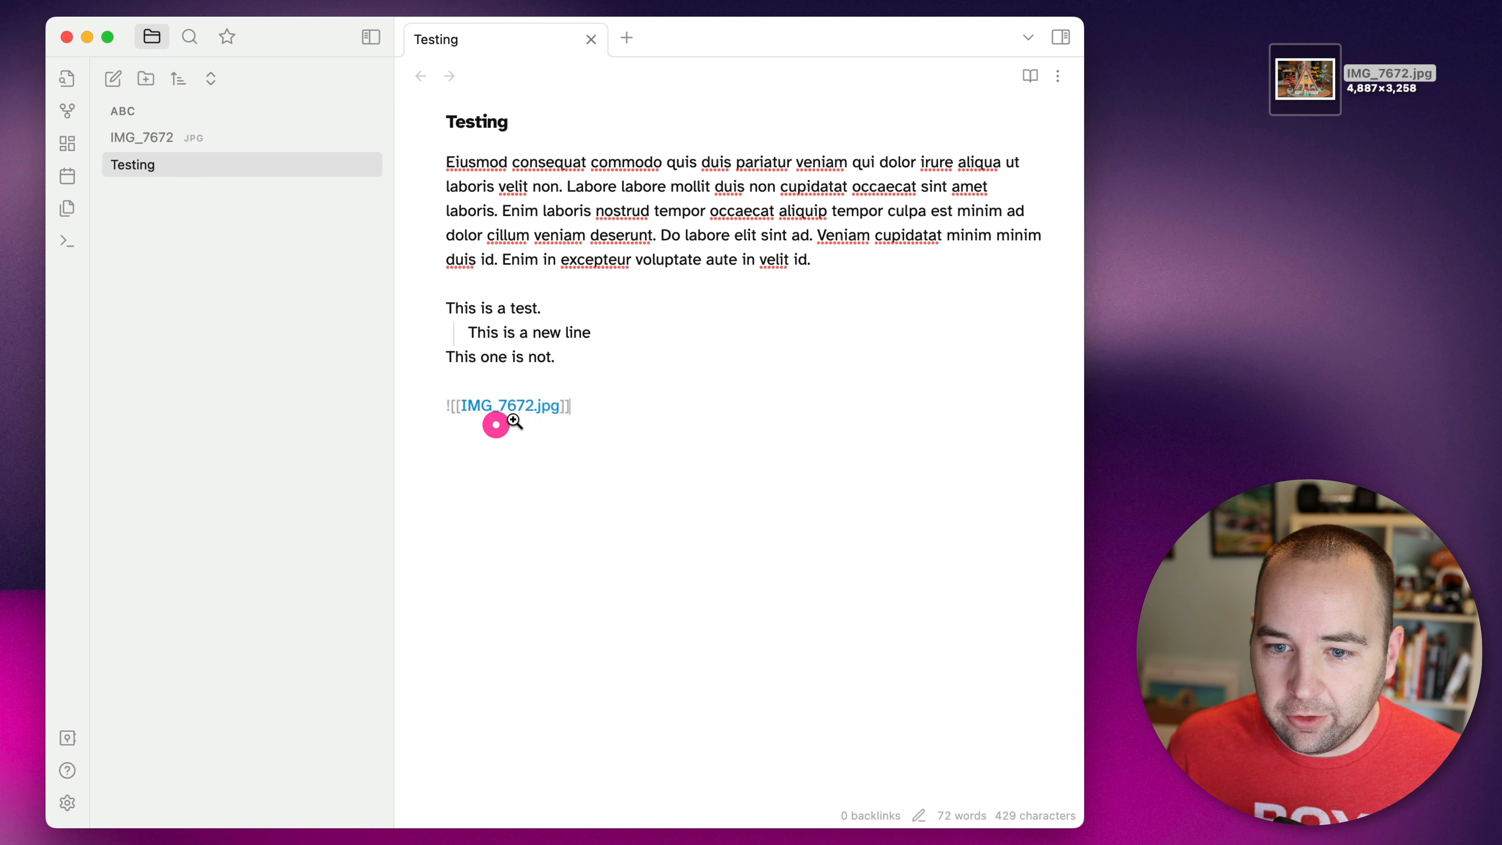
Step: Render the IMG_7672 embed and add the line "This is more text." below it
click(511, 405)
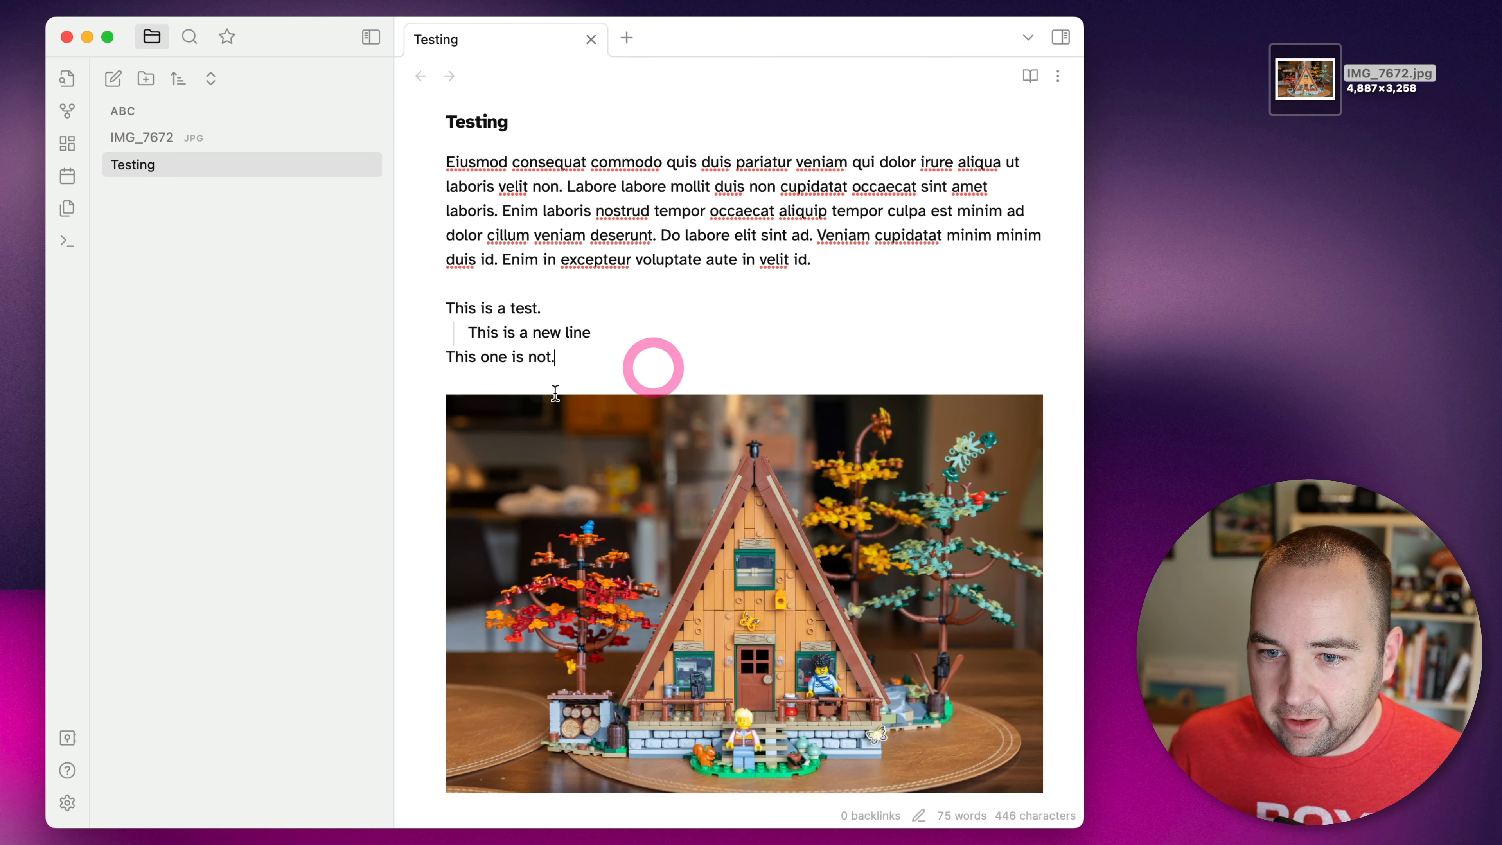
mouse_move(732, 581)
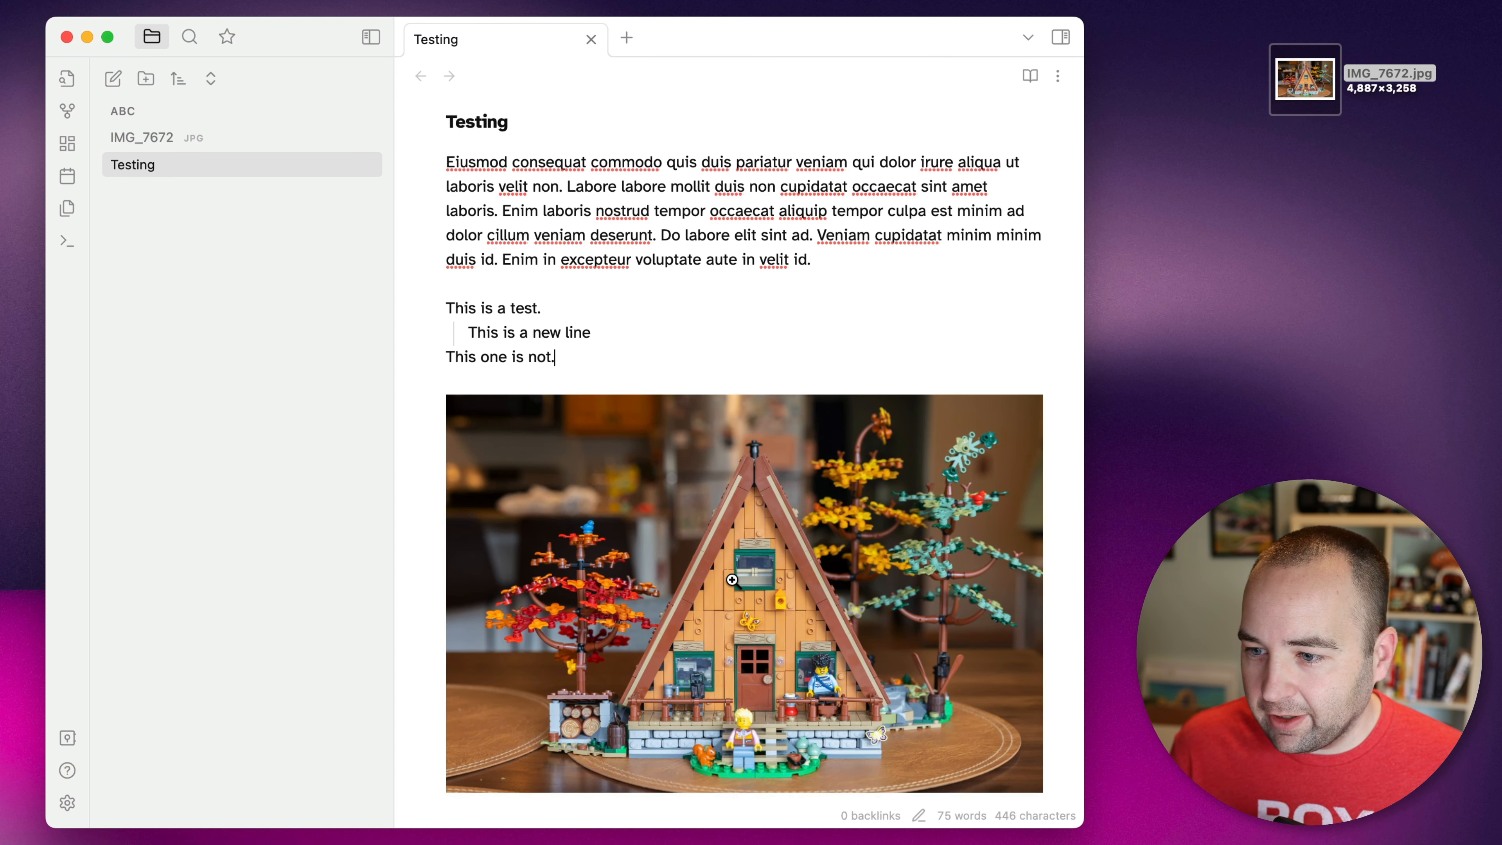
key(cmd+enter)
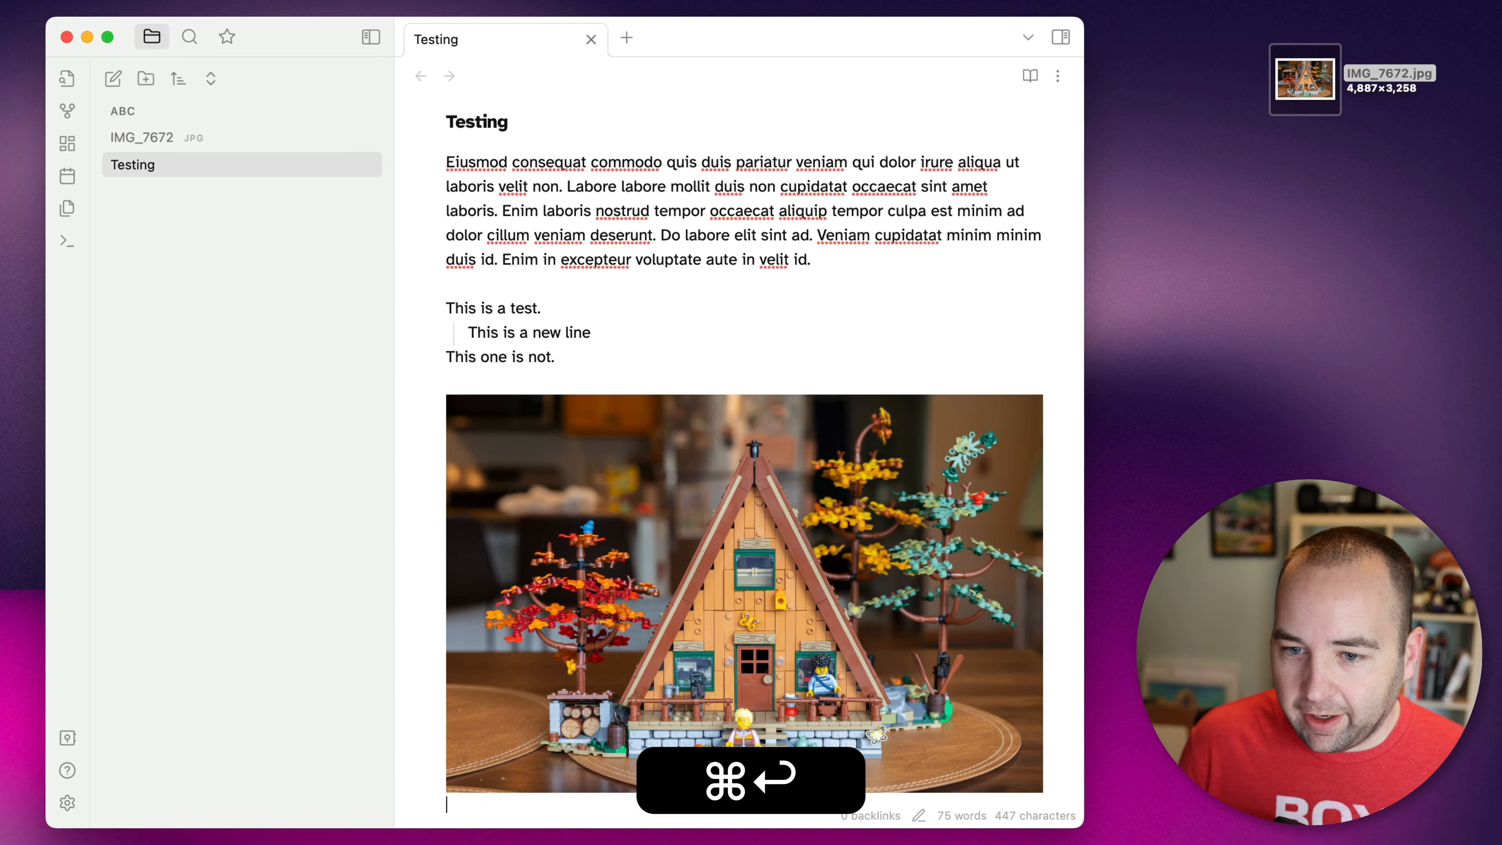
text(This is more)
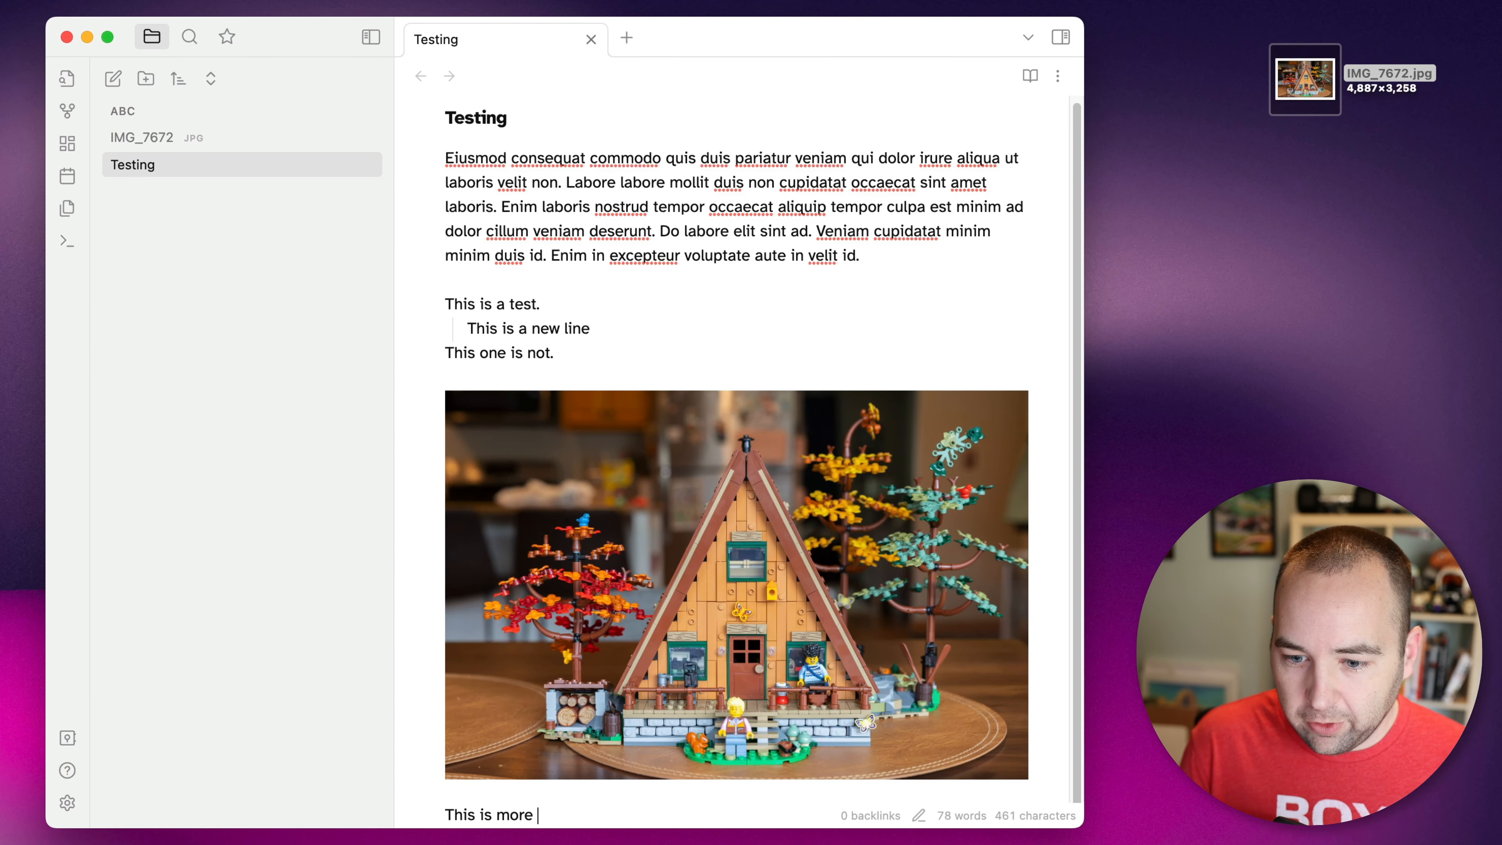
text(textt)
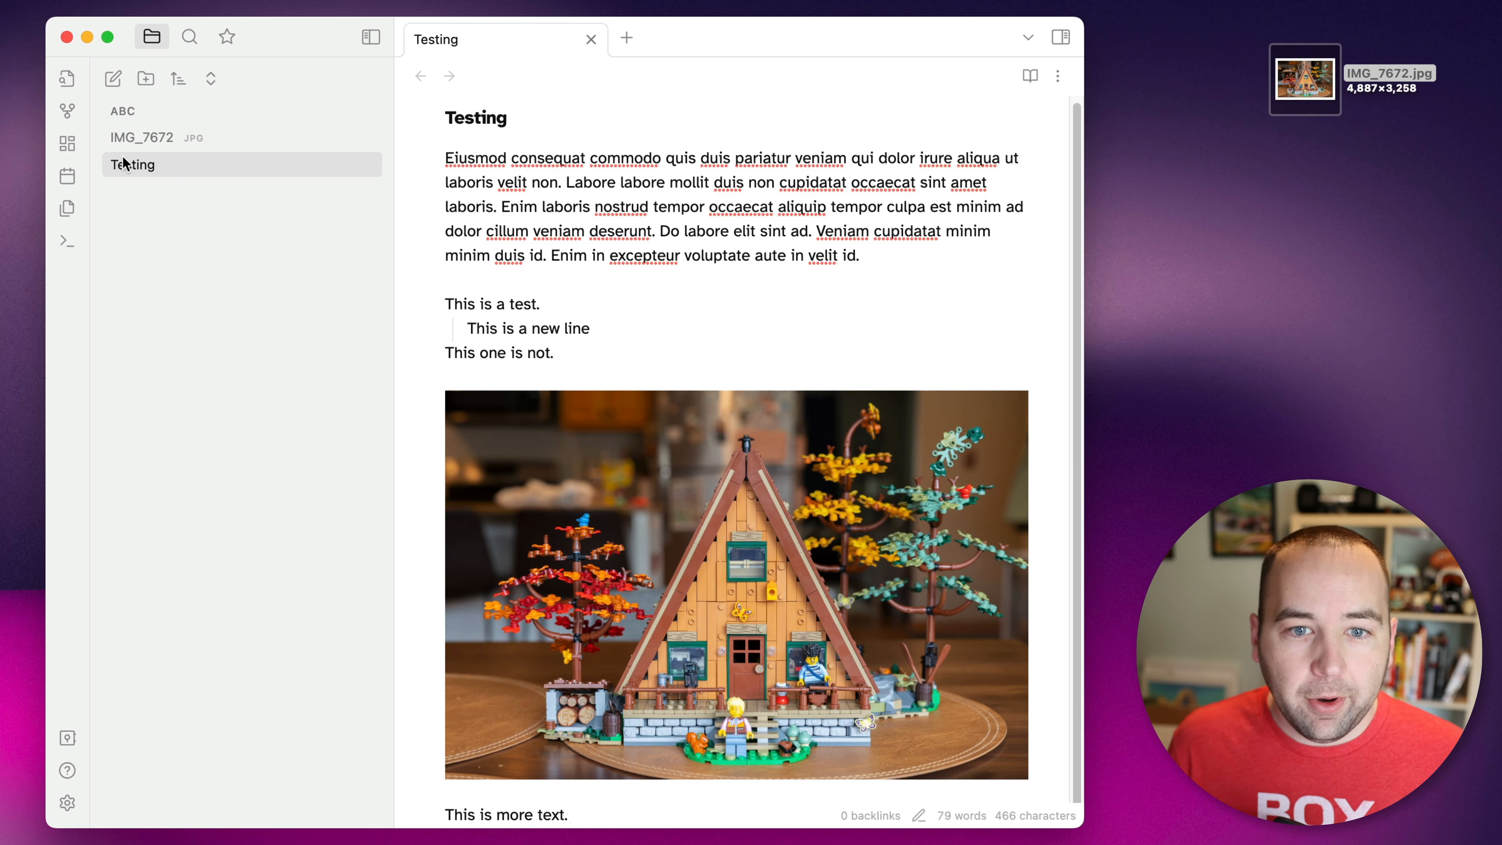
mouse_move(141, 136)
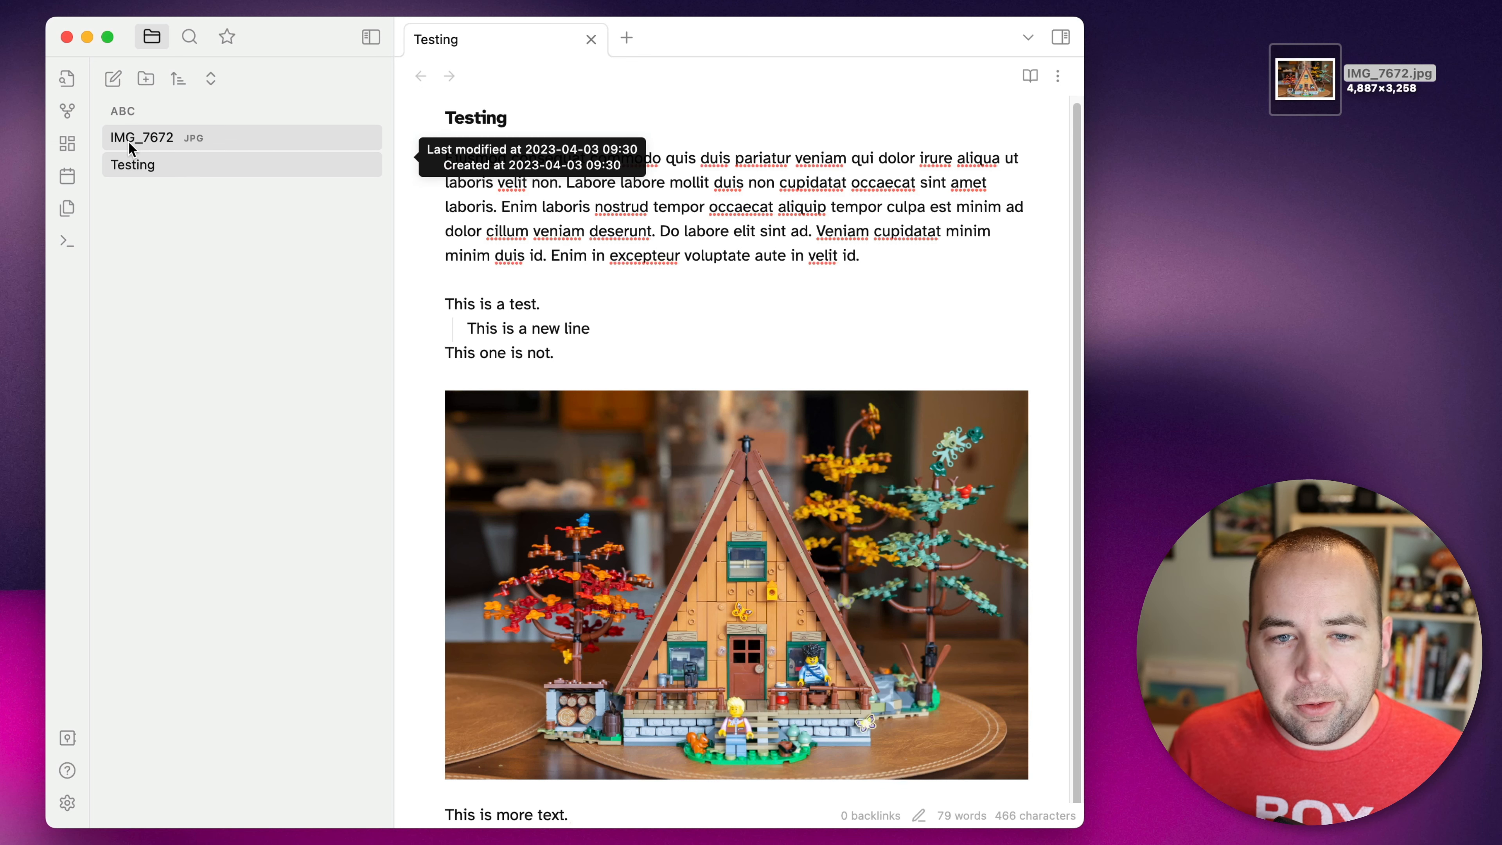
mouse_move(142, 159)
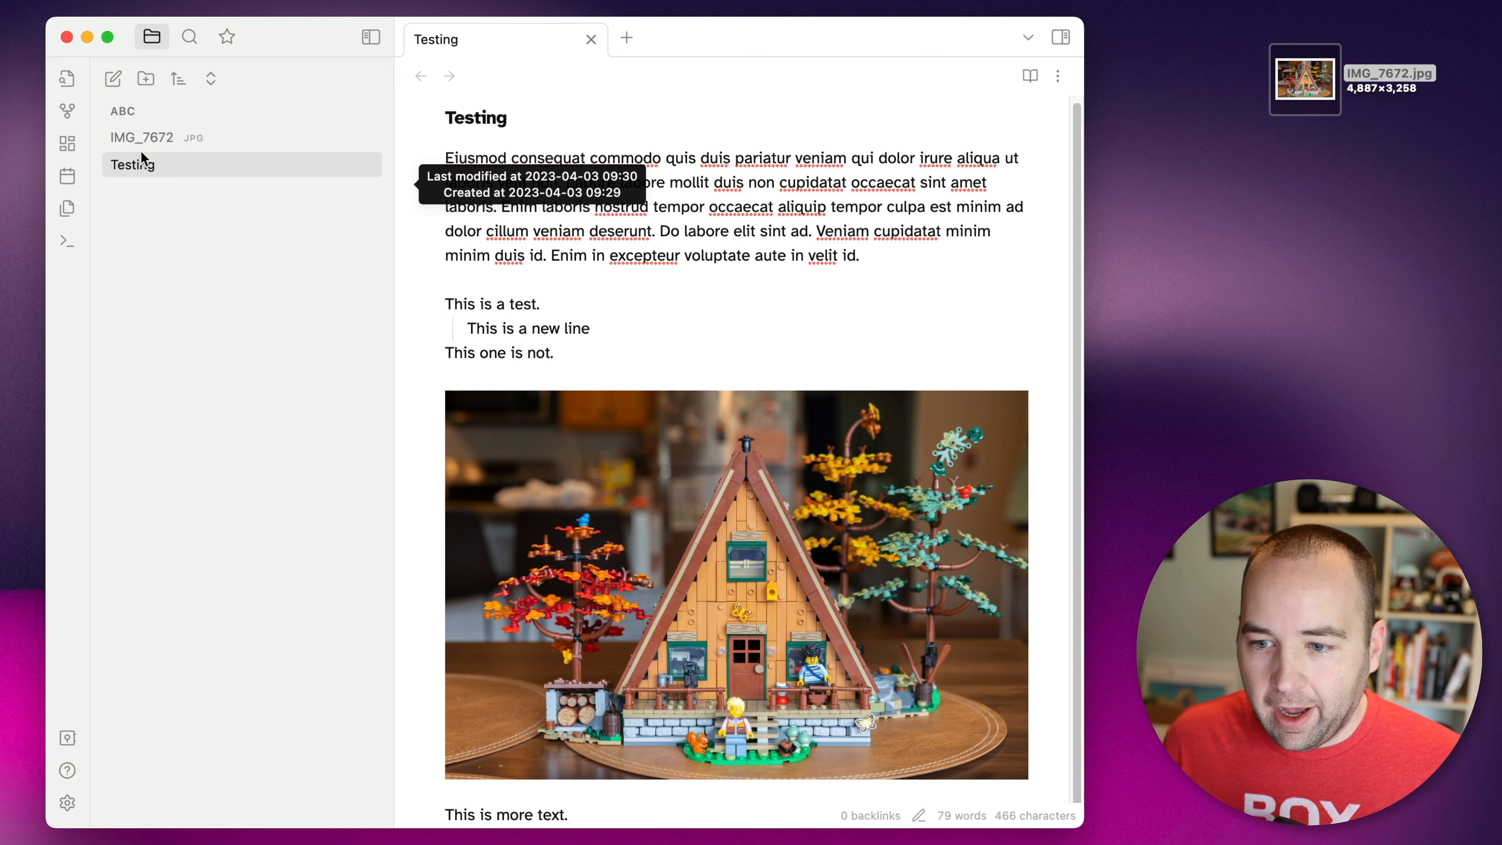
mouse_move(145, 79)
text(N)
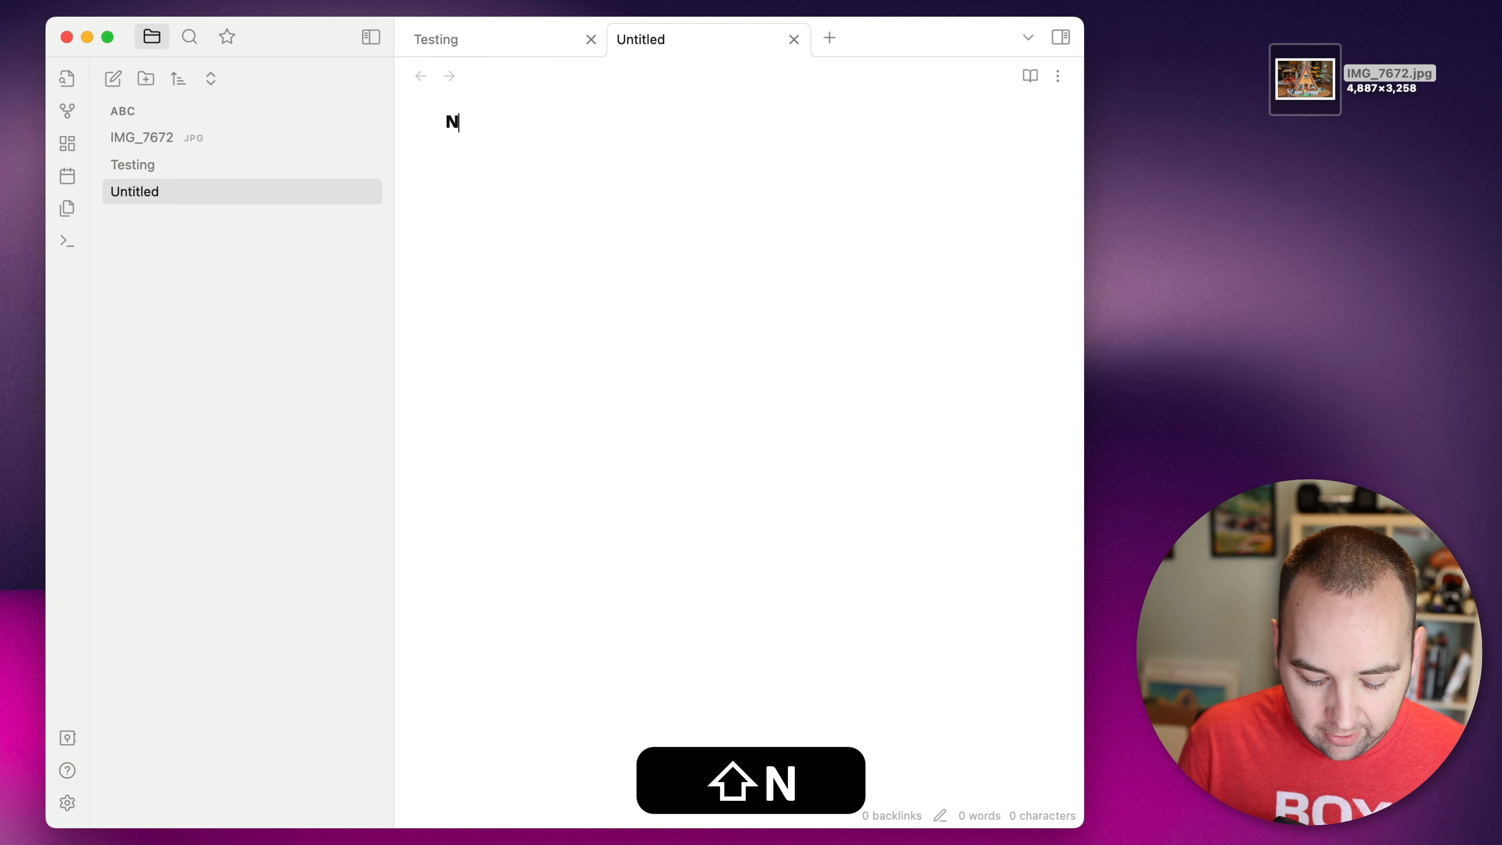
Step: Add placeholder text to New Note, create an Assets folder, and reopen the Testing note
text(ergerasgeras)
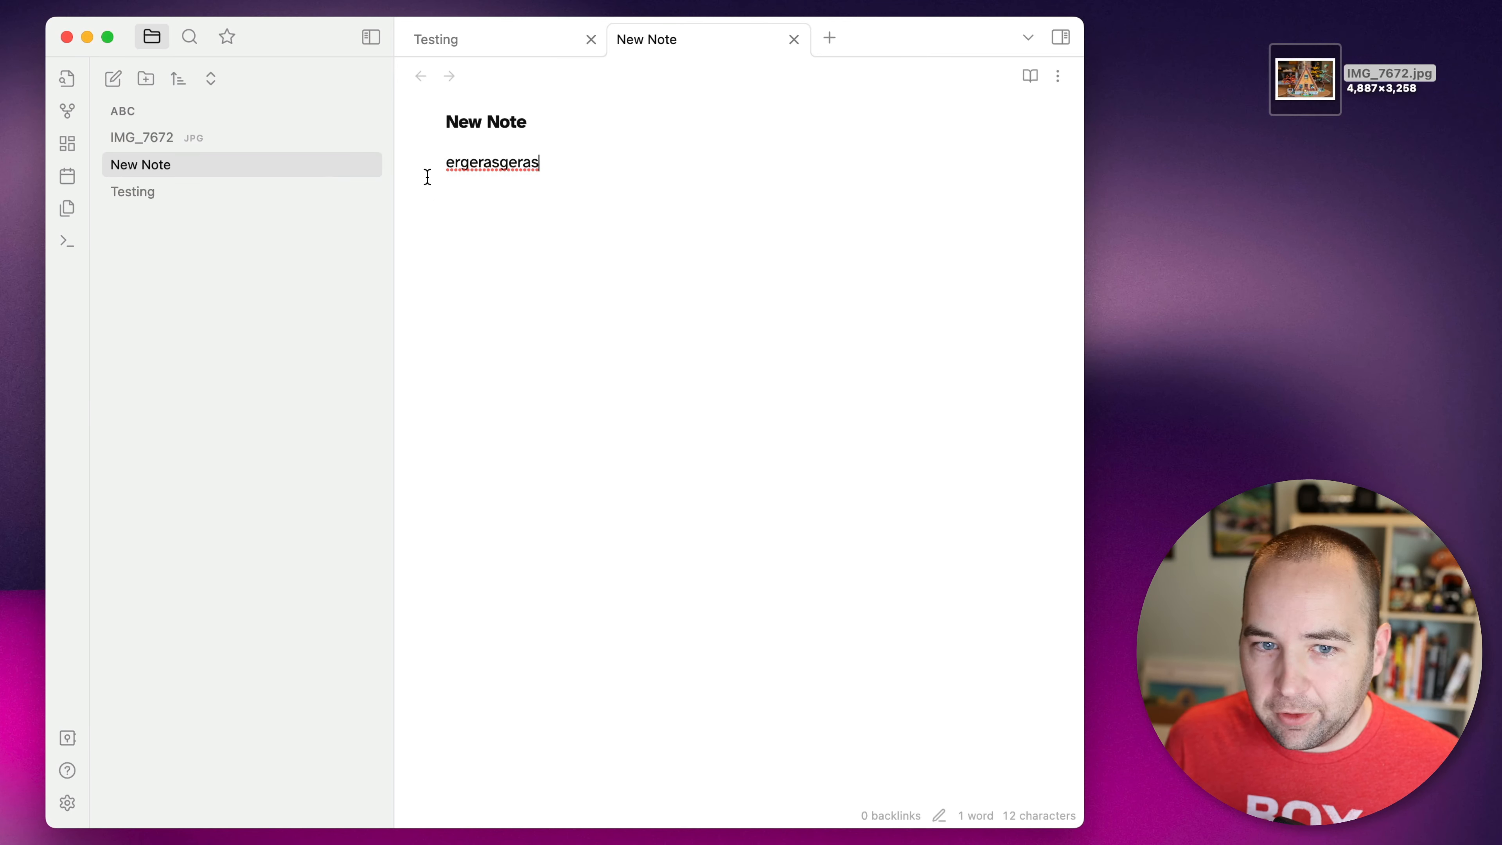
mouse_move(295, 274)
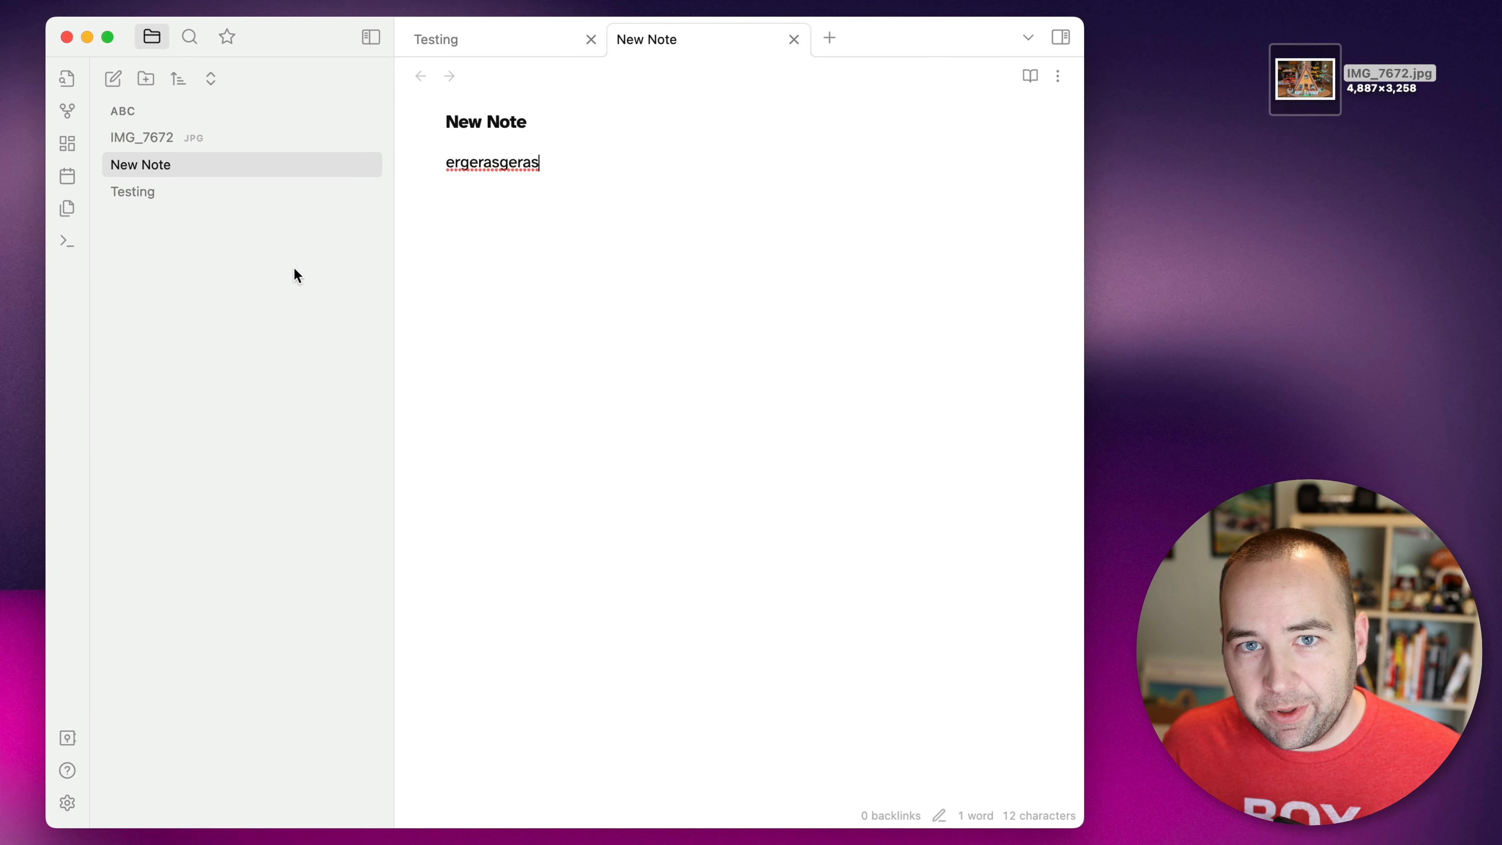
click(193, 317)
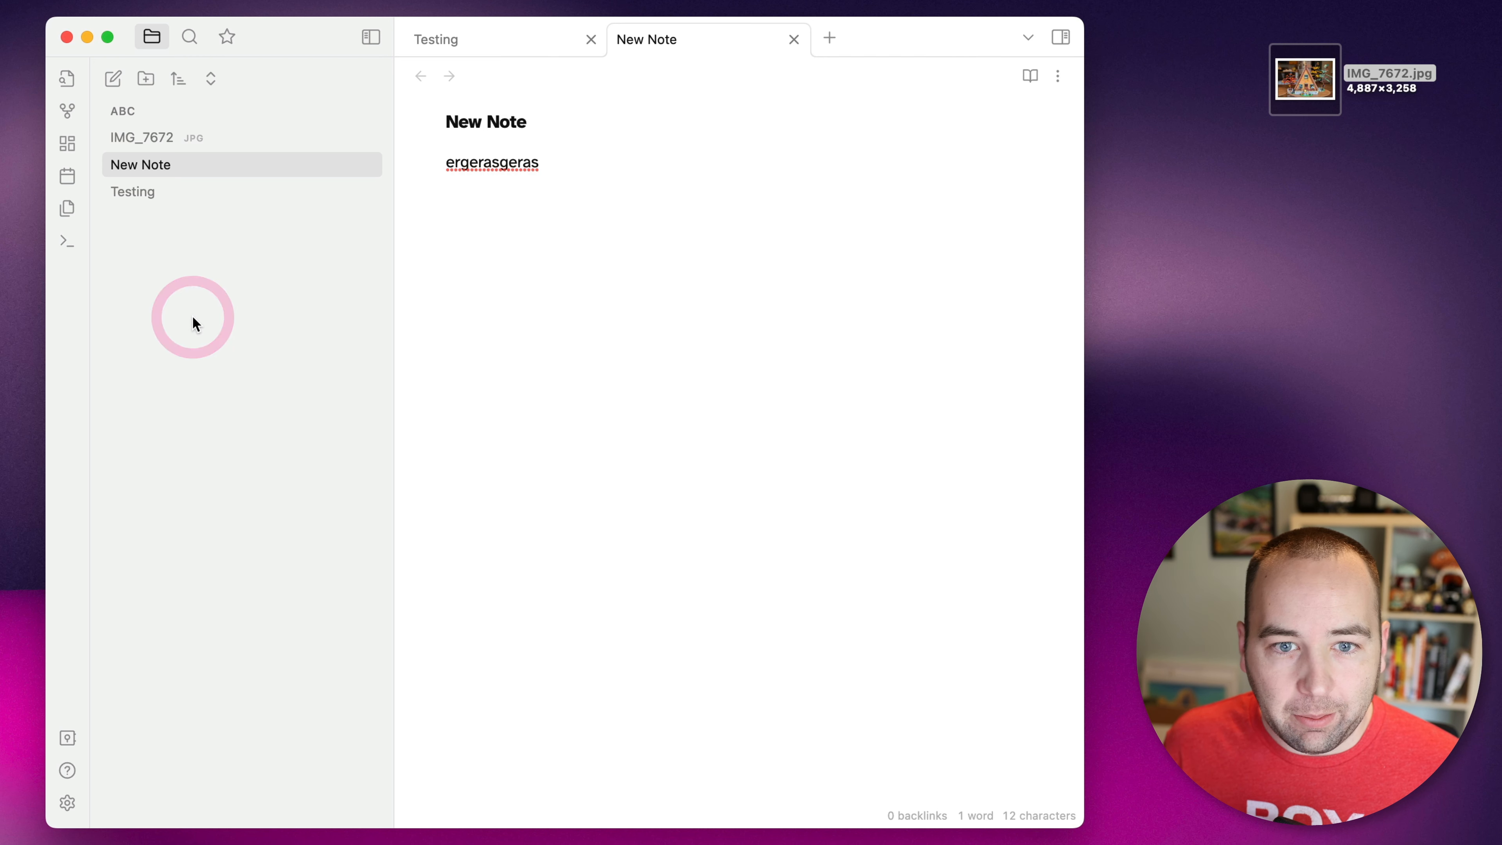
mouse_move(112, 78)
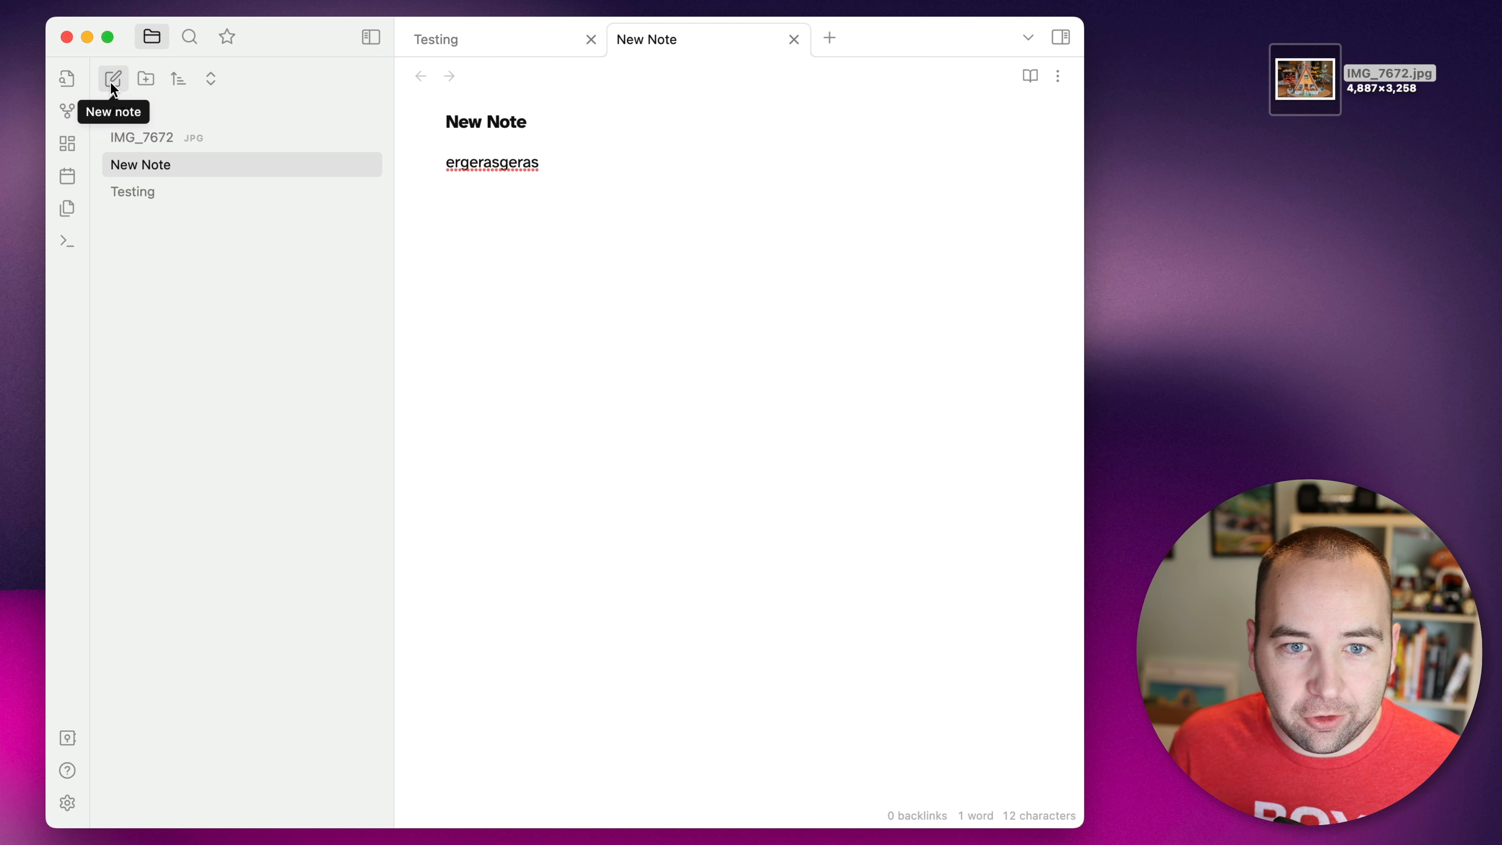
mouse_move(144, 78)
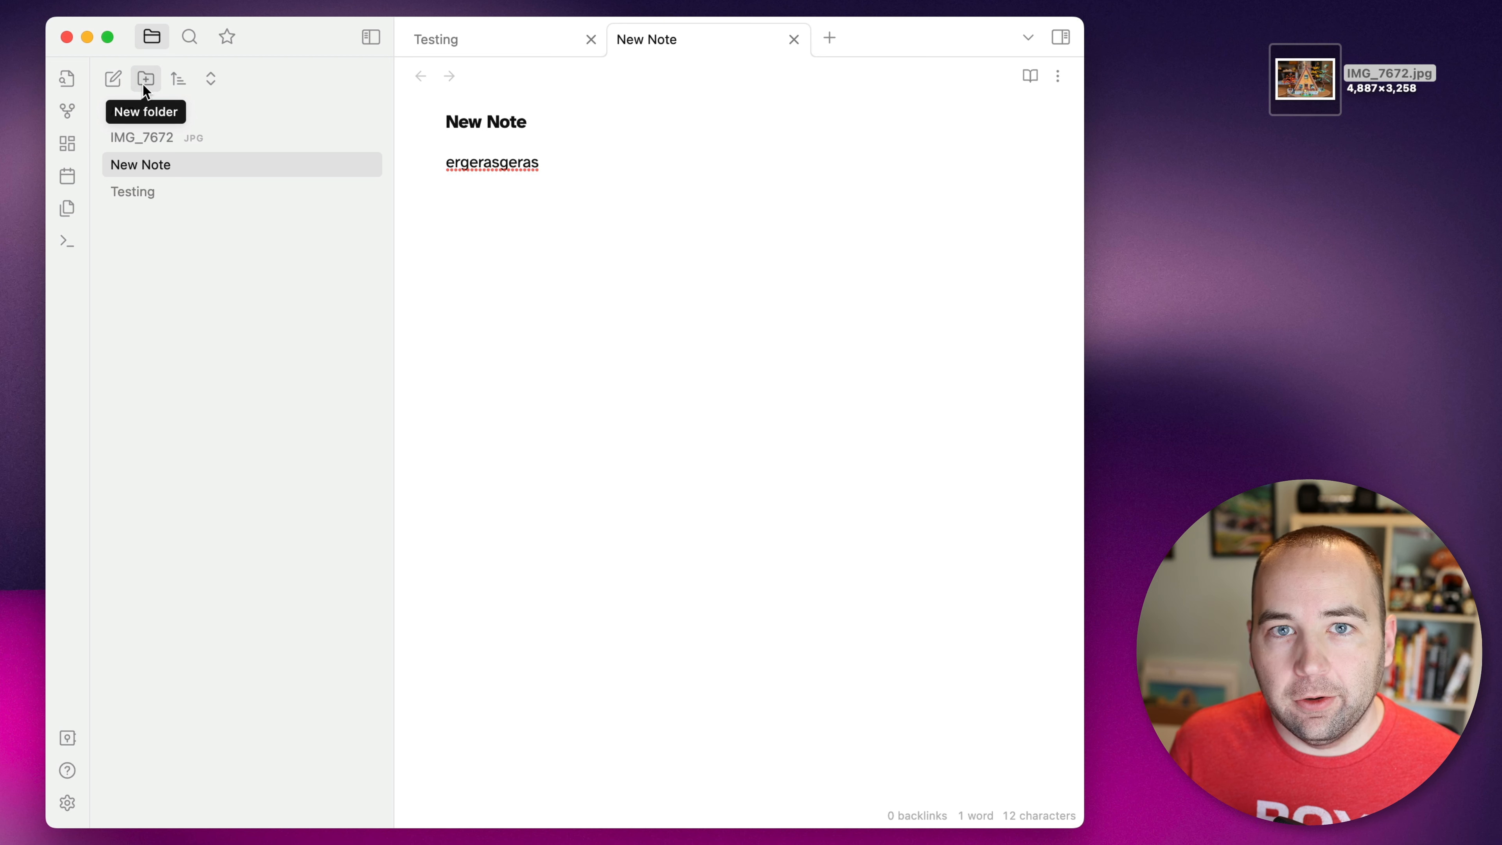
click(146, 78)
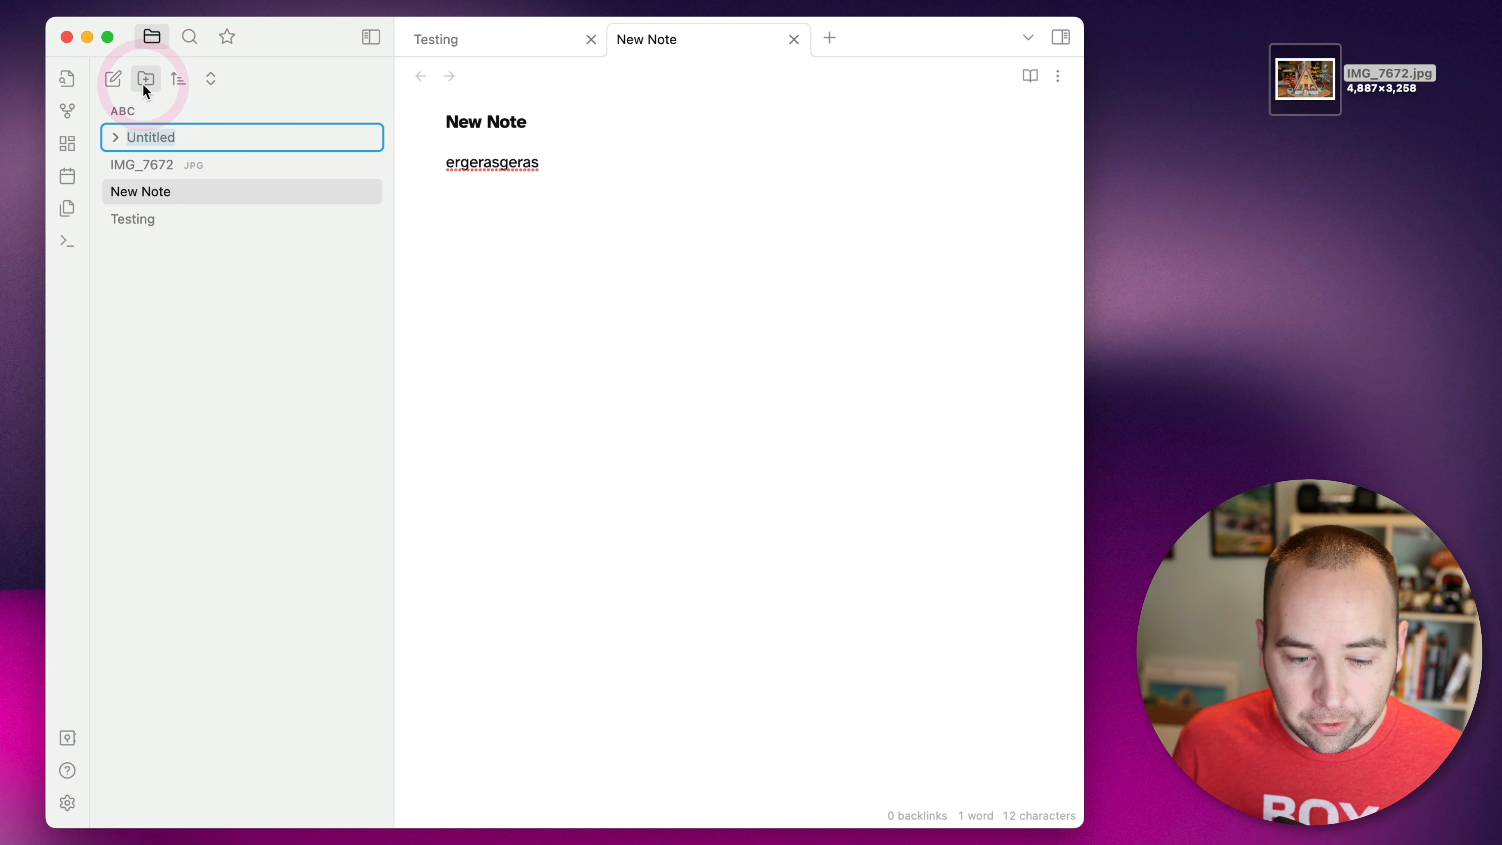
text(Assets)
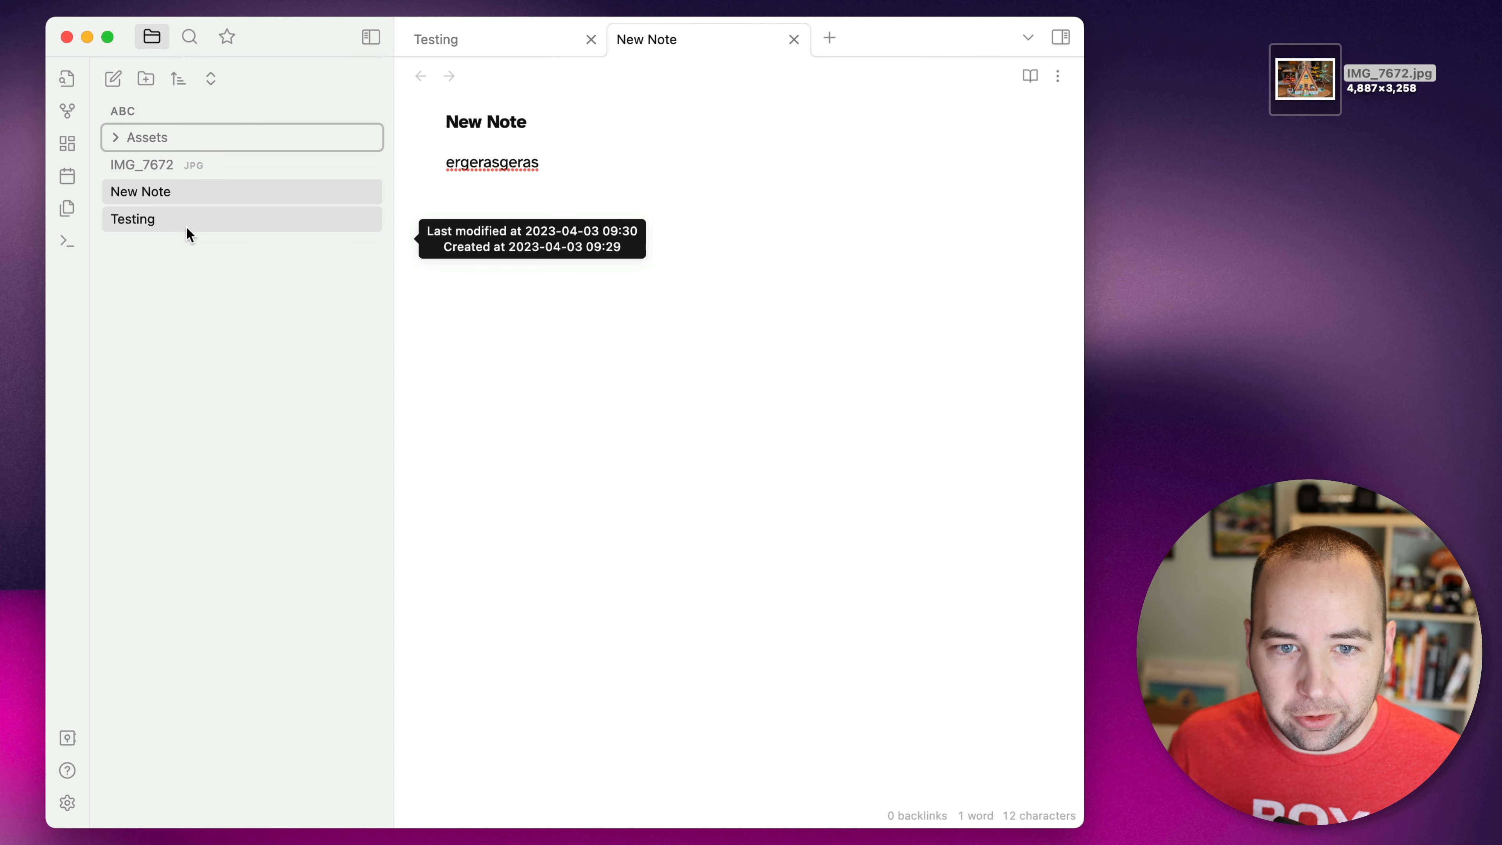
click(133, 218)
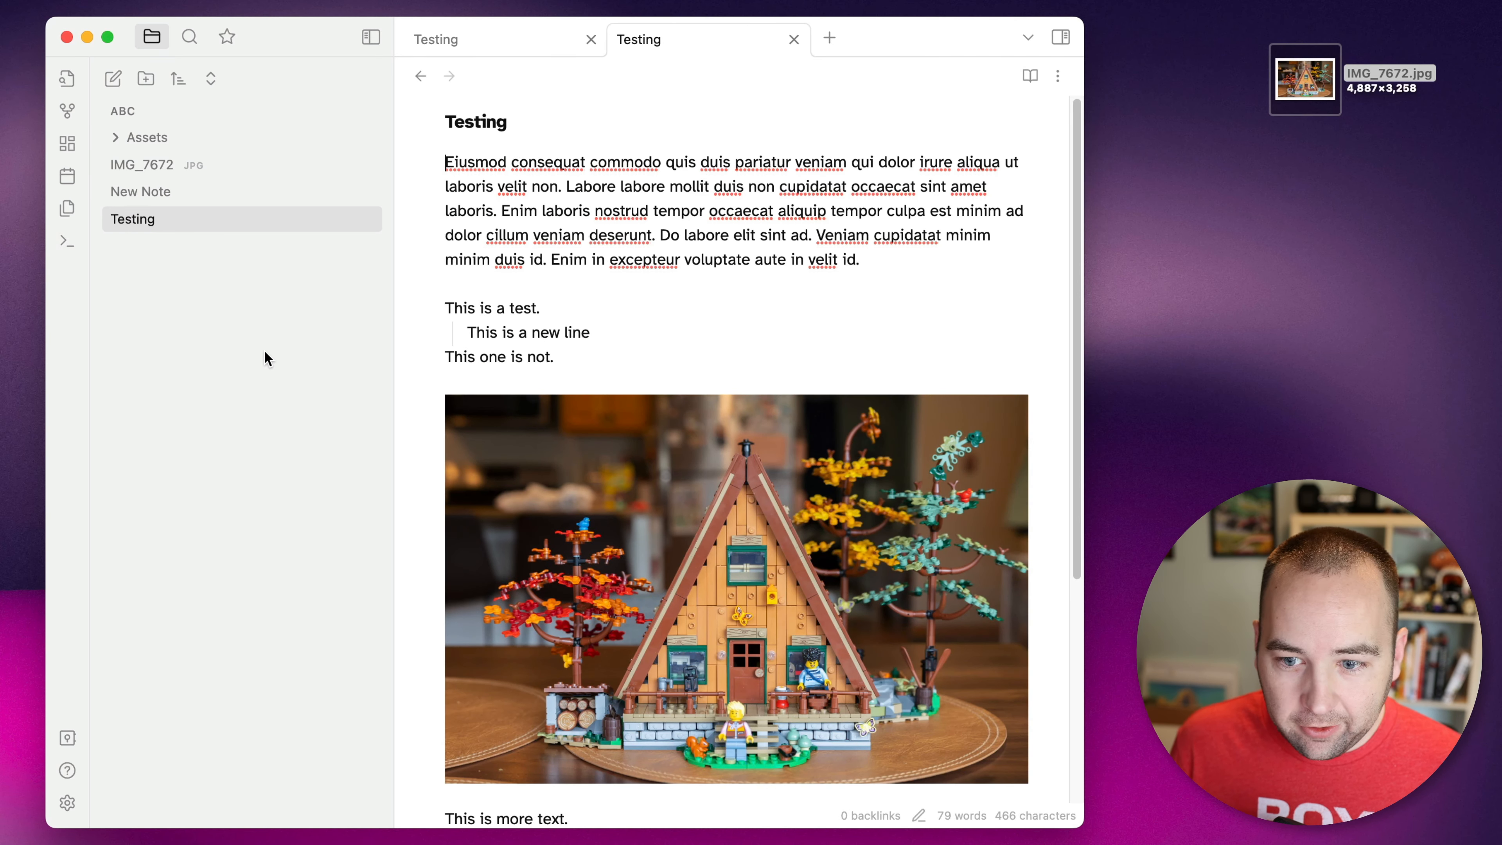
mouse_move(145, 137)
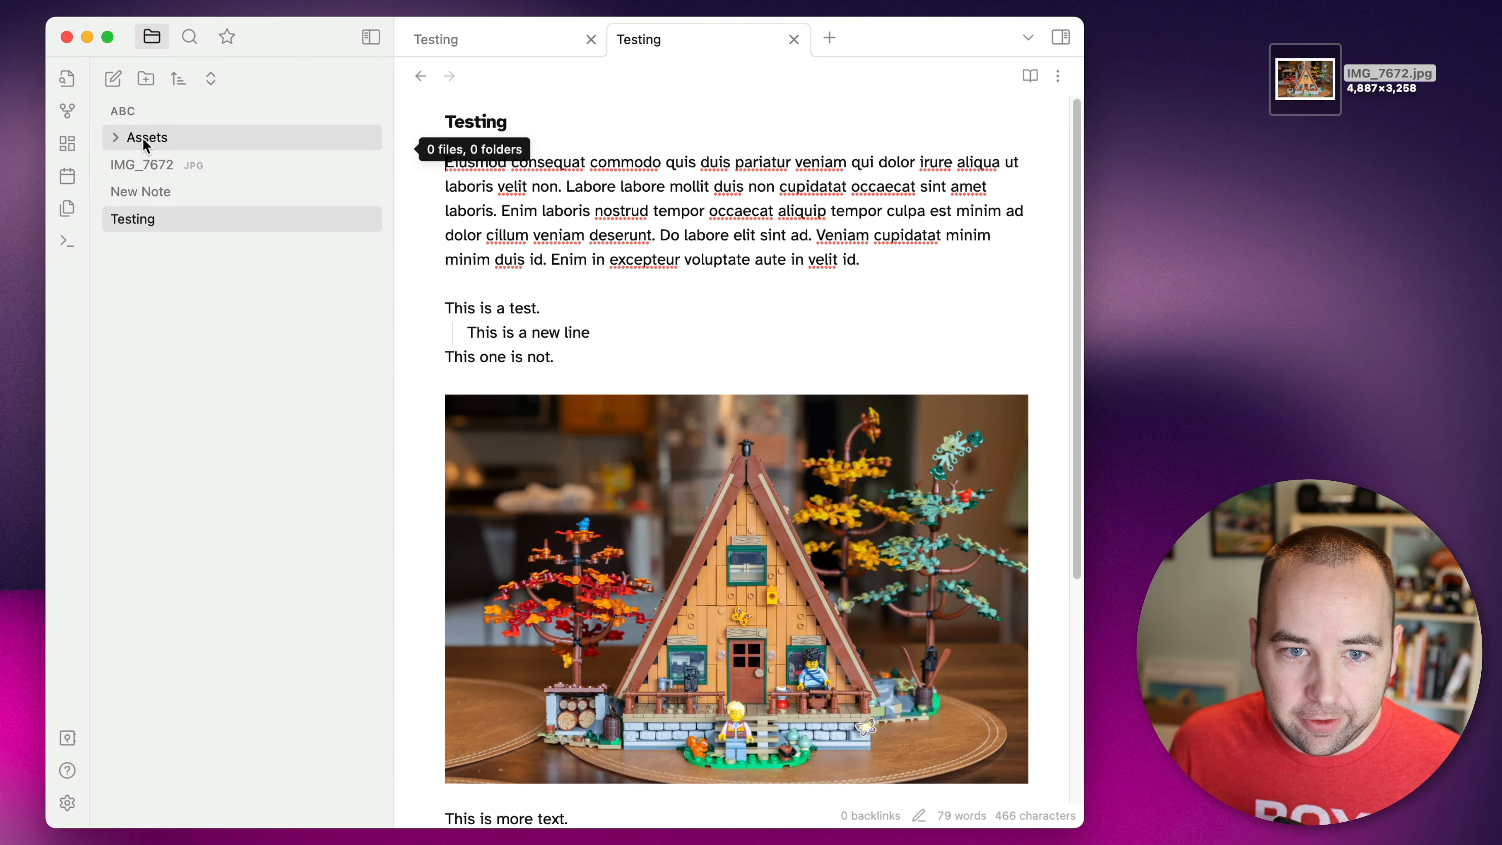
Step: Set new attachments to save into the Assets folder under Files & Links, then close settings
click(67, 803)
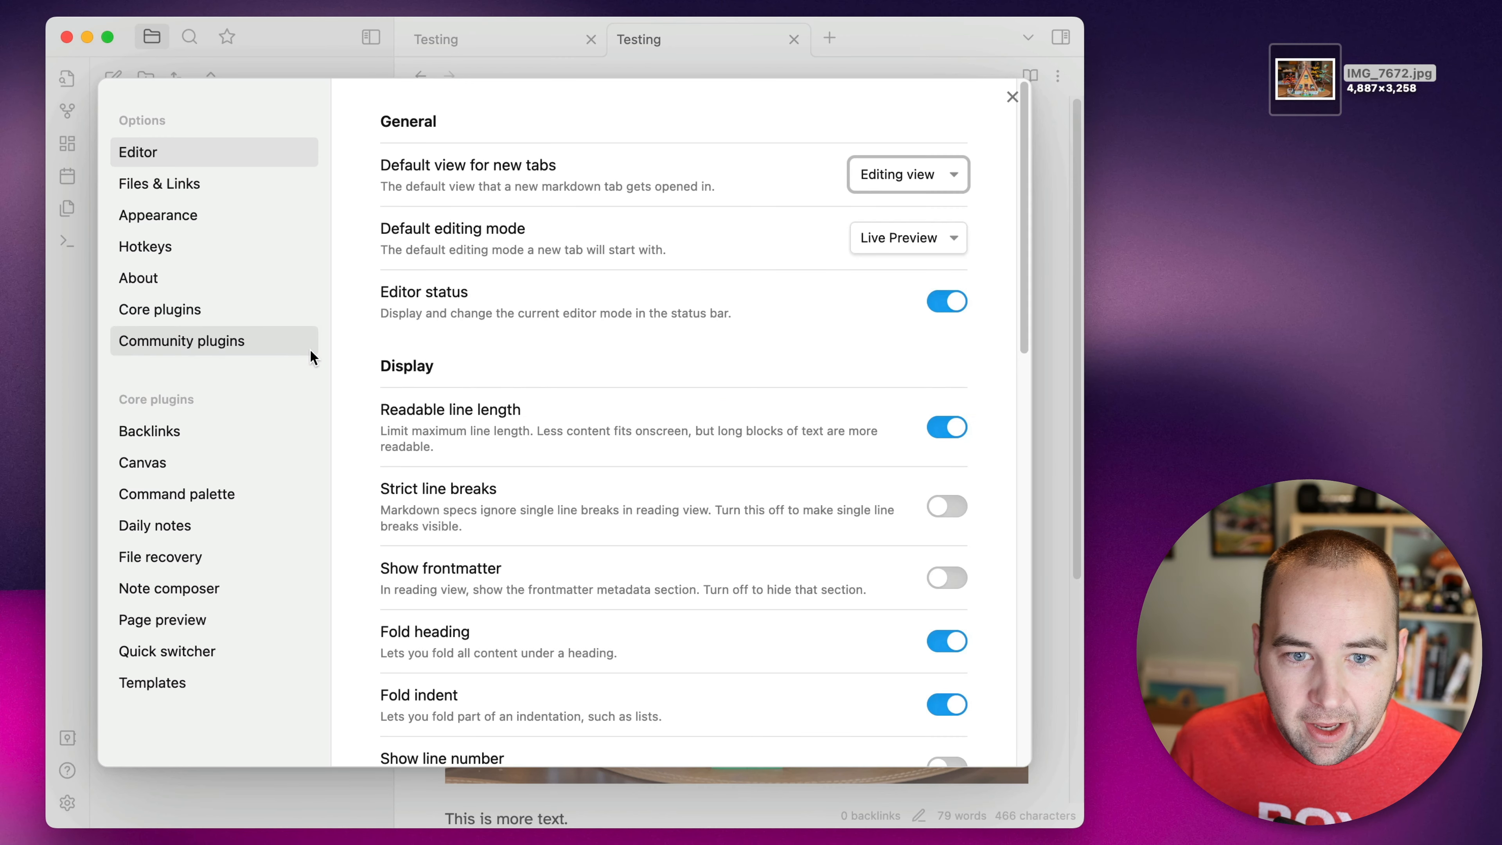
mouse_move(159, 183)
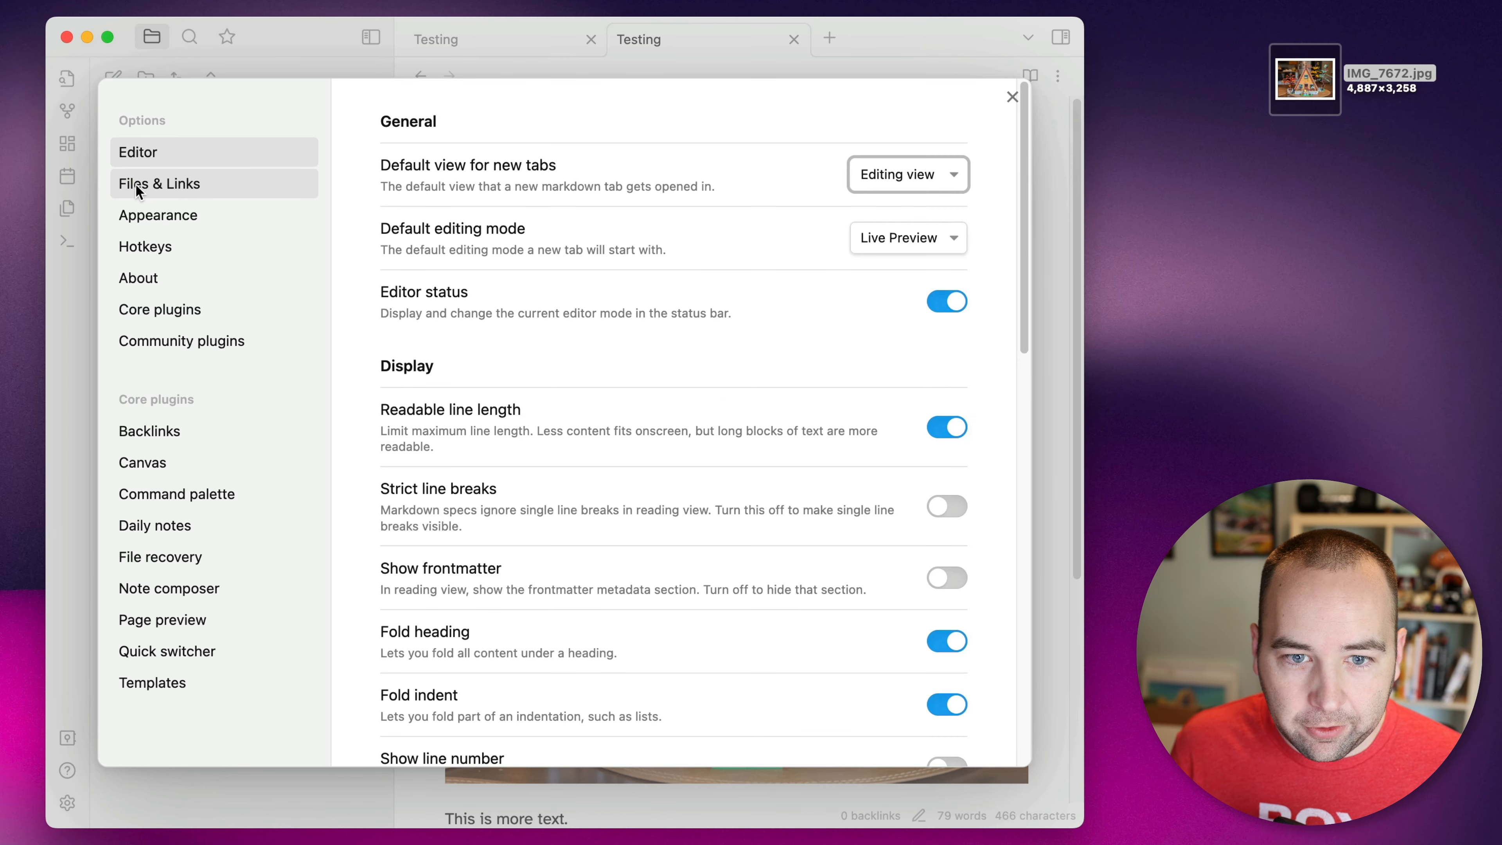
click(159, 183)
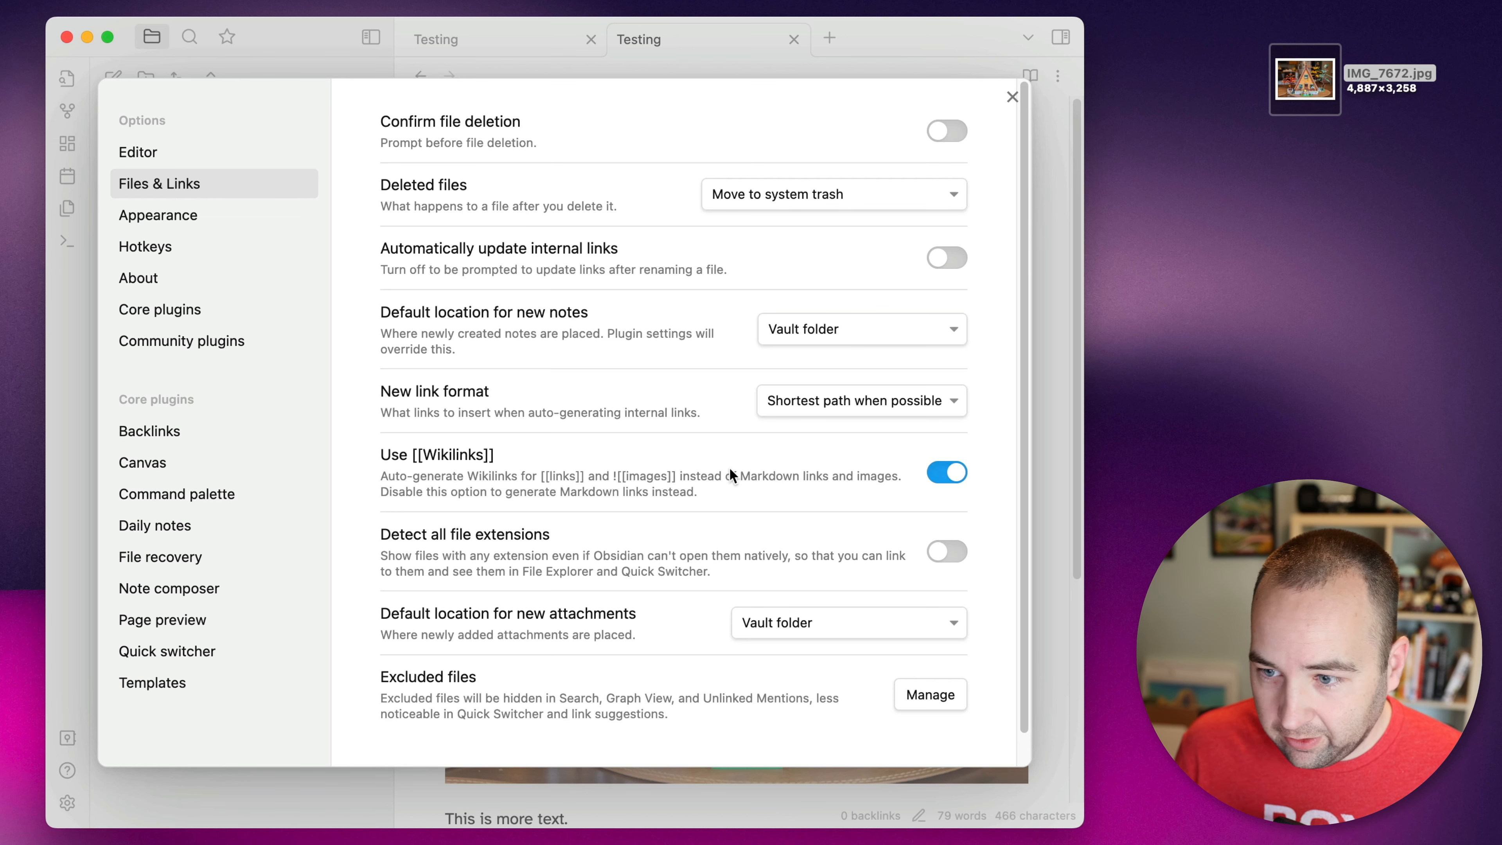
scroll(down, 3)
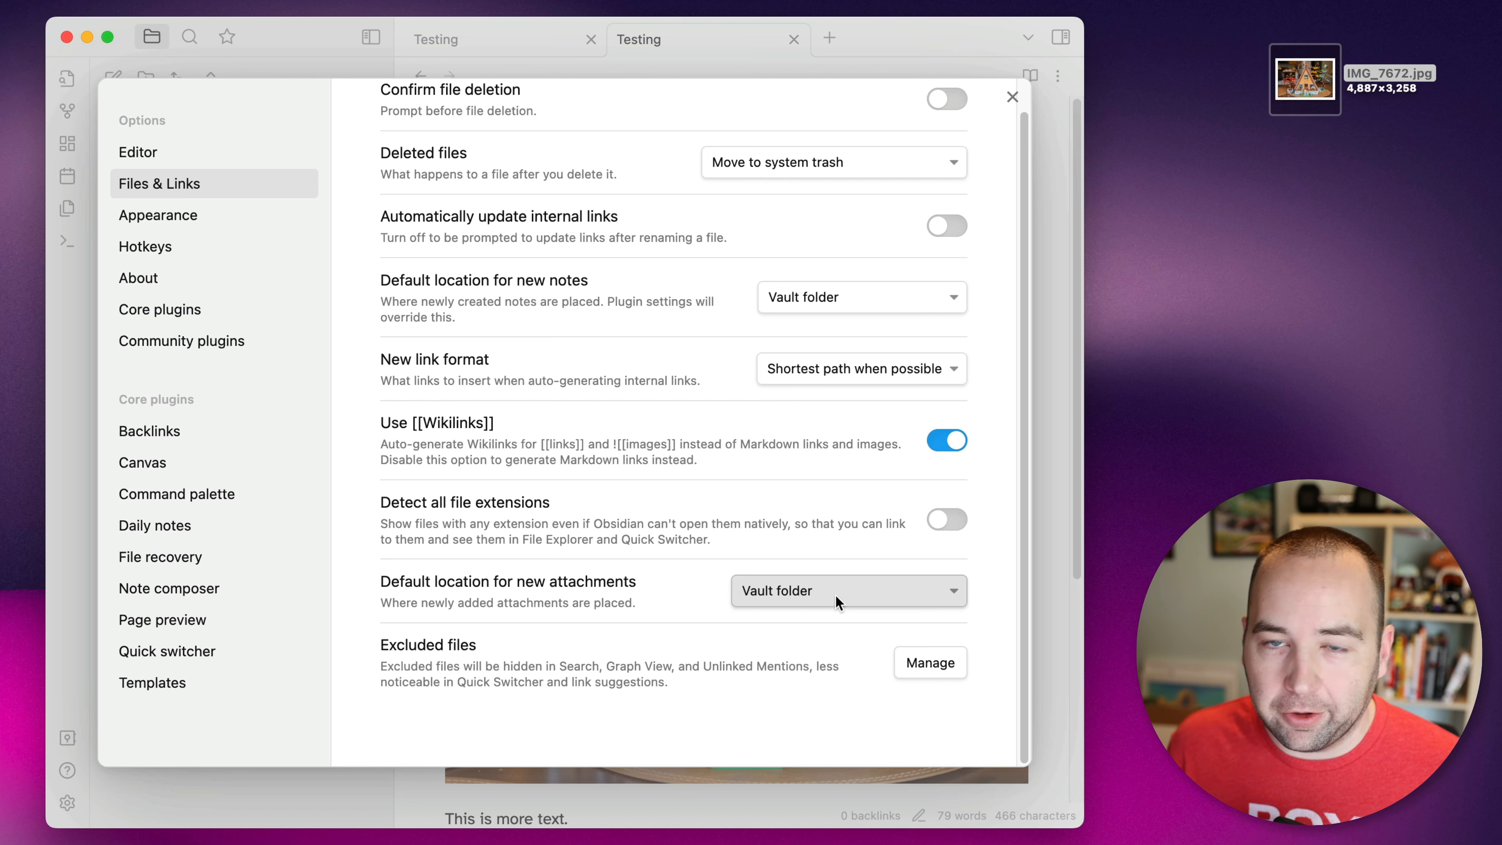
click(846, 589)
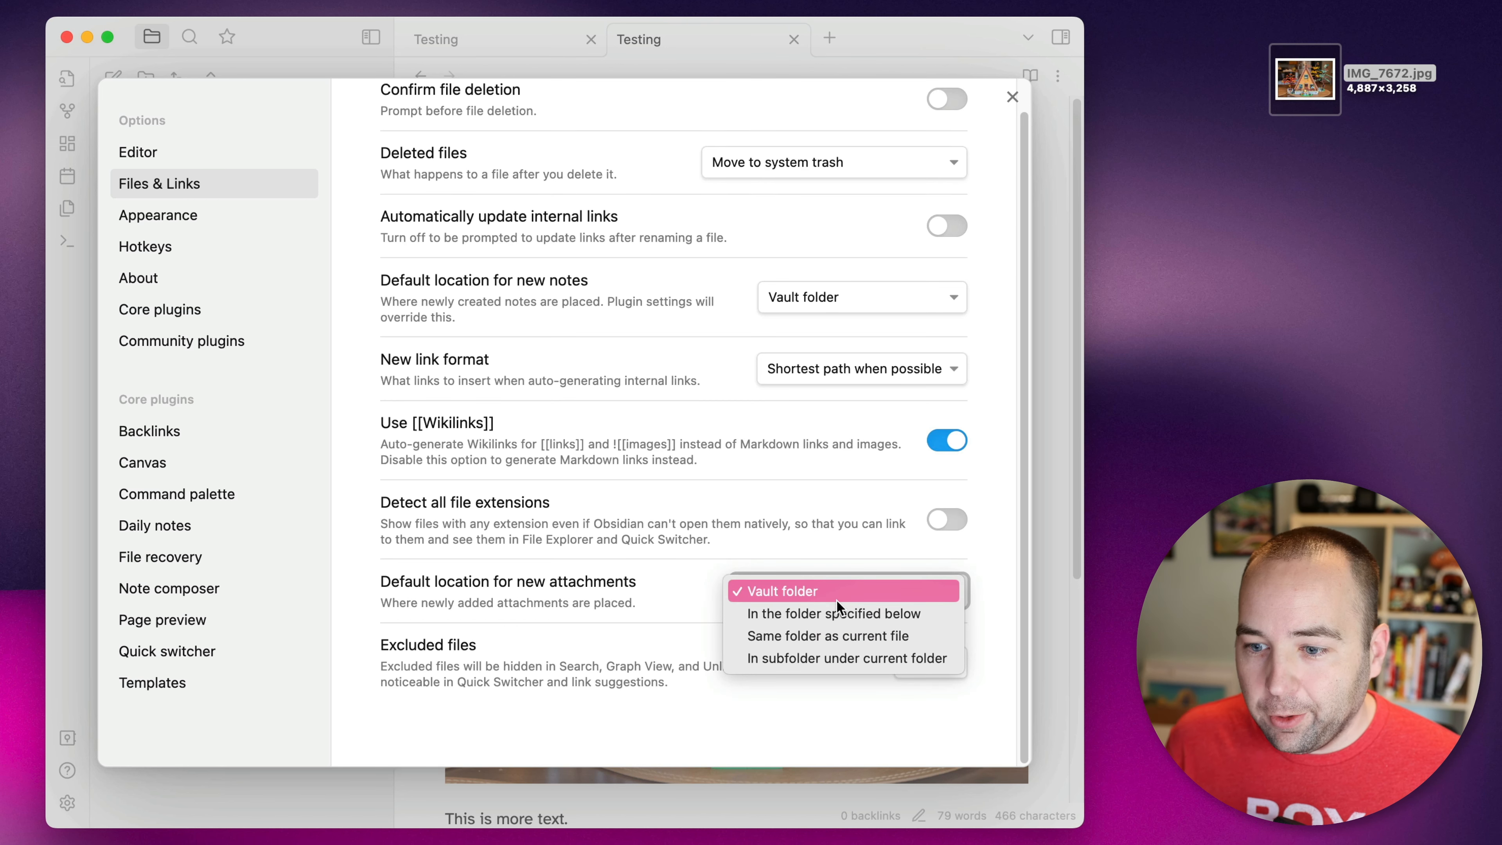
mouse_move(833, 613)
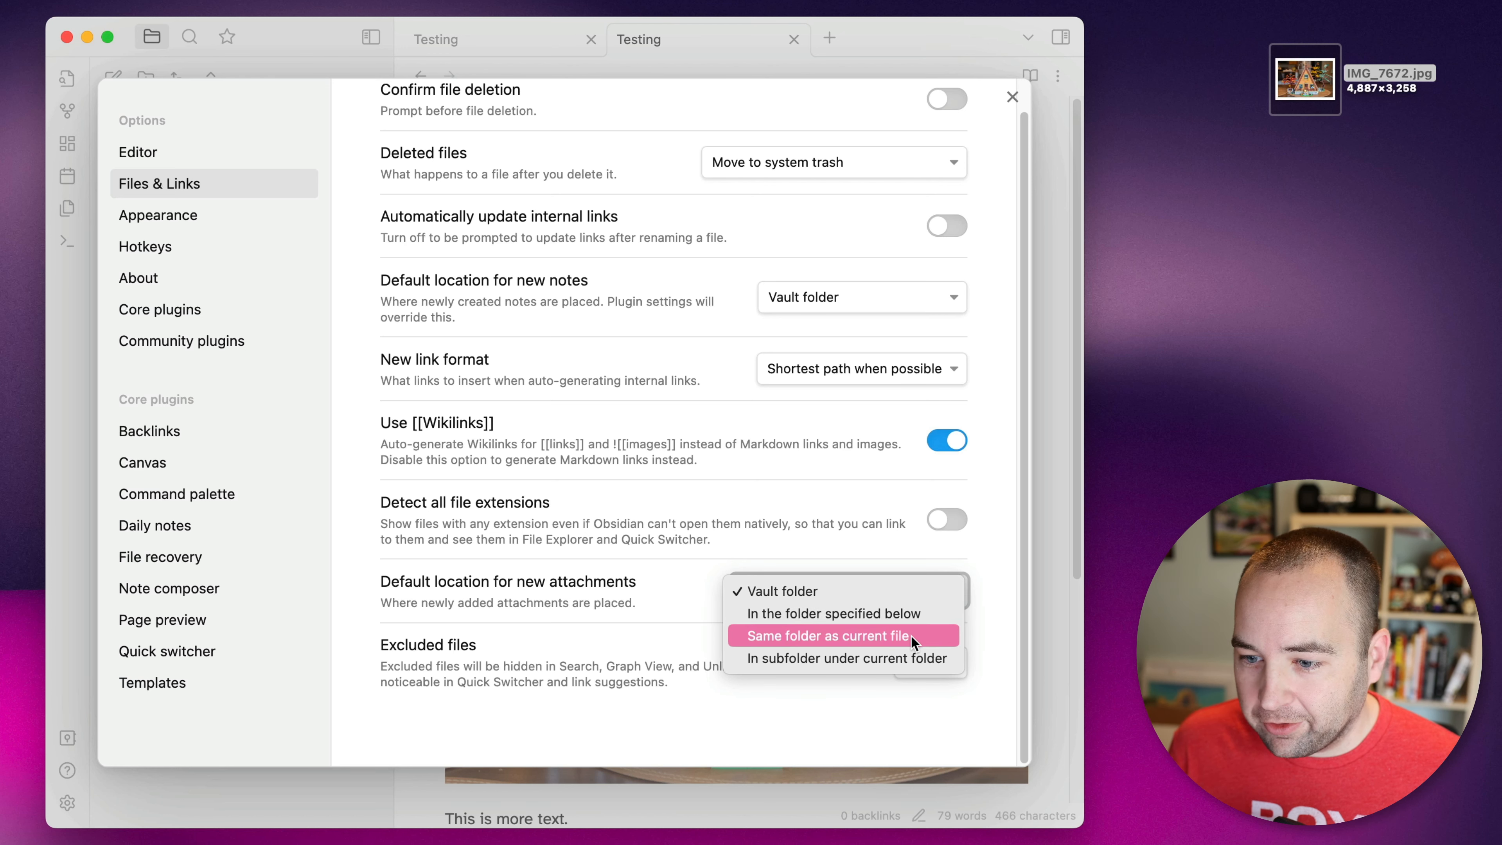
mouse_move(833, 613)
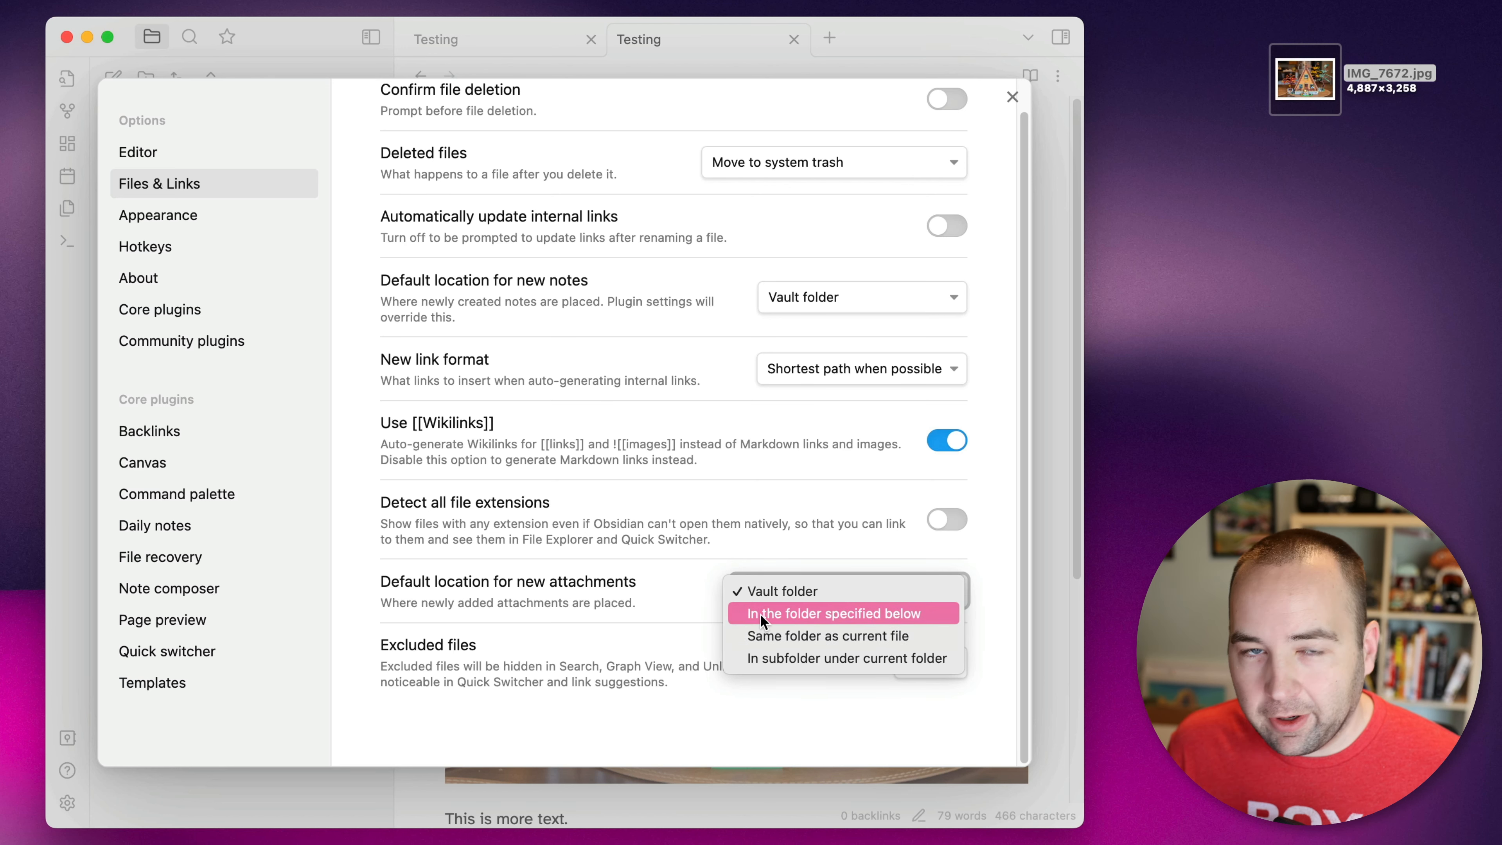
click(831, 613)
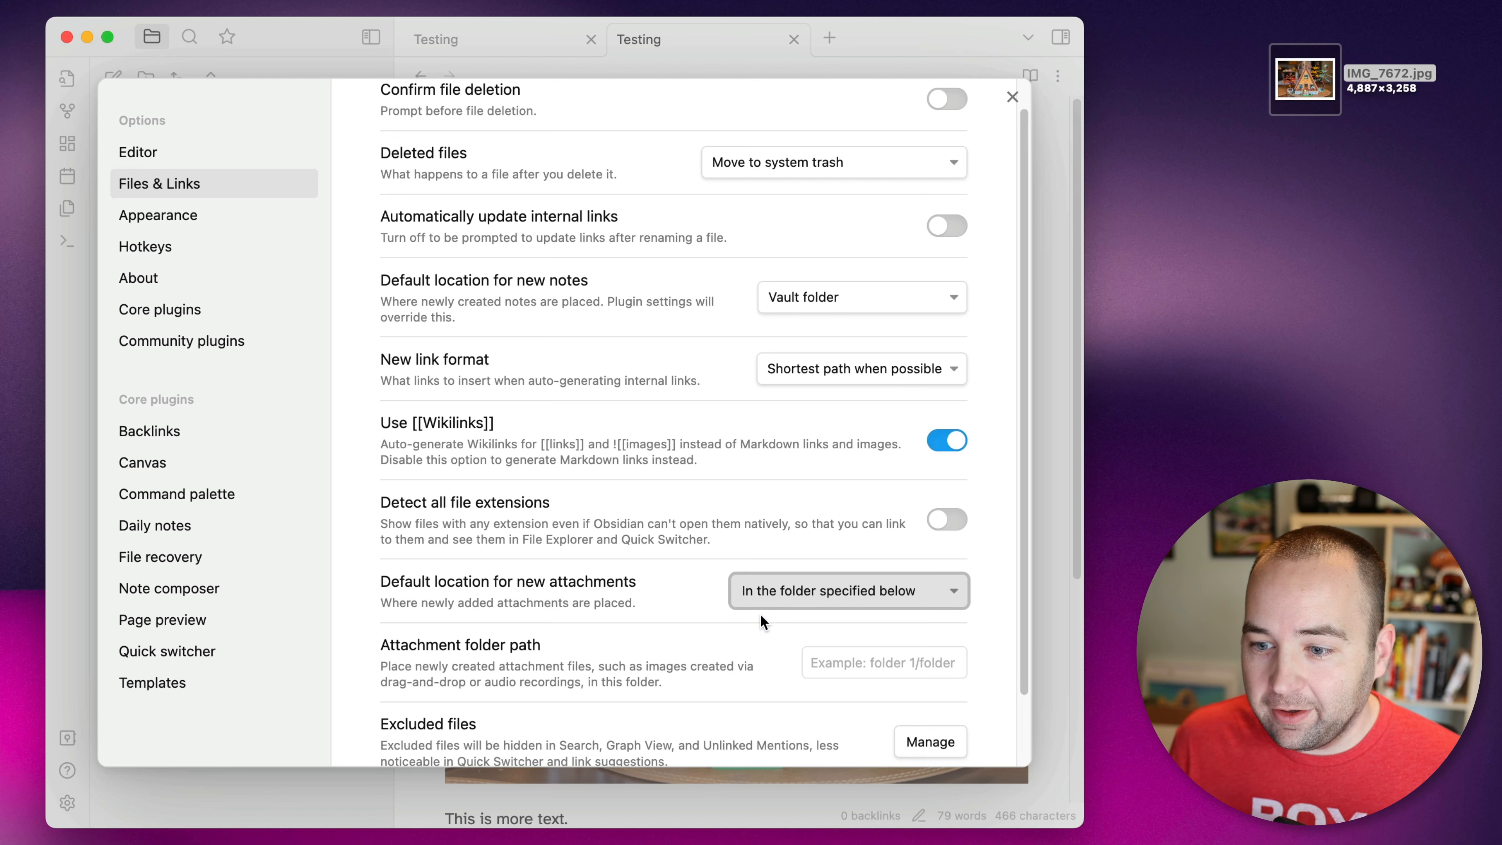
click(883, 662)
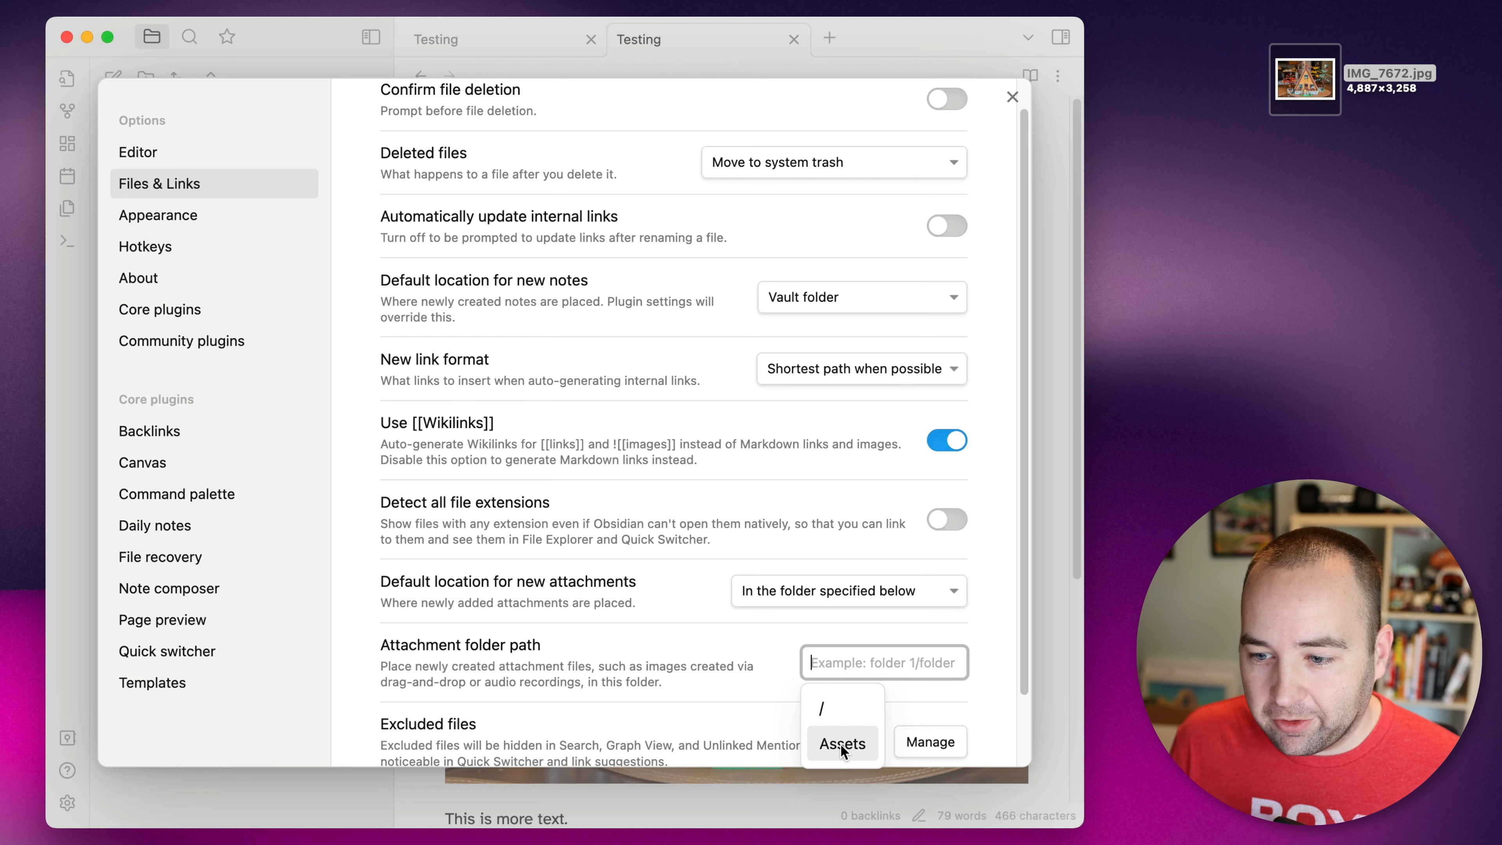
click(840, 742)
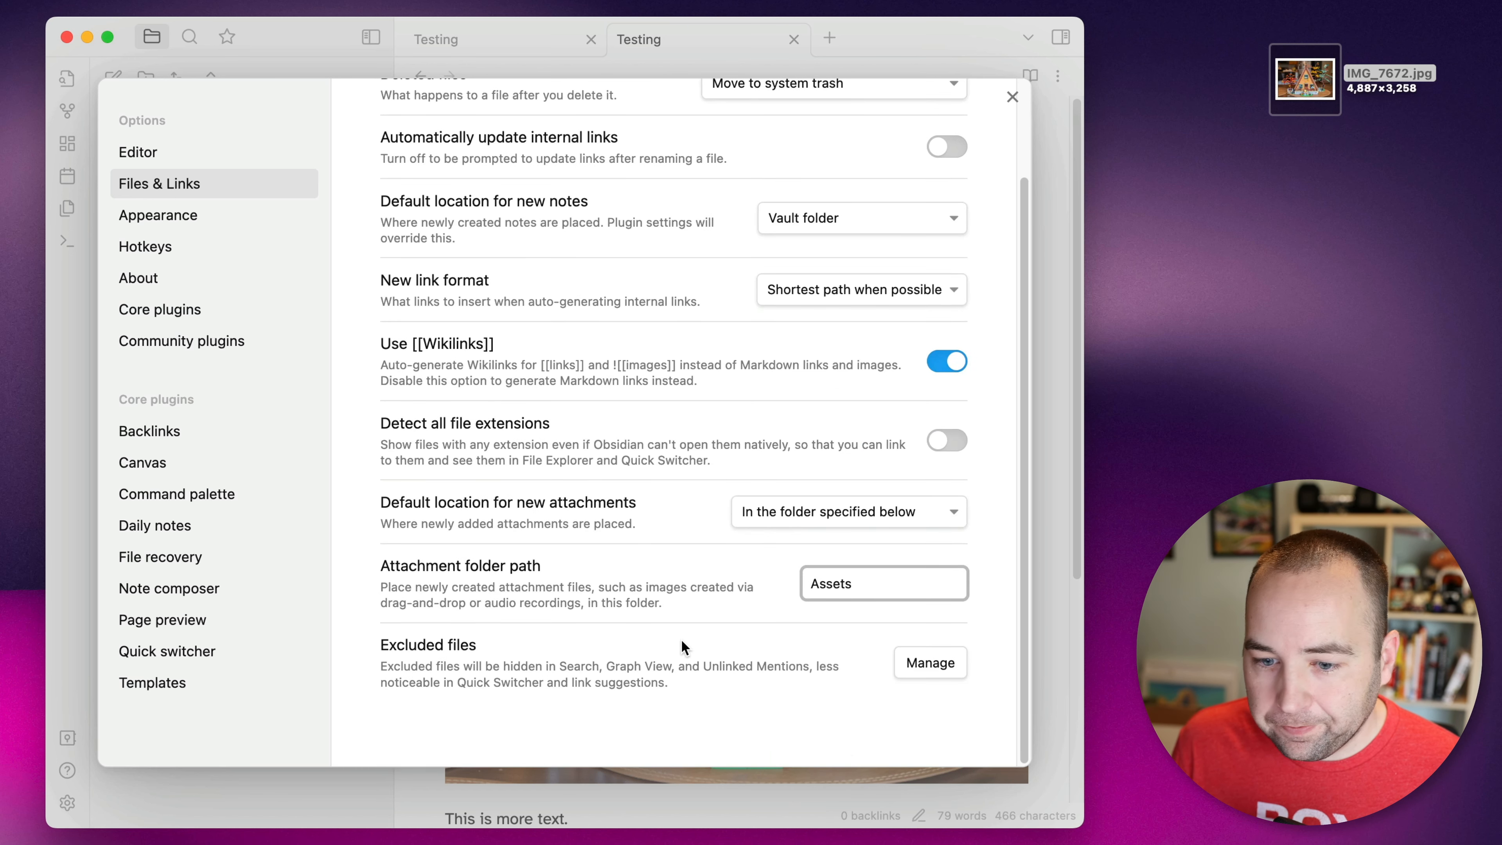
click(1012, 97)
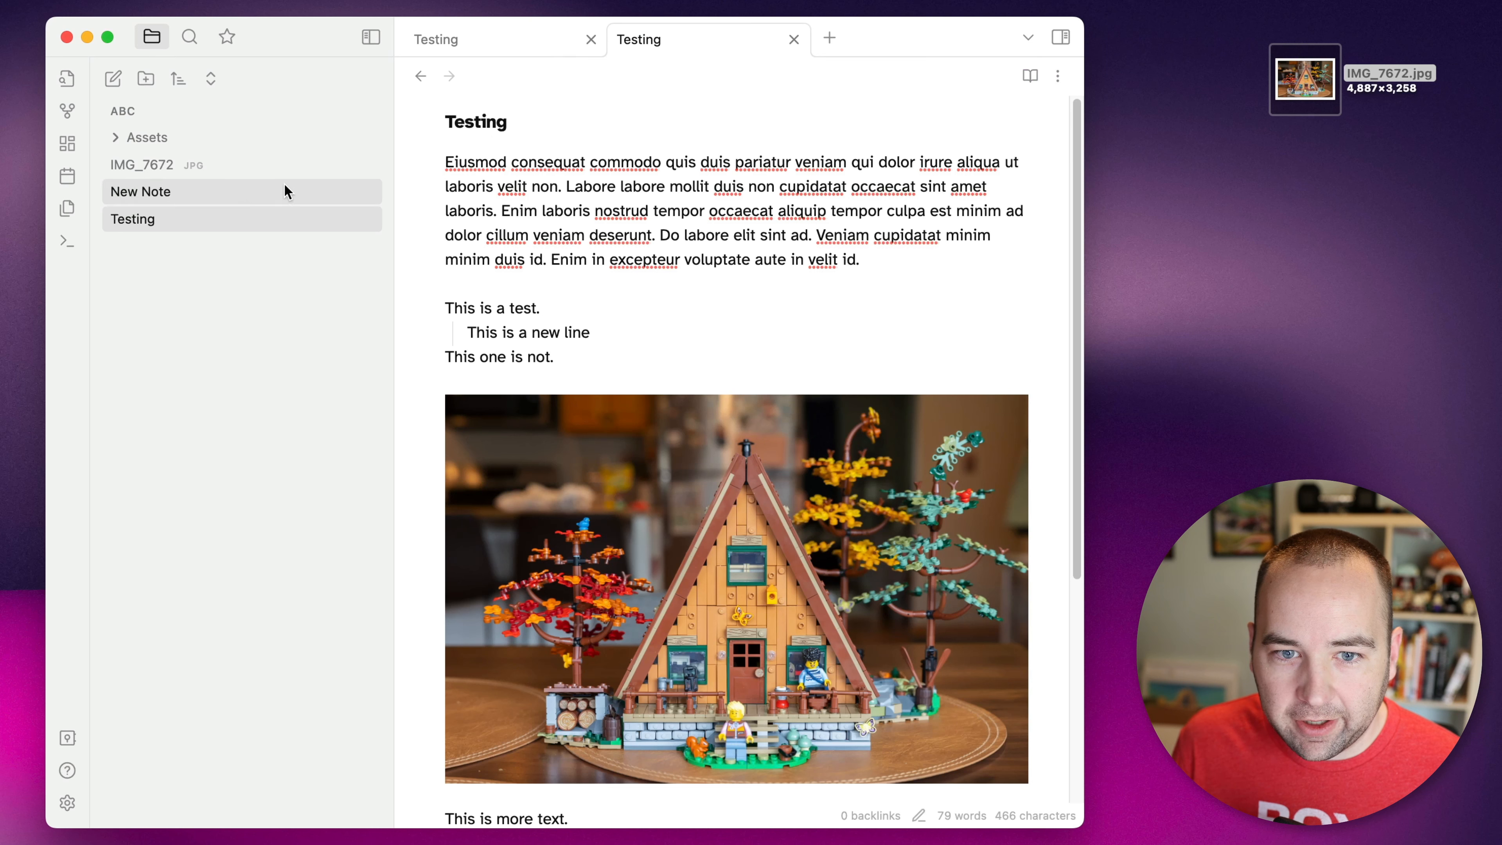
Step: Delete the old image, drag IMG_7672.jpg from the desktop into the note, and check it landed in Assets
right_click(142, 165)
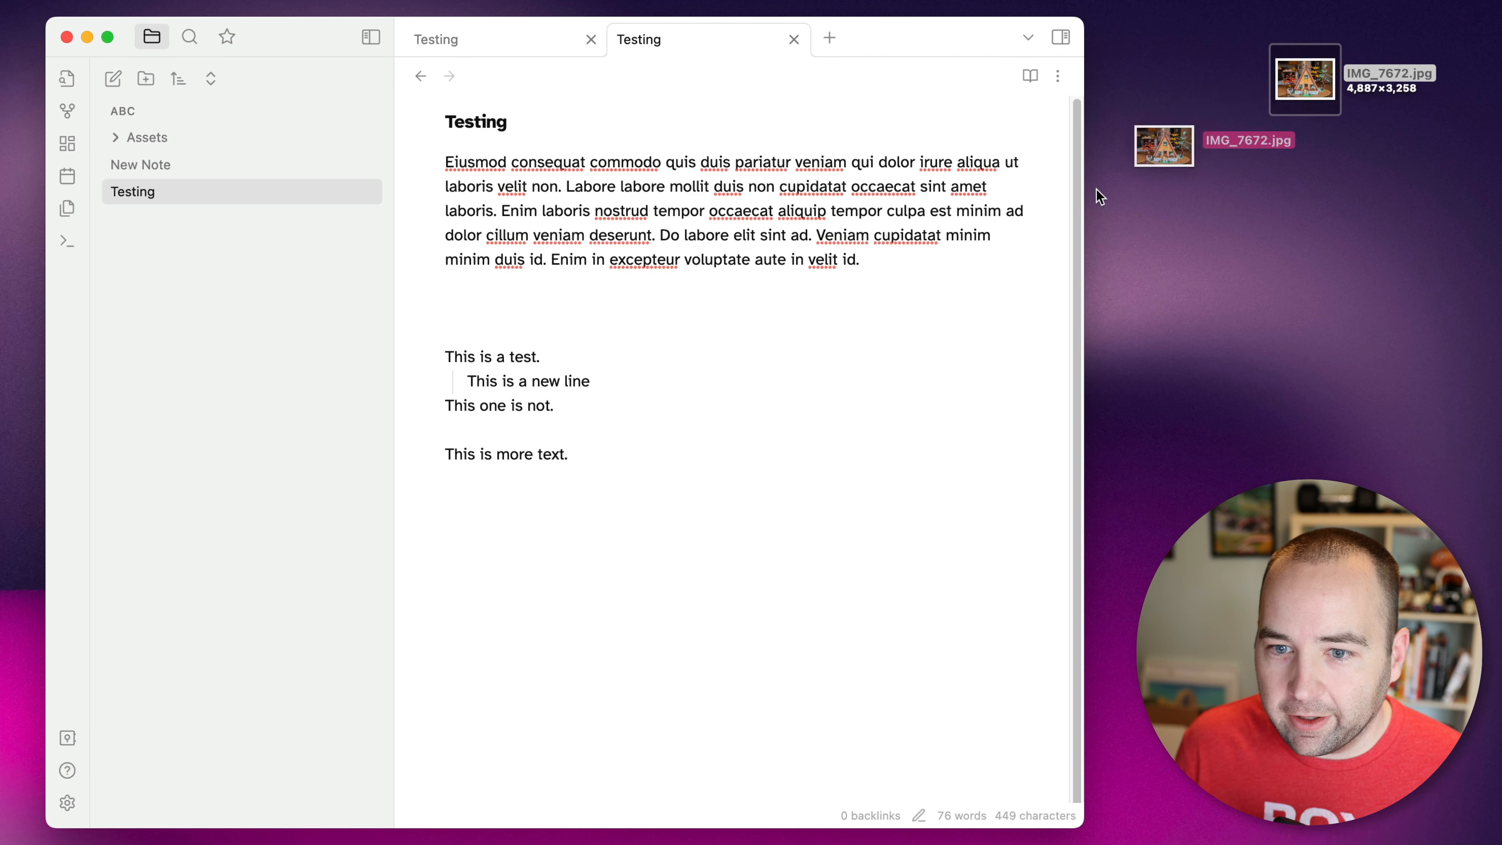
drag(1163, 145, 588, 287)
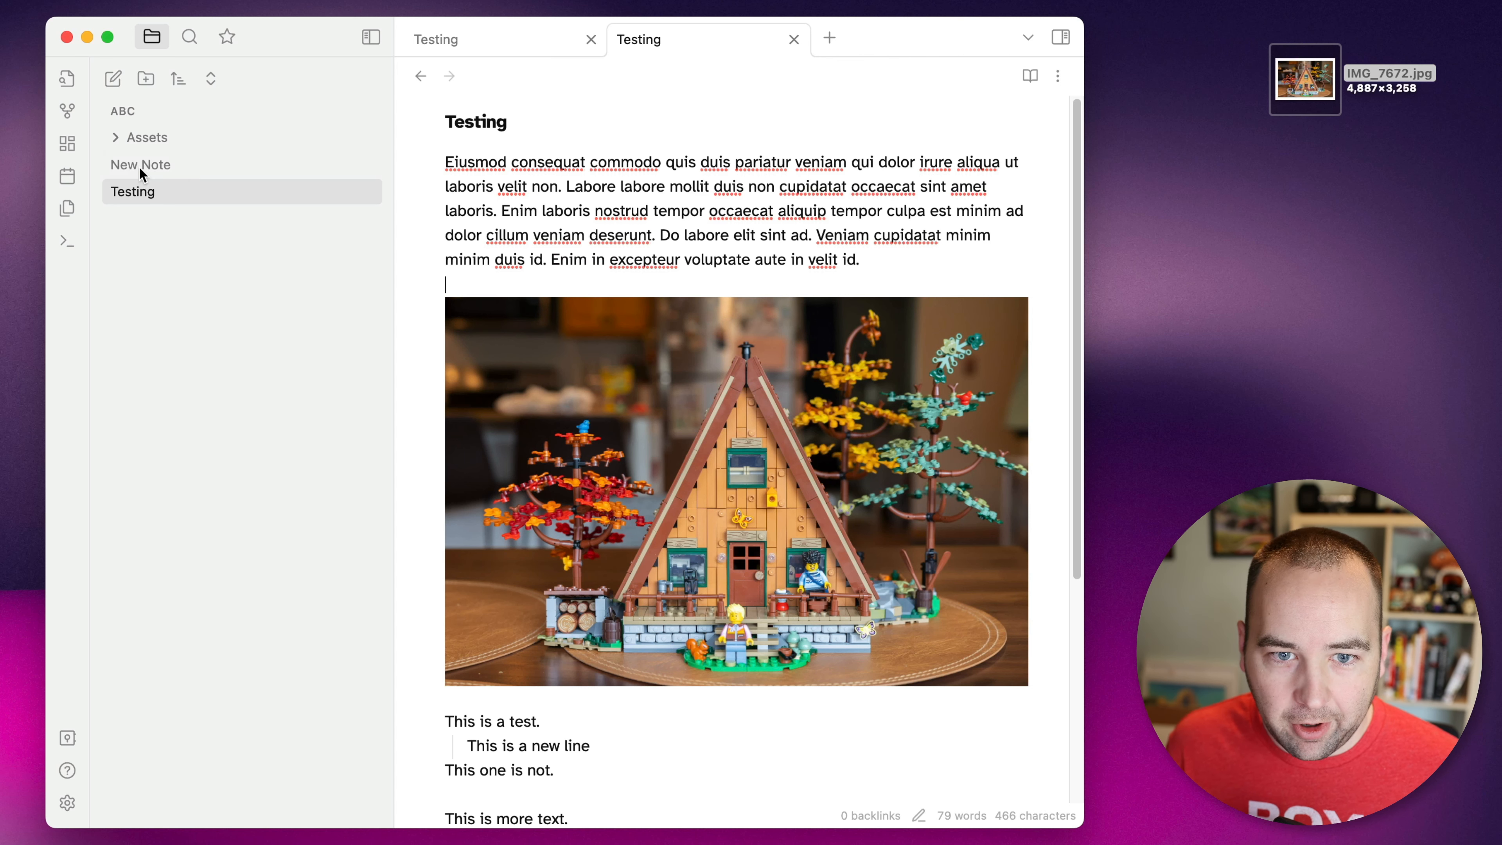
click(141, 137)
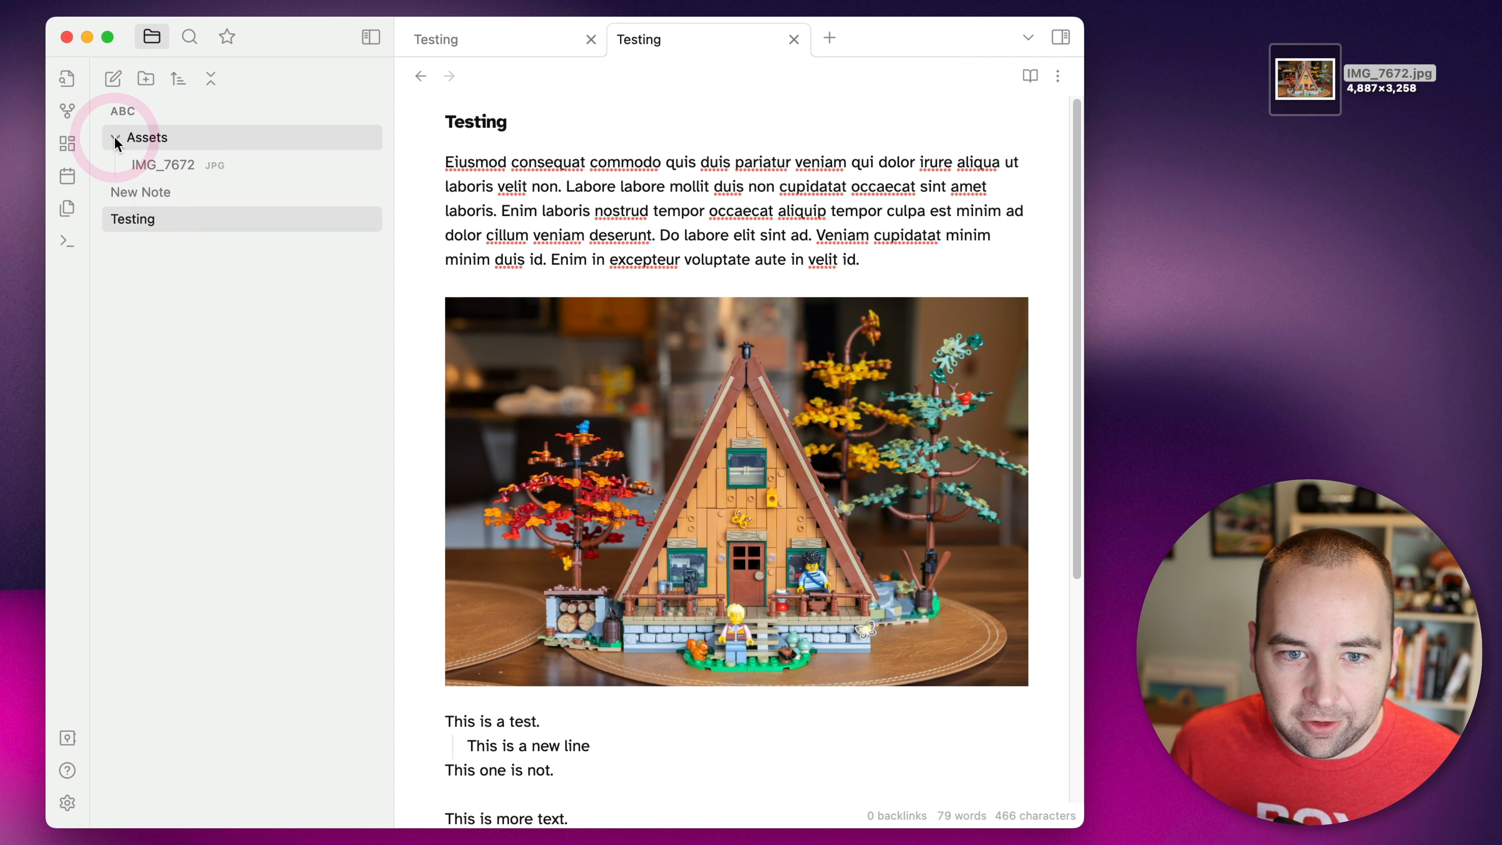
click(115, 137)
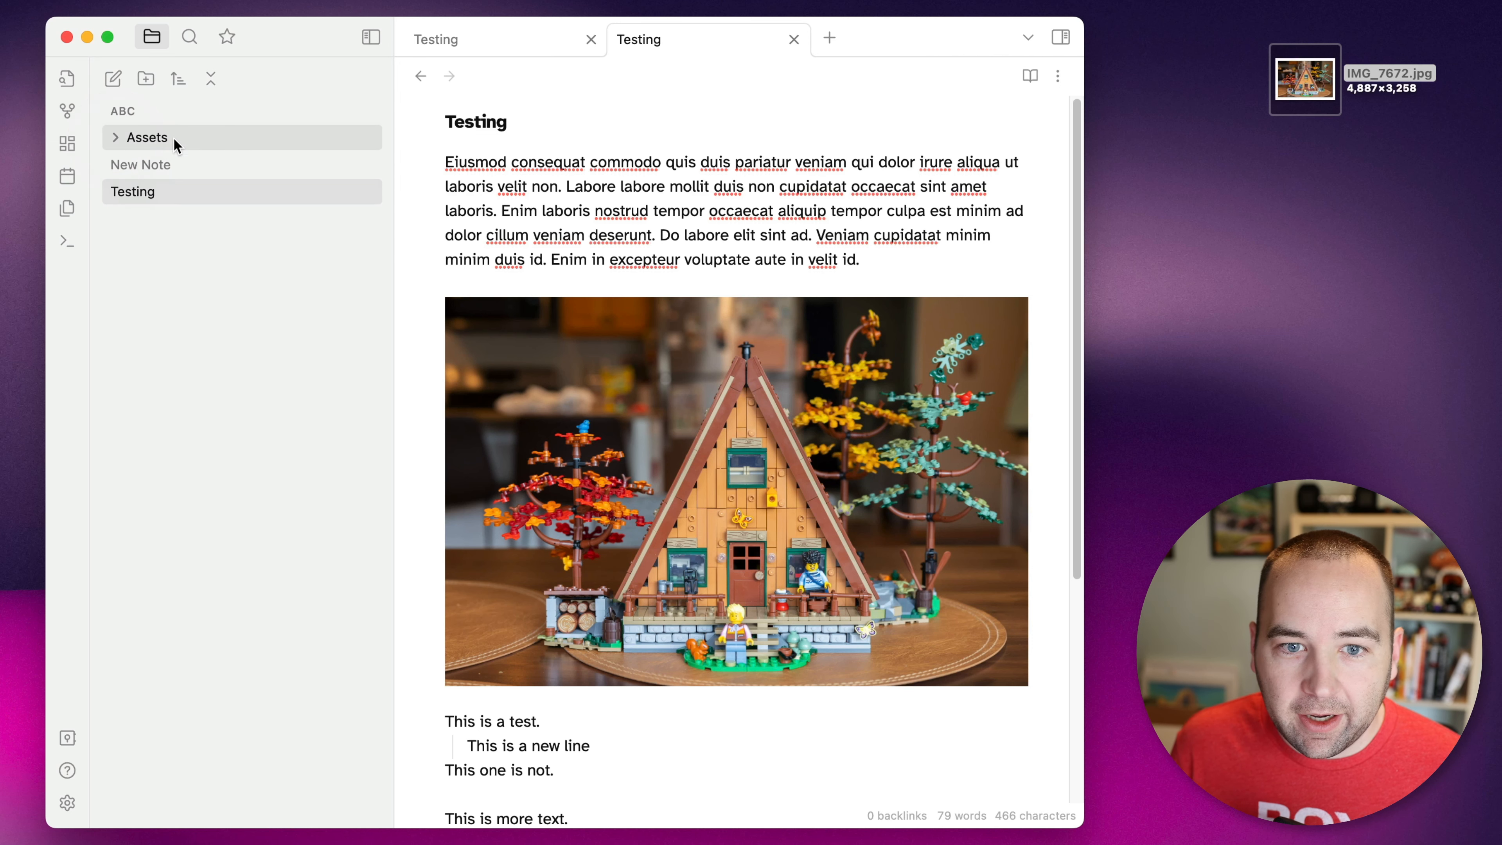
mouse_move(151, 192)
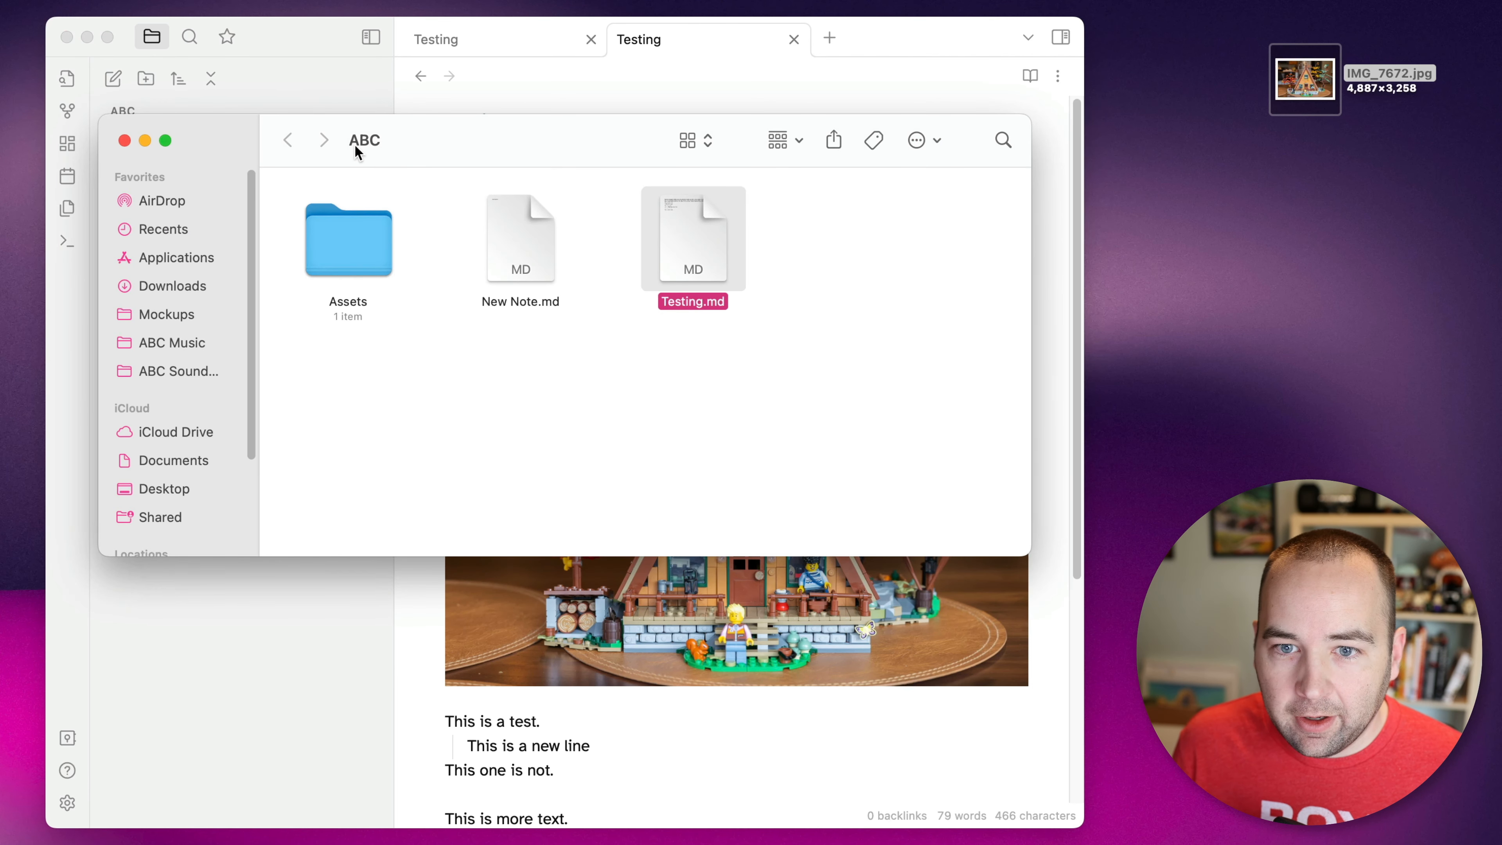
click(365, 141)
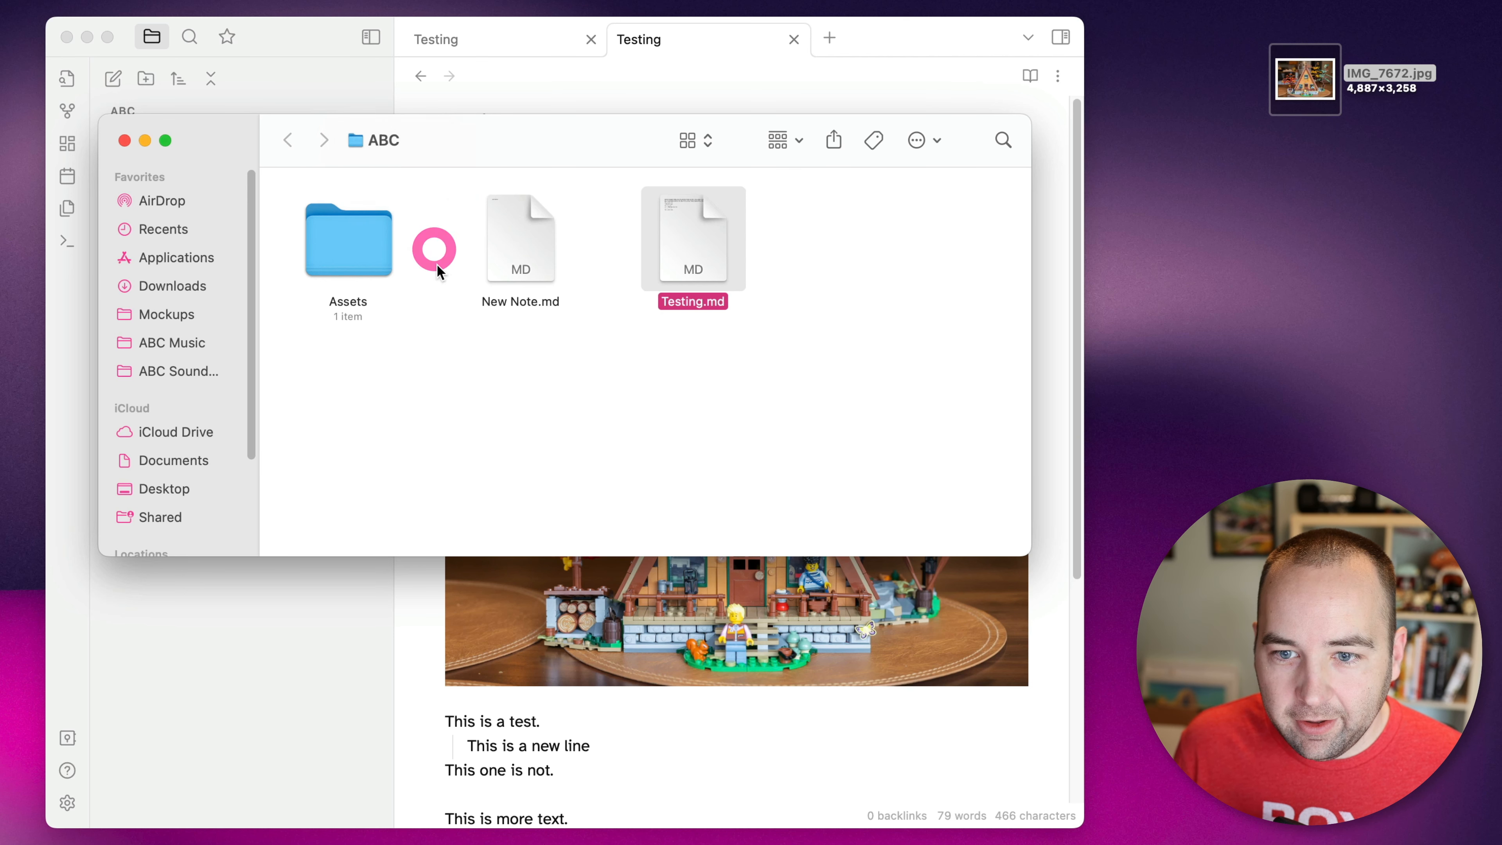
double_click(692, 238)
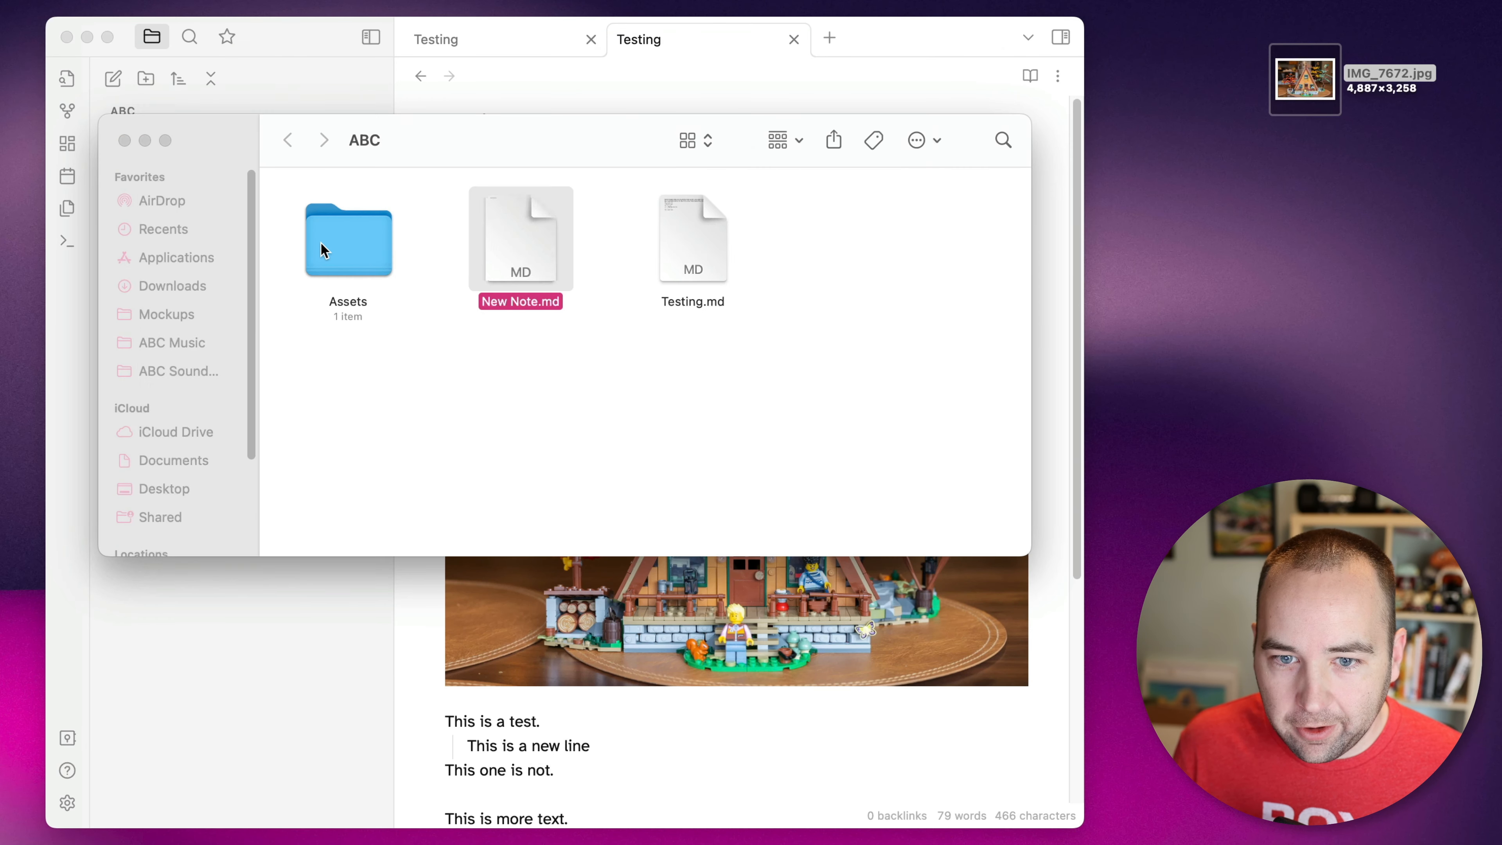
double_click(347, 239)
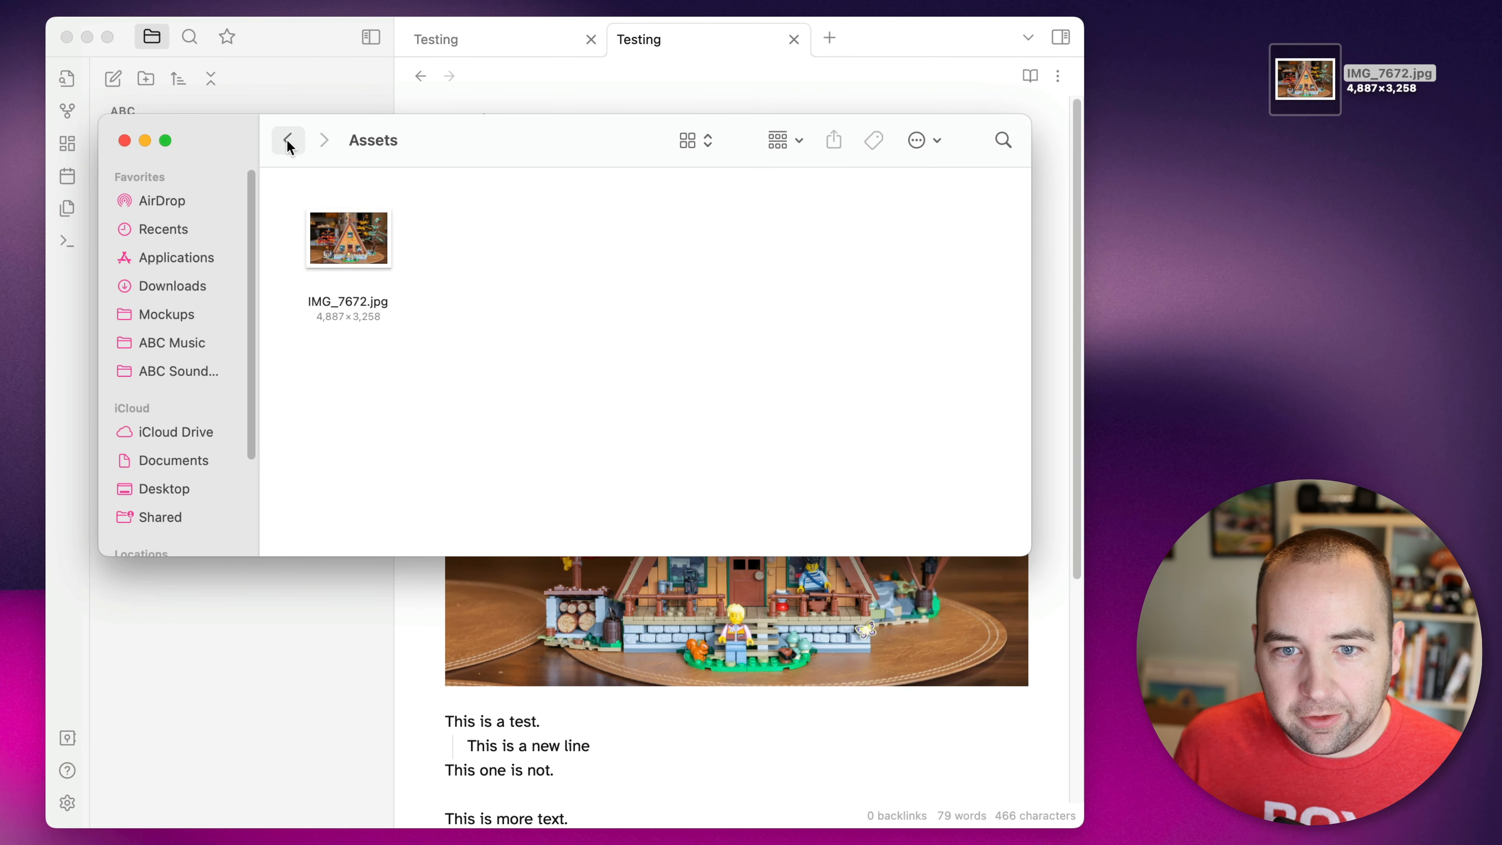
click(287, 140)
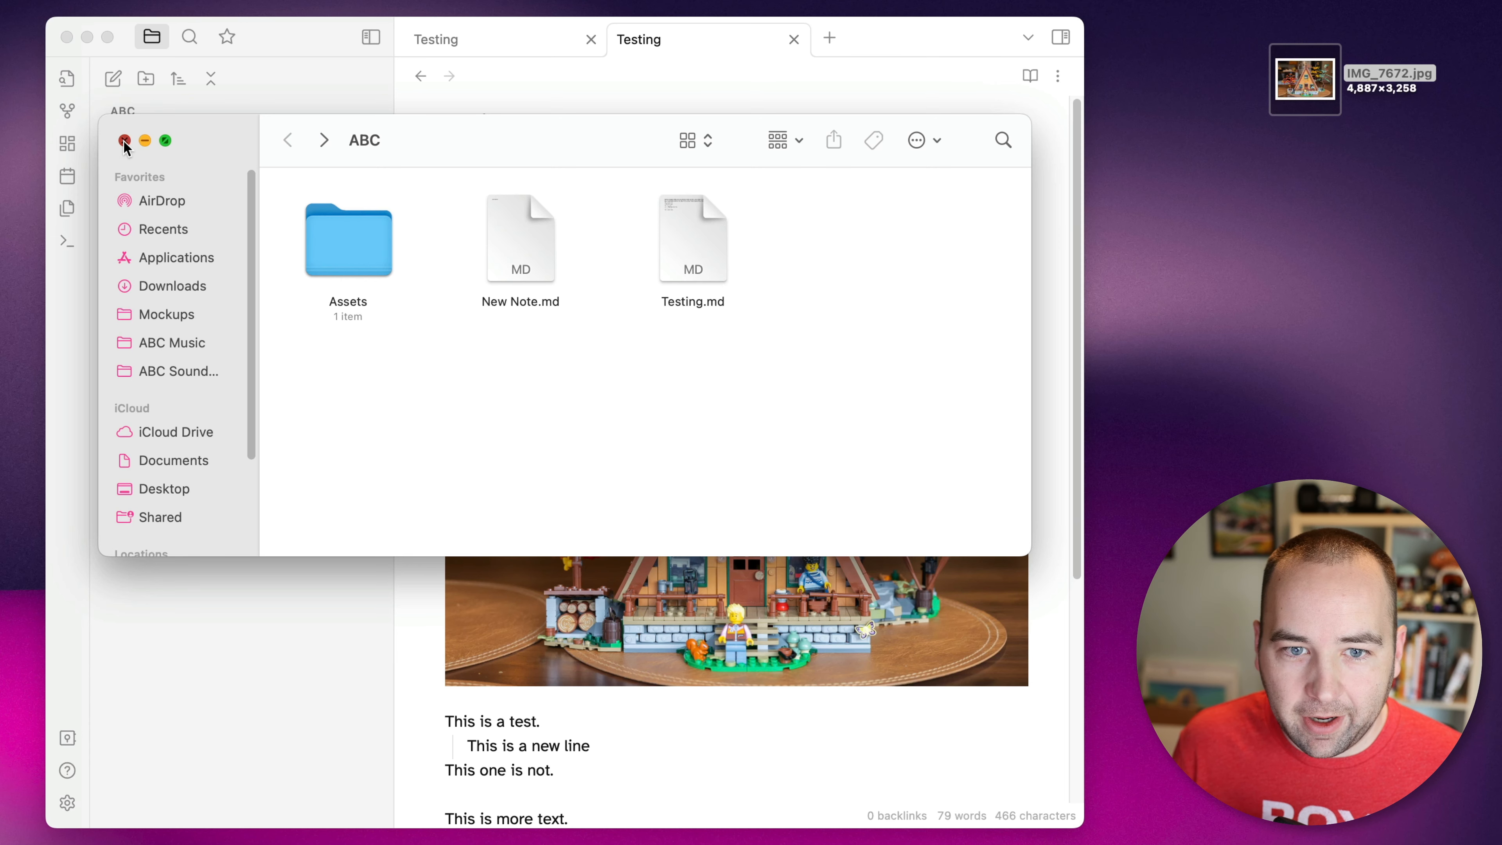
click(125, 141)
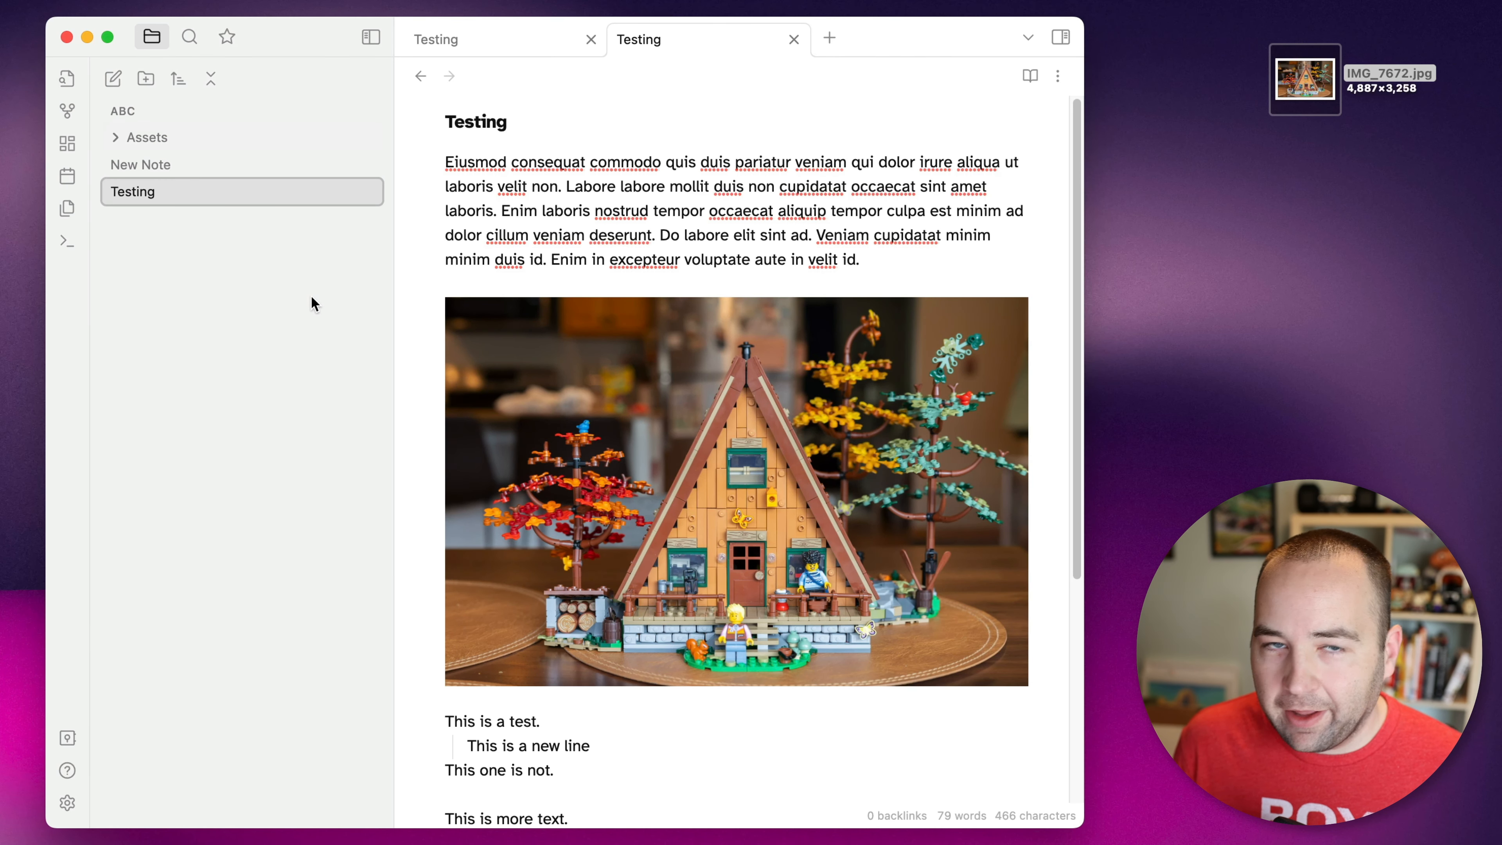
mouse_move(218, 245)
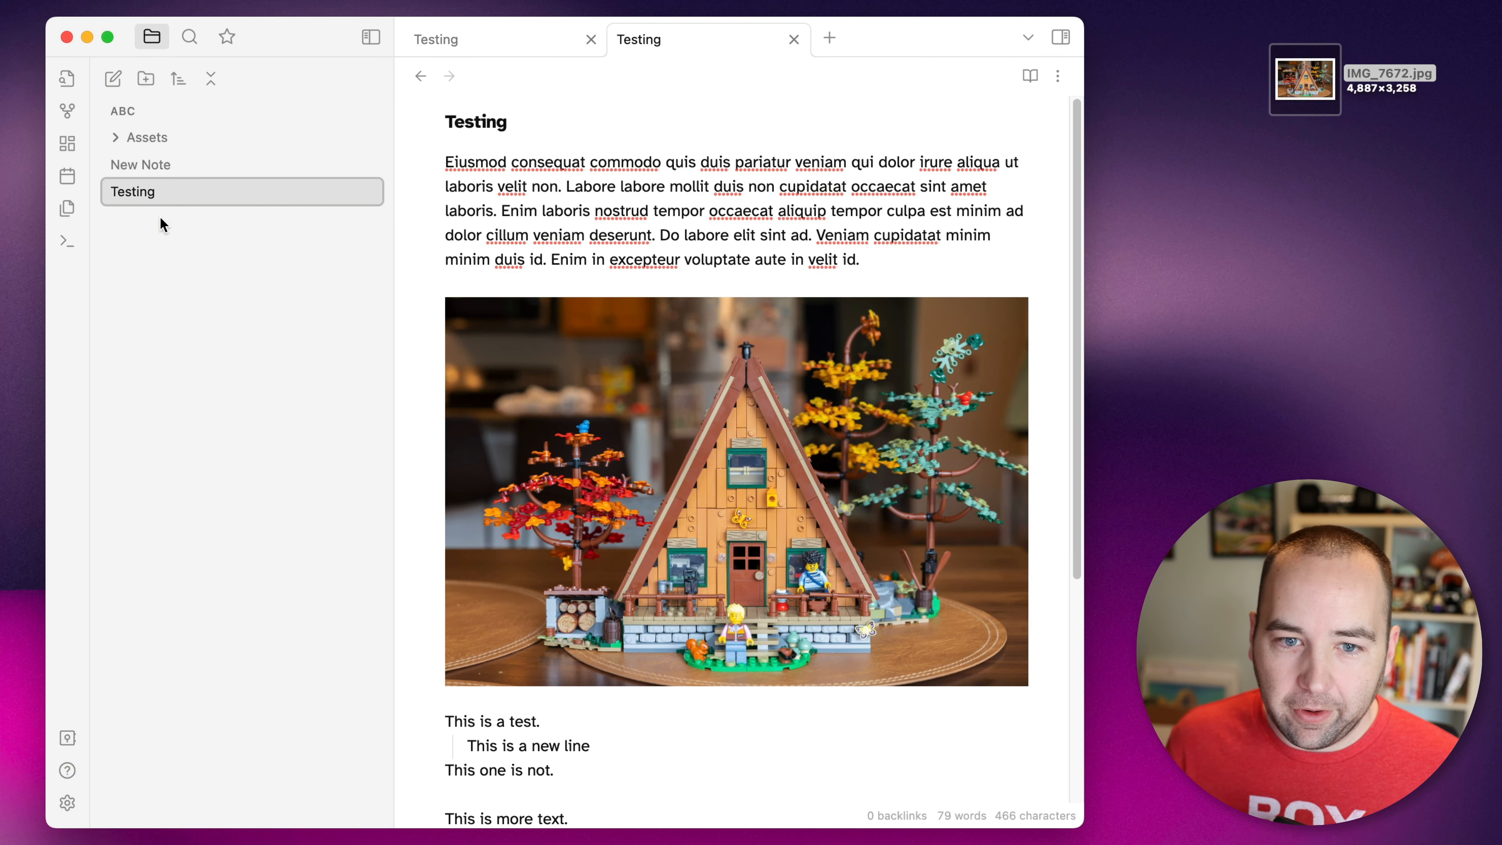
mouse_move(169, 281)
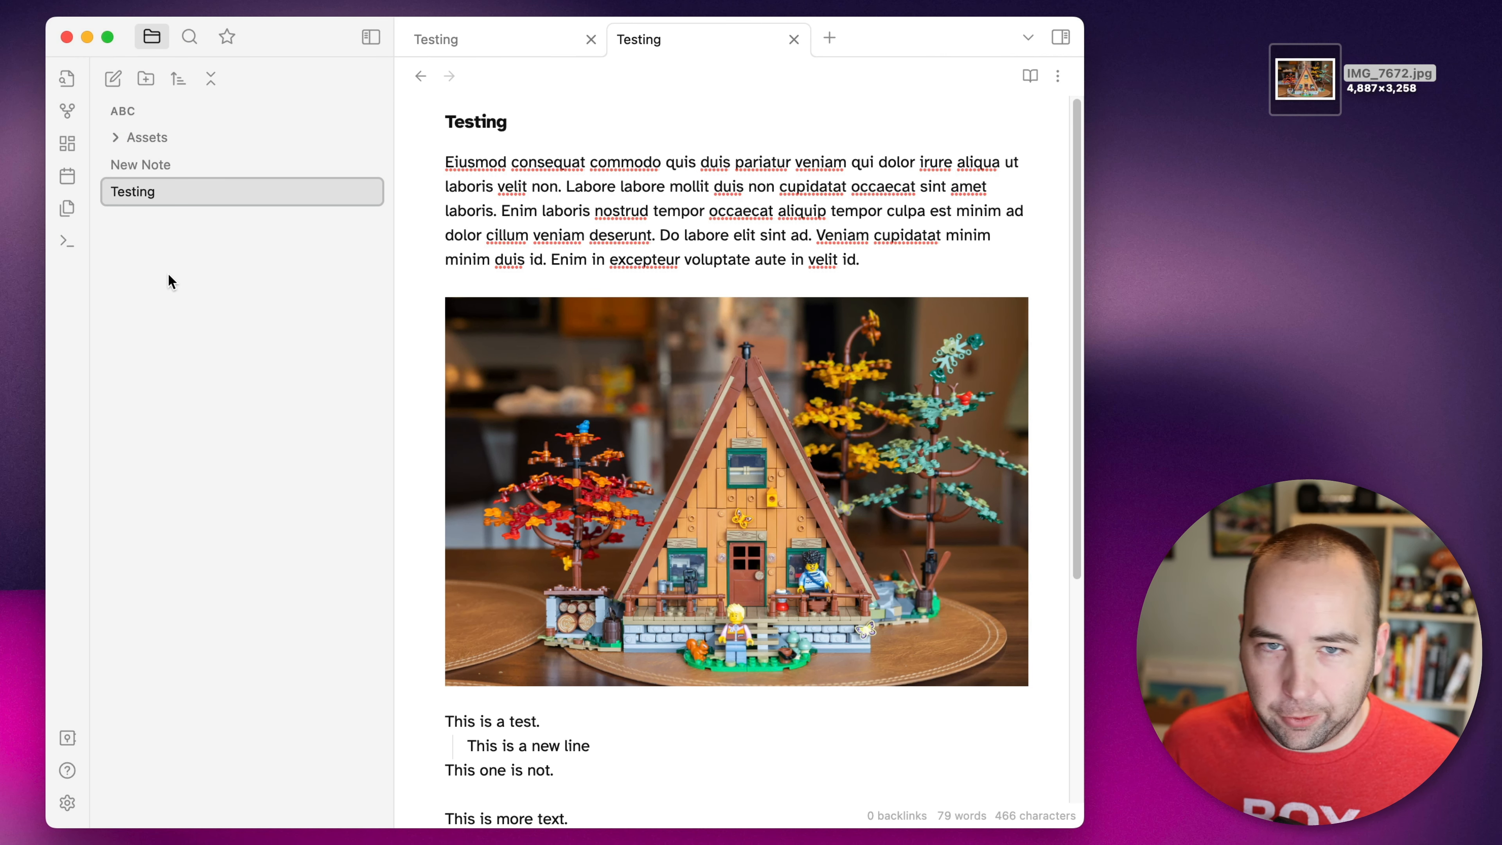
Step: Add the line 'Download Obsidian here.' to Testing and create an Archive folder
text(Download Obsidian here.)
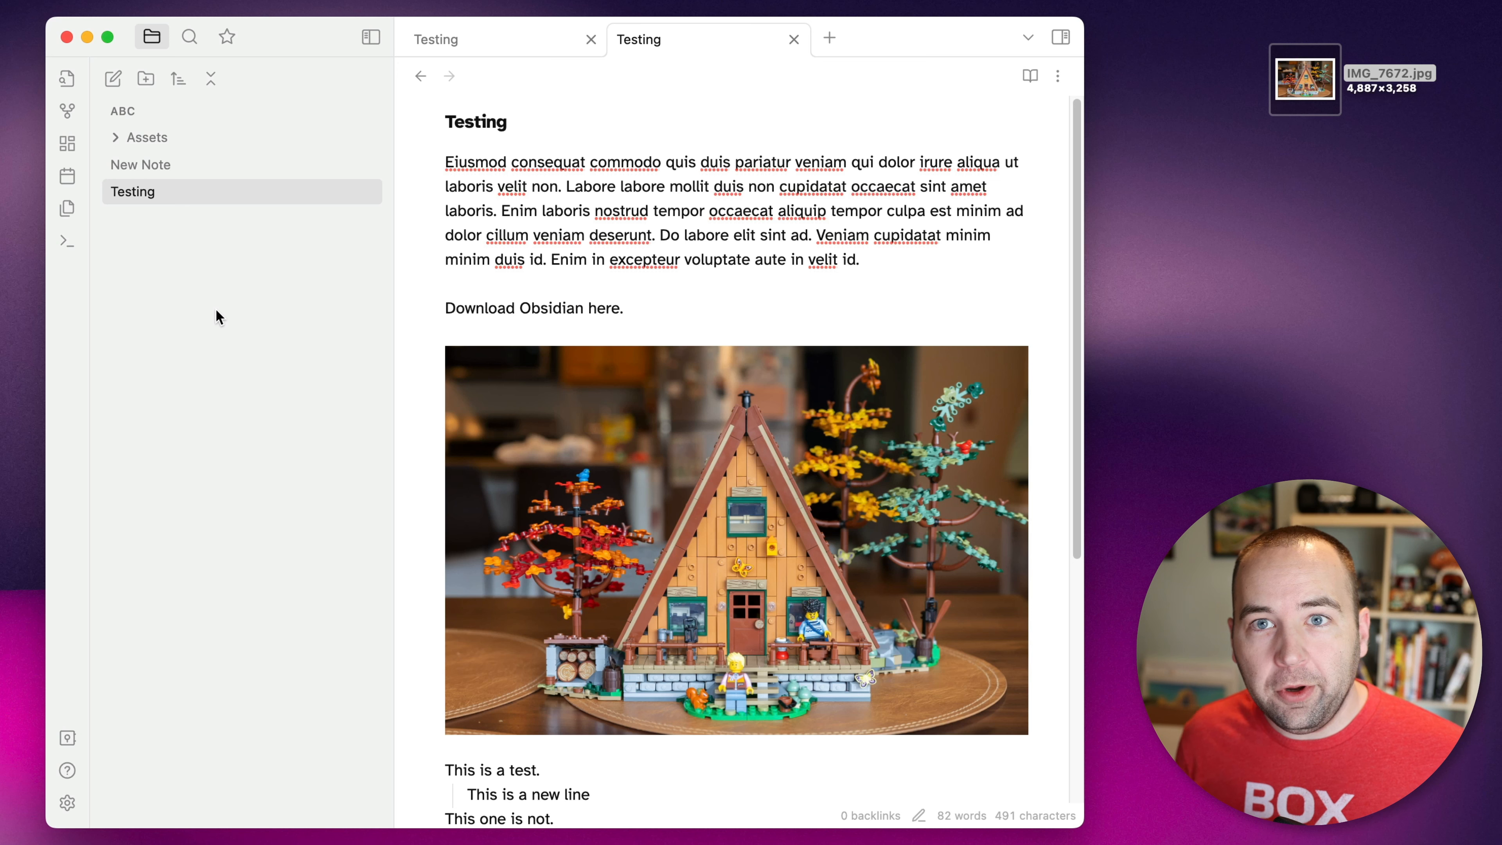
mouse_move(236, 336)
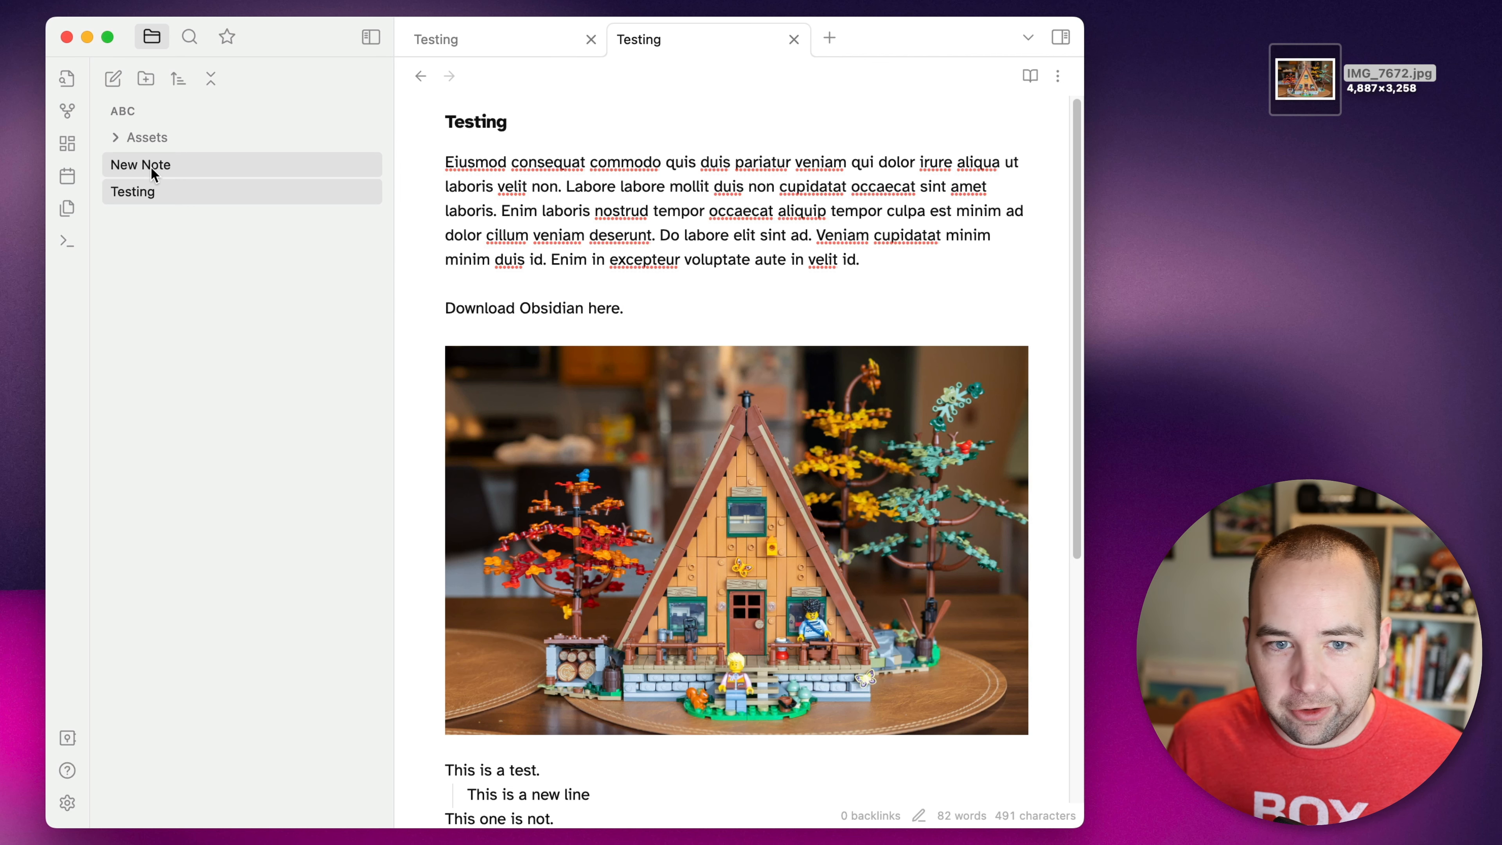
click(146, 78)
text(Archive)
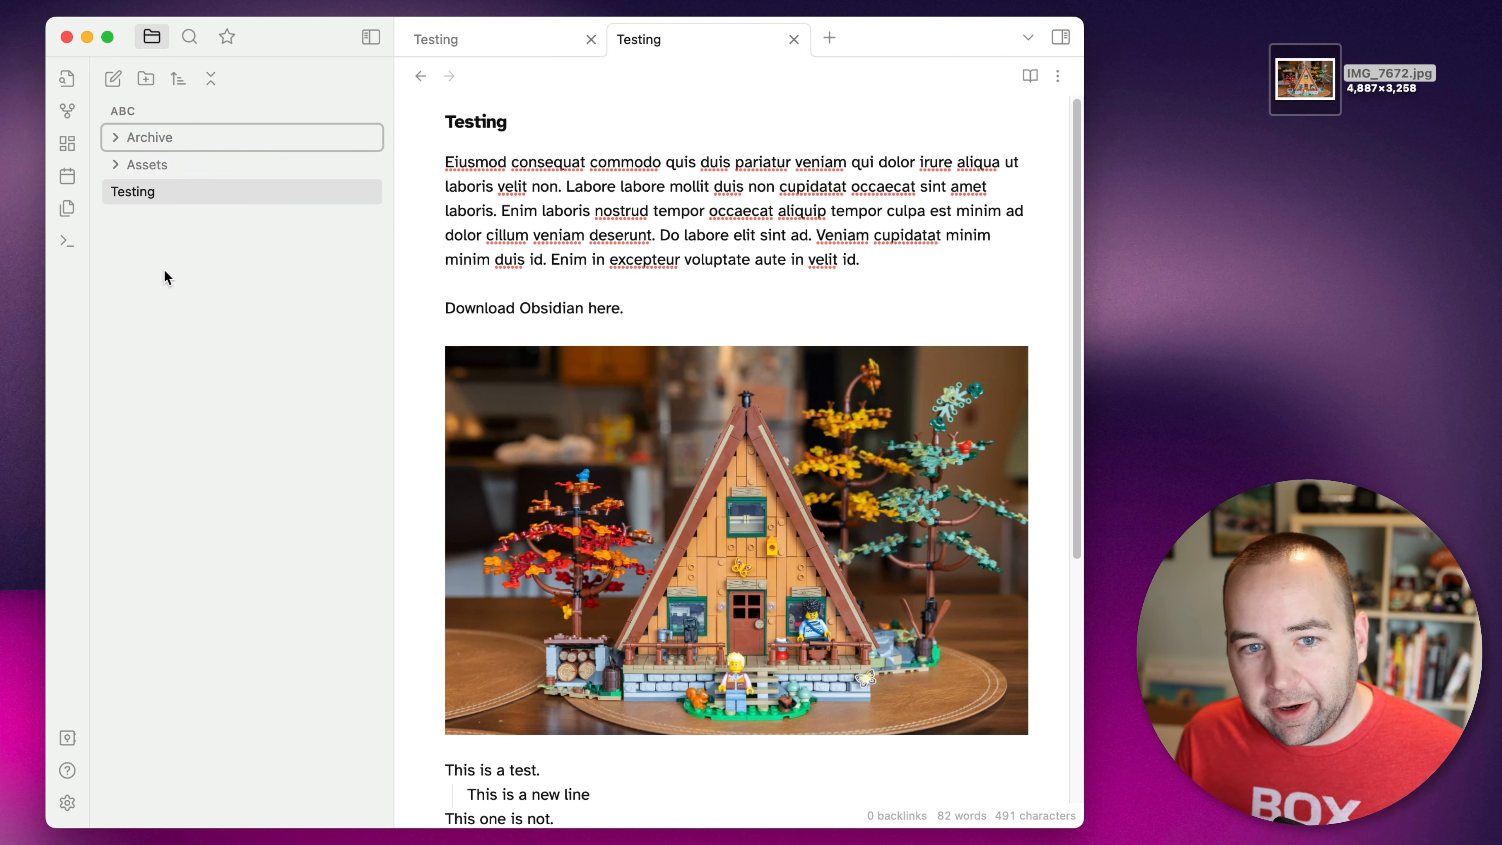
mouse_move(206, 456)
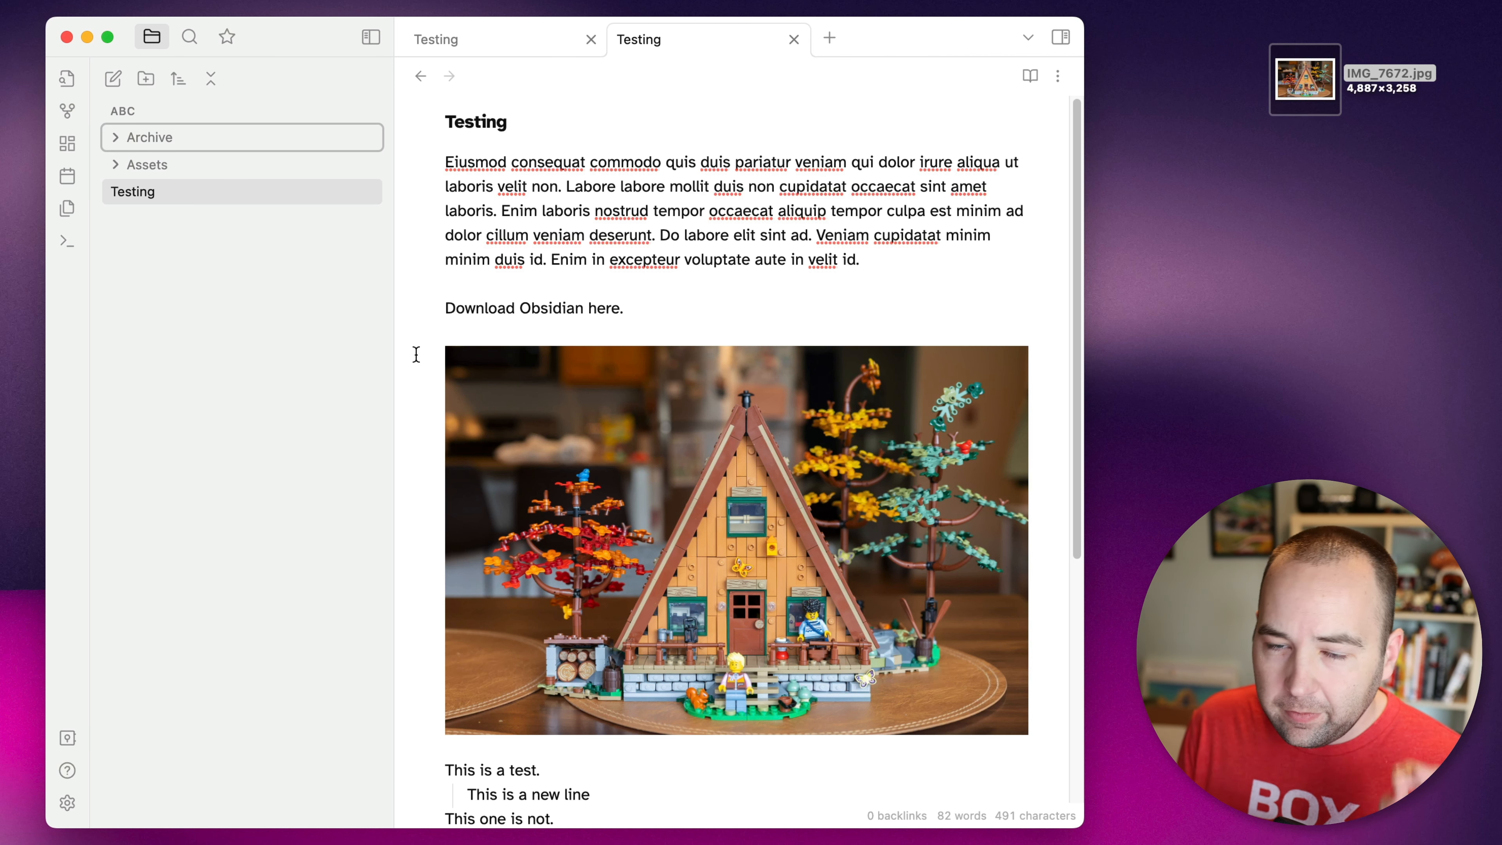
mouse_move(247, 470)
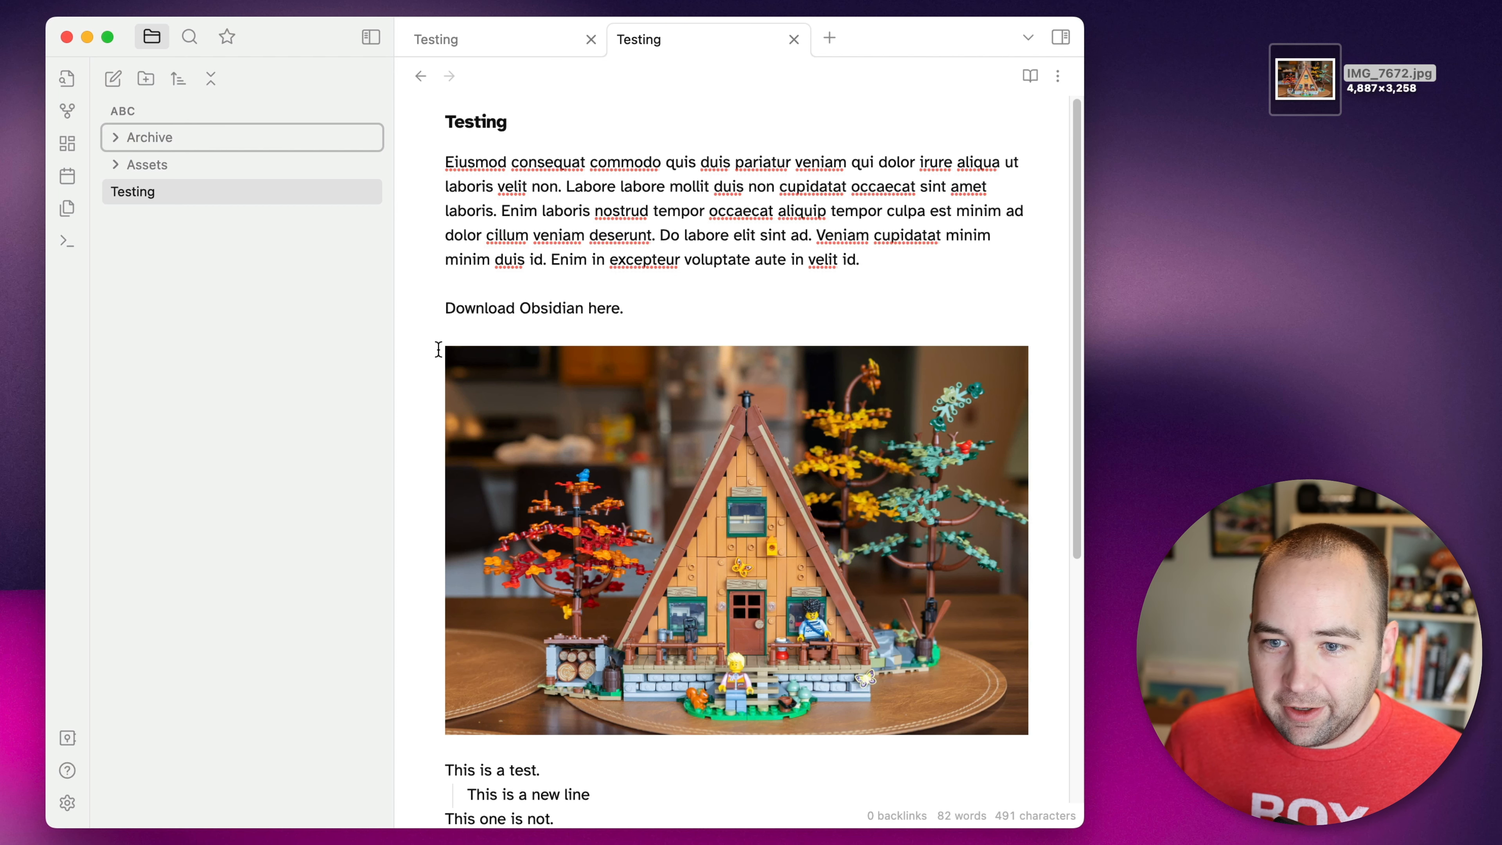
mouse_move(499, 236)
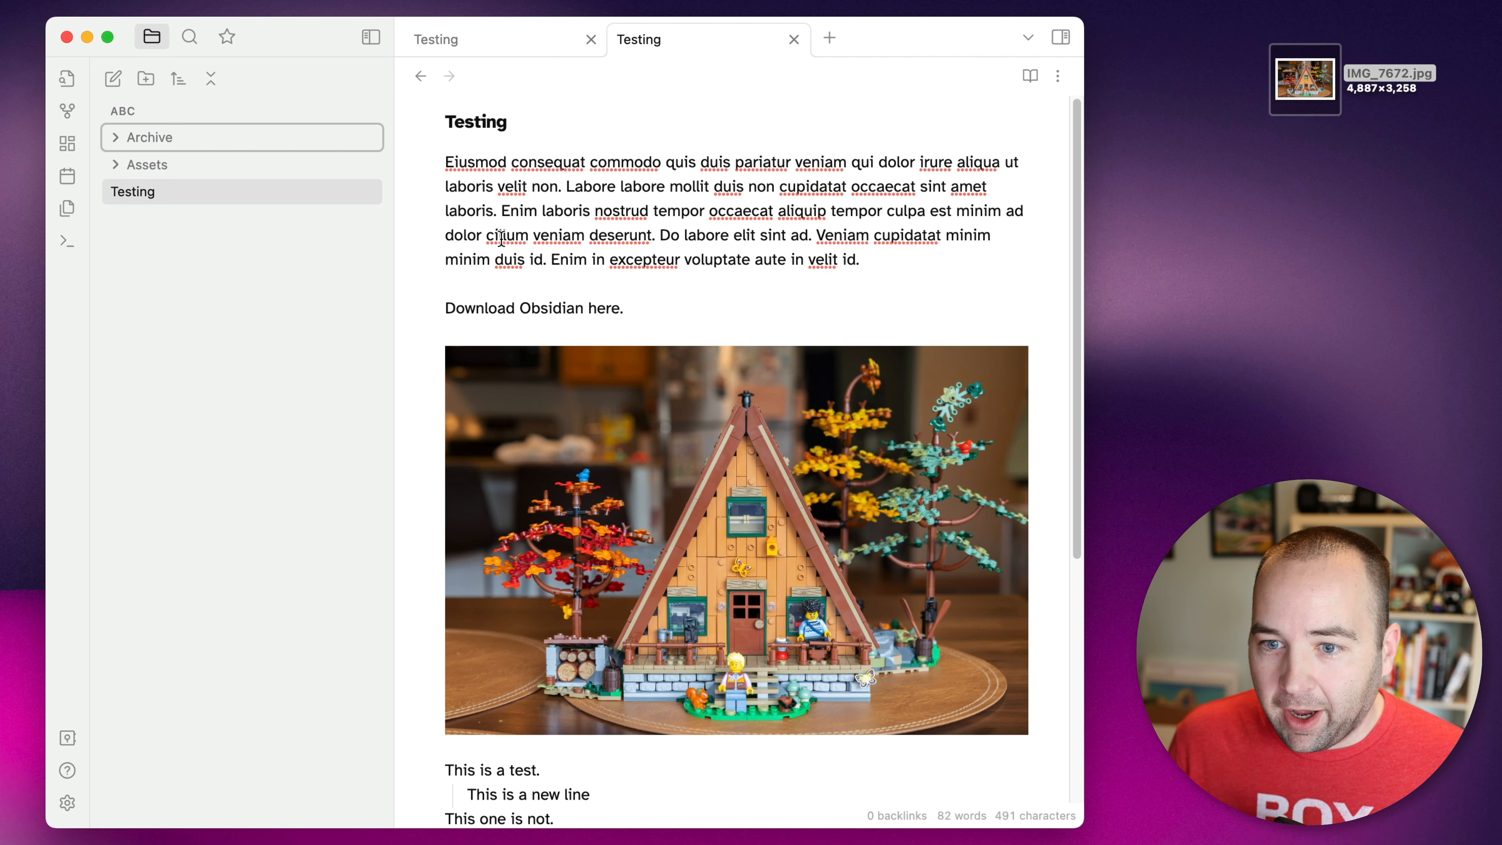
Step: Paste the copied URL over 'Download Obsidian here.', undo it, and reopen settings
click(620, 308)
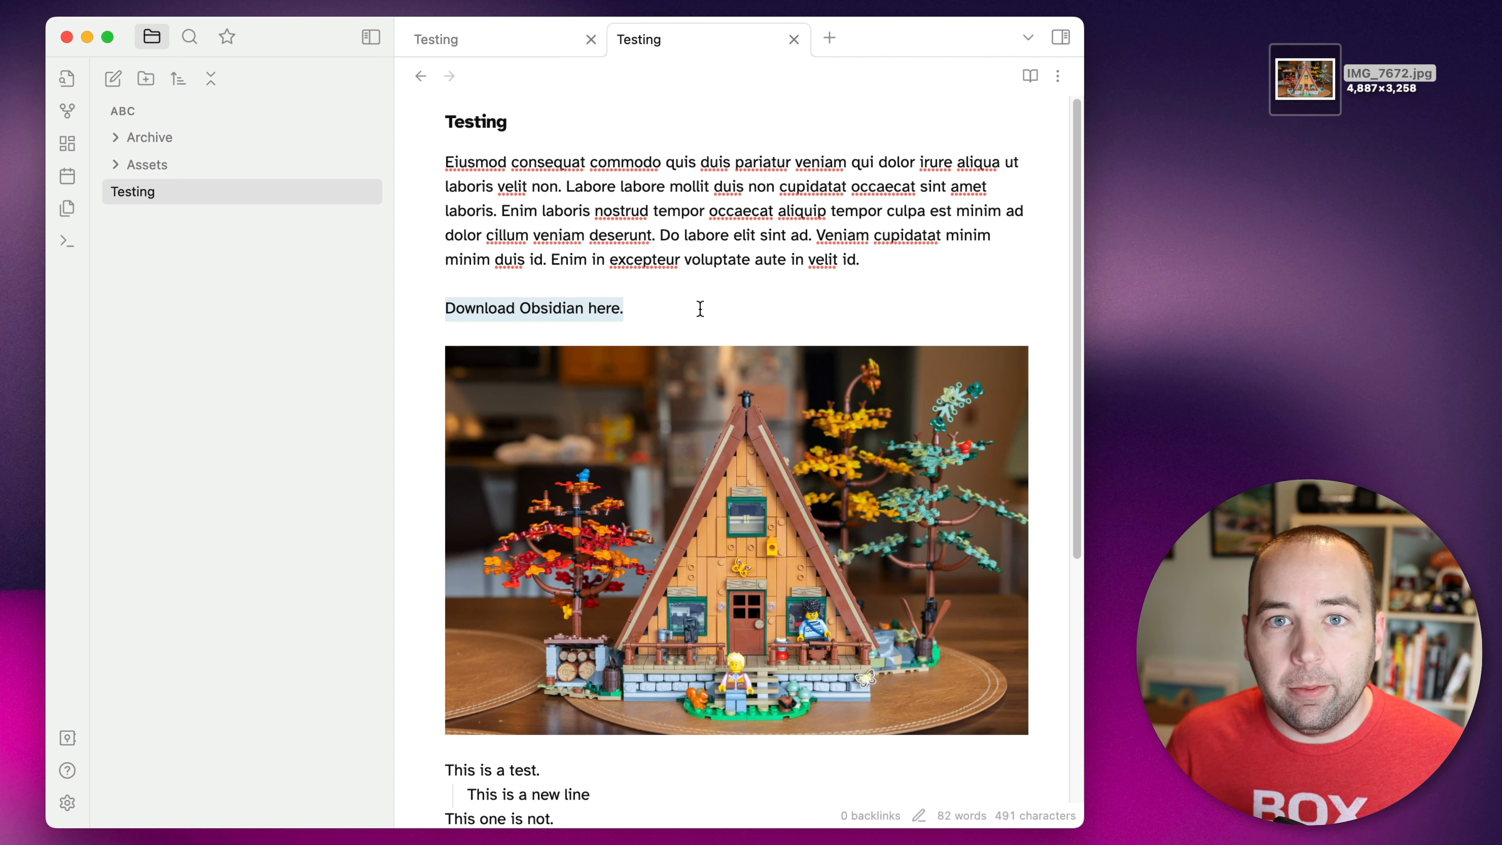
key(cmd+v)
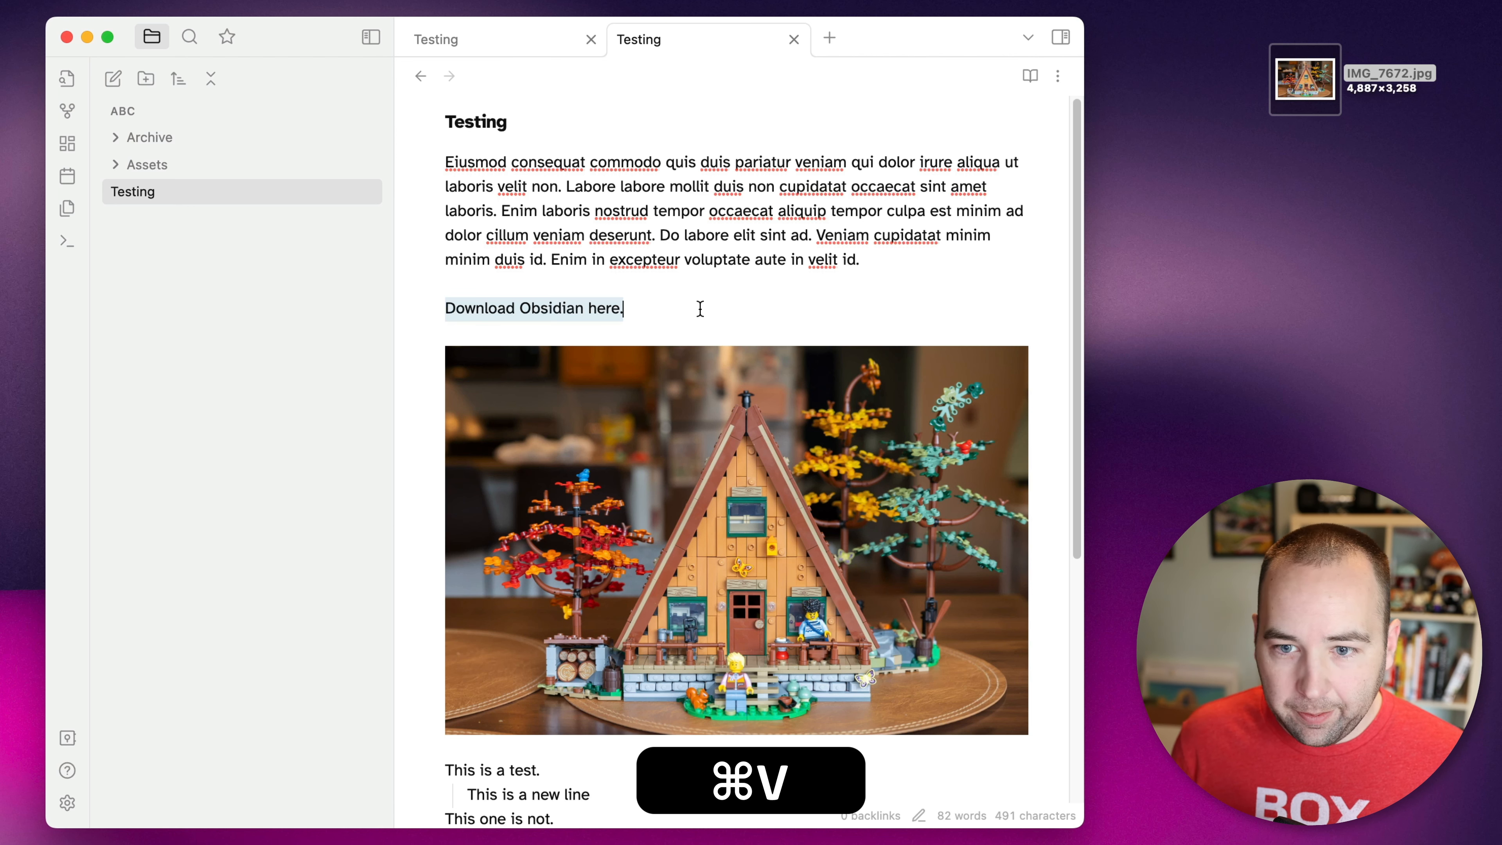
key(cmd+v)
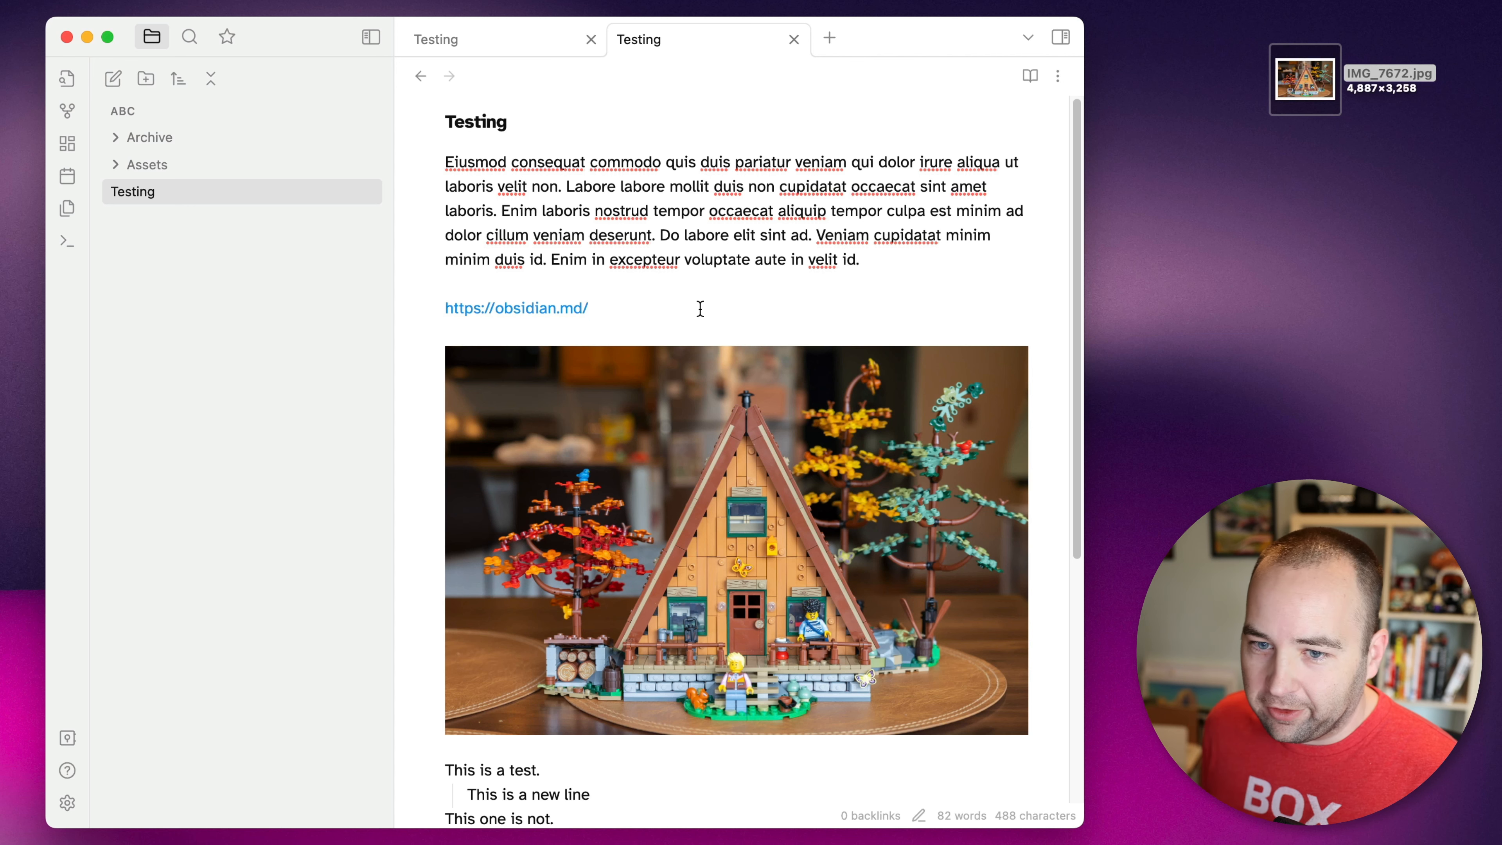
key(cmd+z)
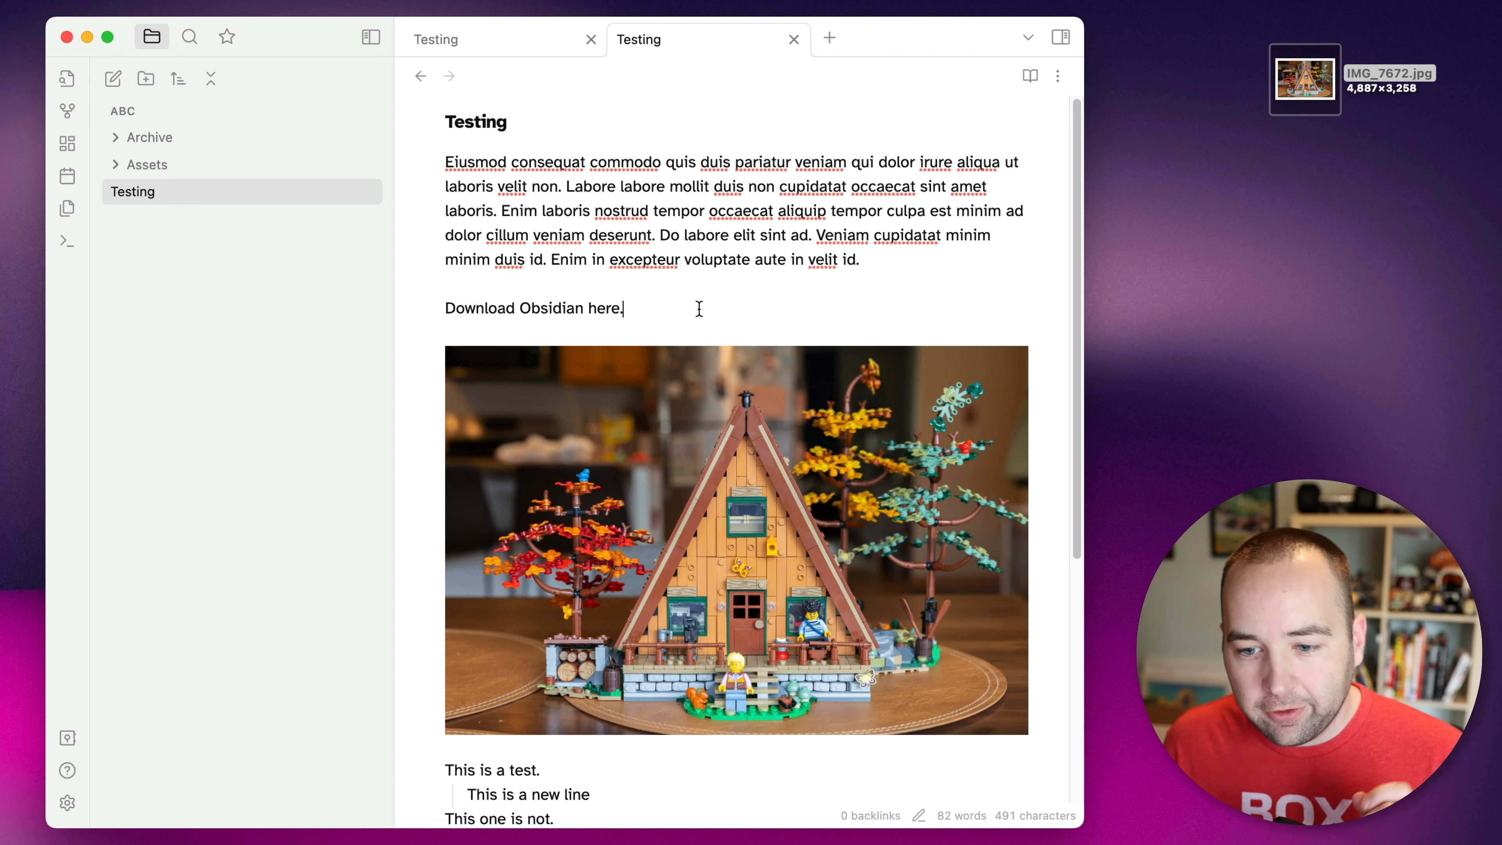
key(cmd+,)
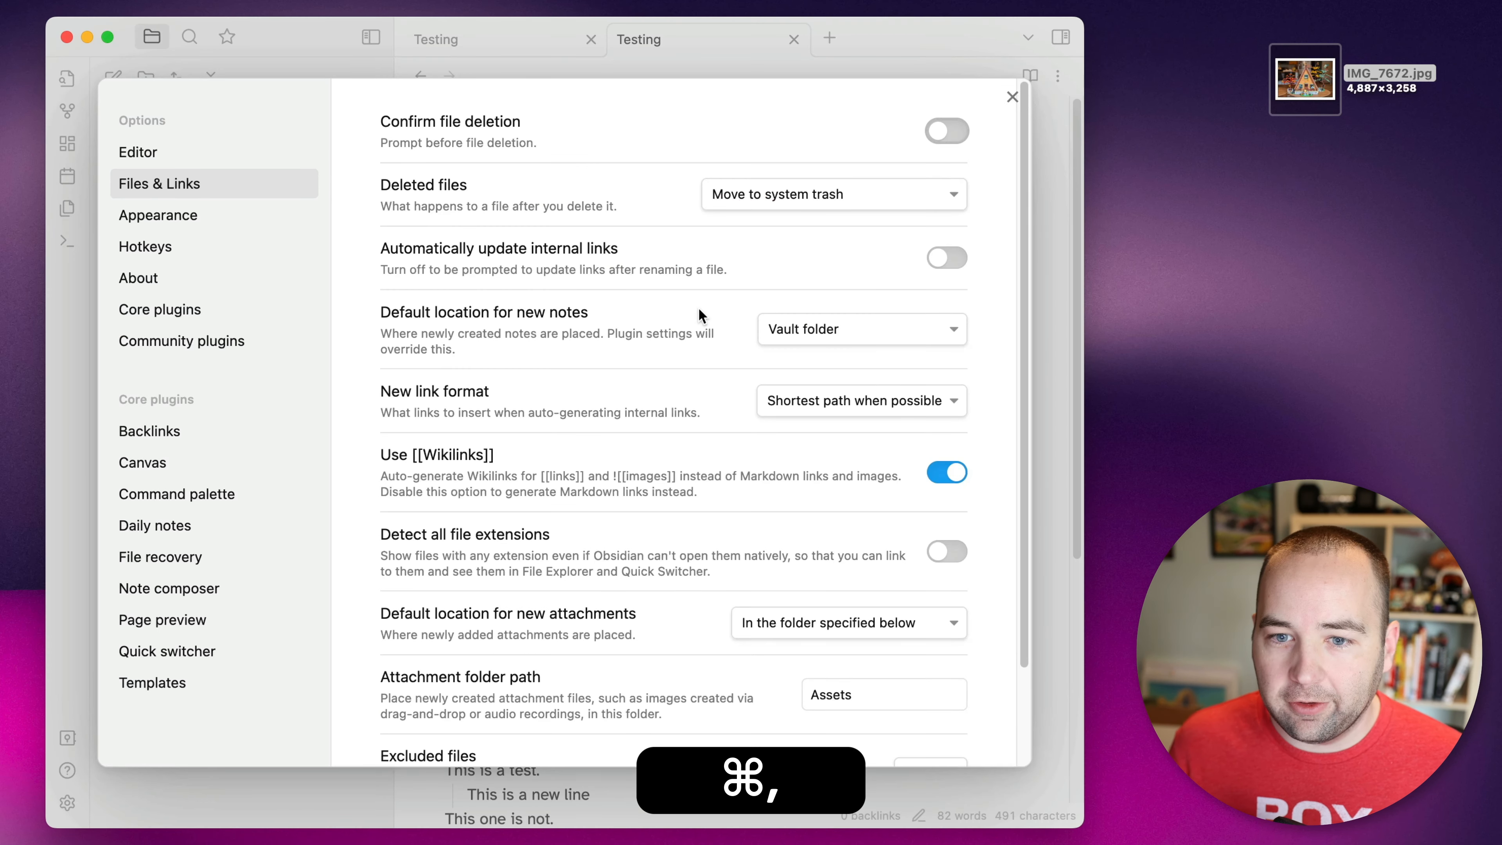
Step: Enable community plugins and browse the catalogue of 904 plugins
click(180, 341)
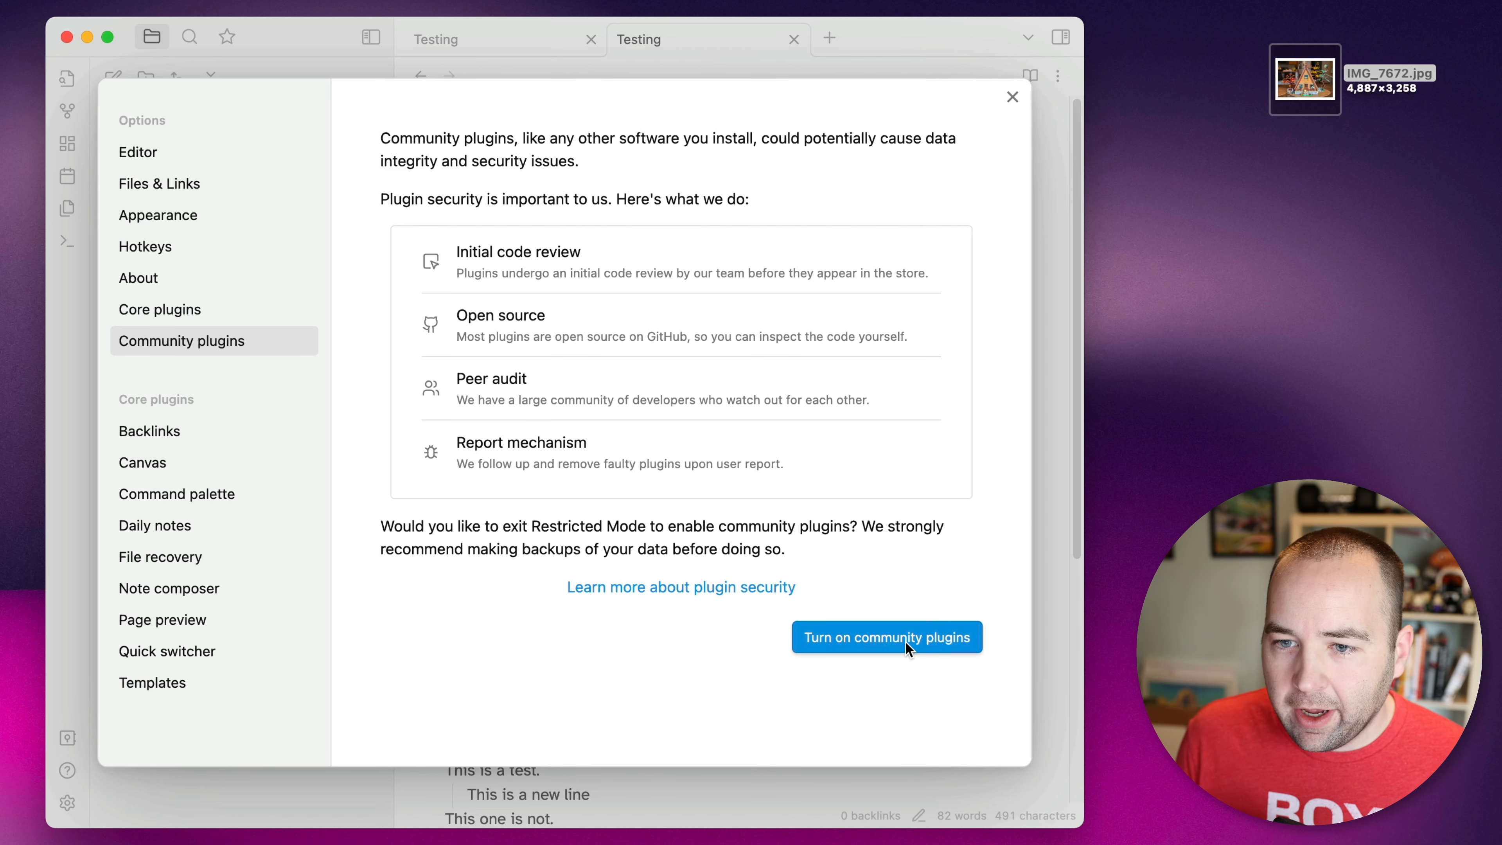
click(885, 636)
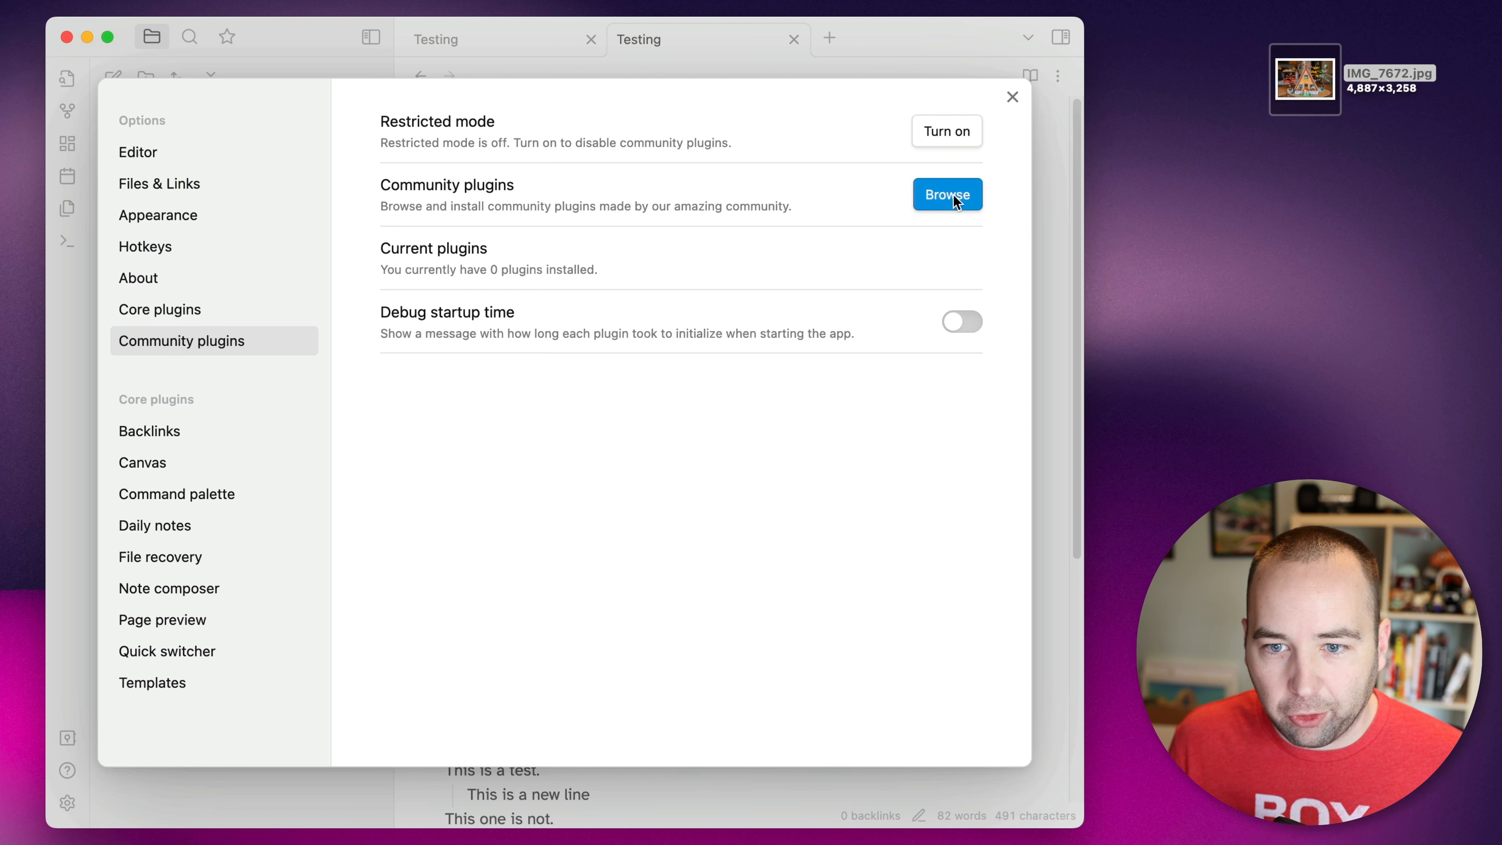
click(947, 195)
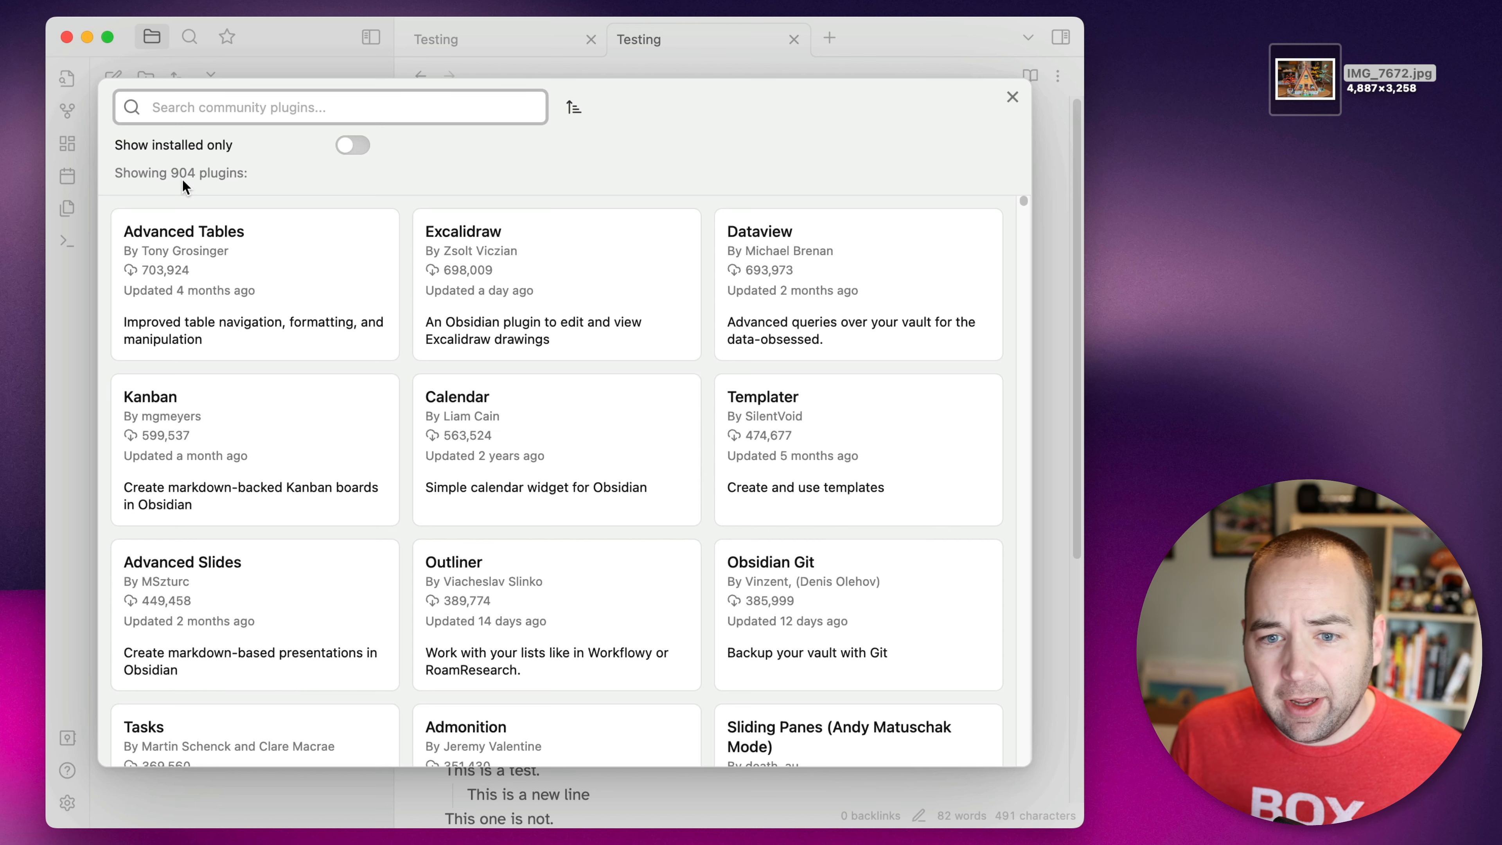
mouse_move(260, 183)
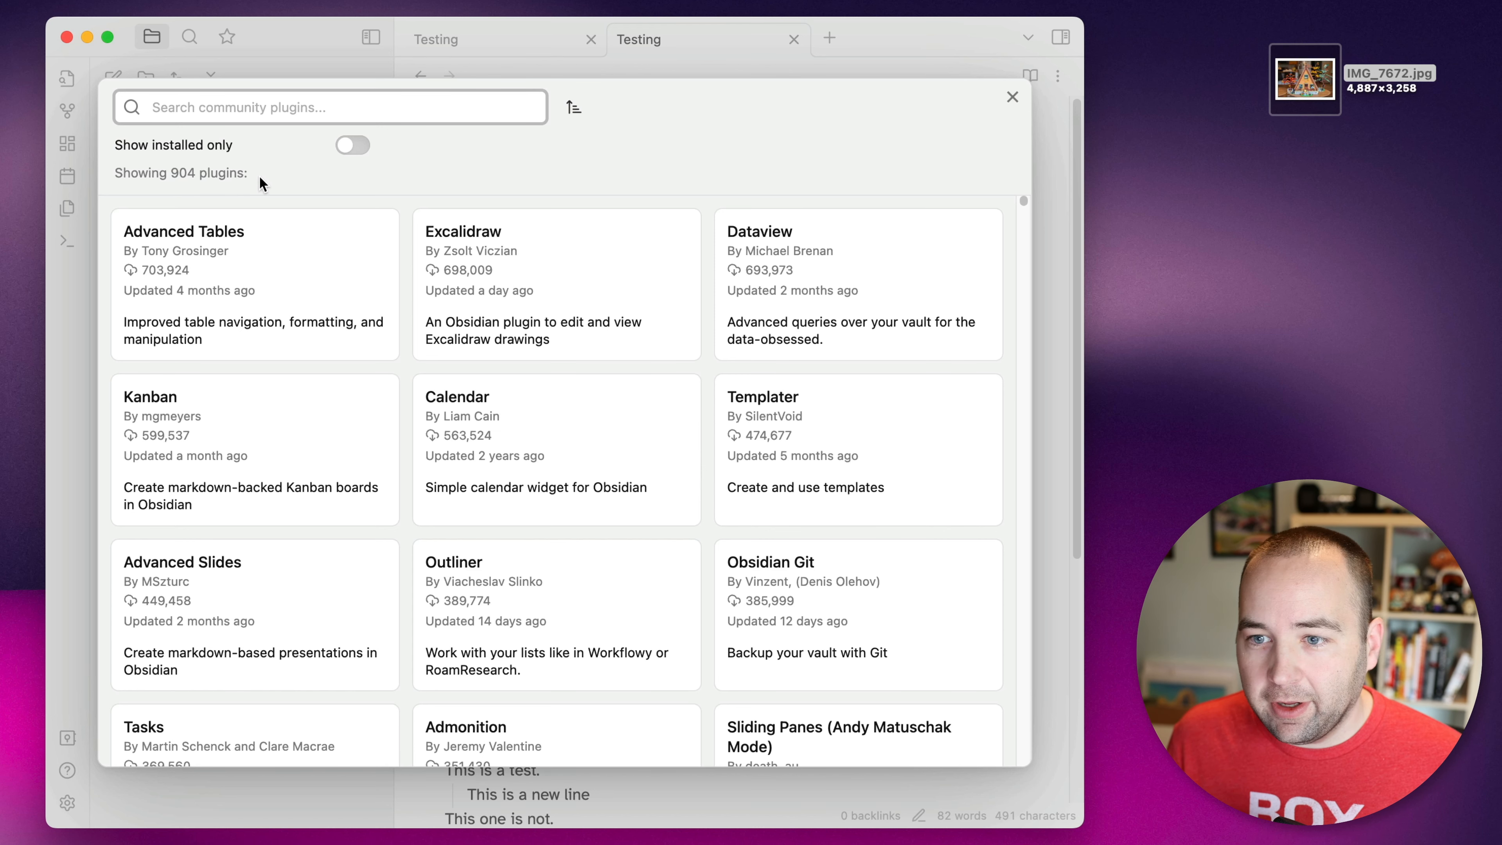
mouse_move(601, 185)
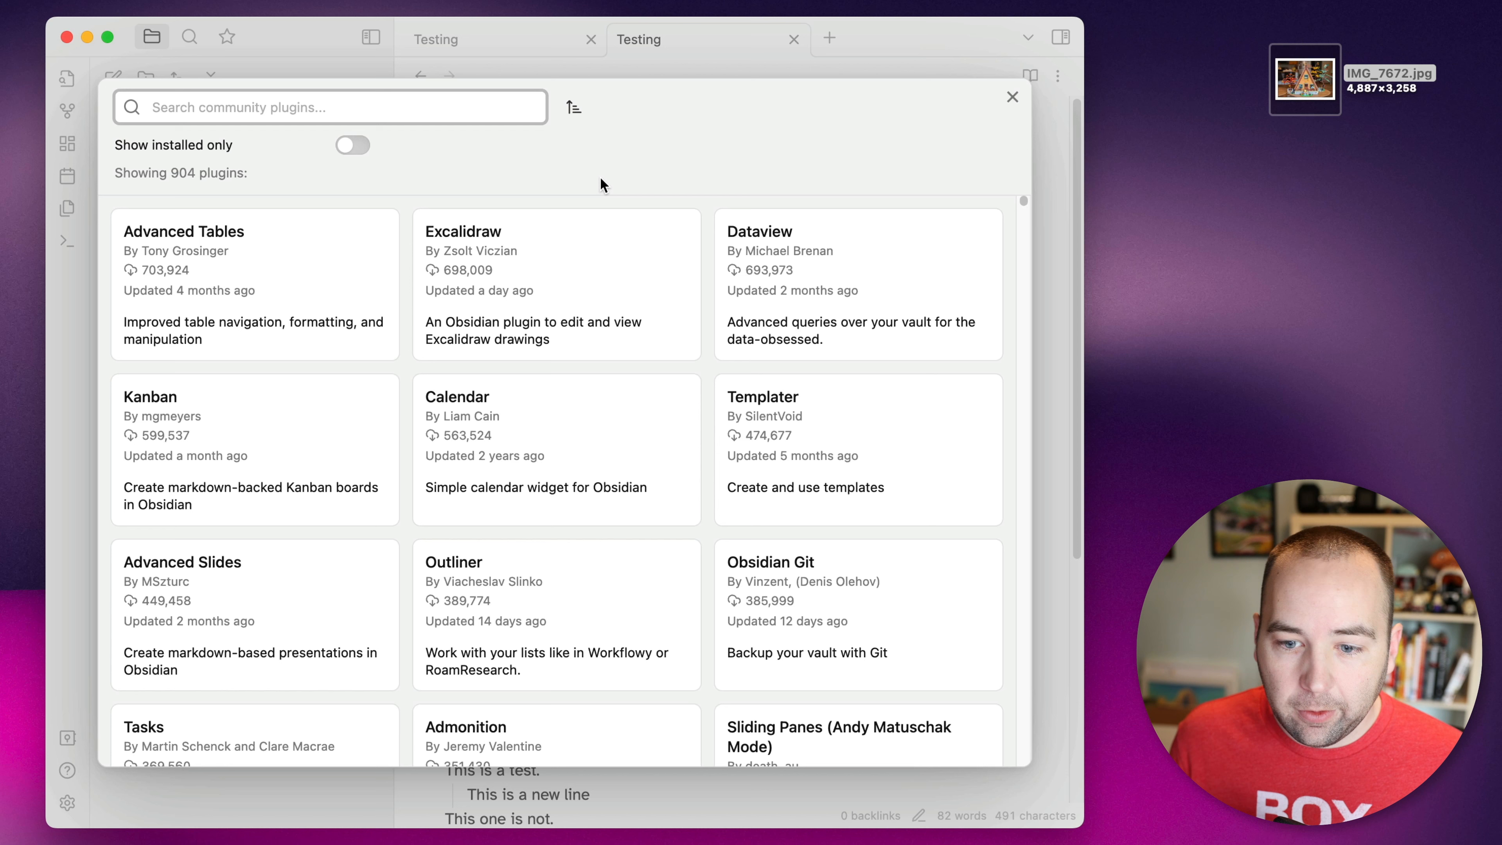
Step: Install and enable the Paste URL into selection community plugin found by searching 'pa'
text(paste)
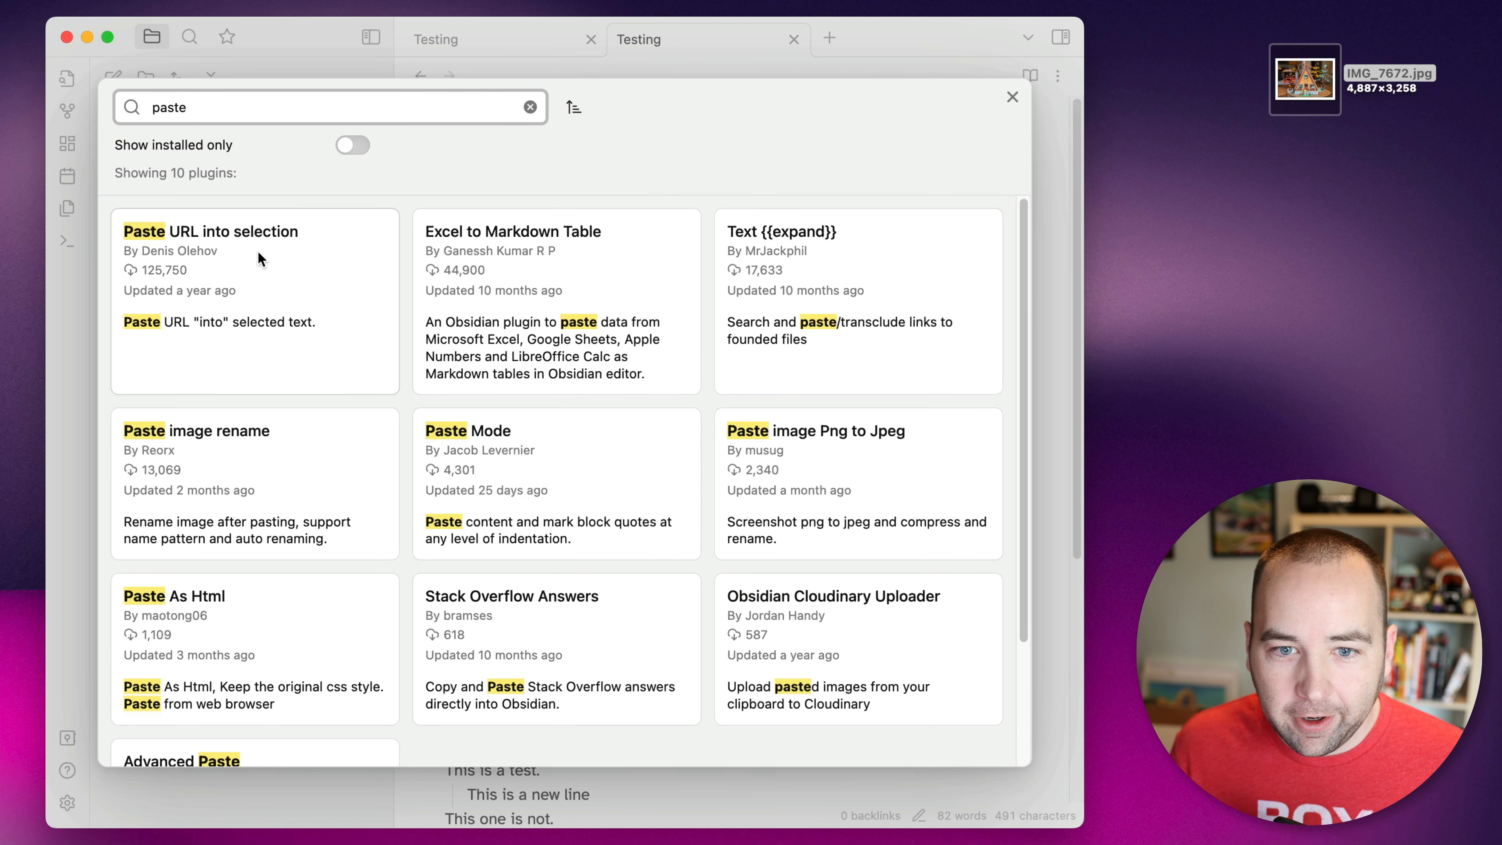
click(253, 231)
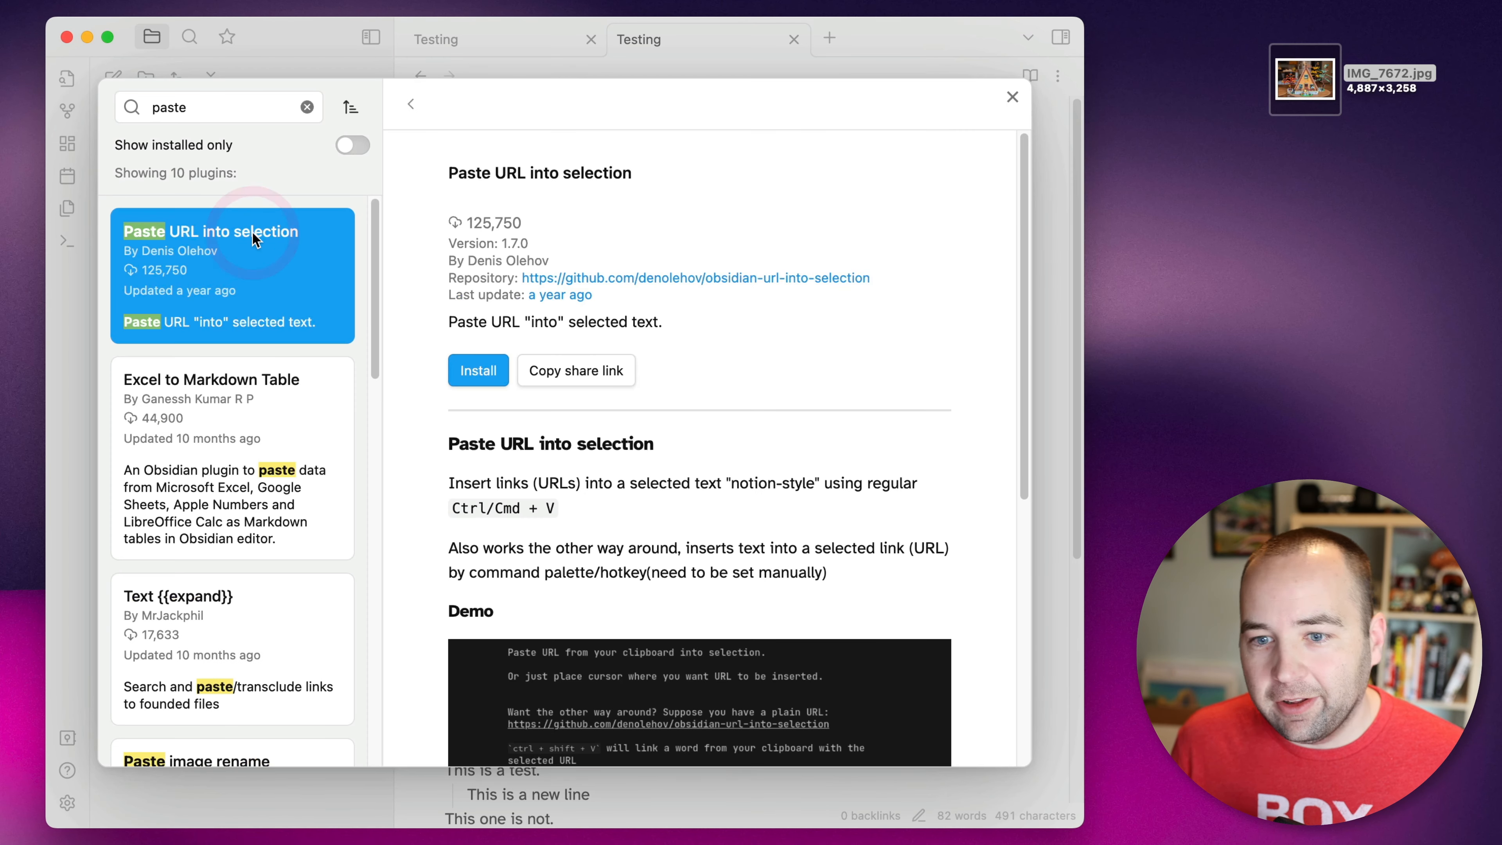
mouse_move(829, 413)
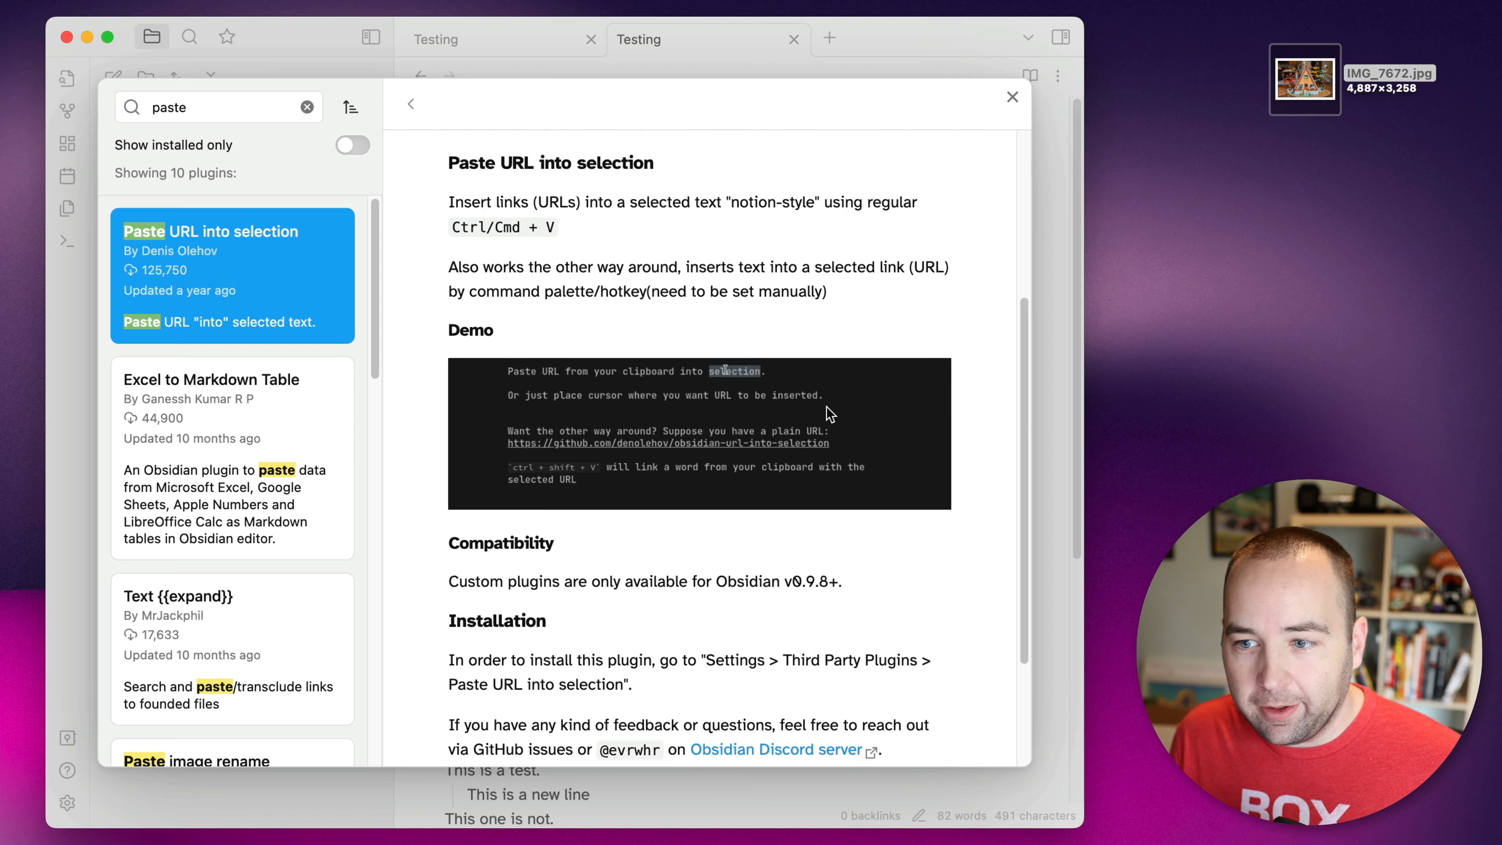
scroll(down, 3)
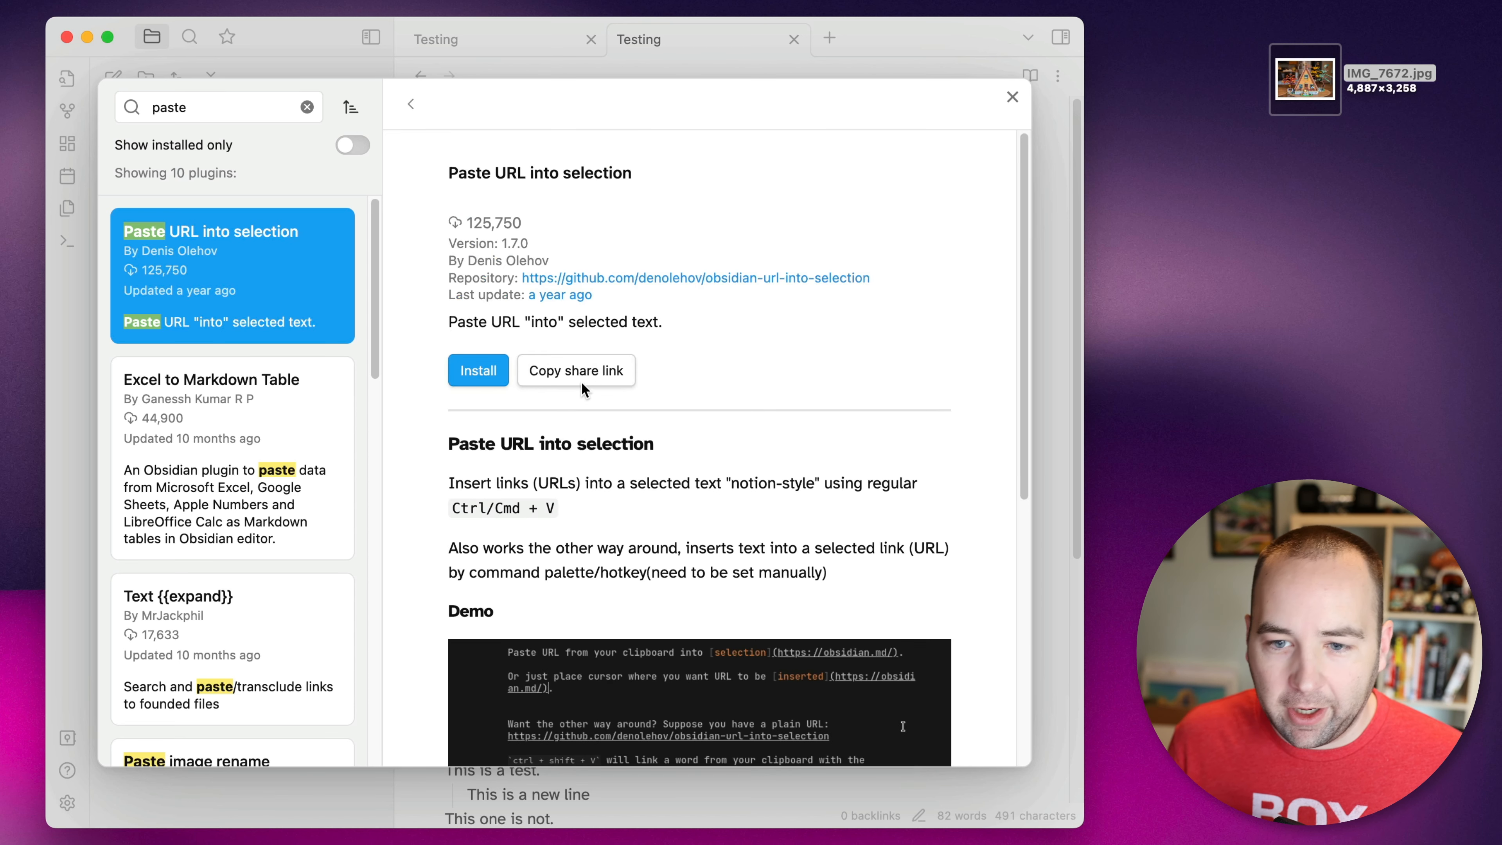
click(477, 370)
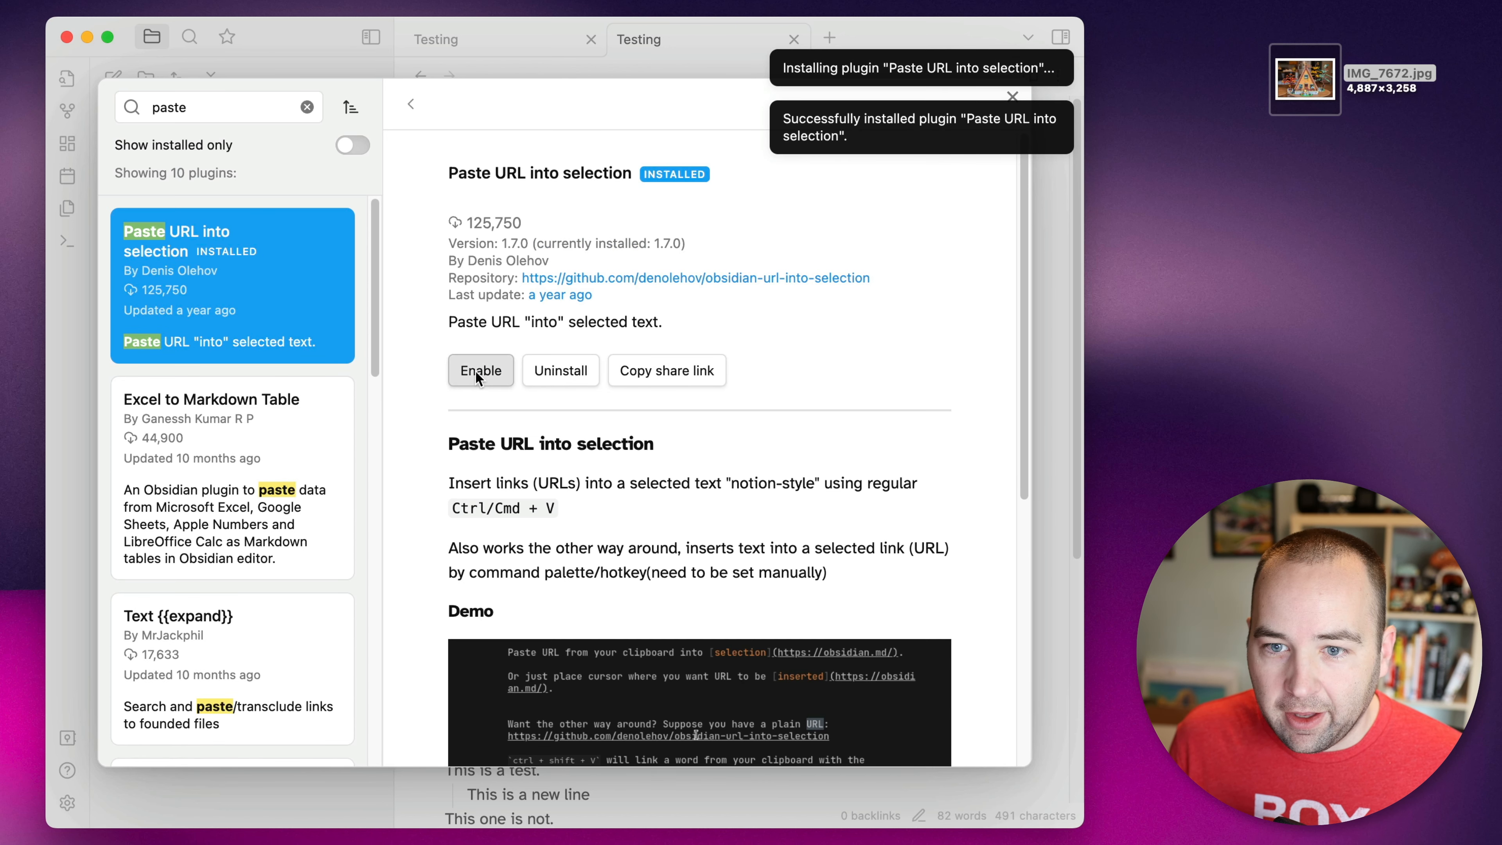
click(479, 371)
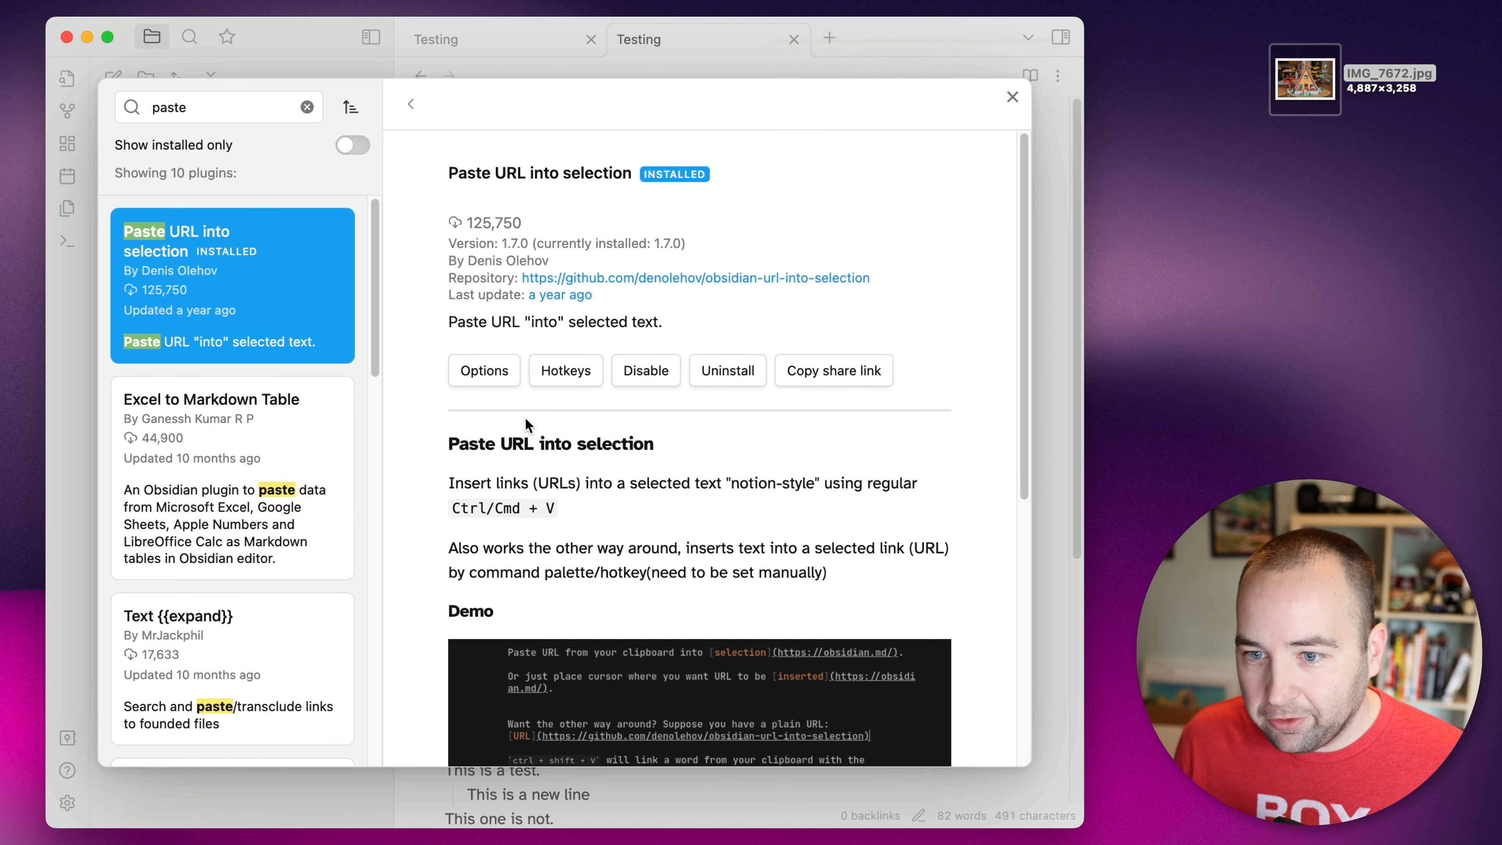
click(1012, 97)
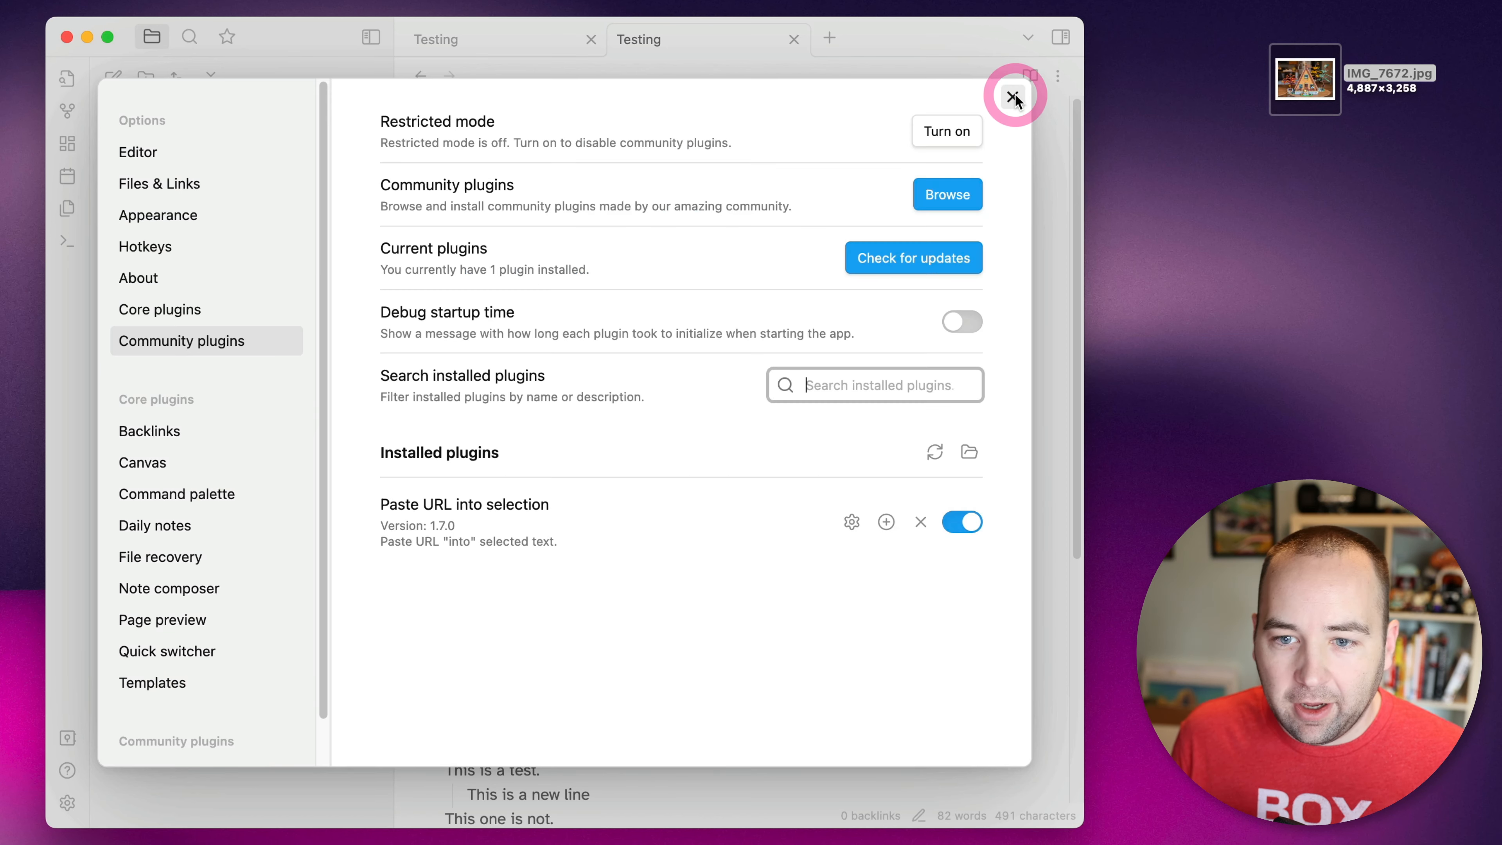
Step: Select the 'Download Obsidian here.' sentence in the Testing note to paste the URL over it
click(1014, 97)
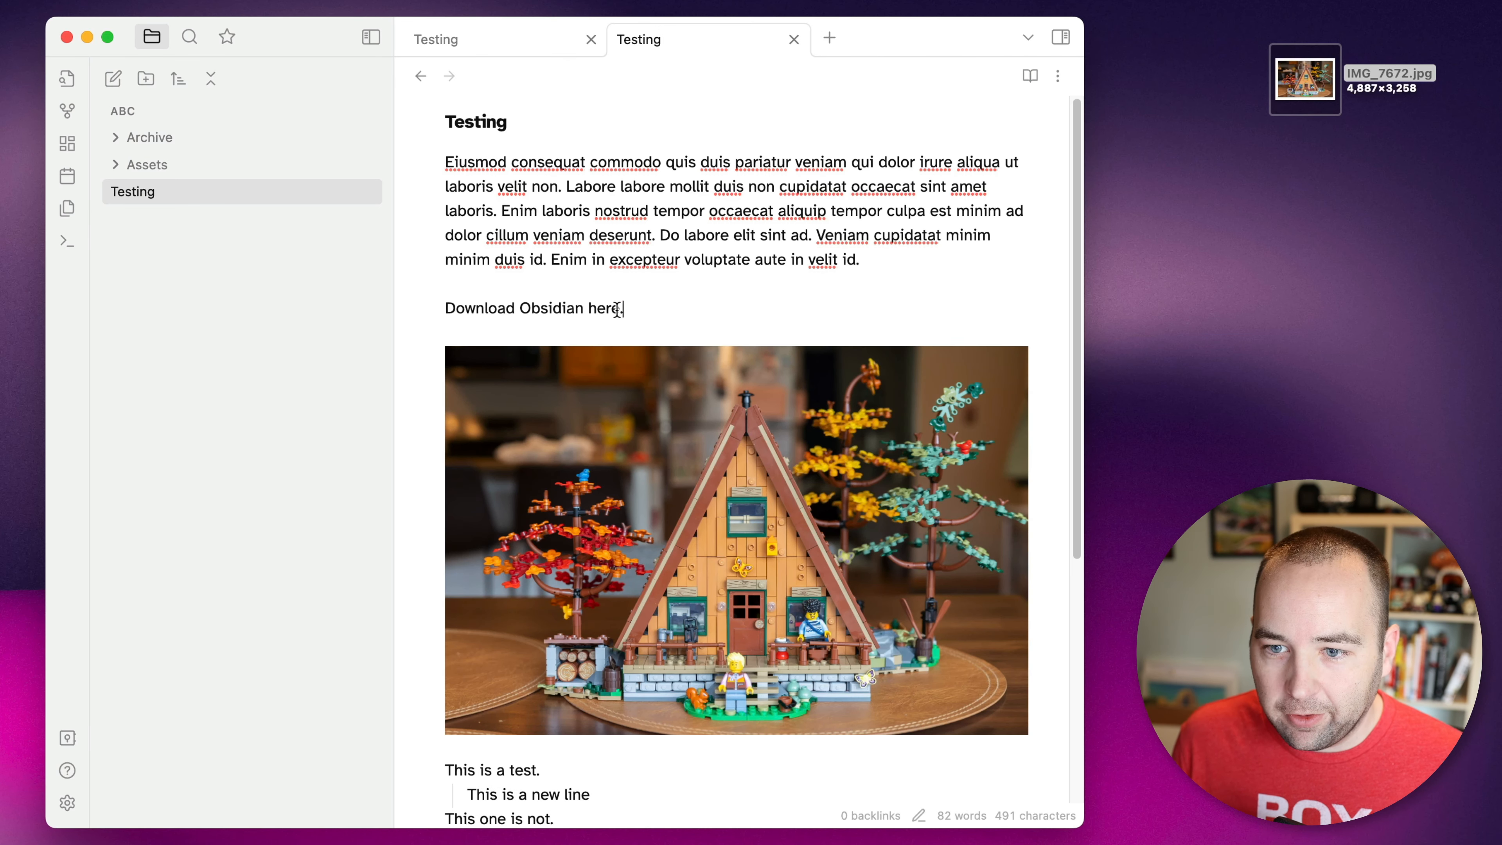
triple_click(533, 307)
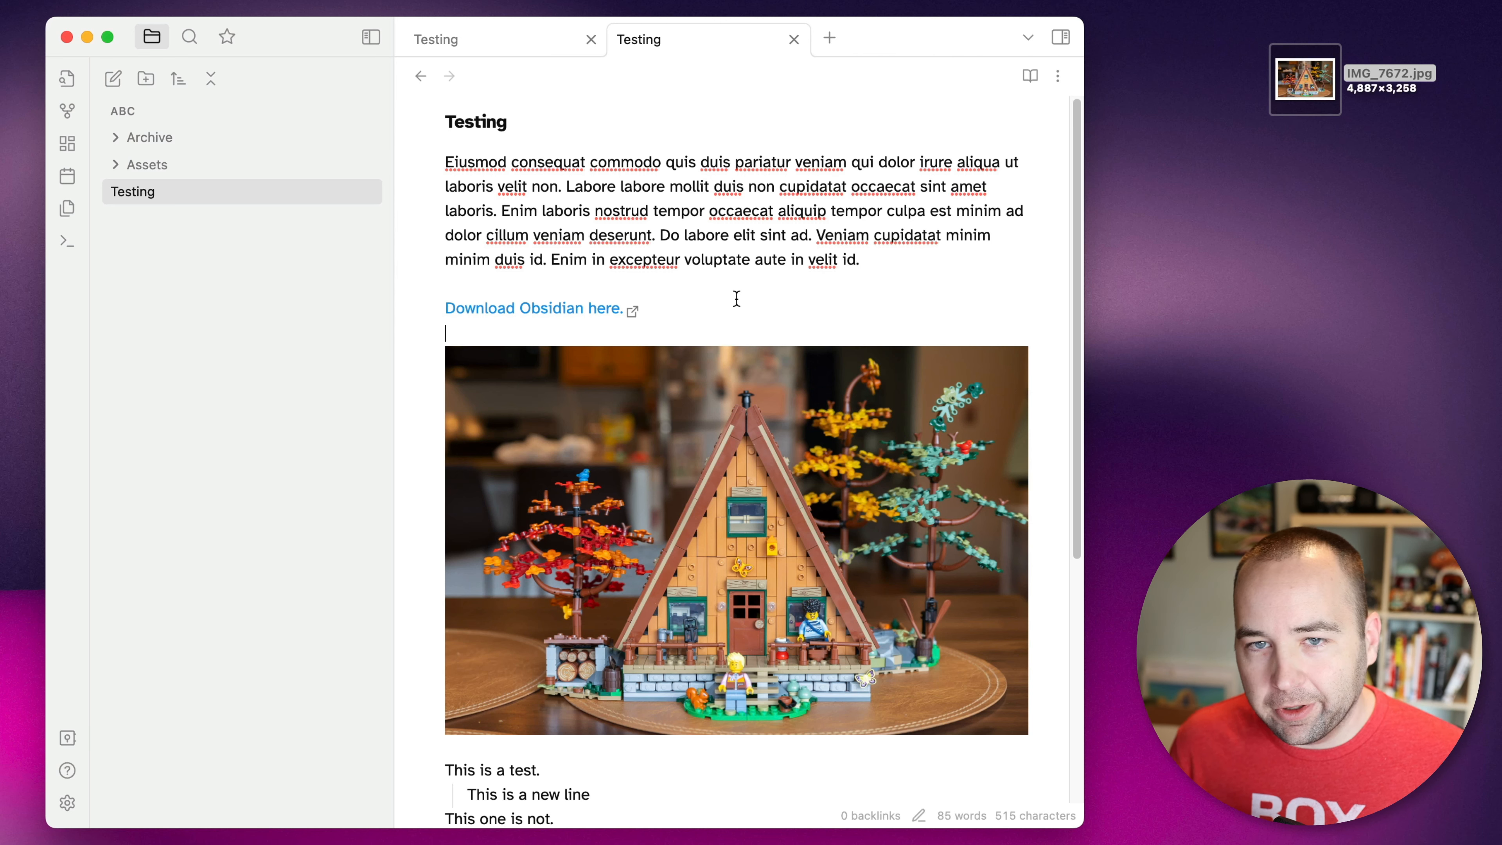
Step: Install the Hider plugin from the community catalogue by searching 'hider' in Settings
key(cmd+,)
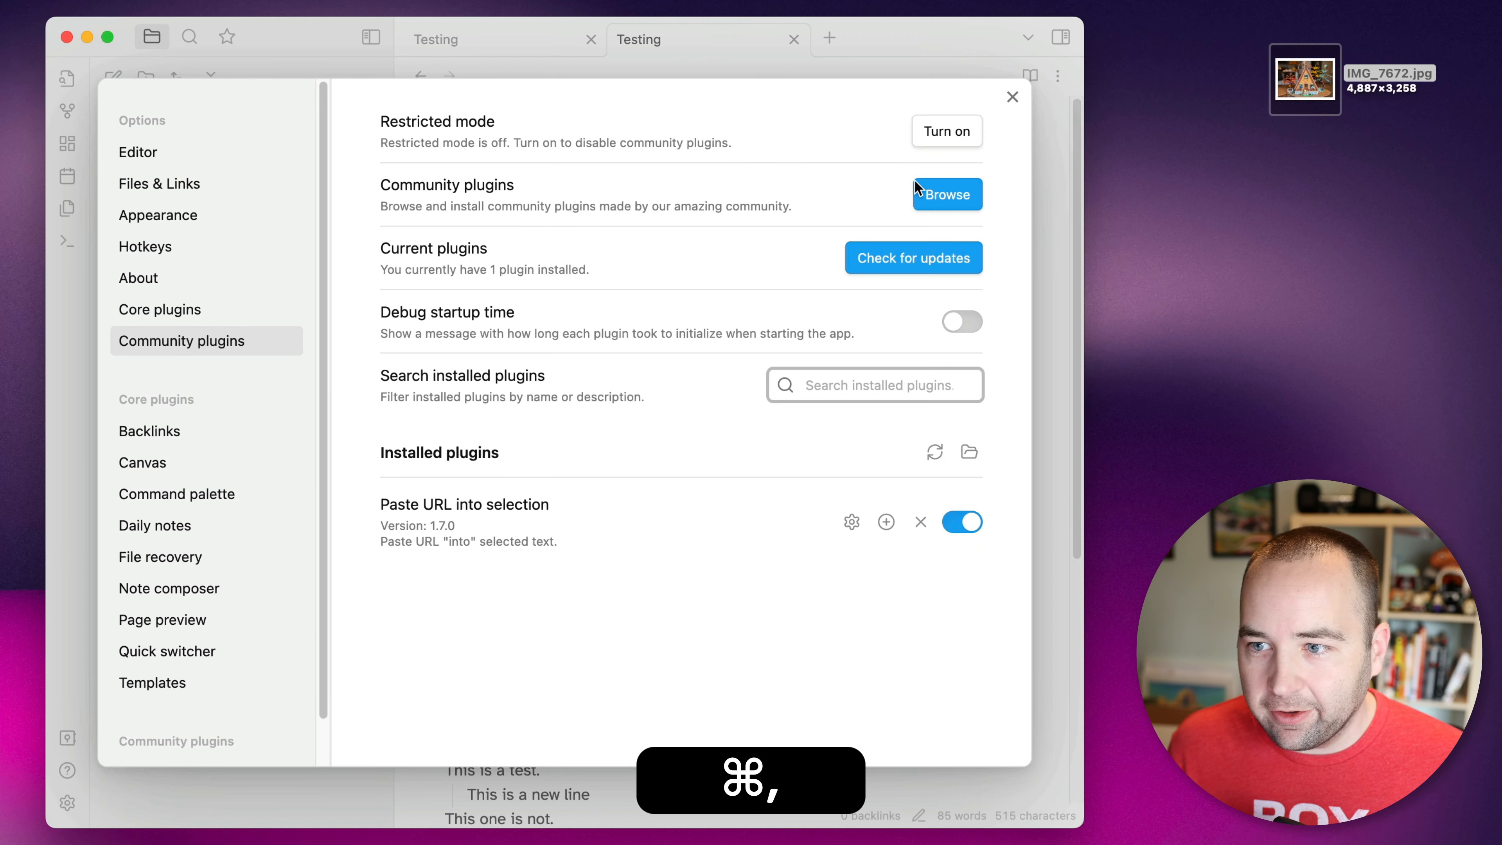
mouse_move(439, 512)
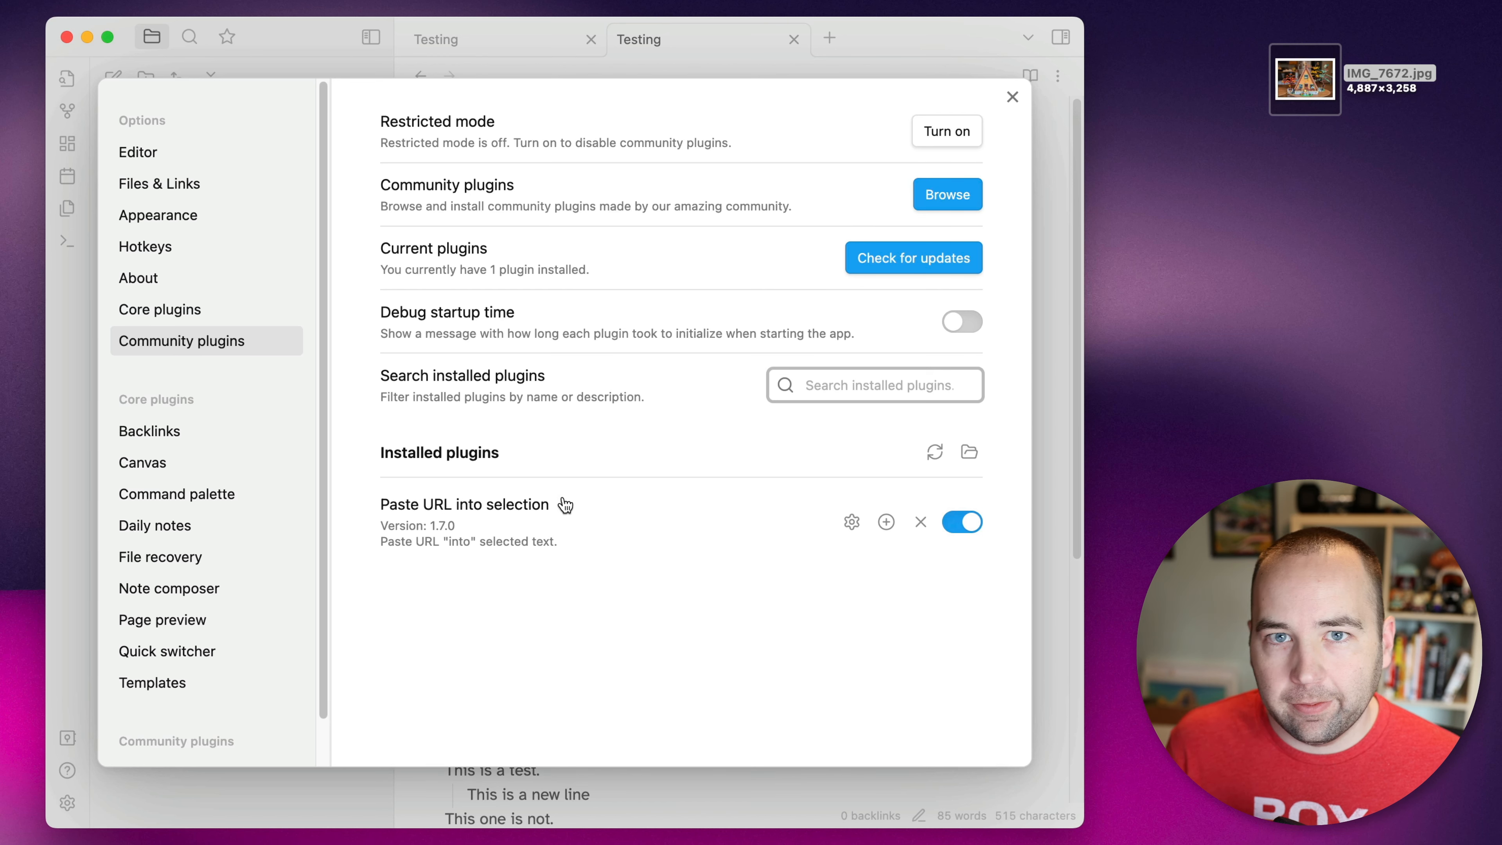
mouse_move(913, 257)
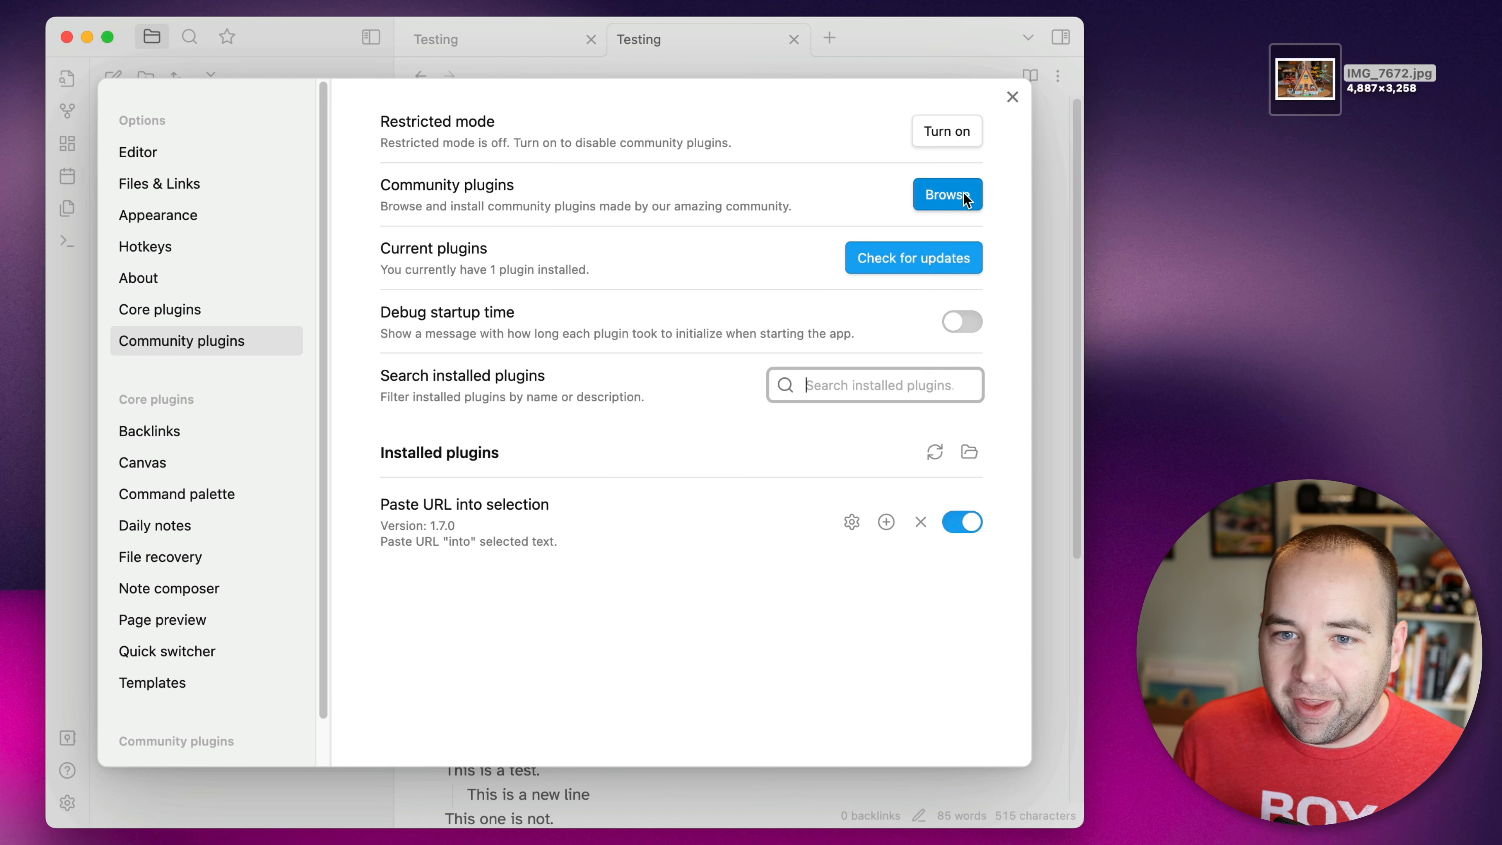
click(946, 195)
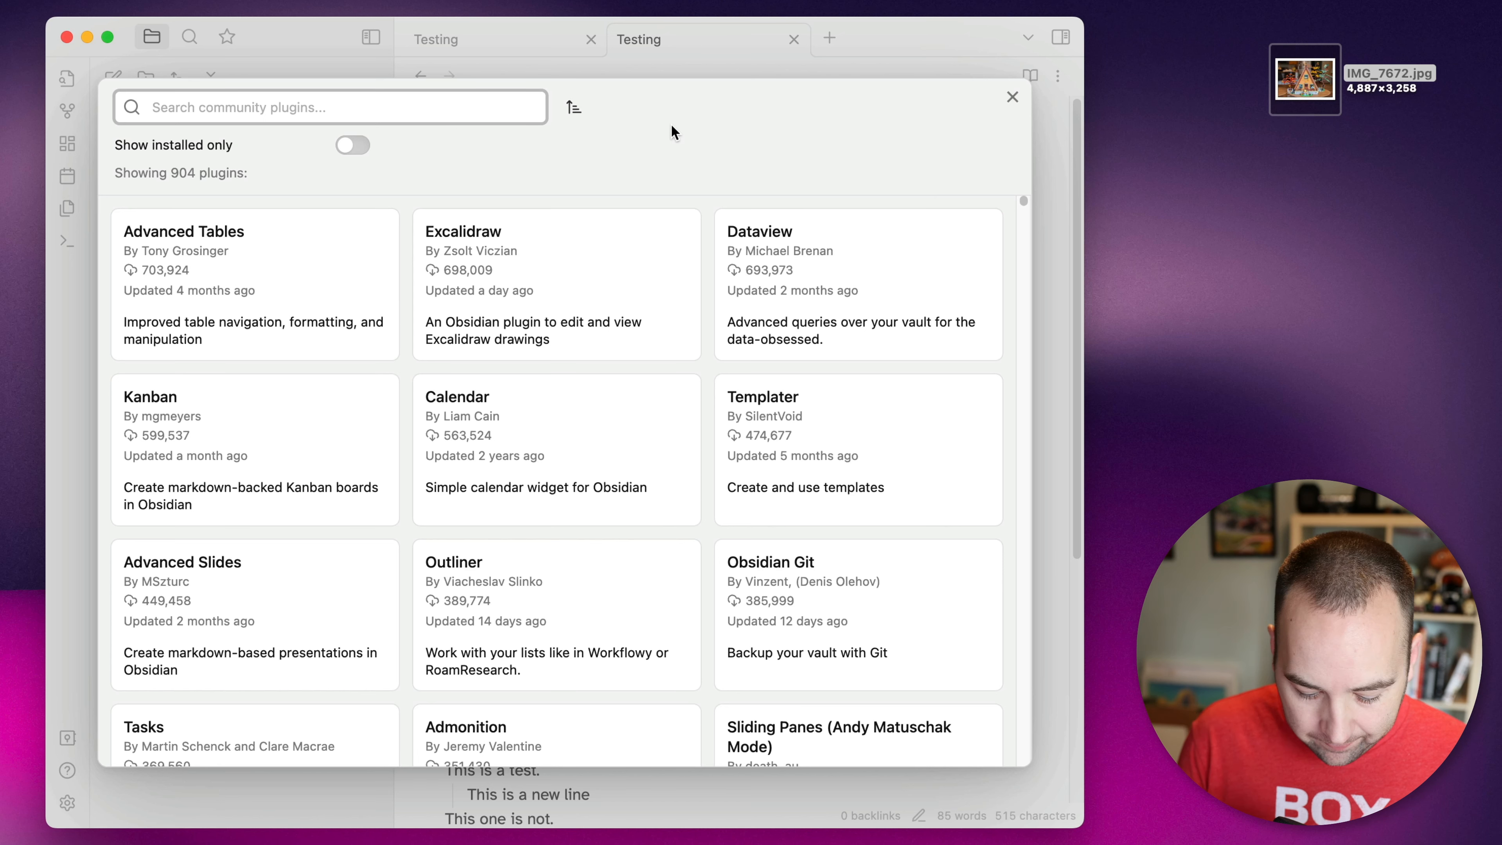
text(hider)
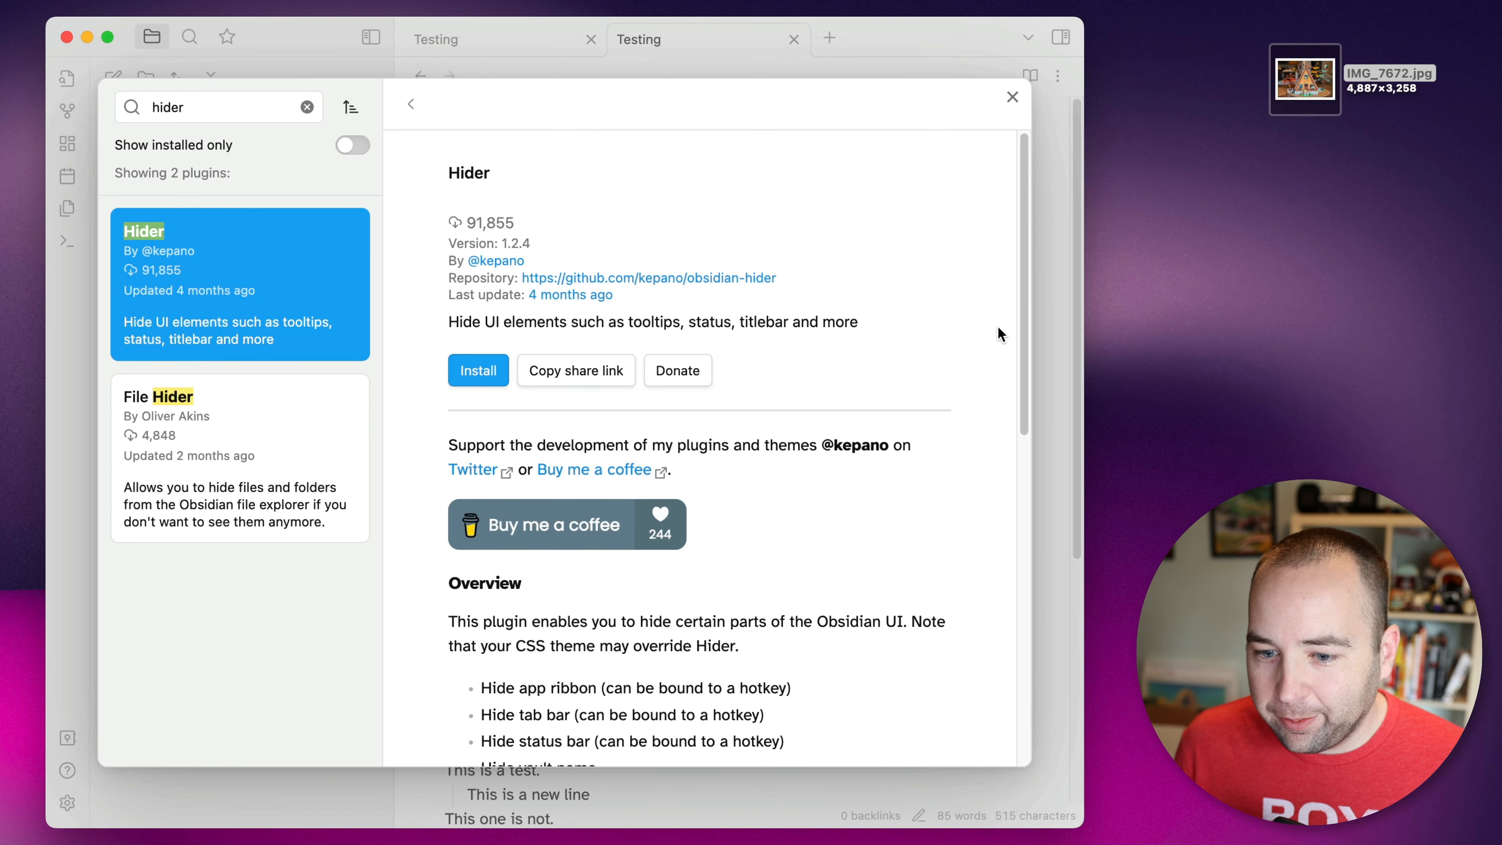
scroll(down, 3)
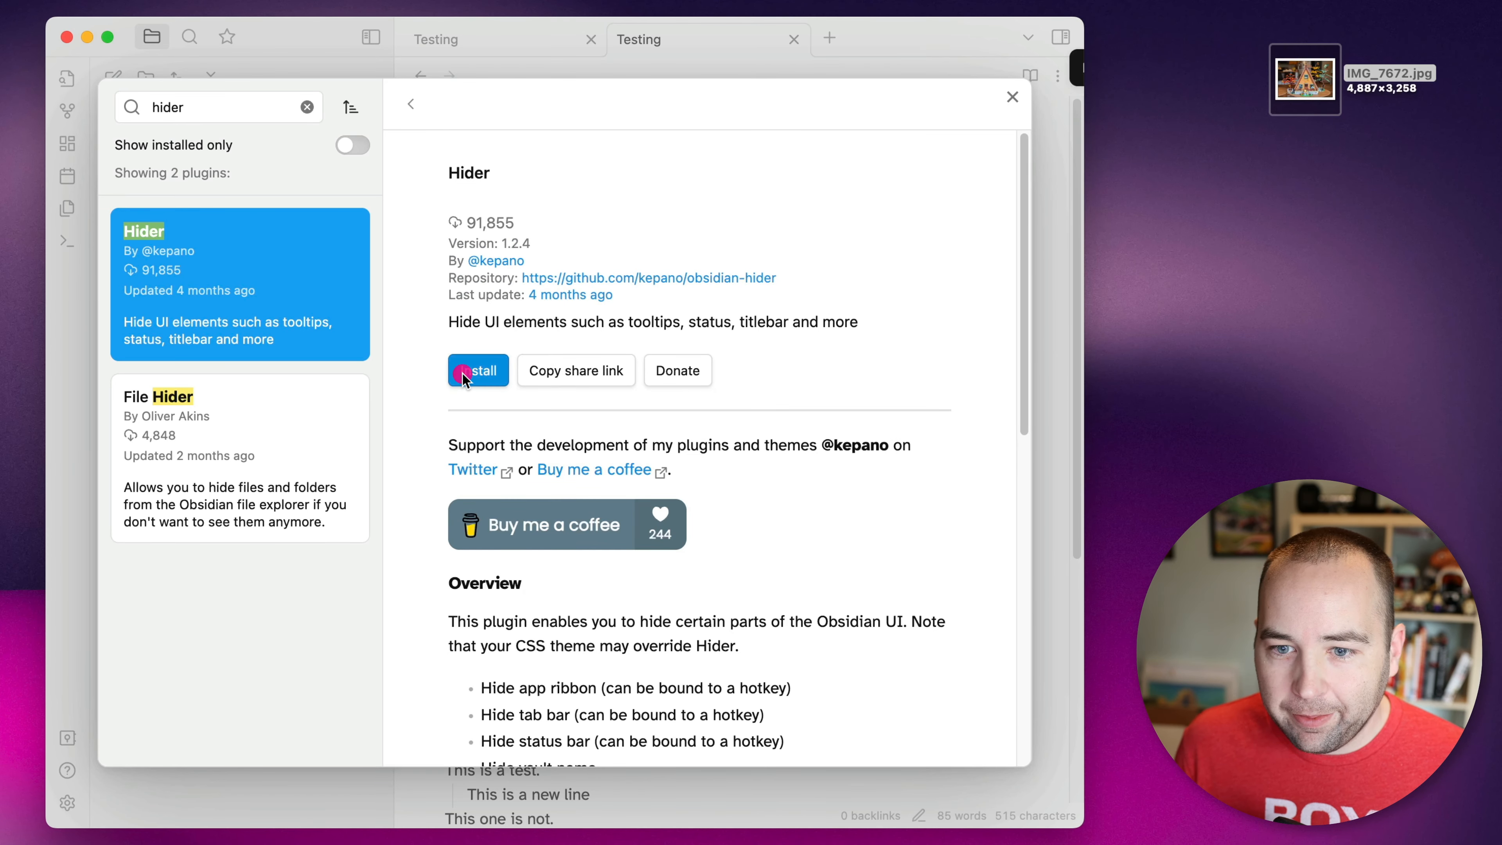
click(478, 371)
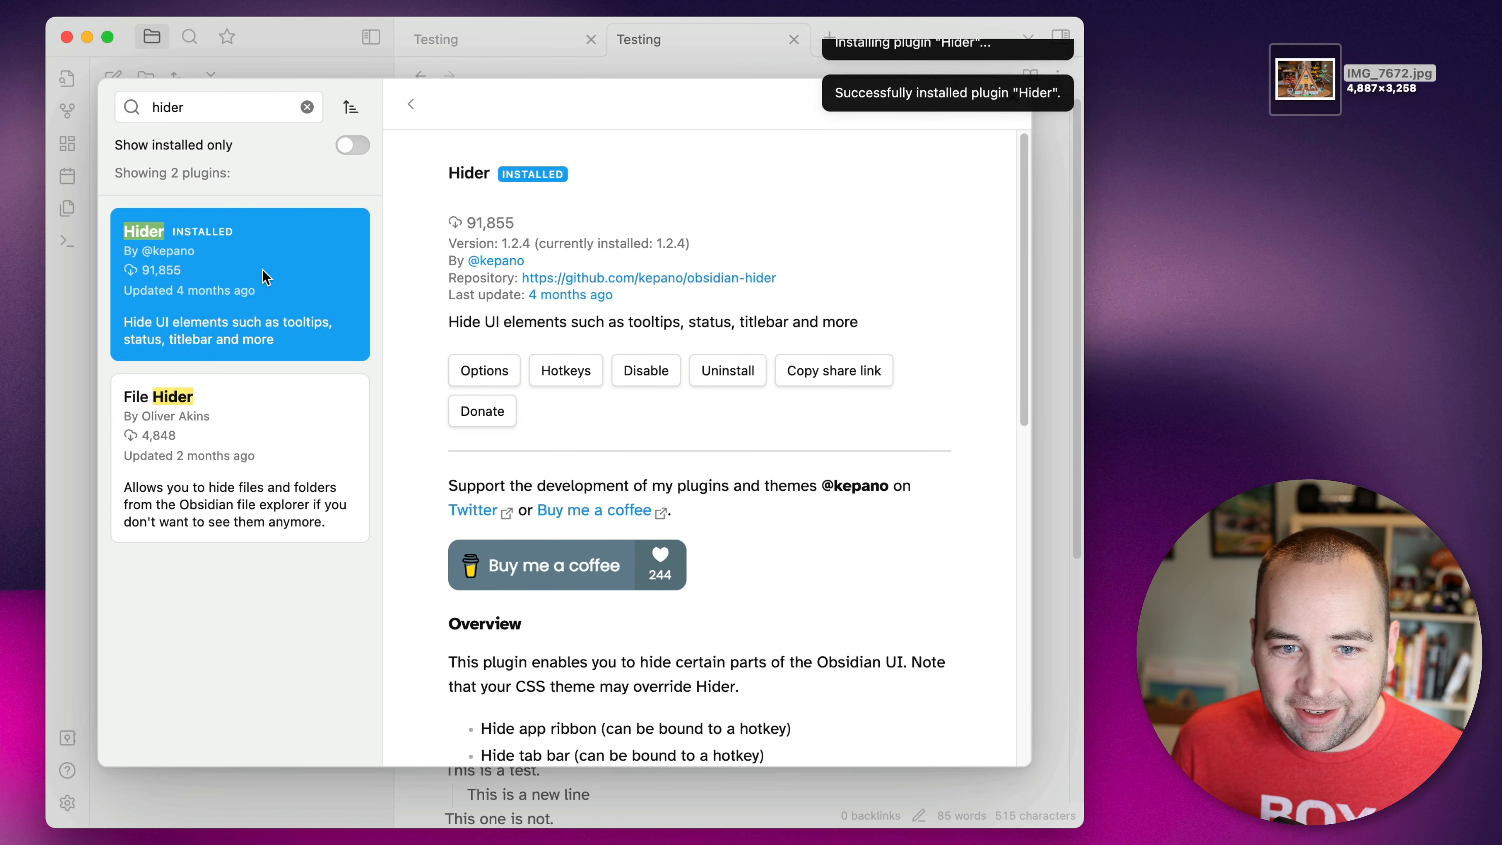
Step: In Hider's options hide scroll bars and the vault name, keeping the app ribbon shown
click(483, 370)
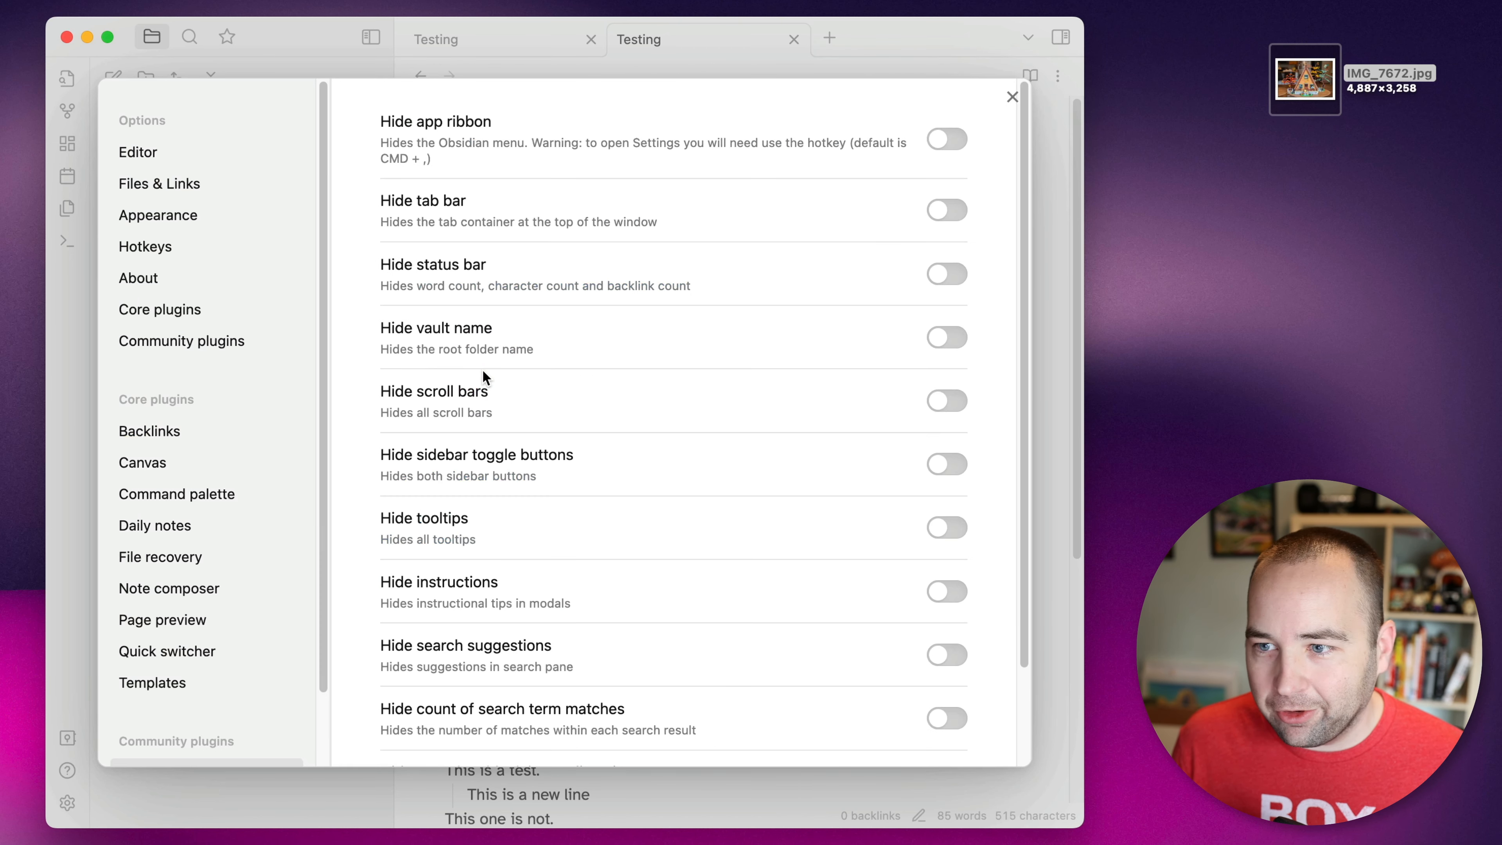
mouse_move(585, 381)
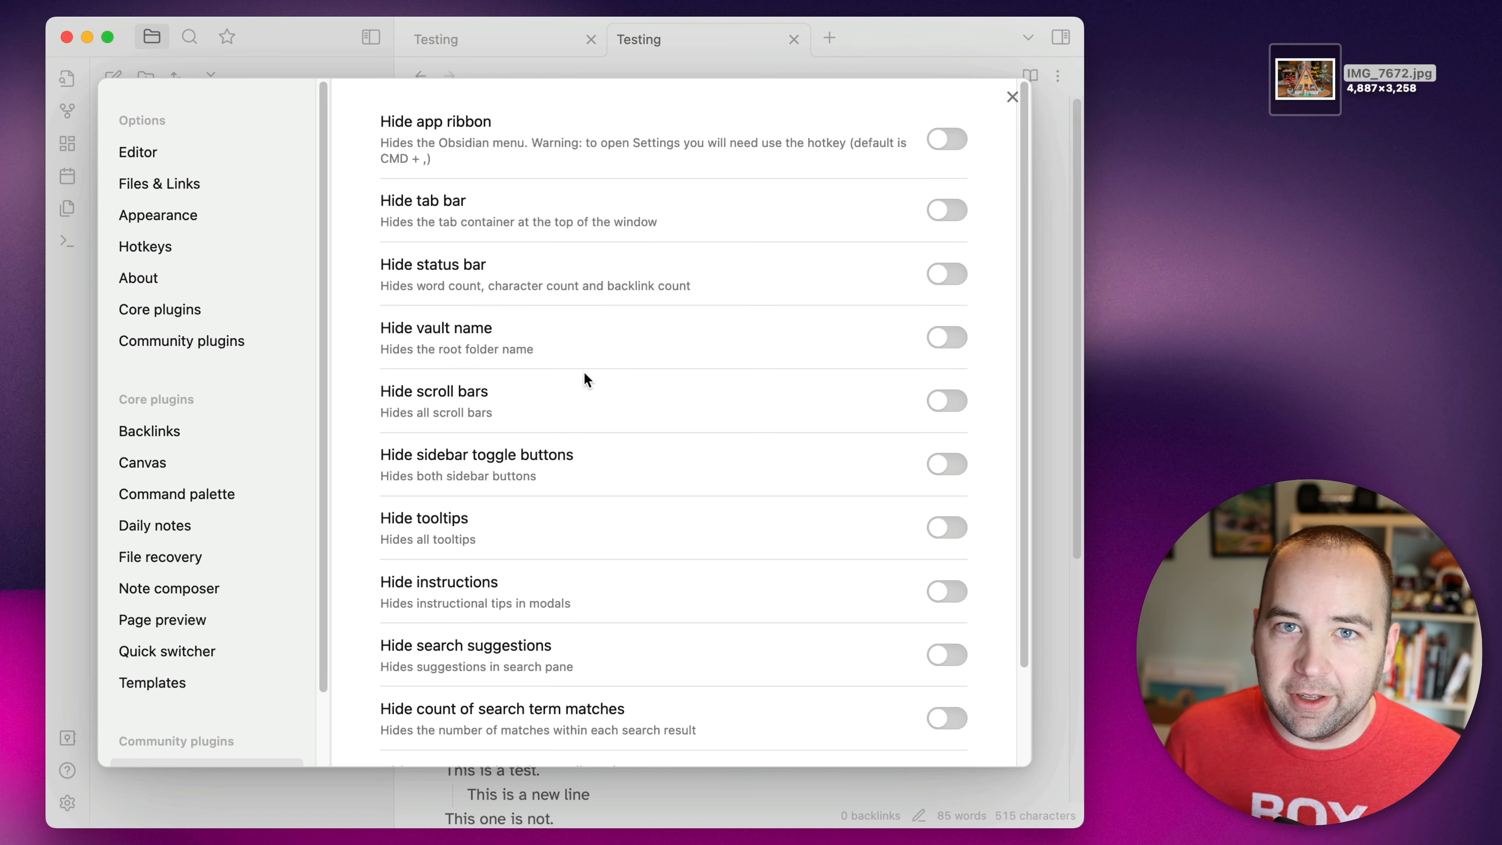
scroll(down, 3)
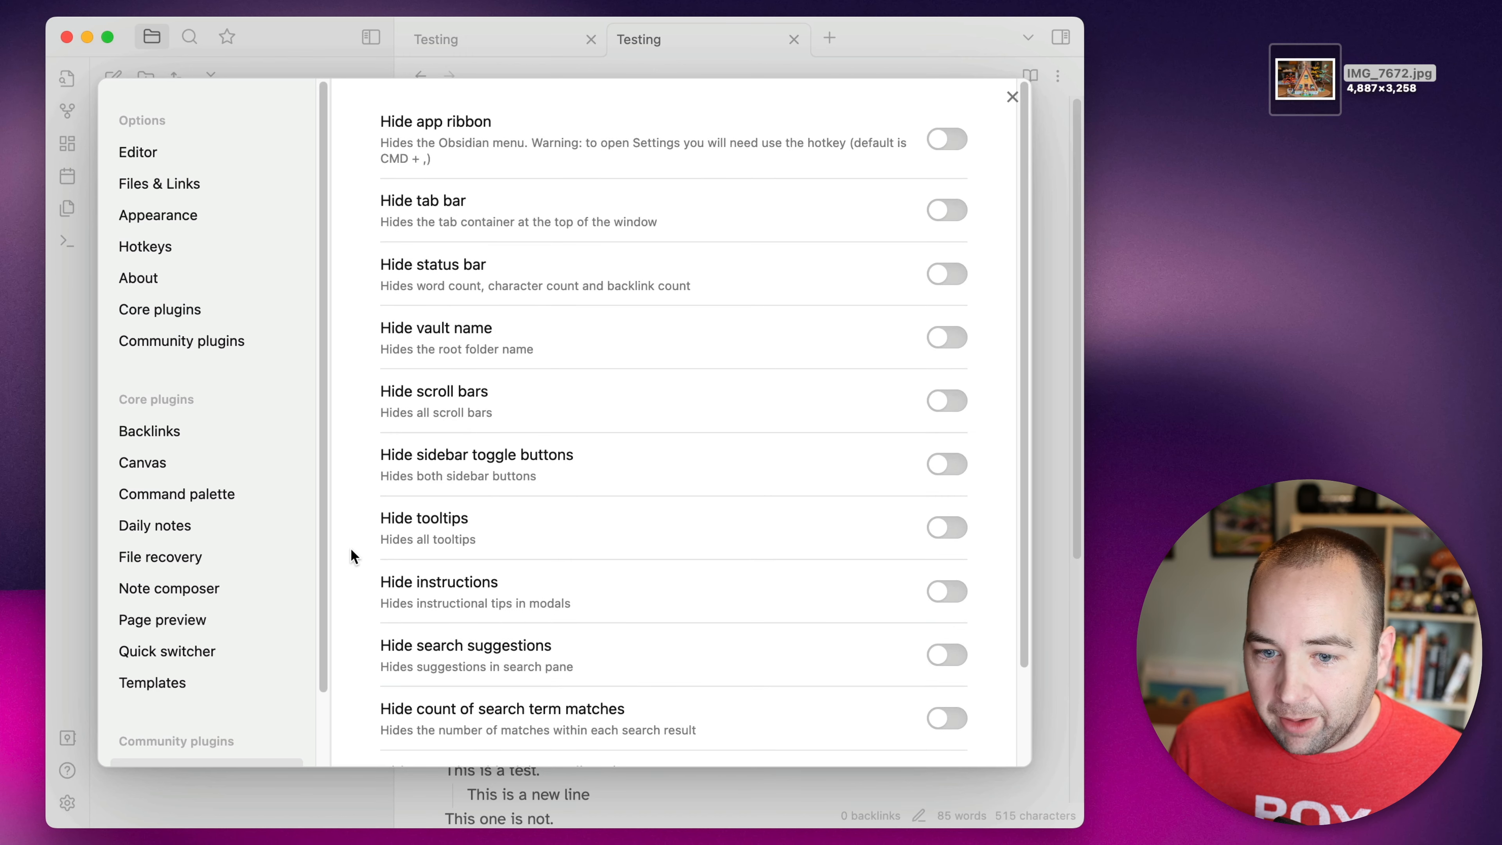
mouse_move(967, 404)
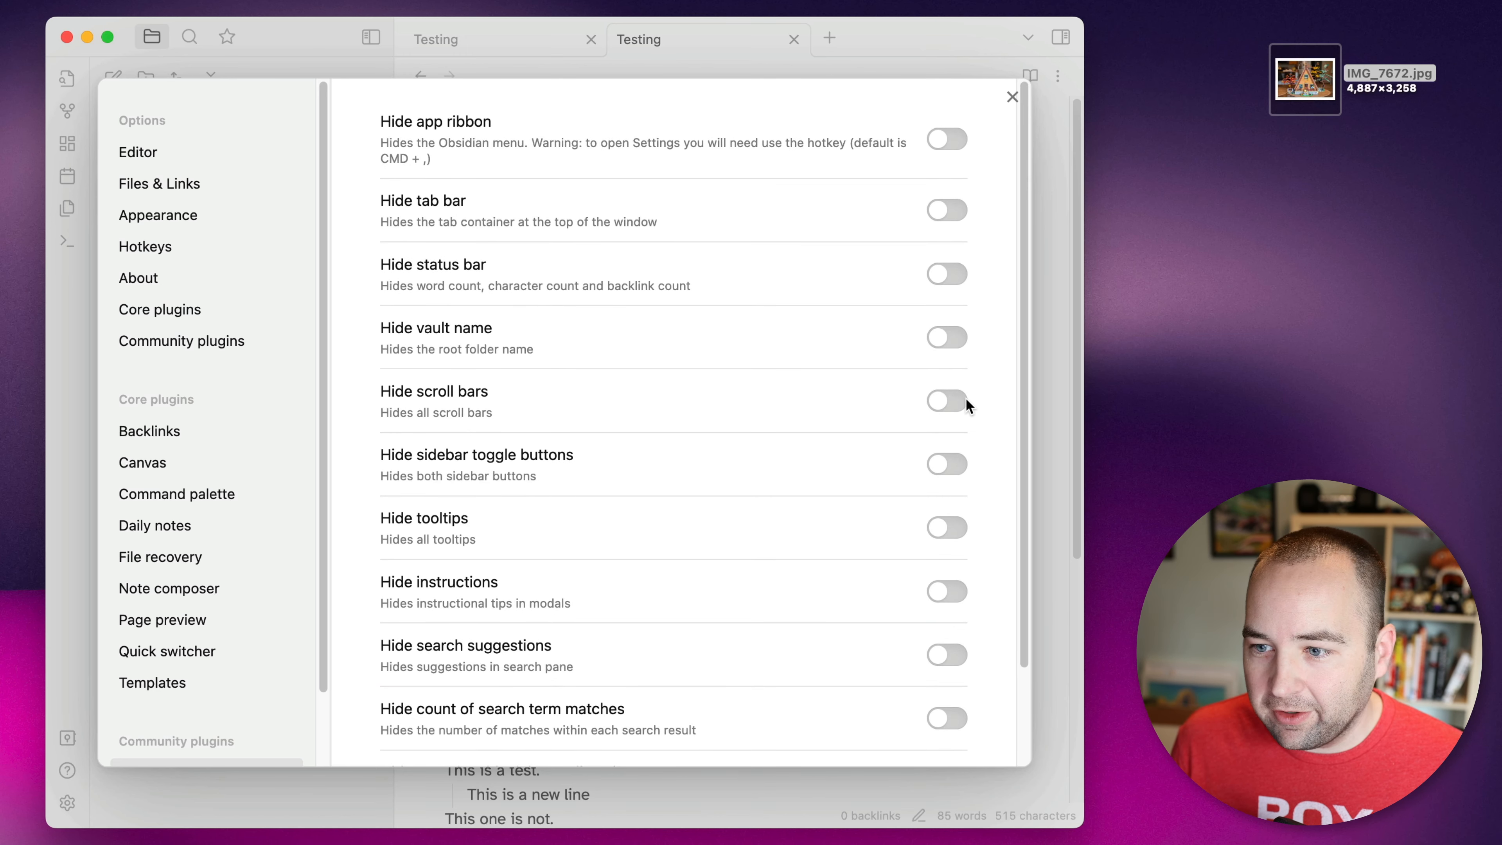
click(945, 401)
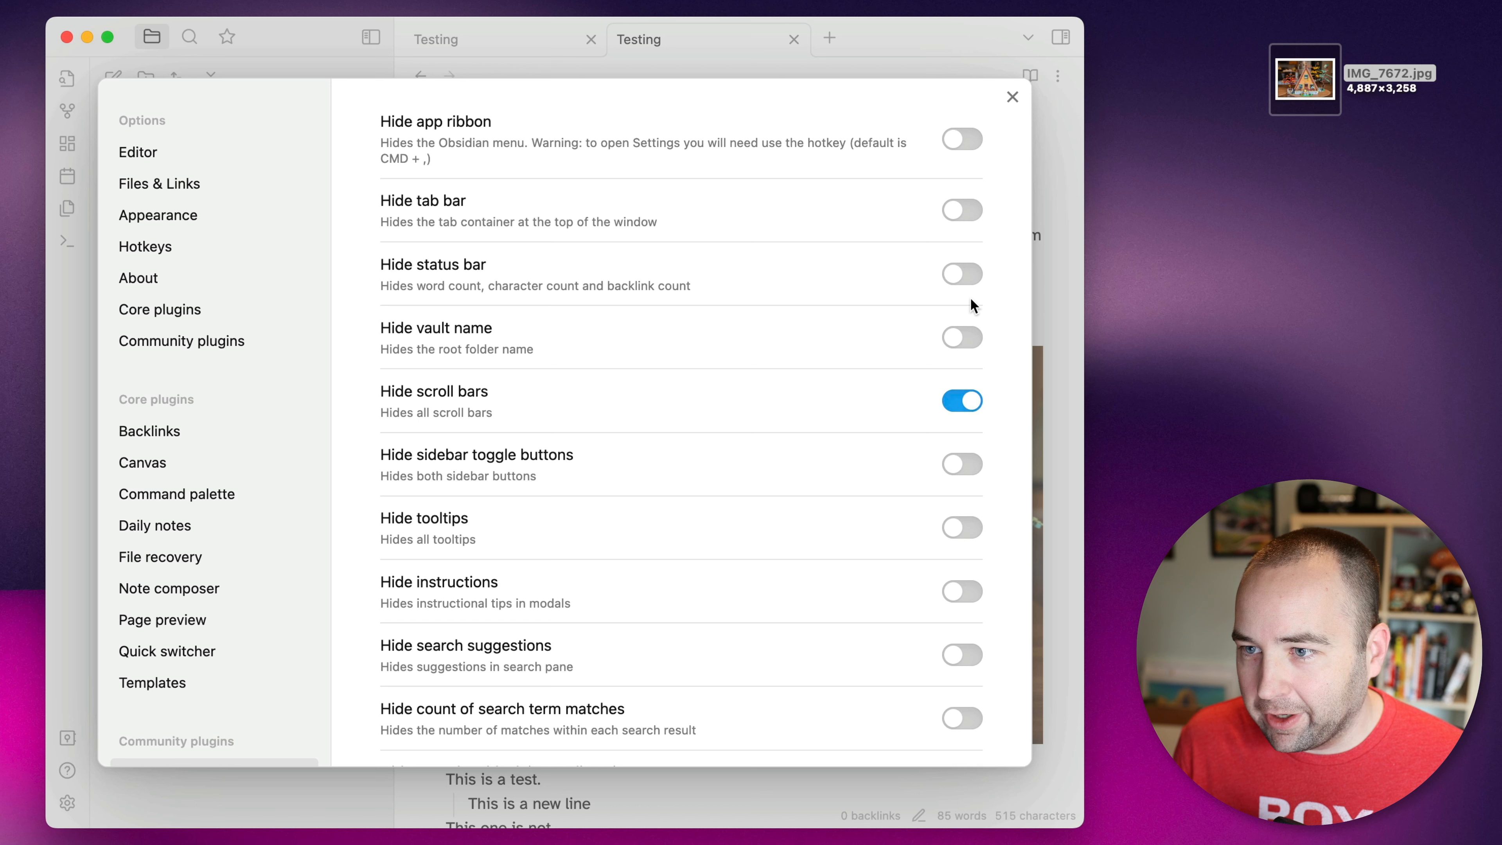
mouse_move(975, 345)
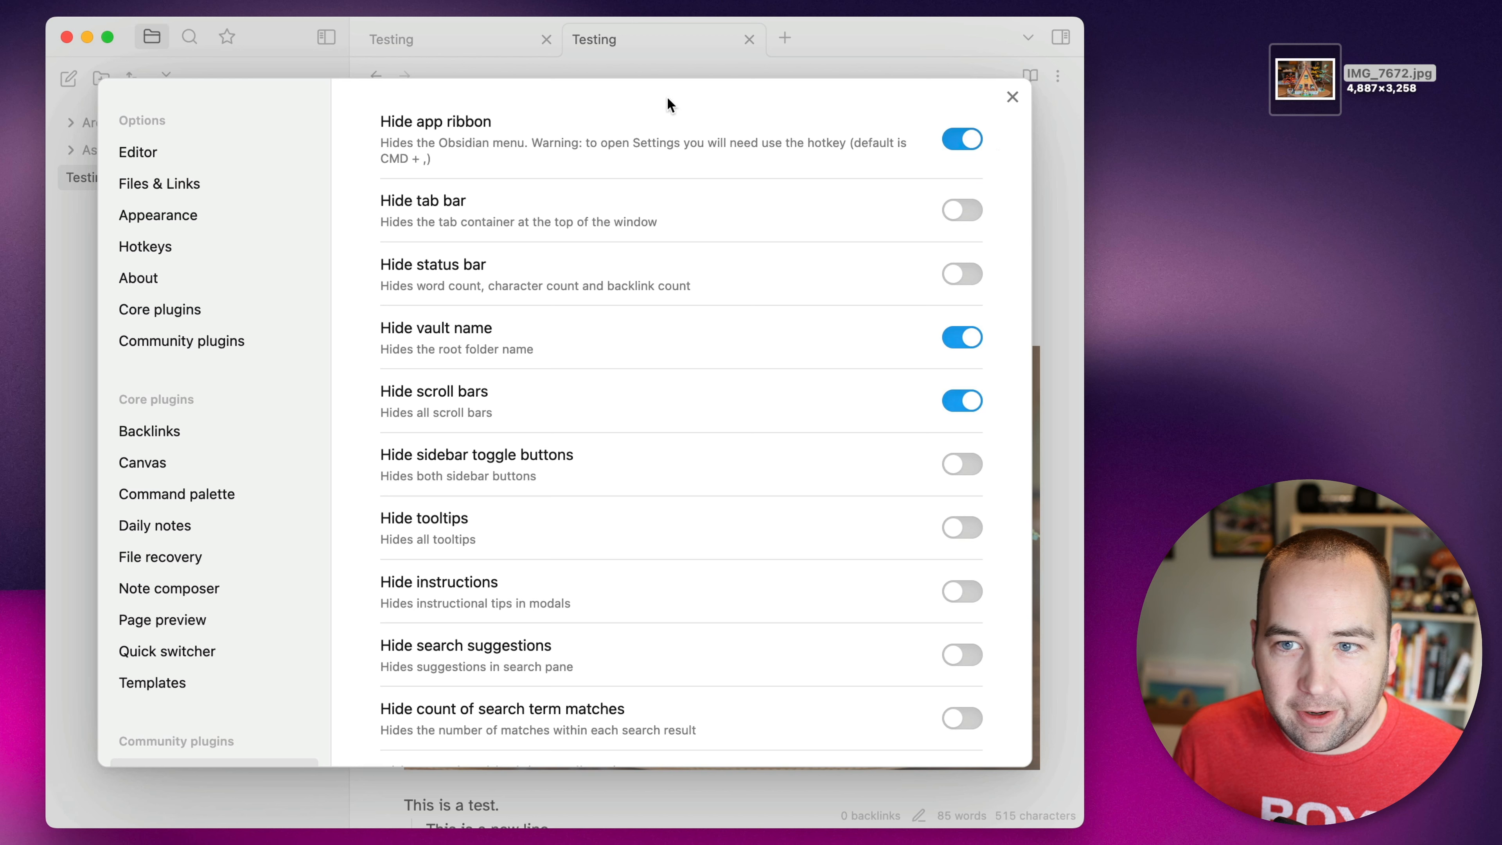
click(961, 139)
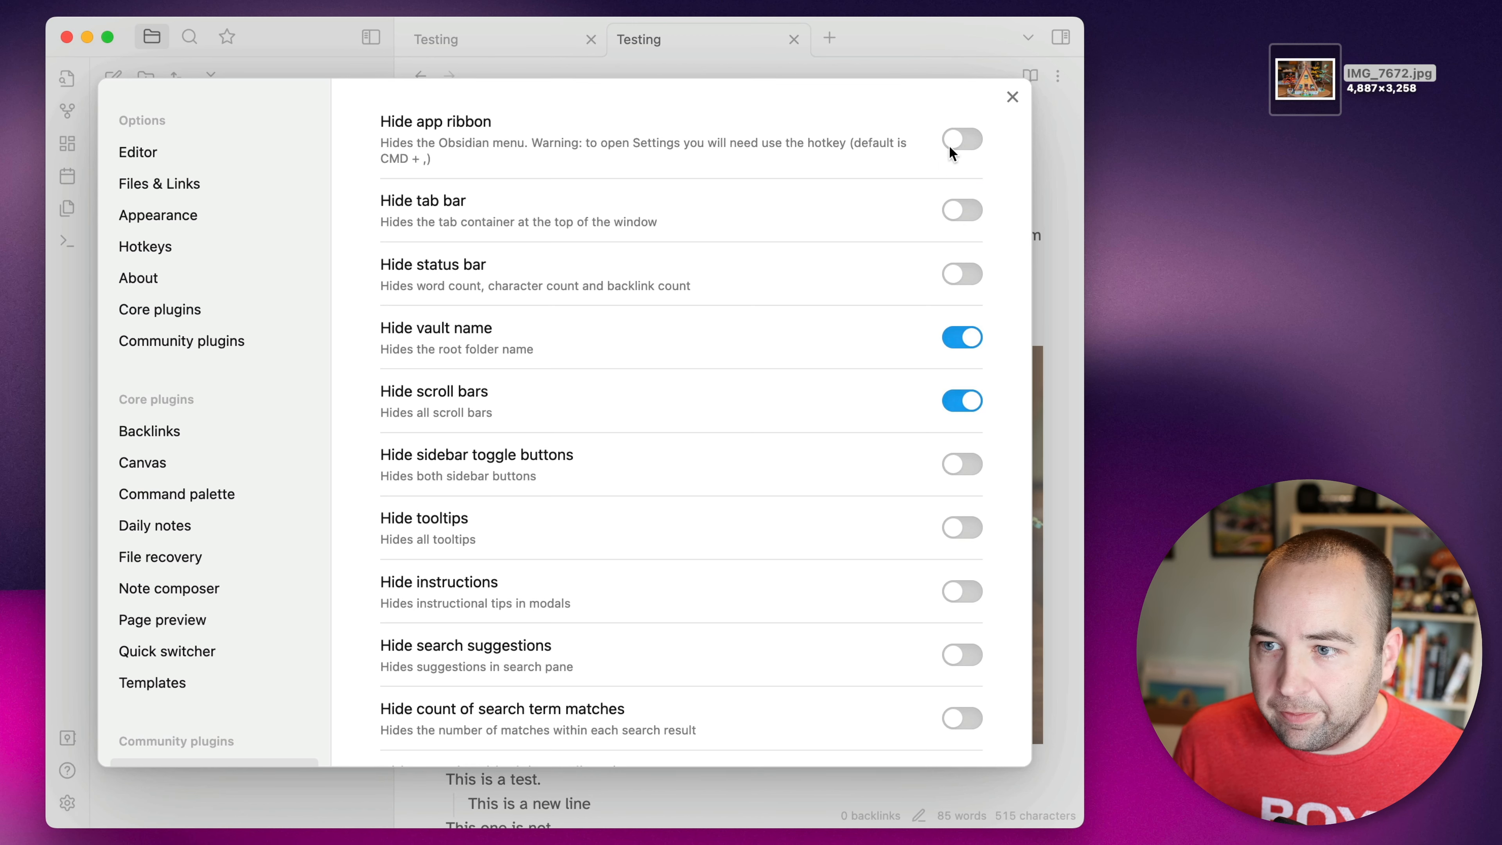
mouse_move(80, 259)
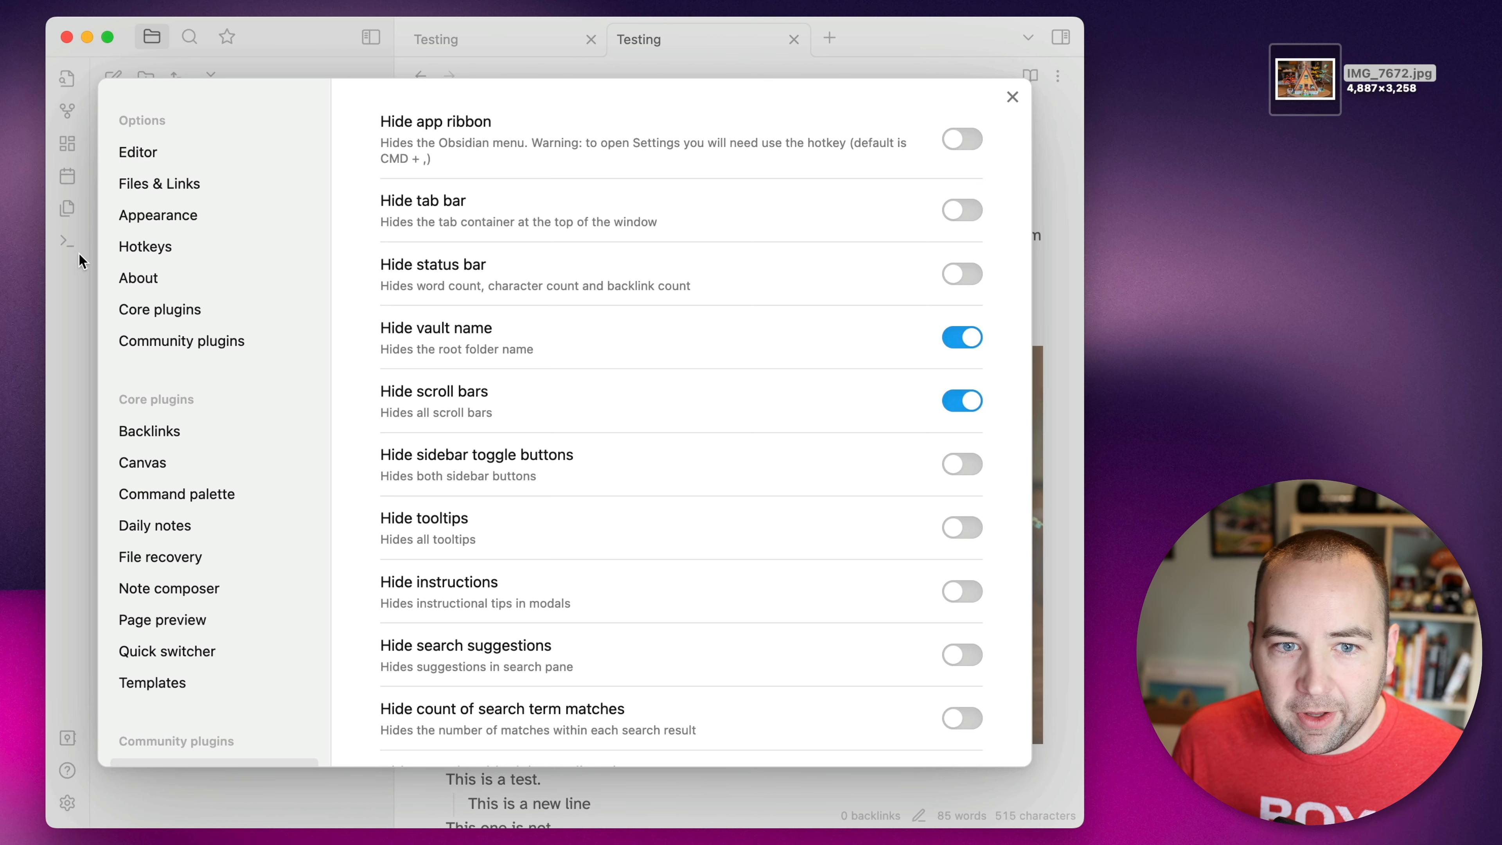
mouse_move(632, 176)
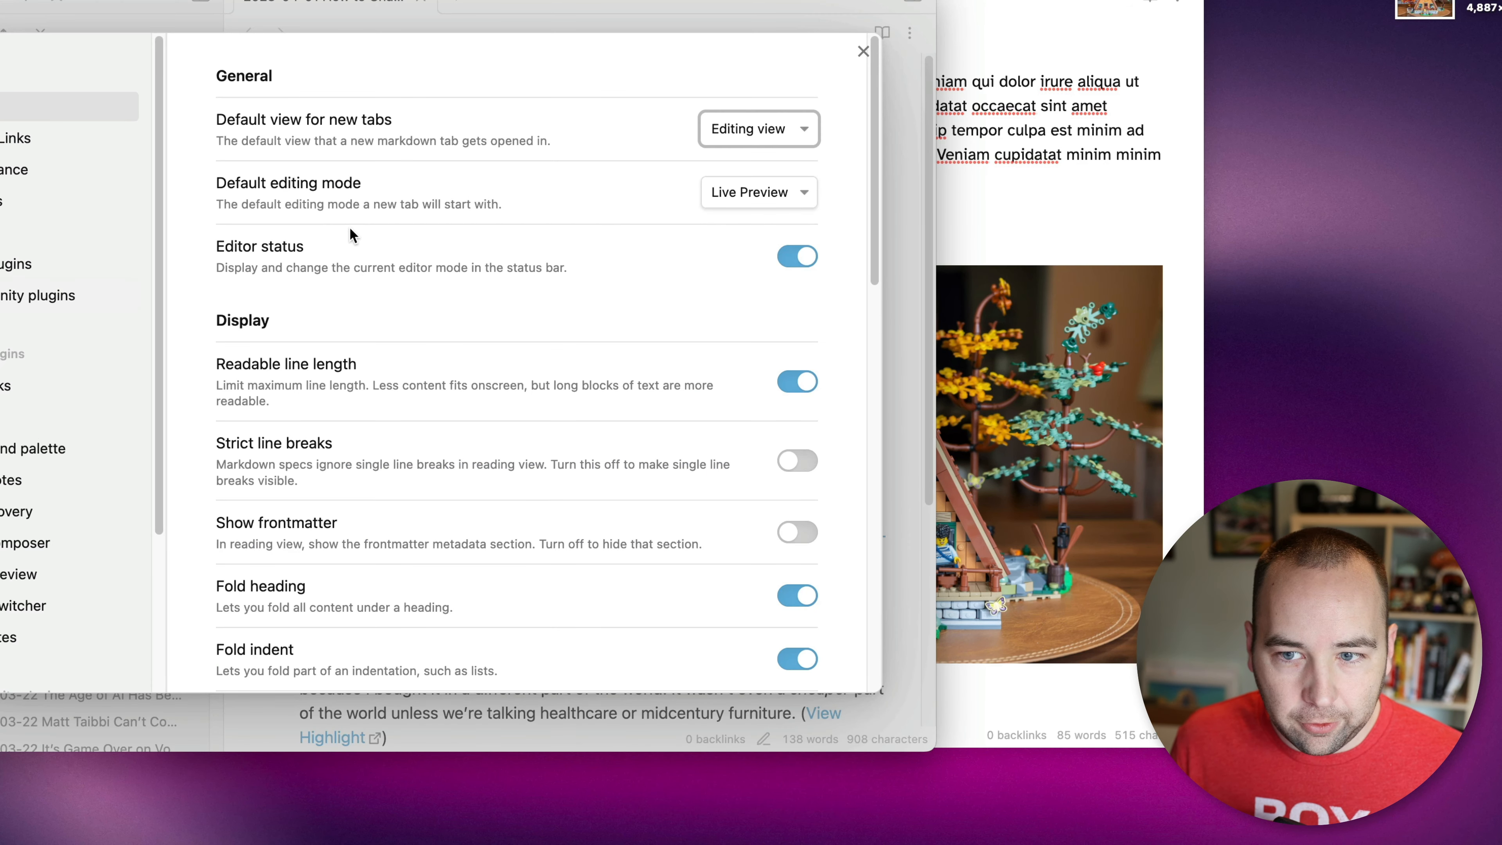
Step: View the Shortcut Launcher plugin's options showing the Ulysses Post and New Blog Post launchers
click(39, 295)
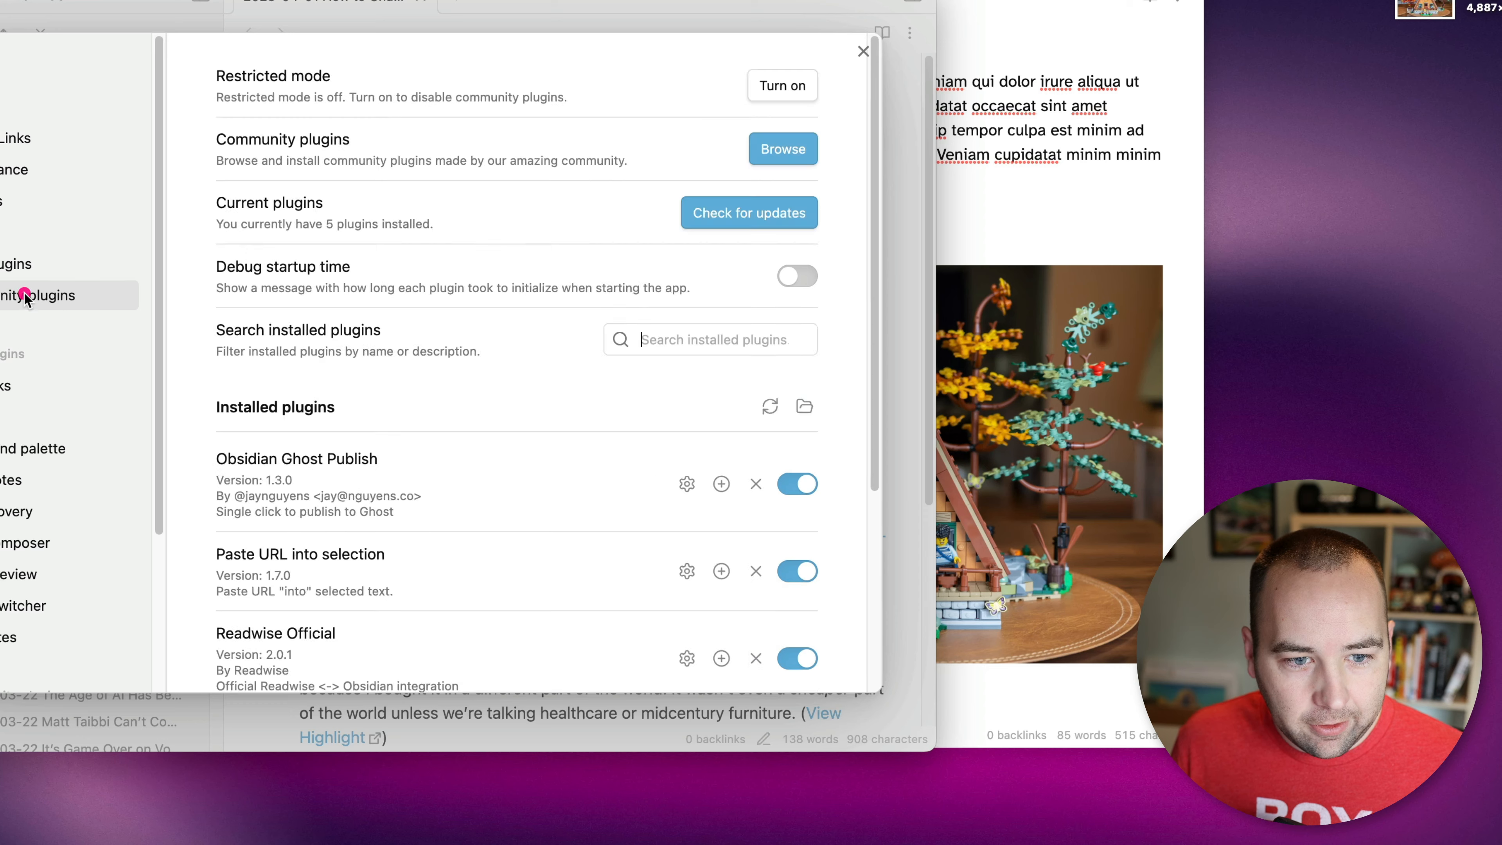
scroll(down, 3)
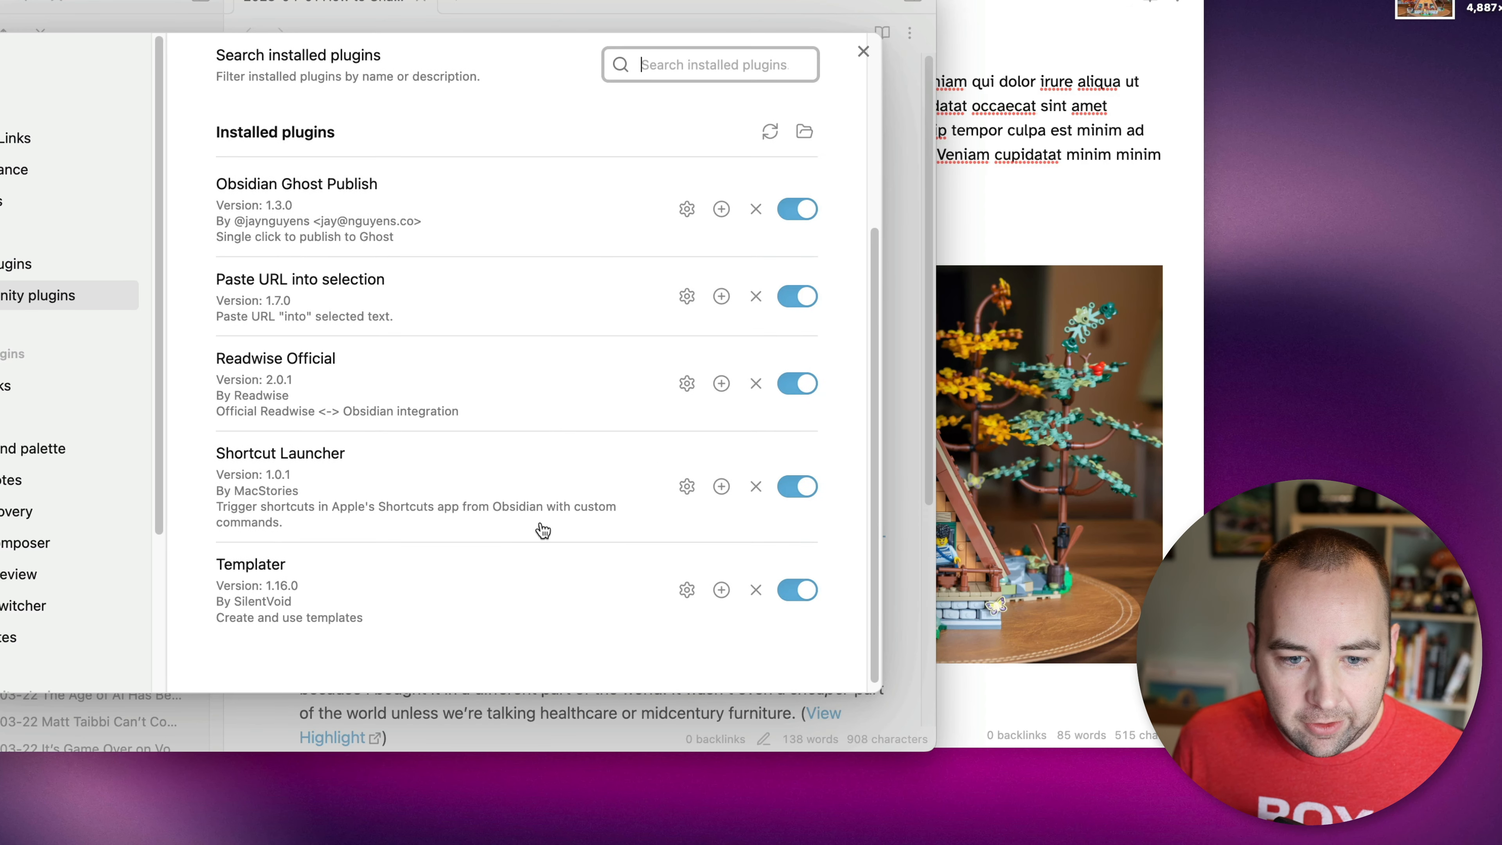
click(281, 453)
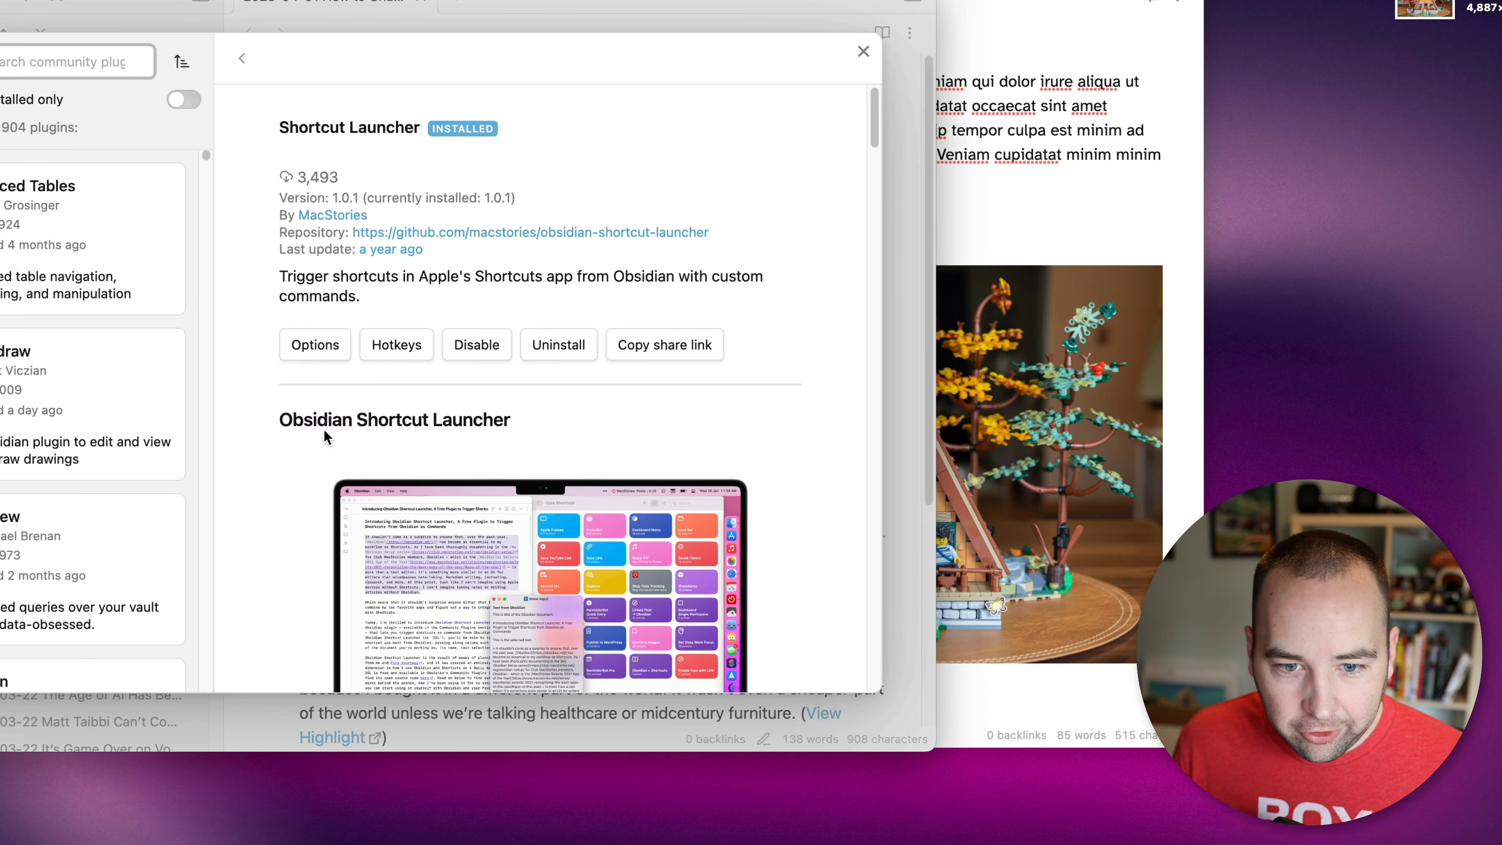
click(315, 345)
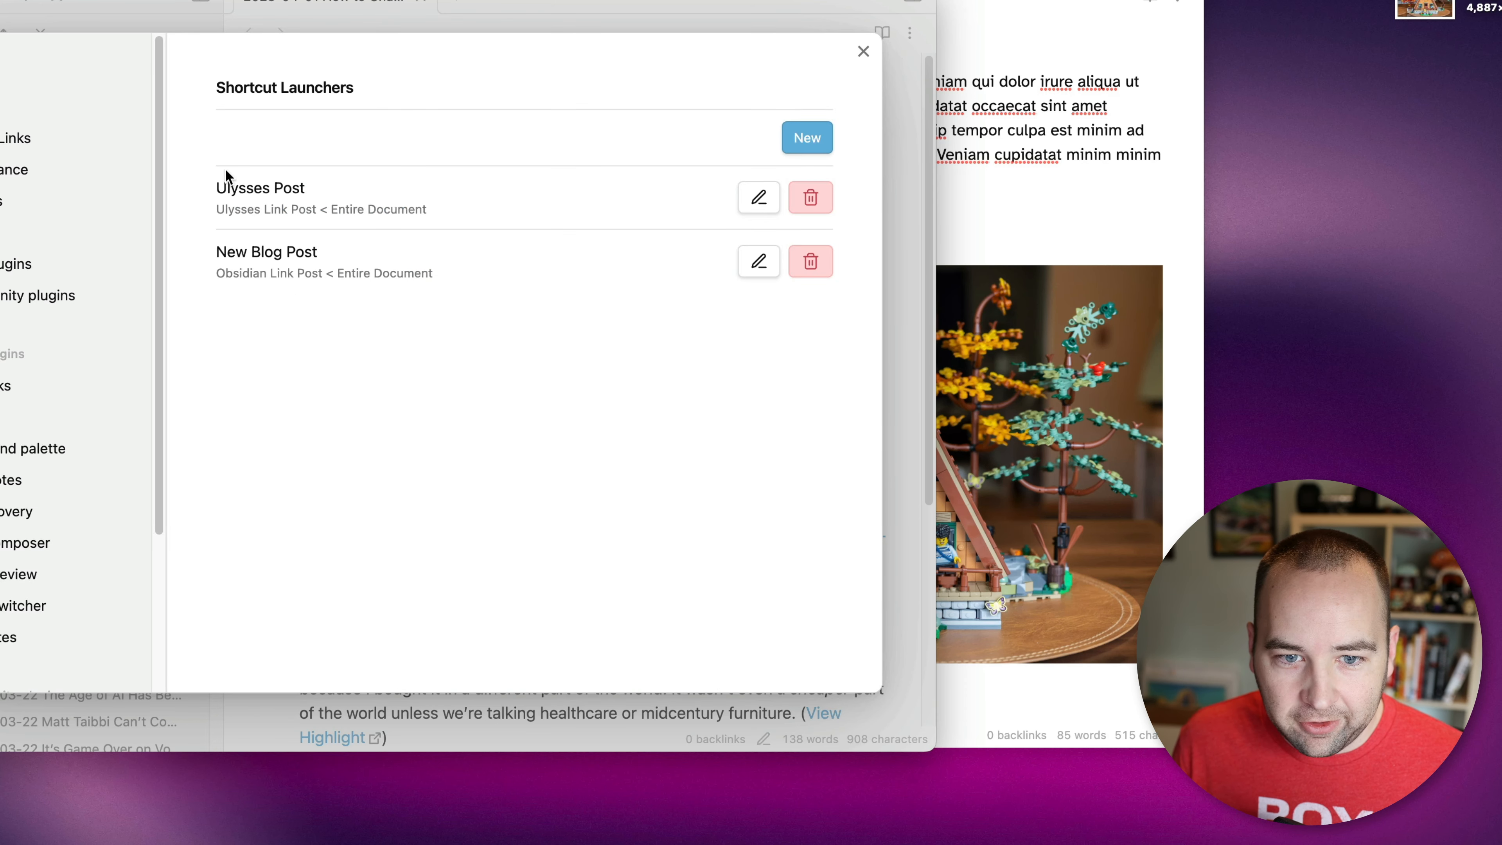
click(757, 197)
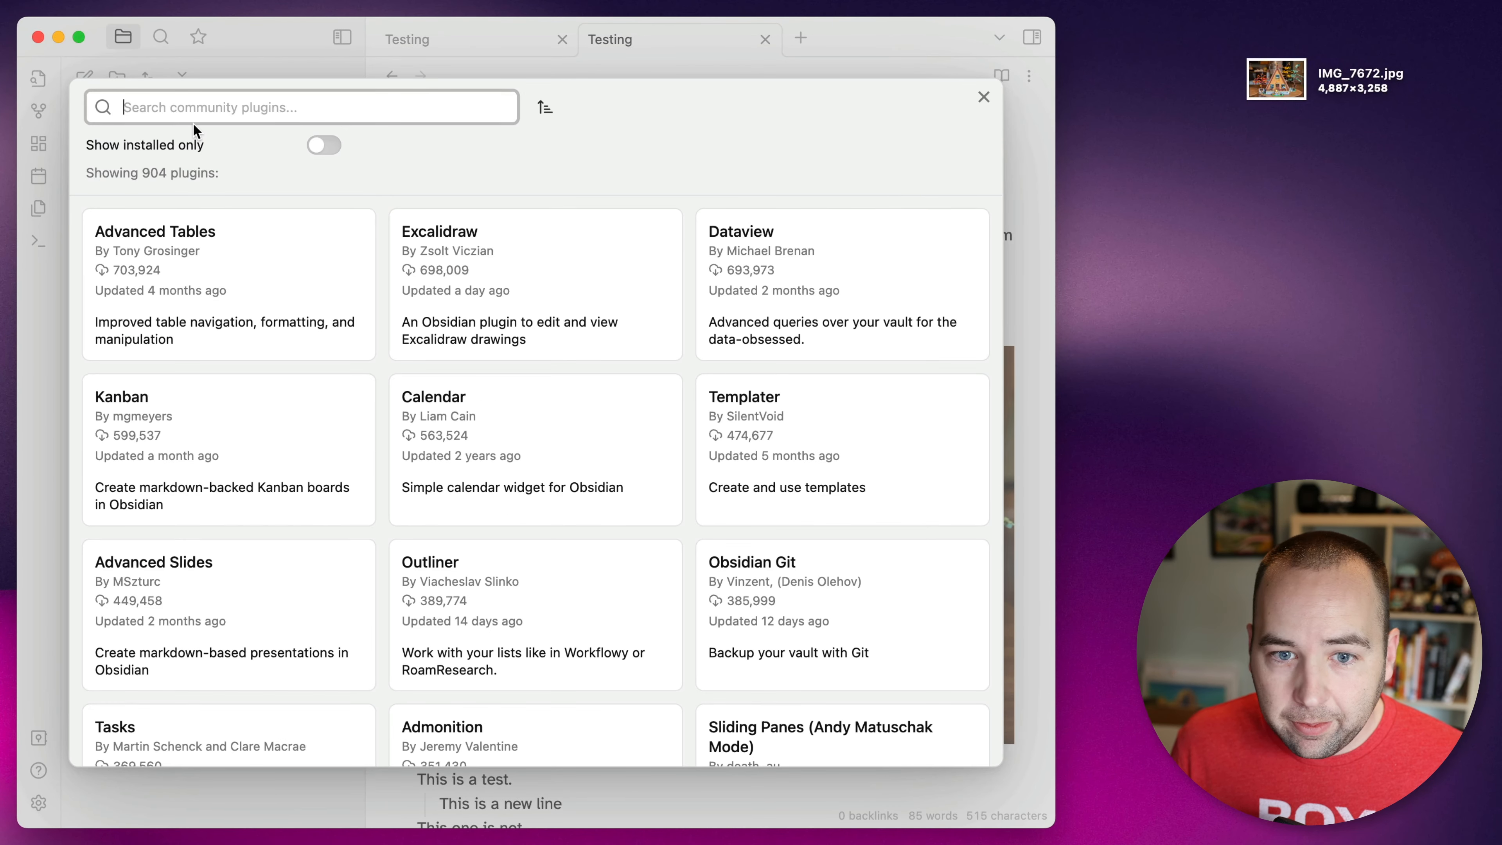
mouse_move(385, 381)
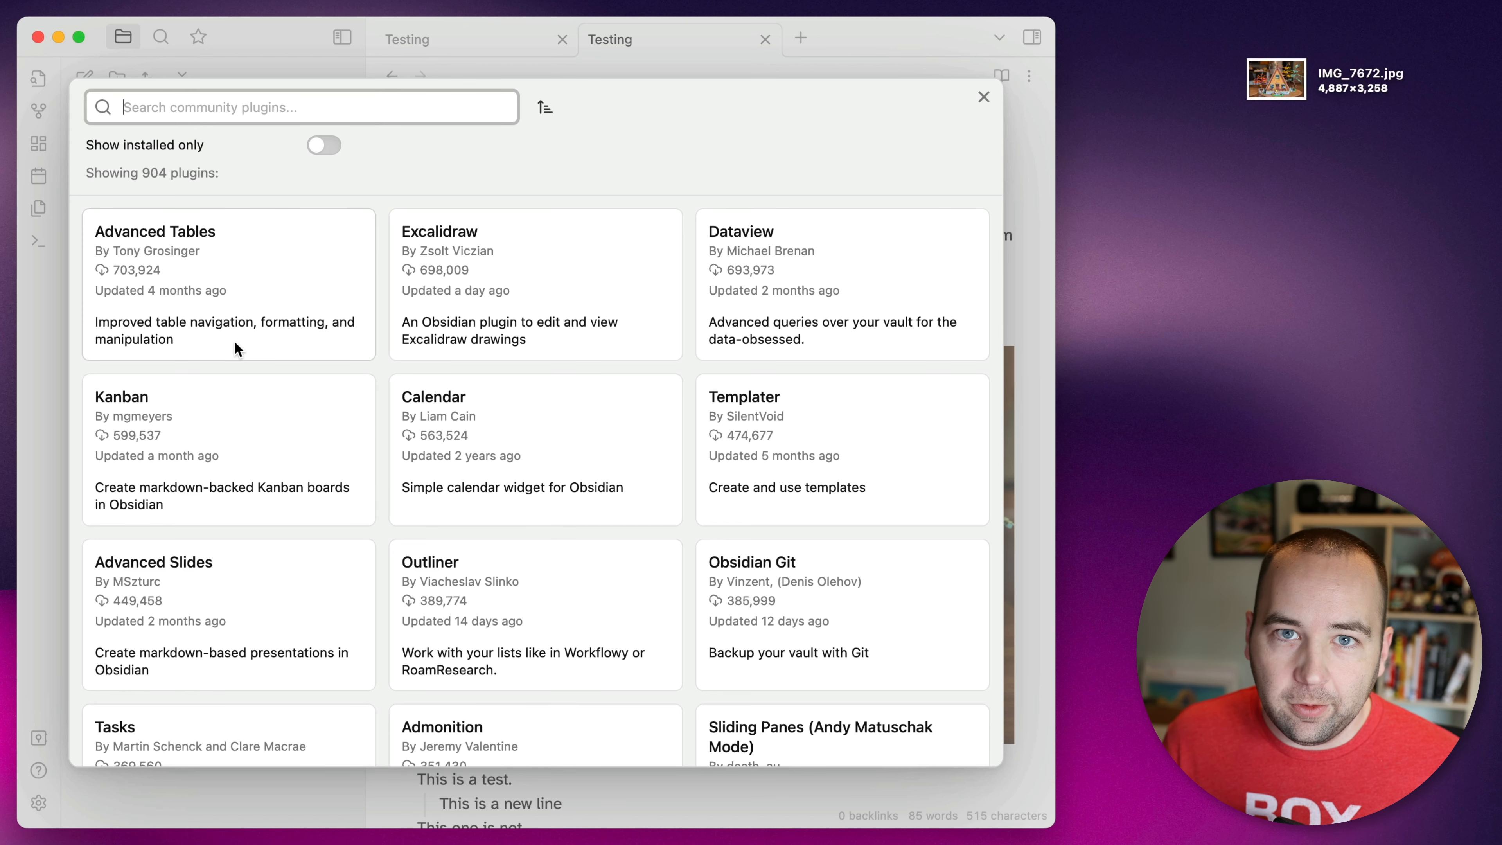
mouse_move(226, 261)
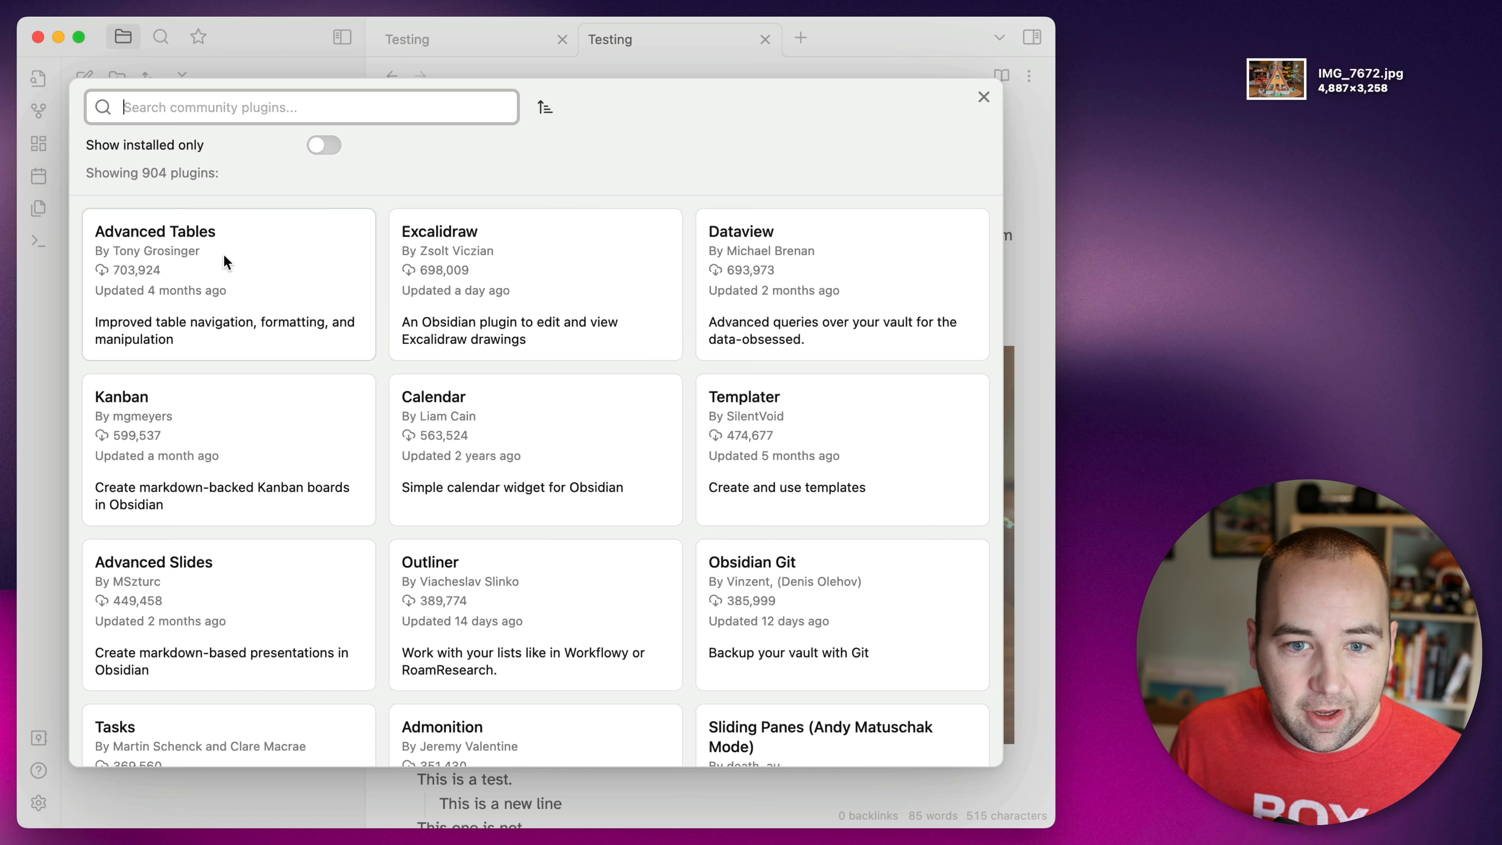
mouse_move(878, 320)
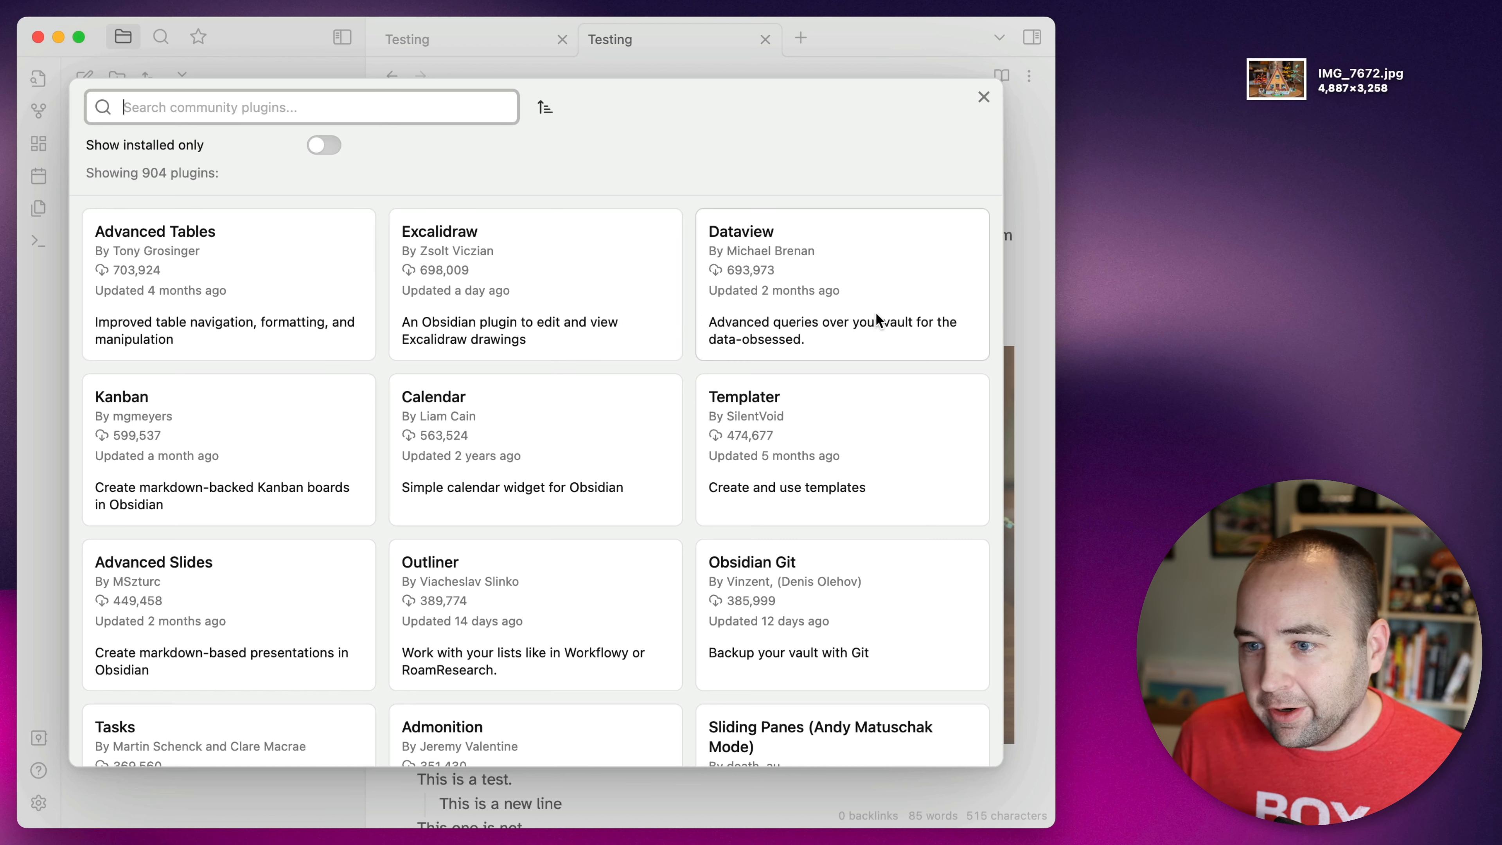
mouse_move(766, 468)
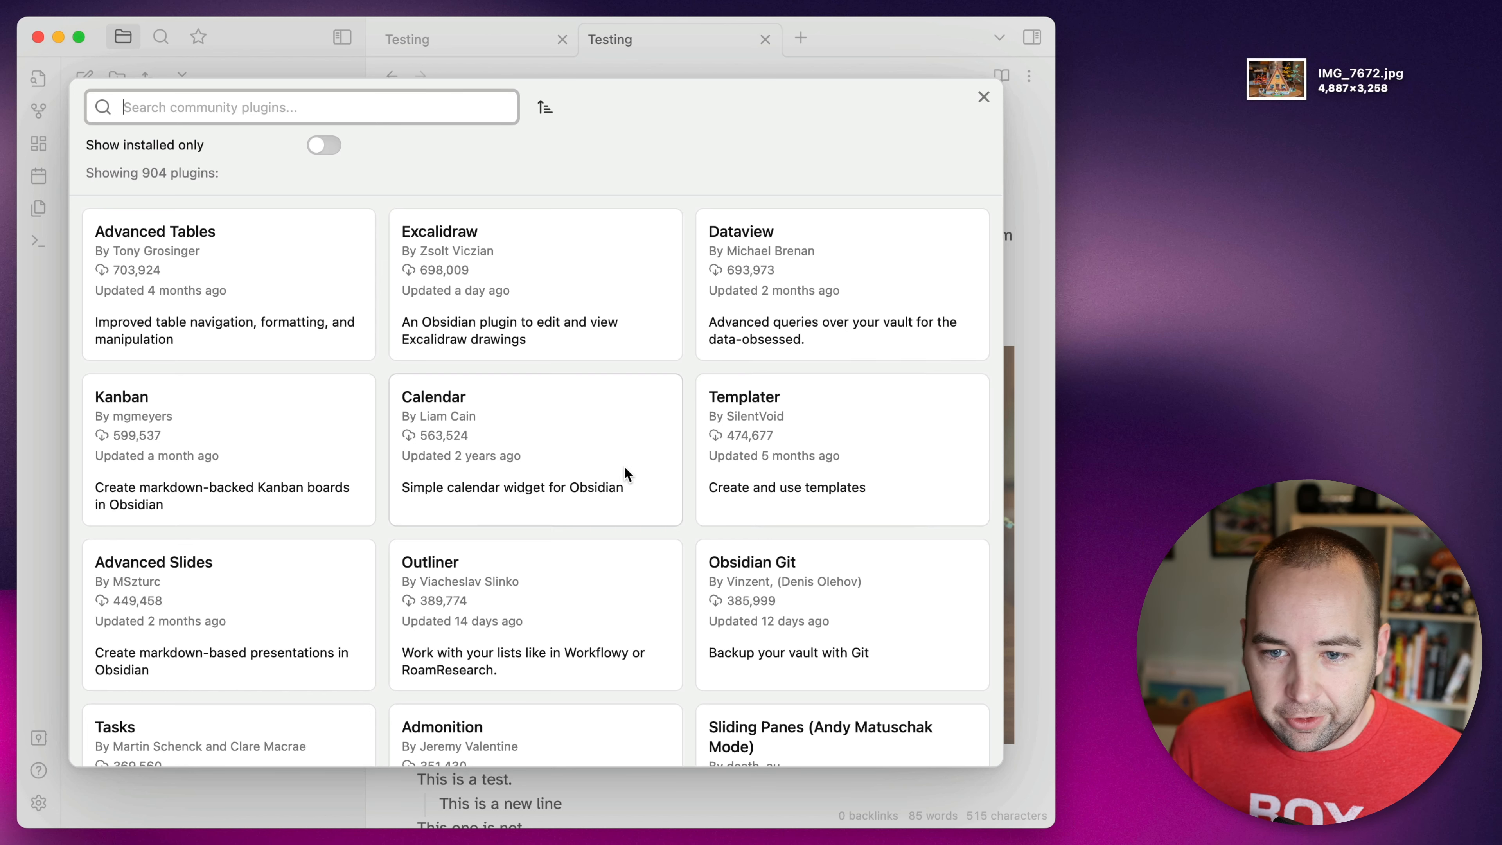
mouse_move(188, 458)
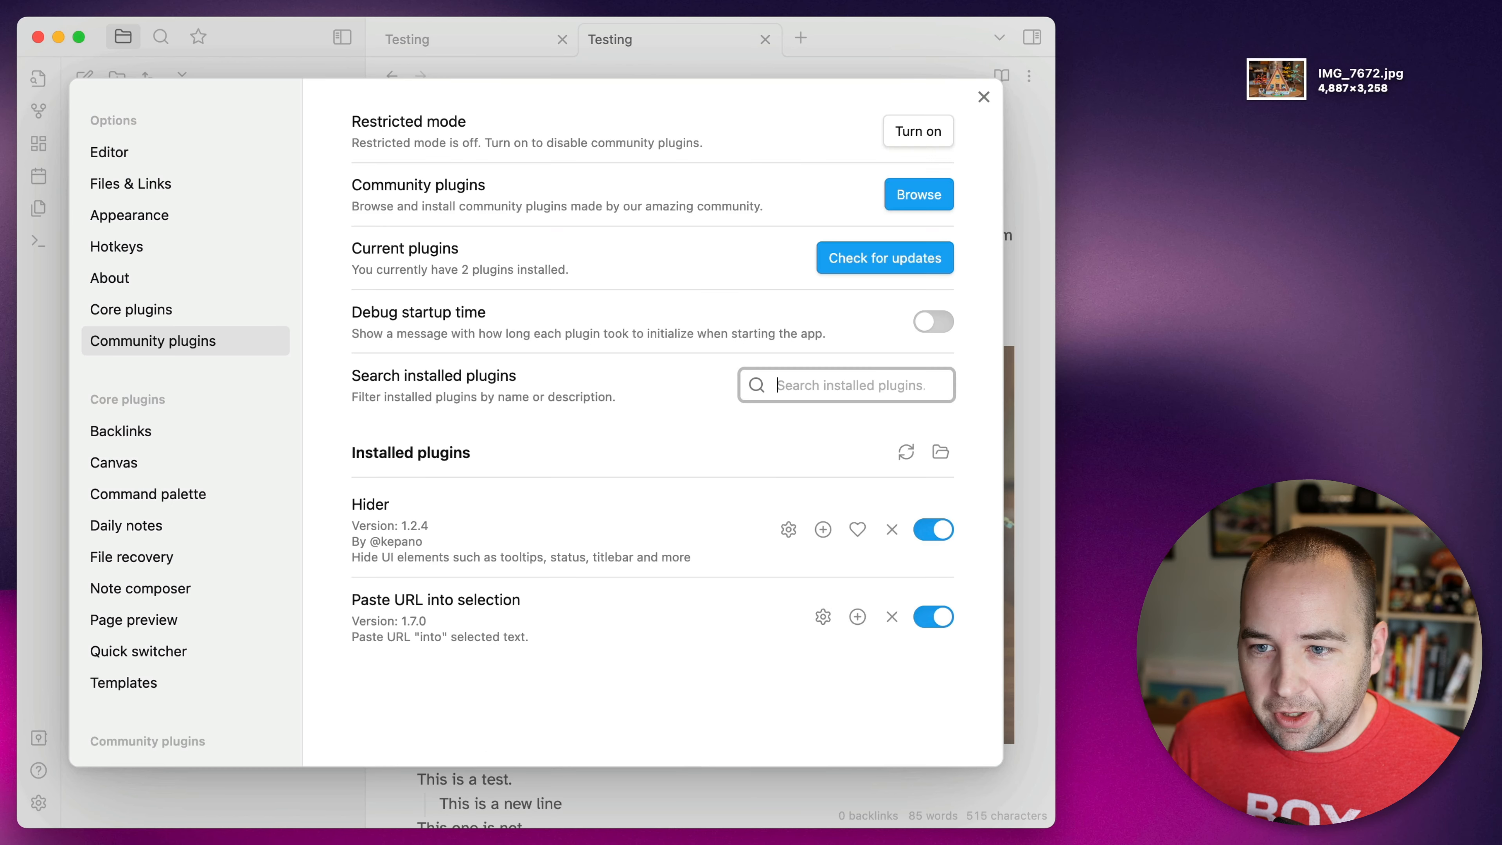
Step: Browse the Editor and Canvas settings, then review the Hotkeys list of command shortcuts
click(982, 97)
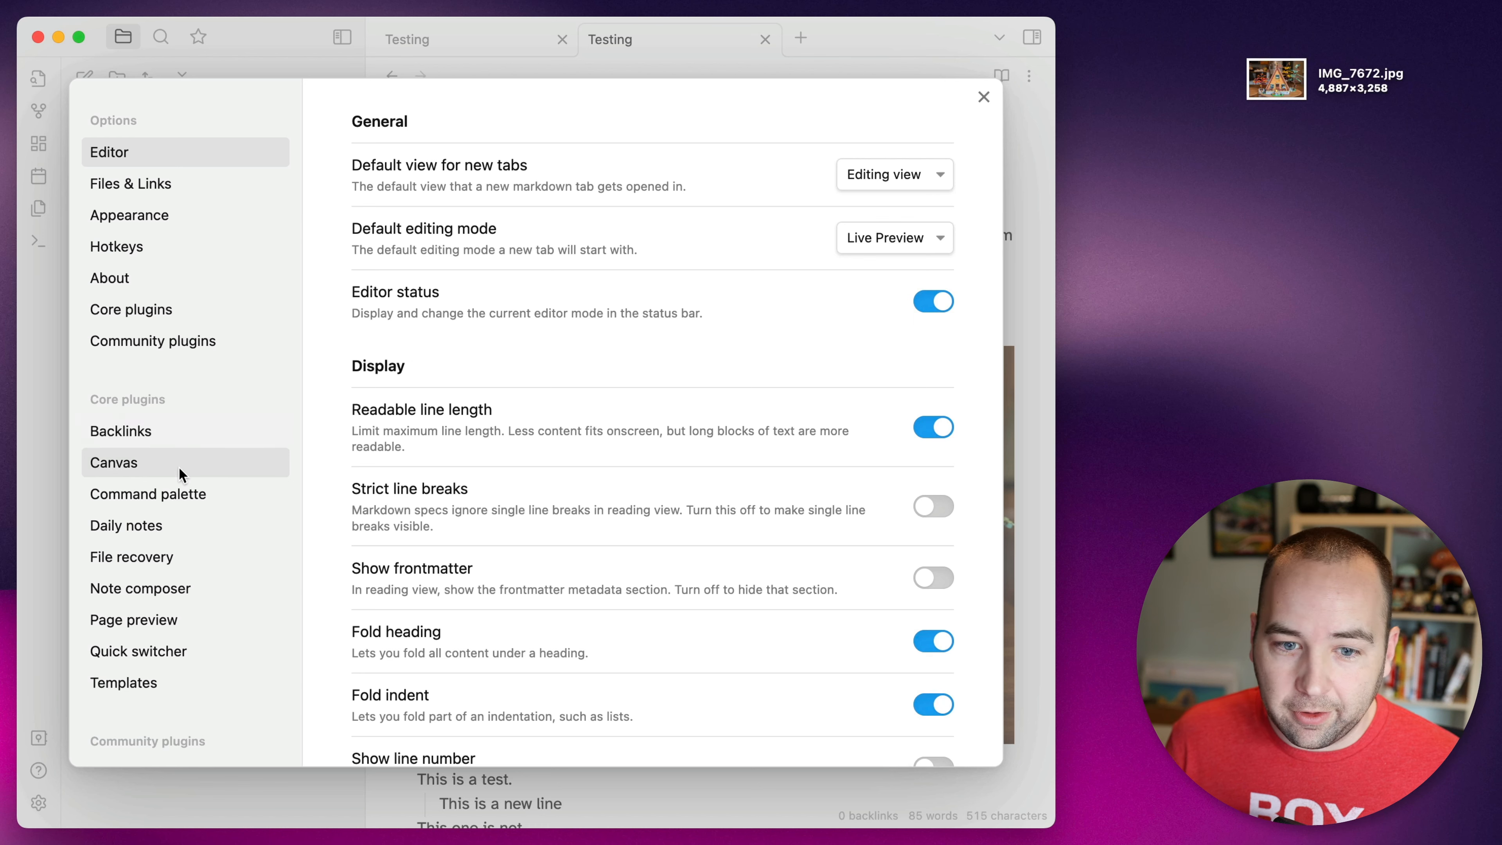
click(114, 462)
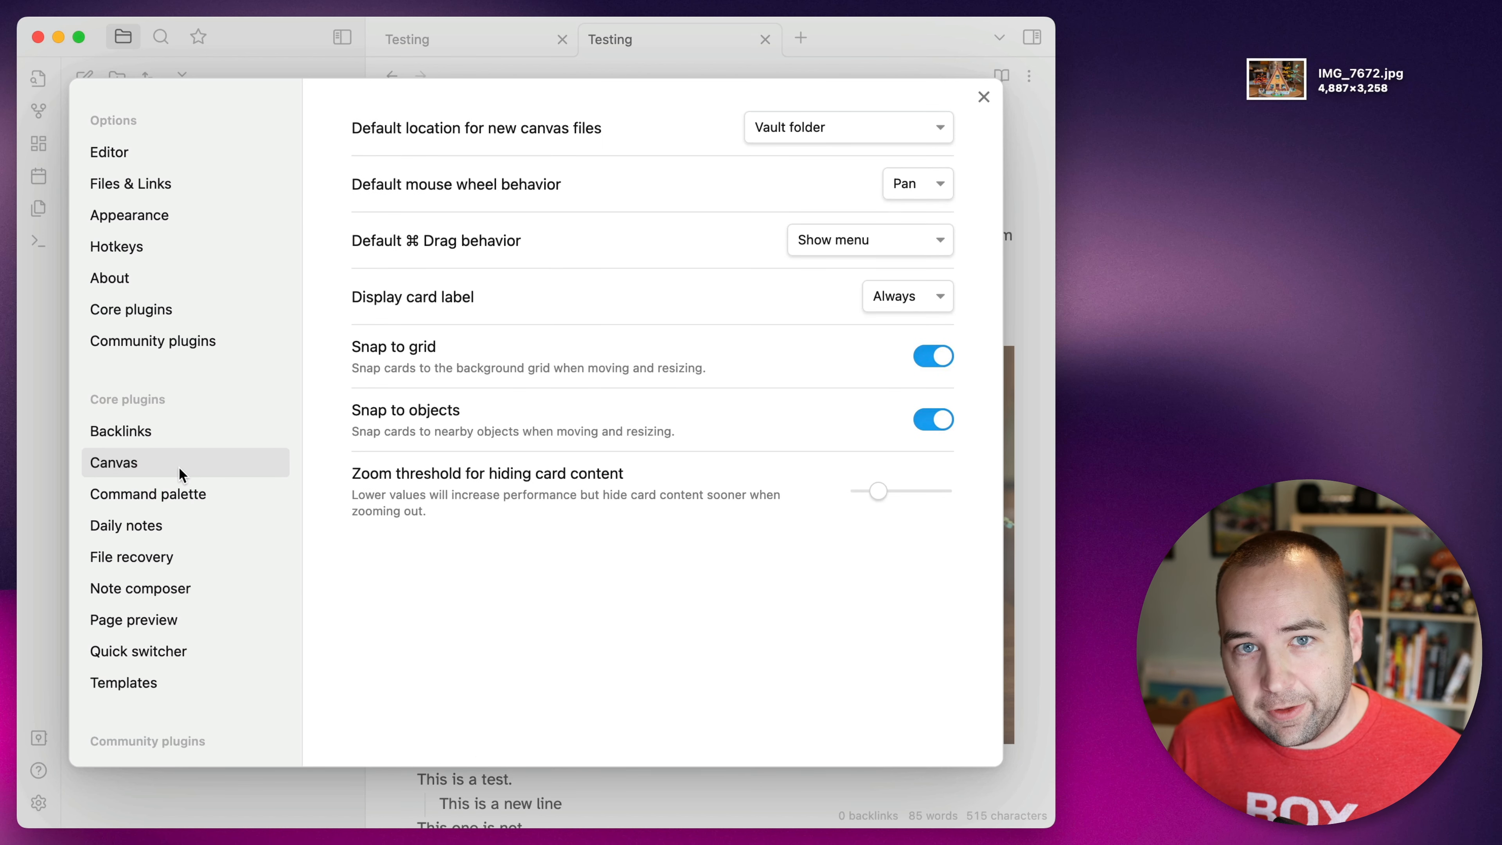
click(115, 246)
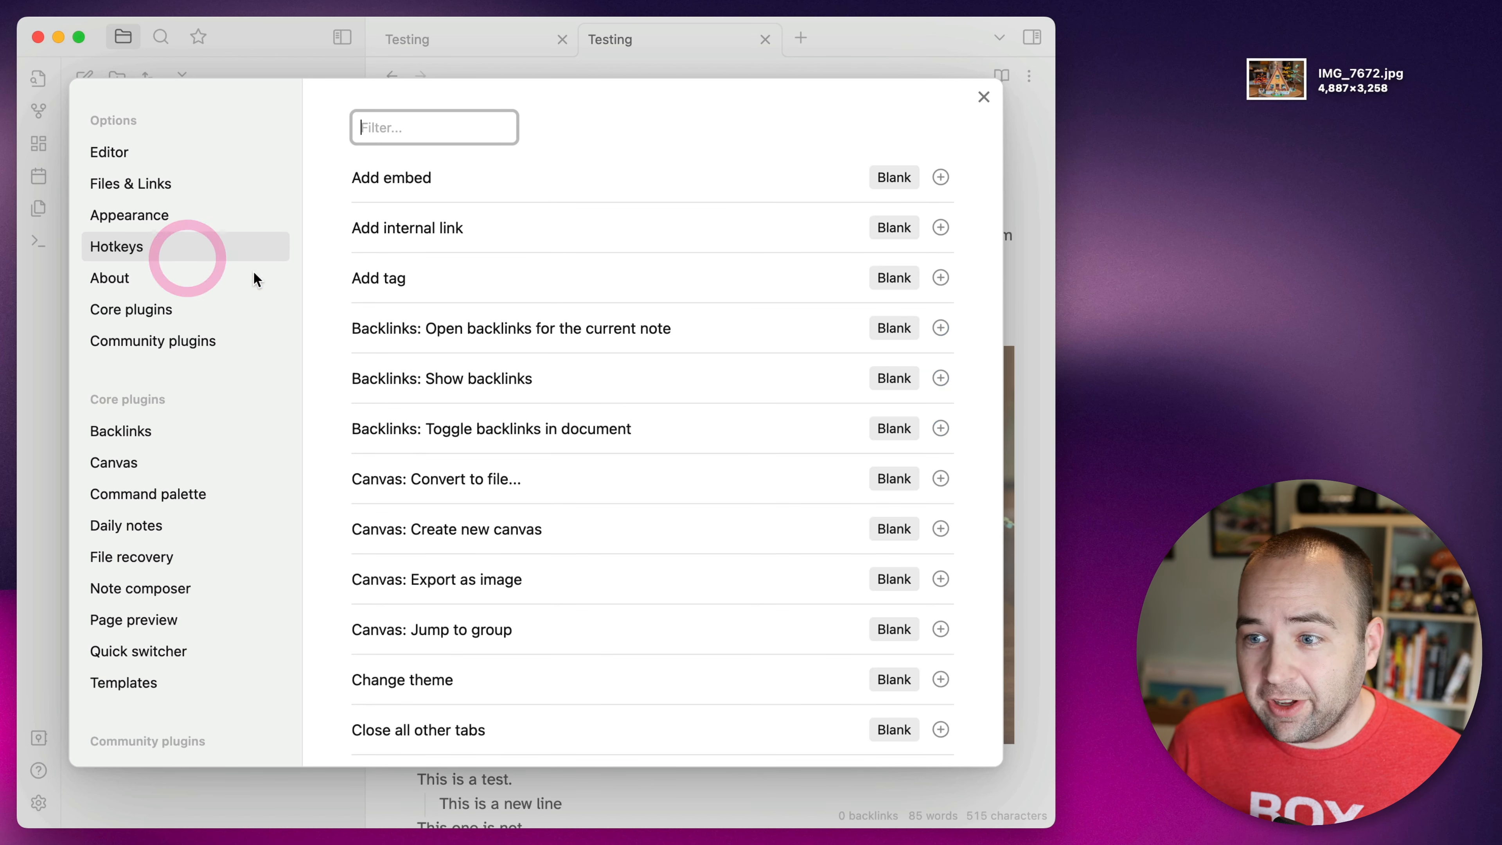
scroll(down, 3)
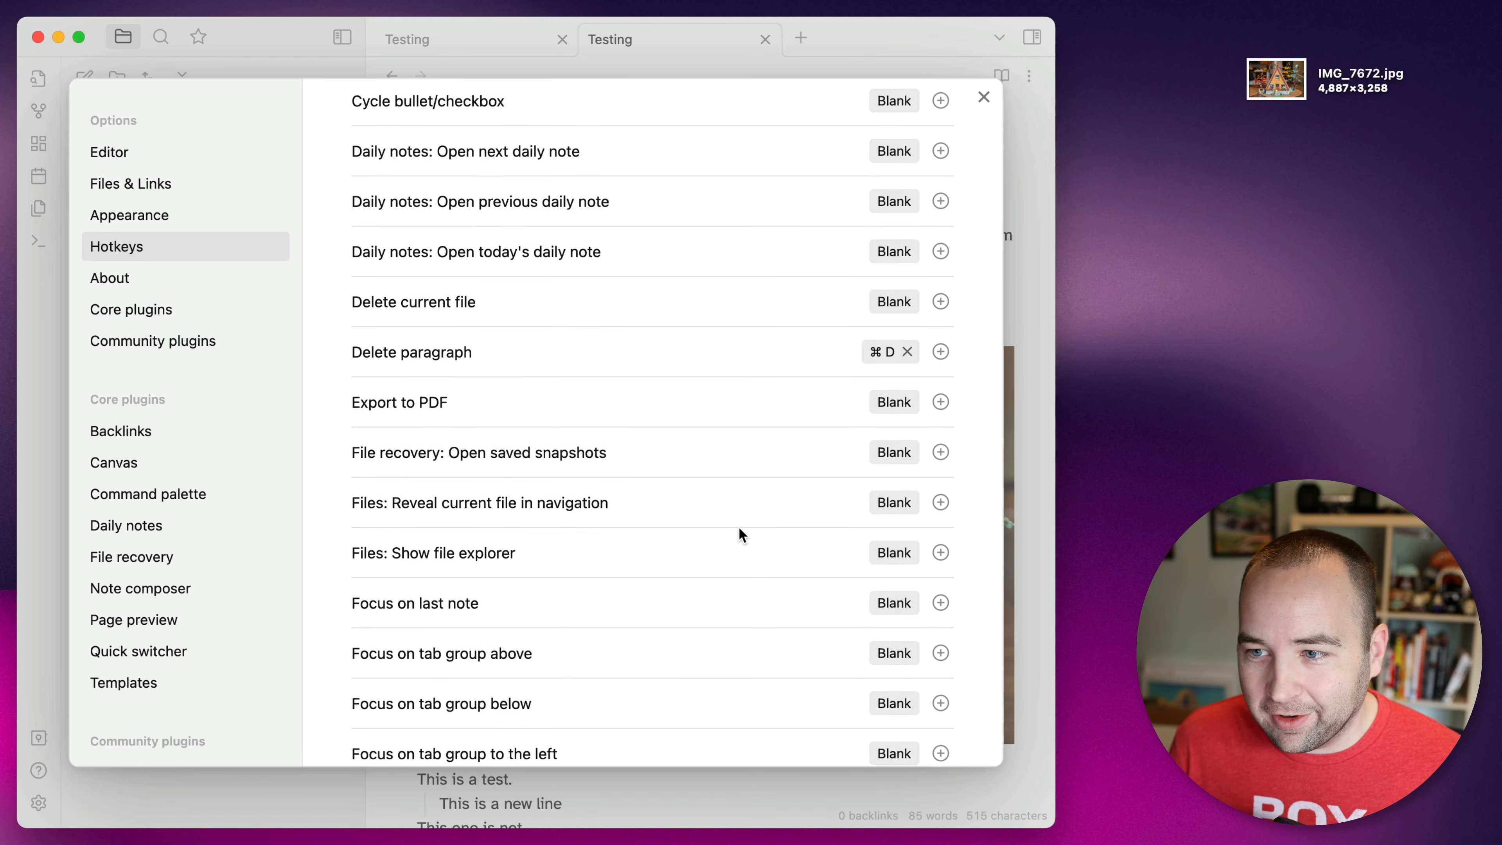
scroll(down, 3)
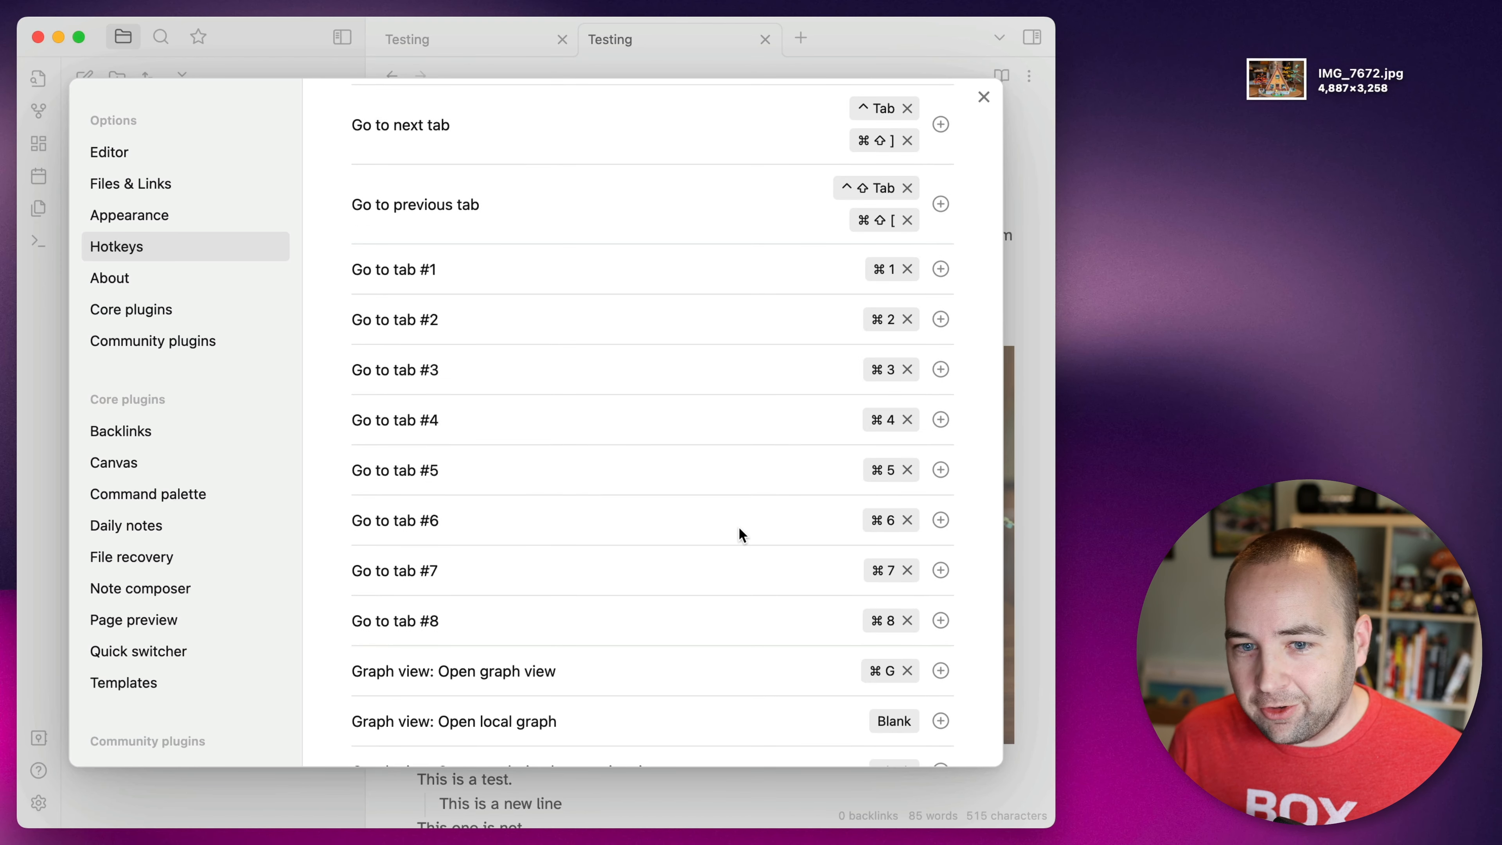